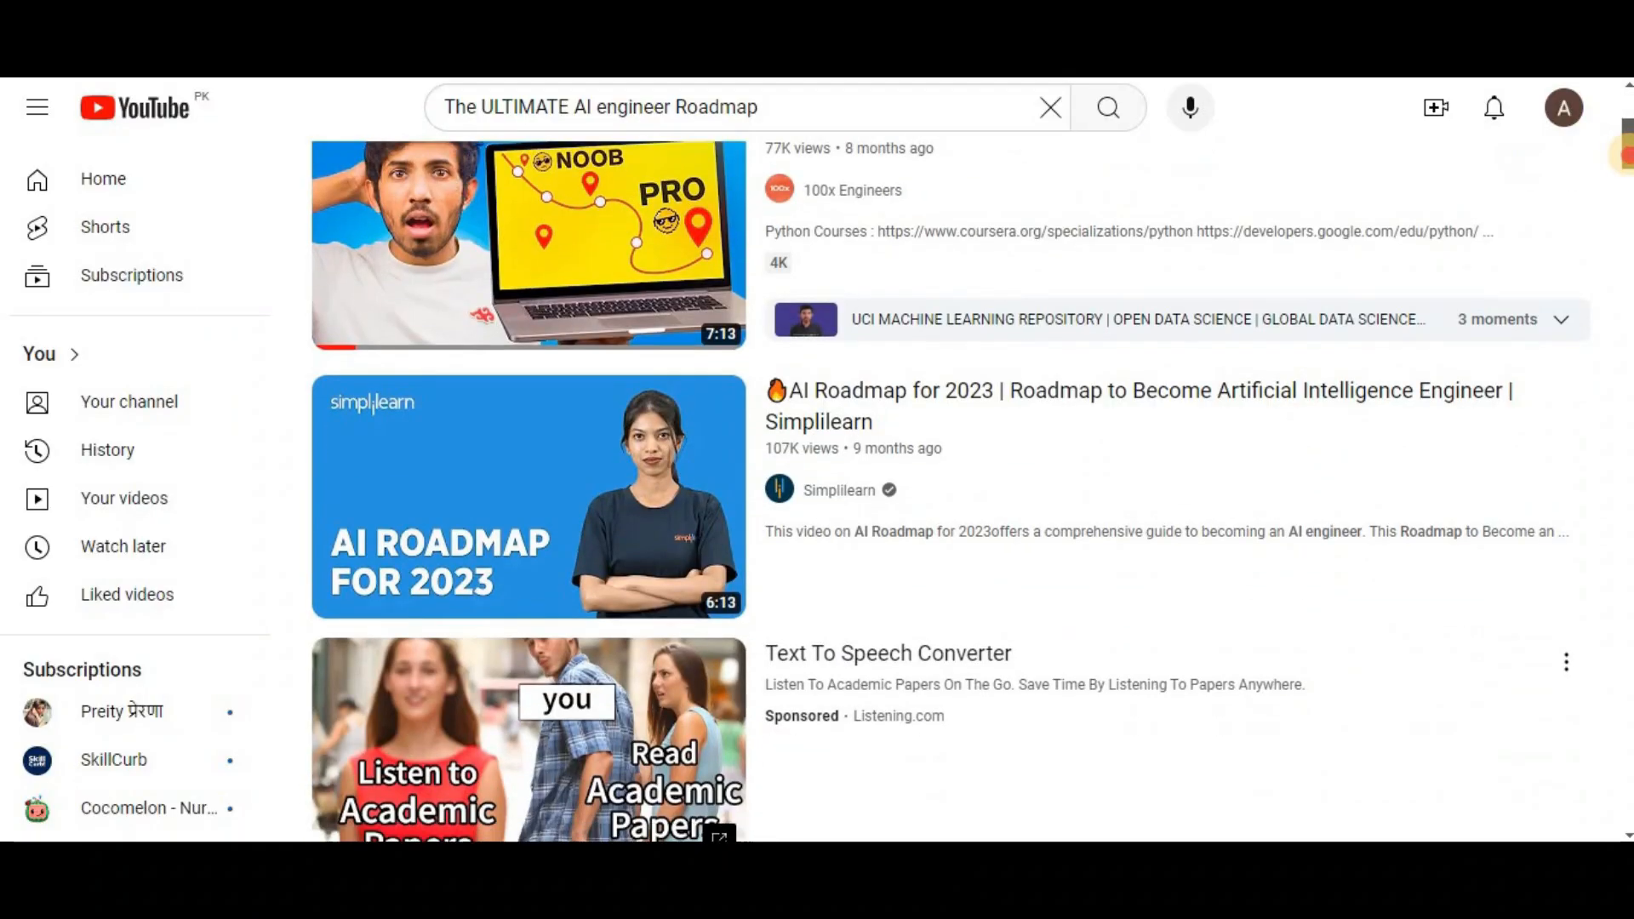
# Scroll through Google's Python Class landing page and highlight its full title.
pyautogui.scroll(-3)
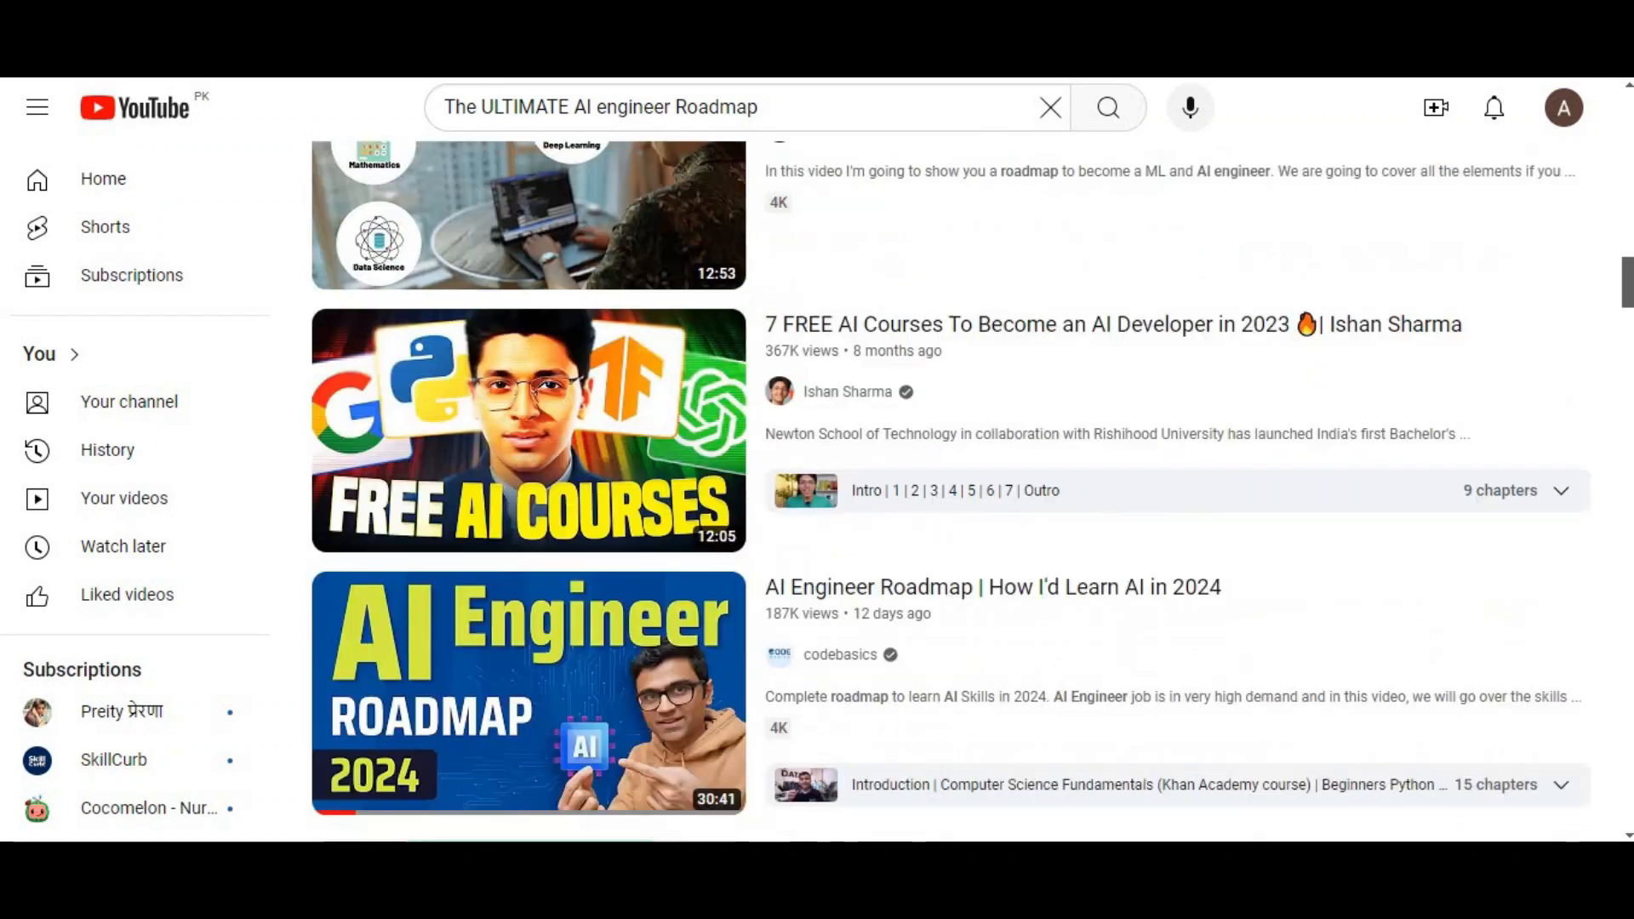
pyautogui.scroll(-3)
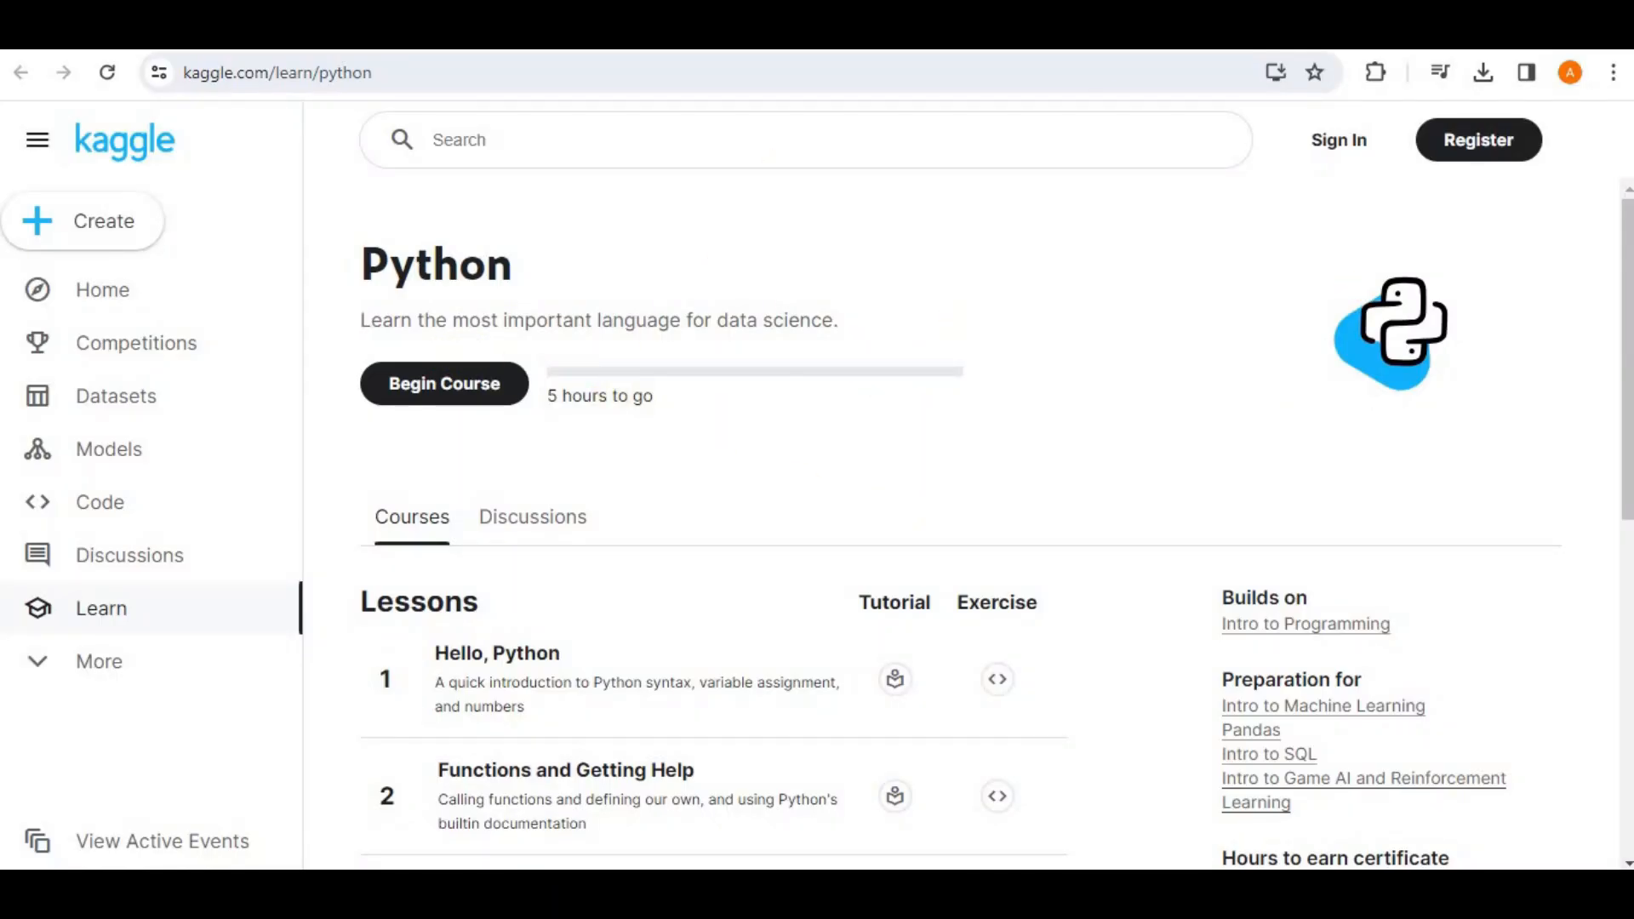
pyautogui.scroll(-3)
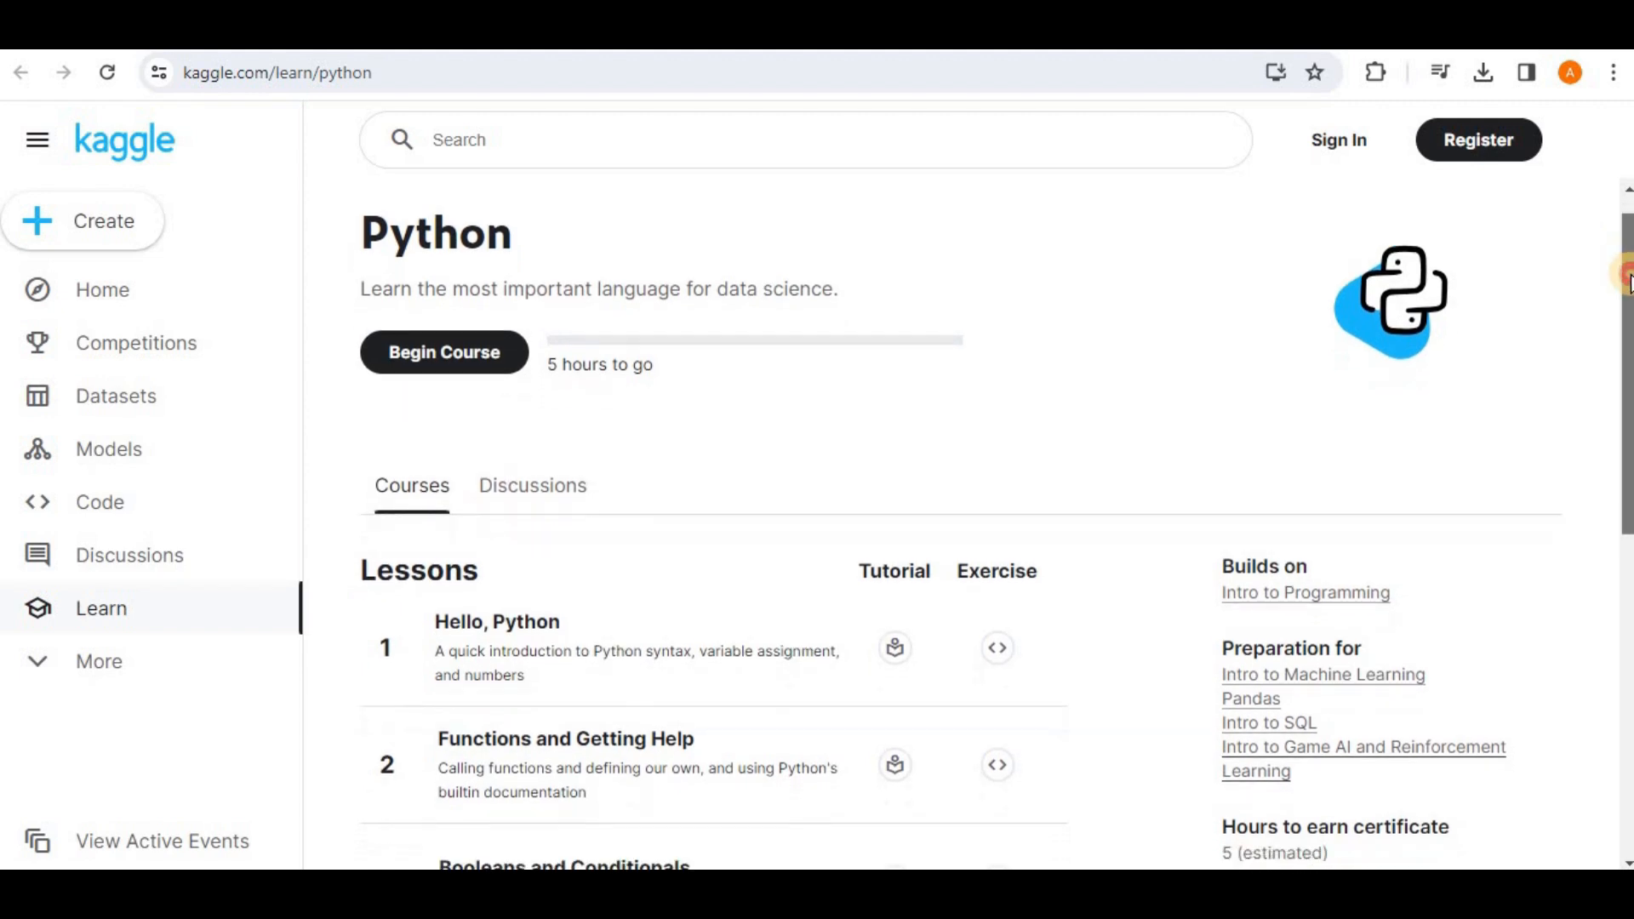
pyautogui.scroll(-3)
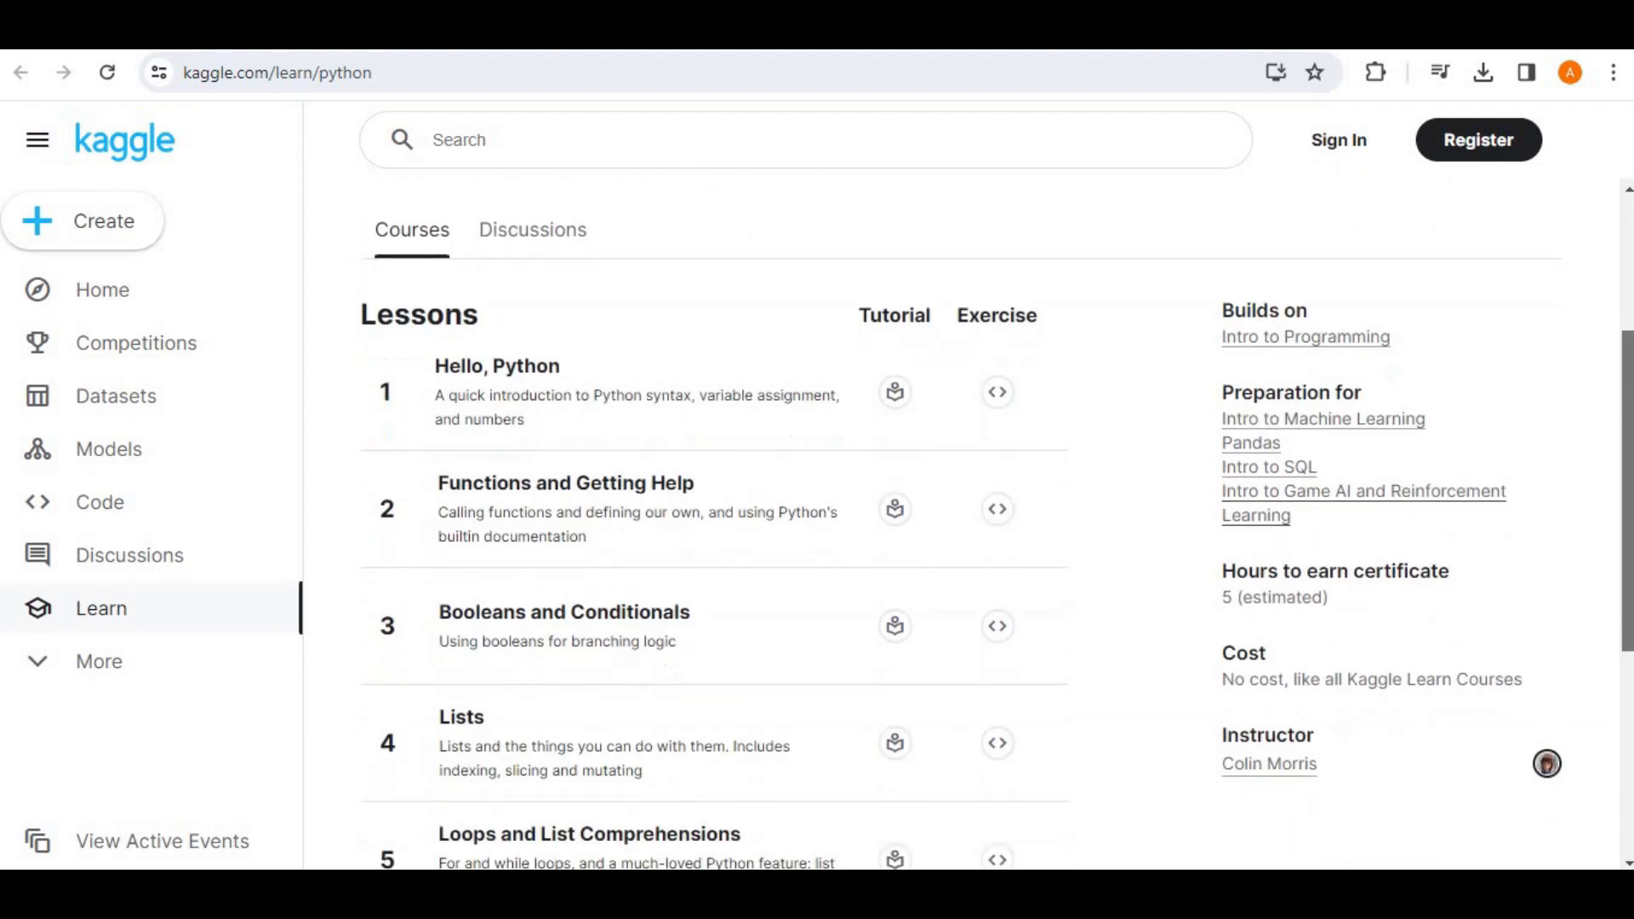
pyautogui.scroll(-3)
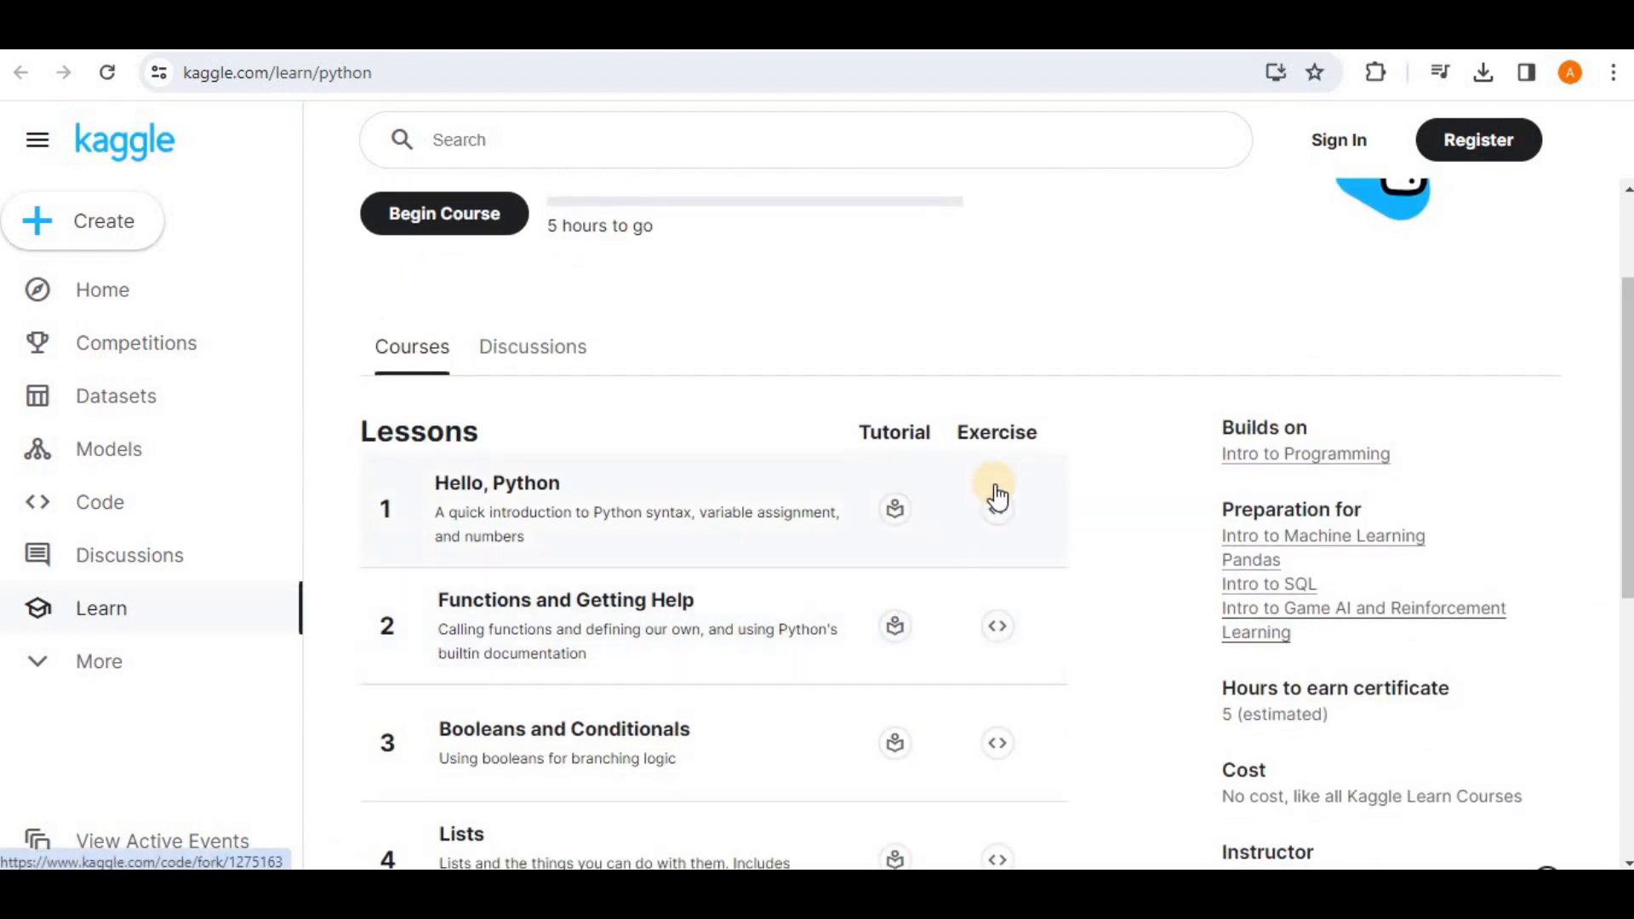
pyautogui.moveTo(1085, 629)
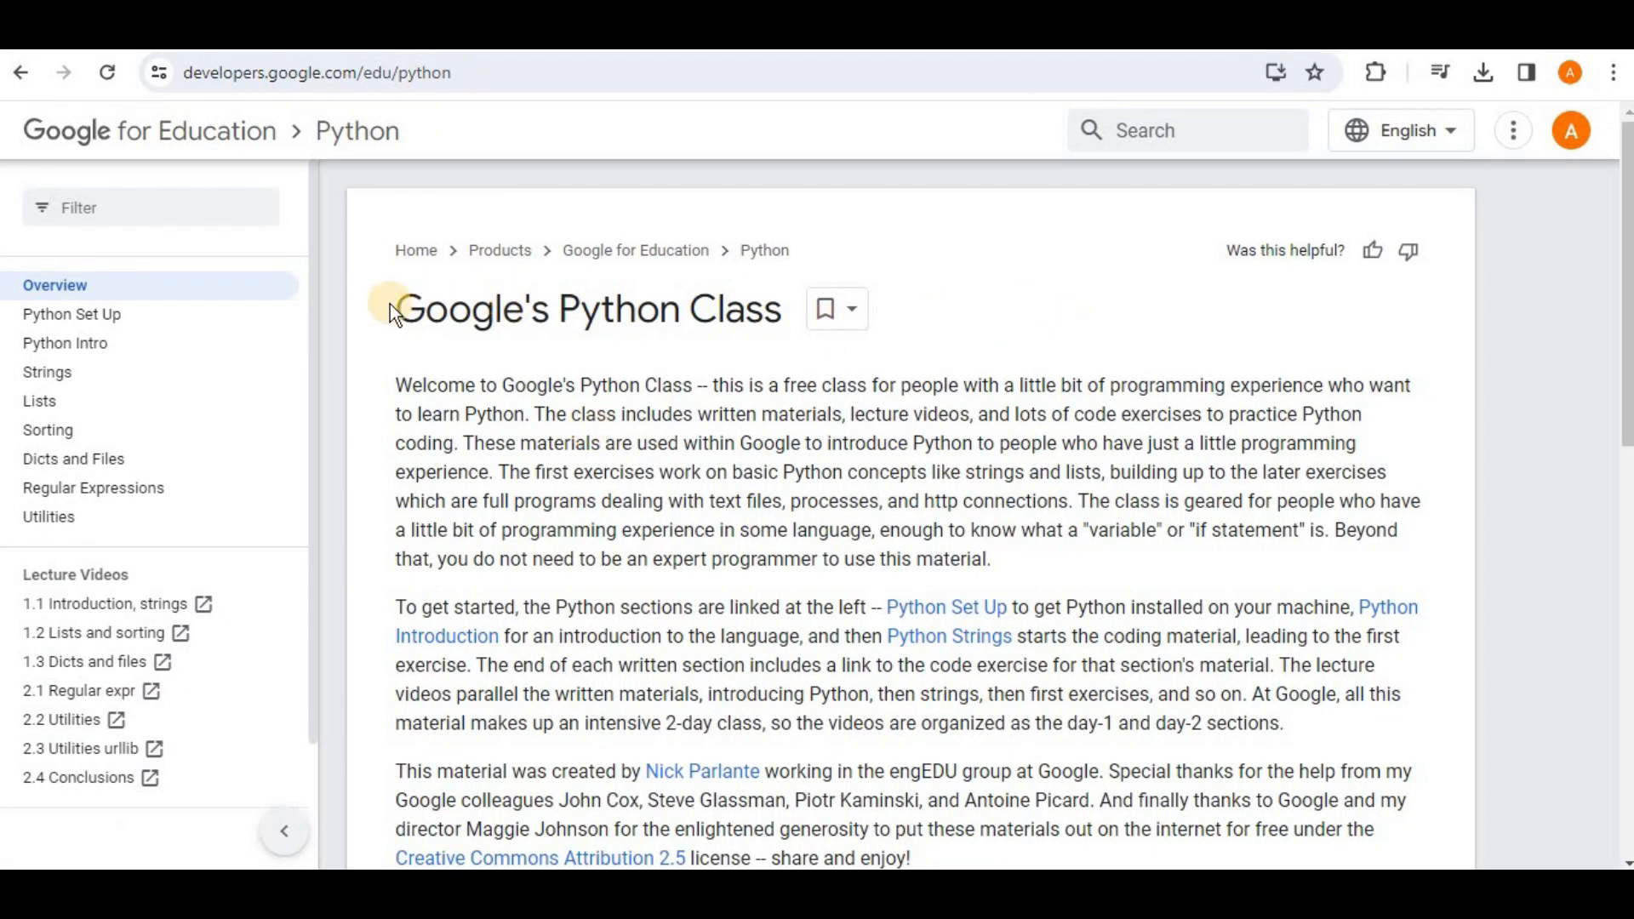
pyautogui.doubleClick(475, 309)
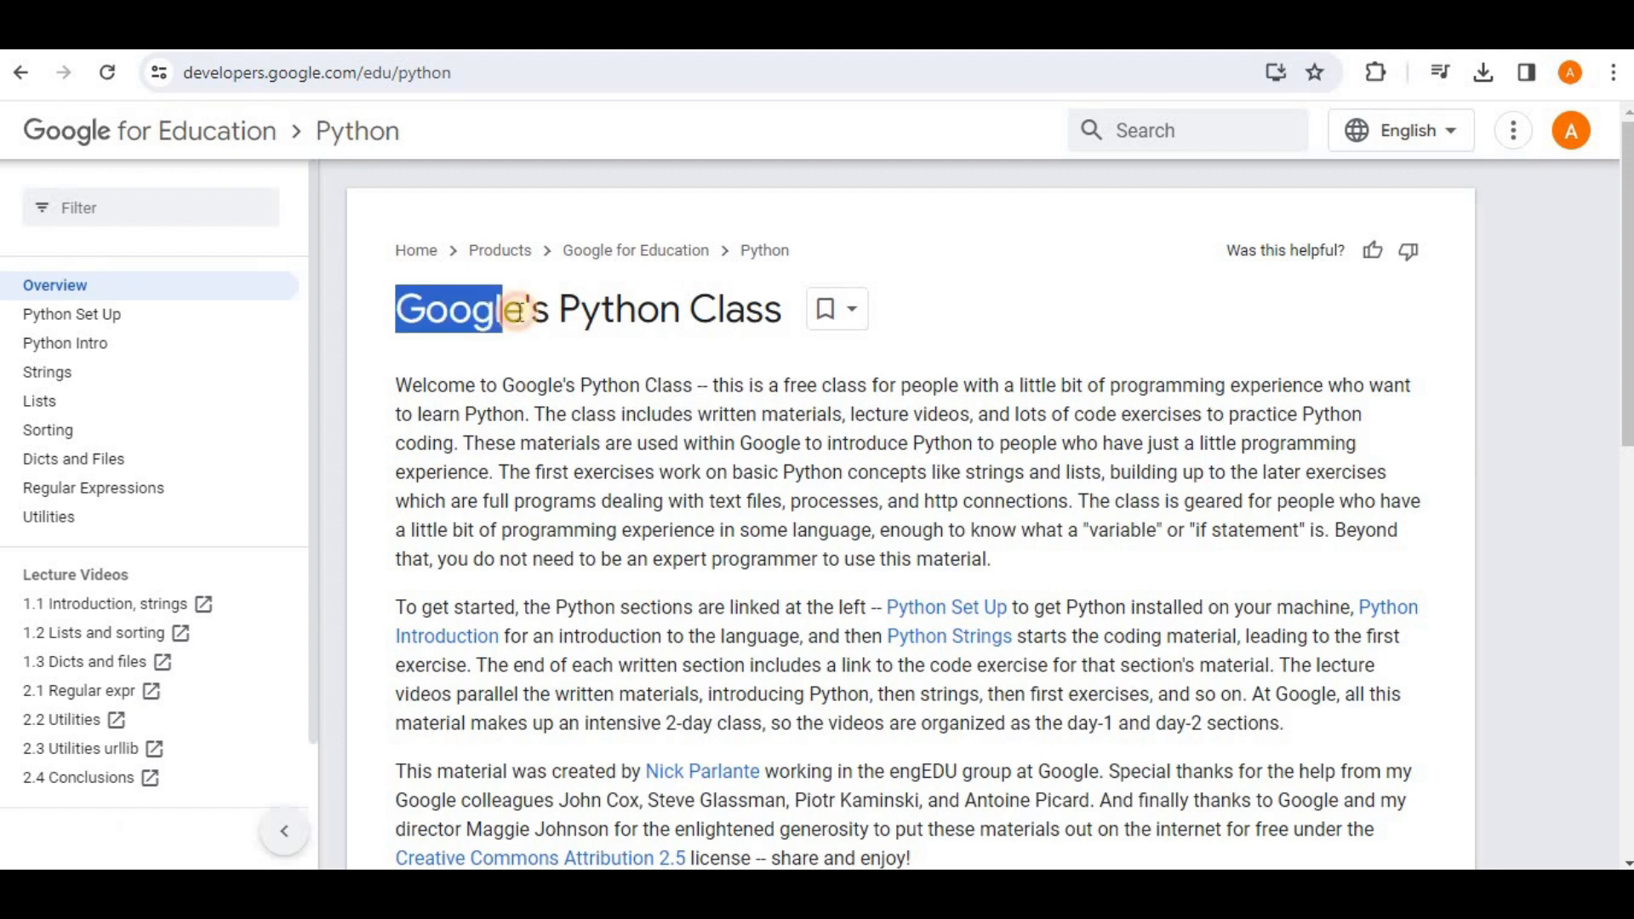
pyautogui.tripleClick(587, 308)
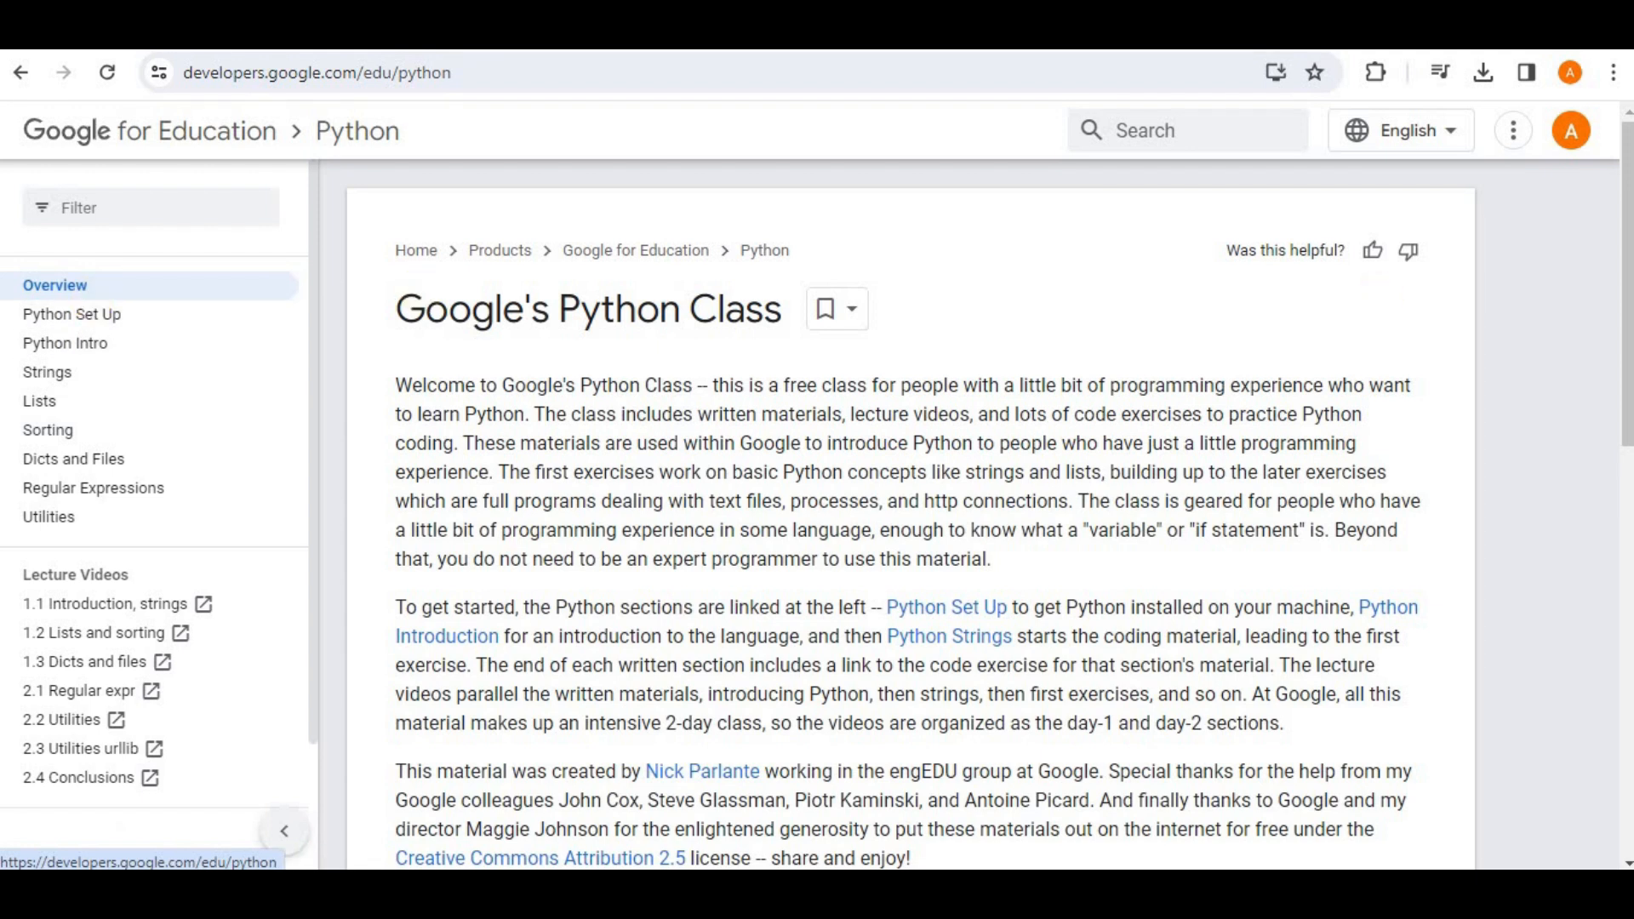
# Open the Python Set Up lesson, read down to Editing Python, and start the Introduction, strings video.
pyautogui.click(71, 314)
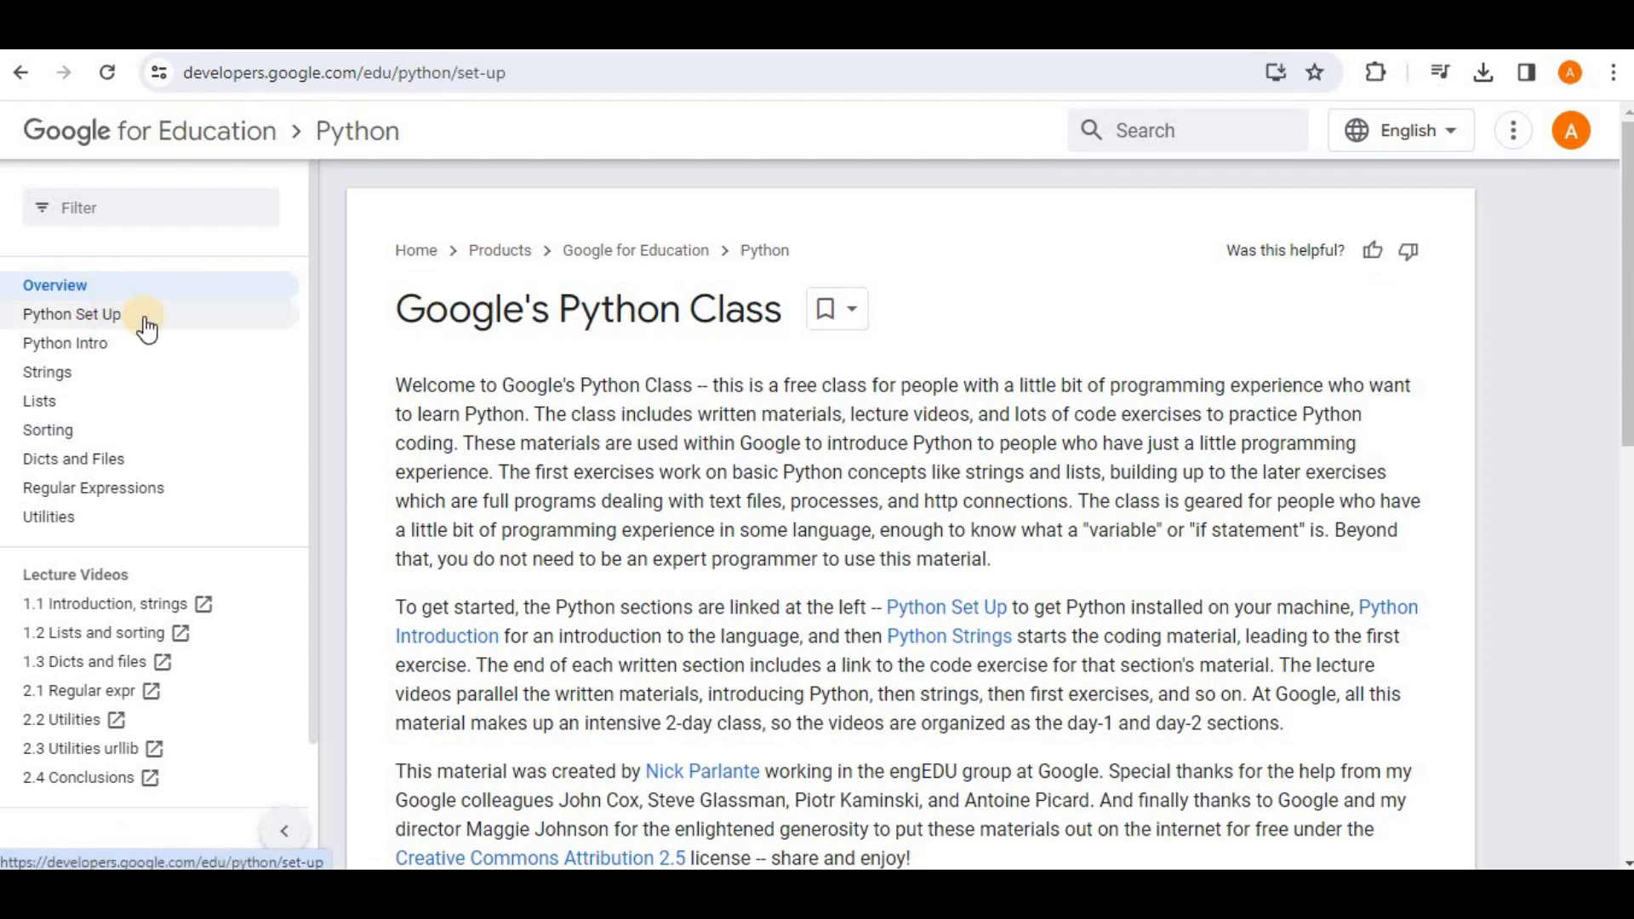
pyautogui.click(72, 313)
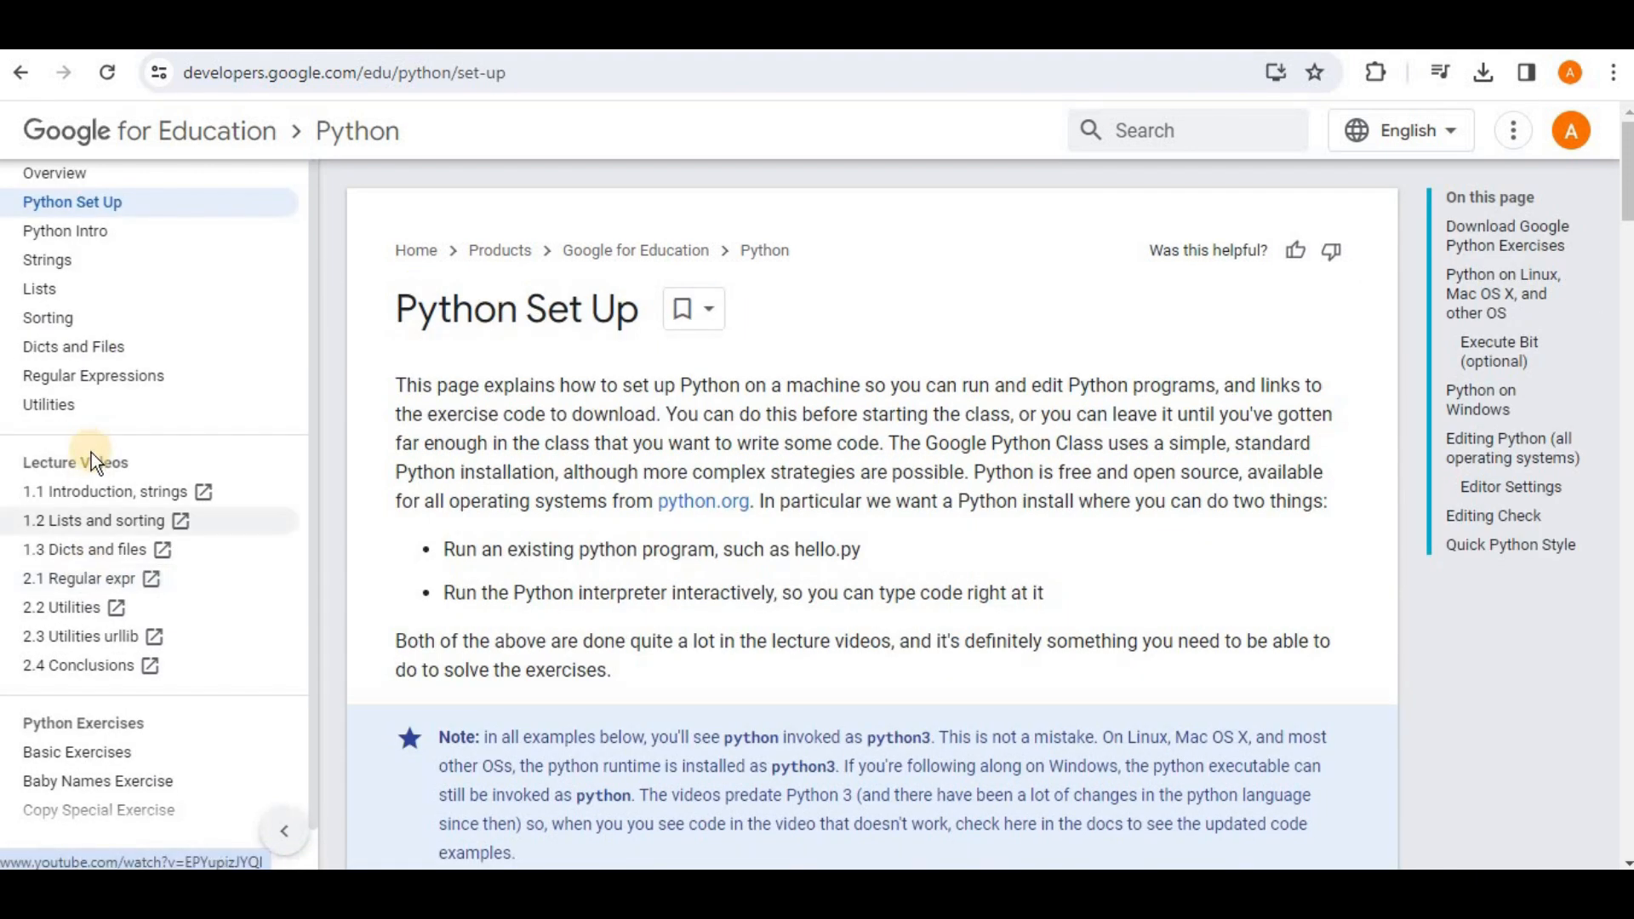
pyautogui.scroll(-3)
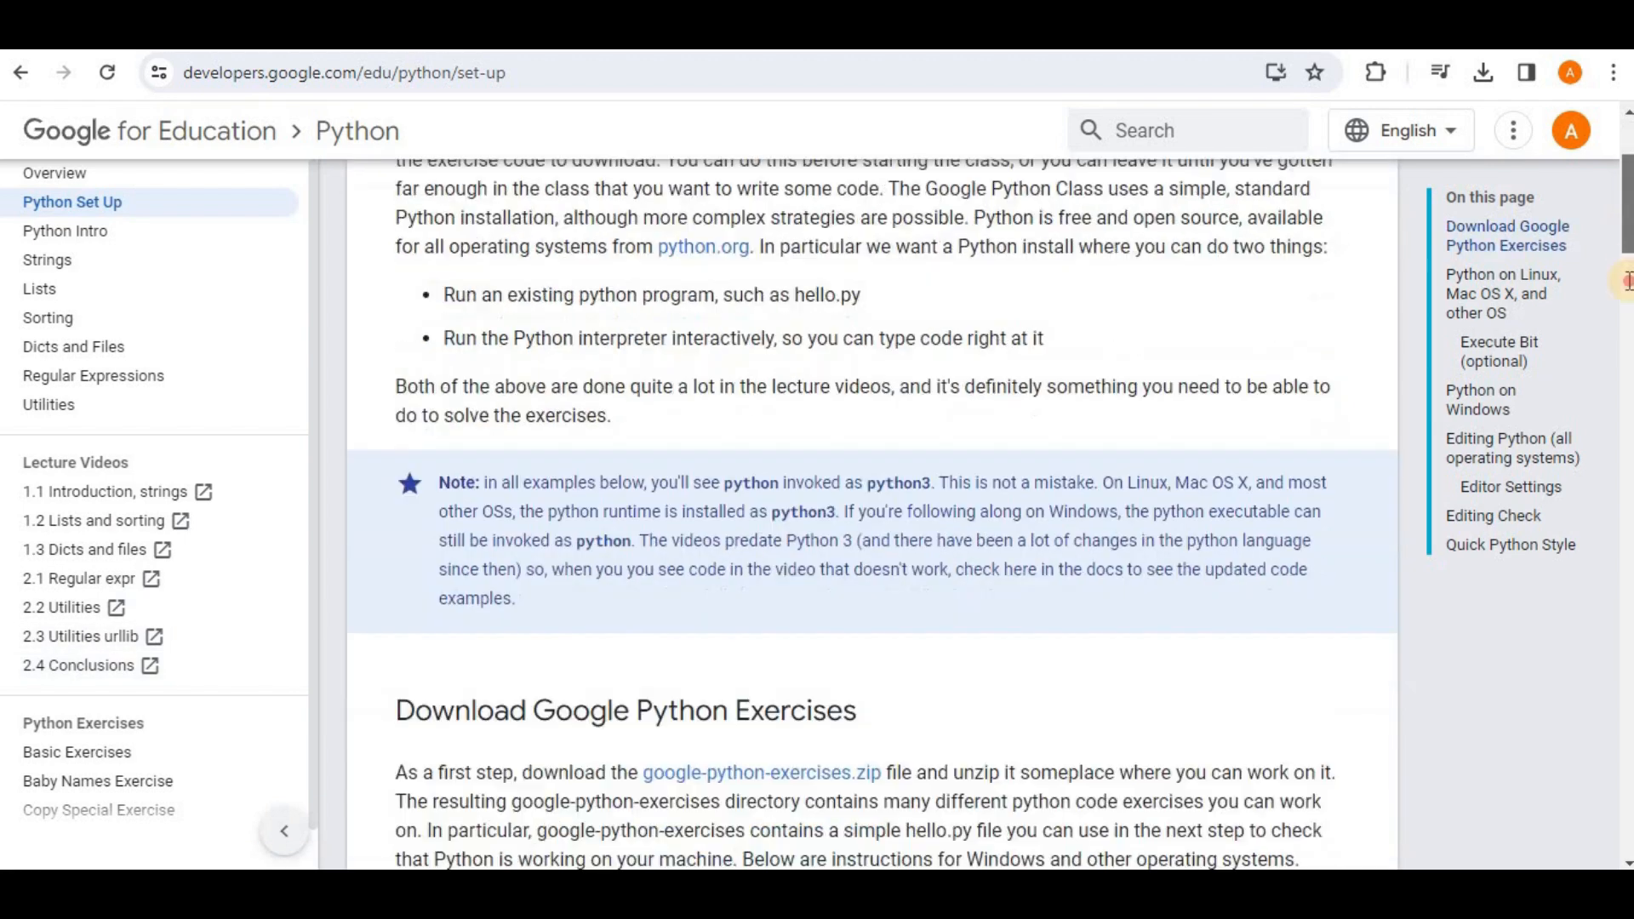
pyautogui.scroll(-3)
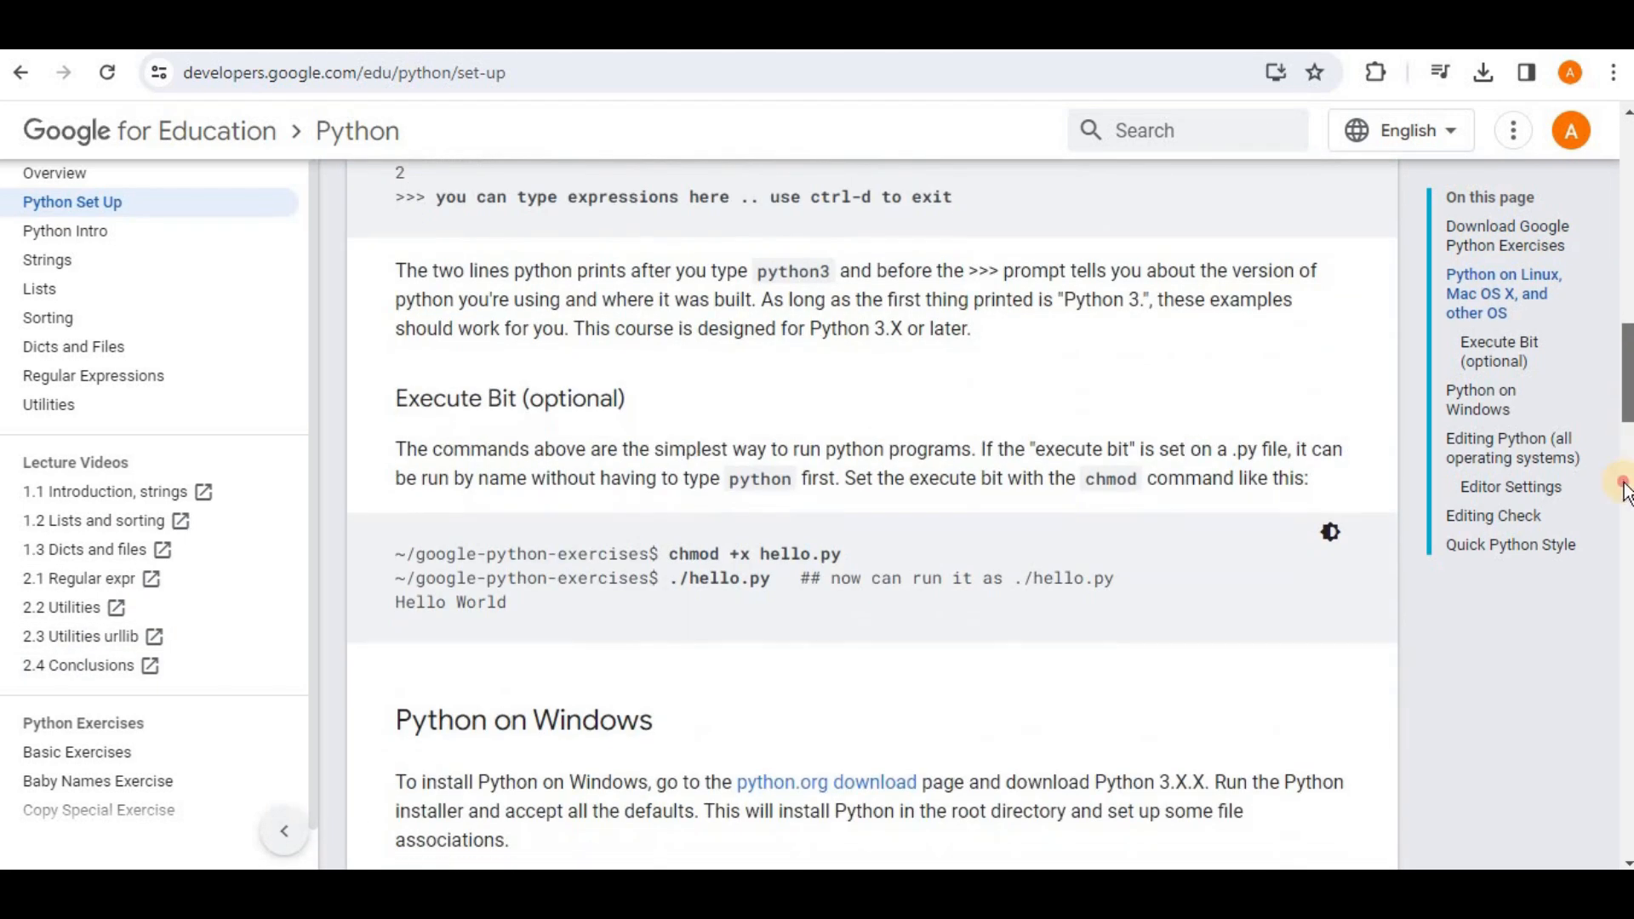
pyautogui.scroll(-3)
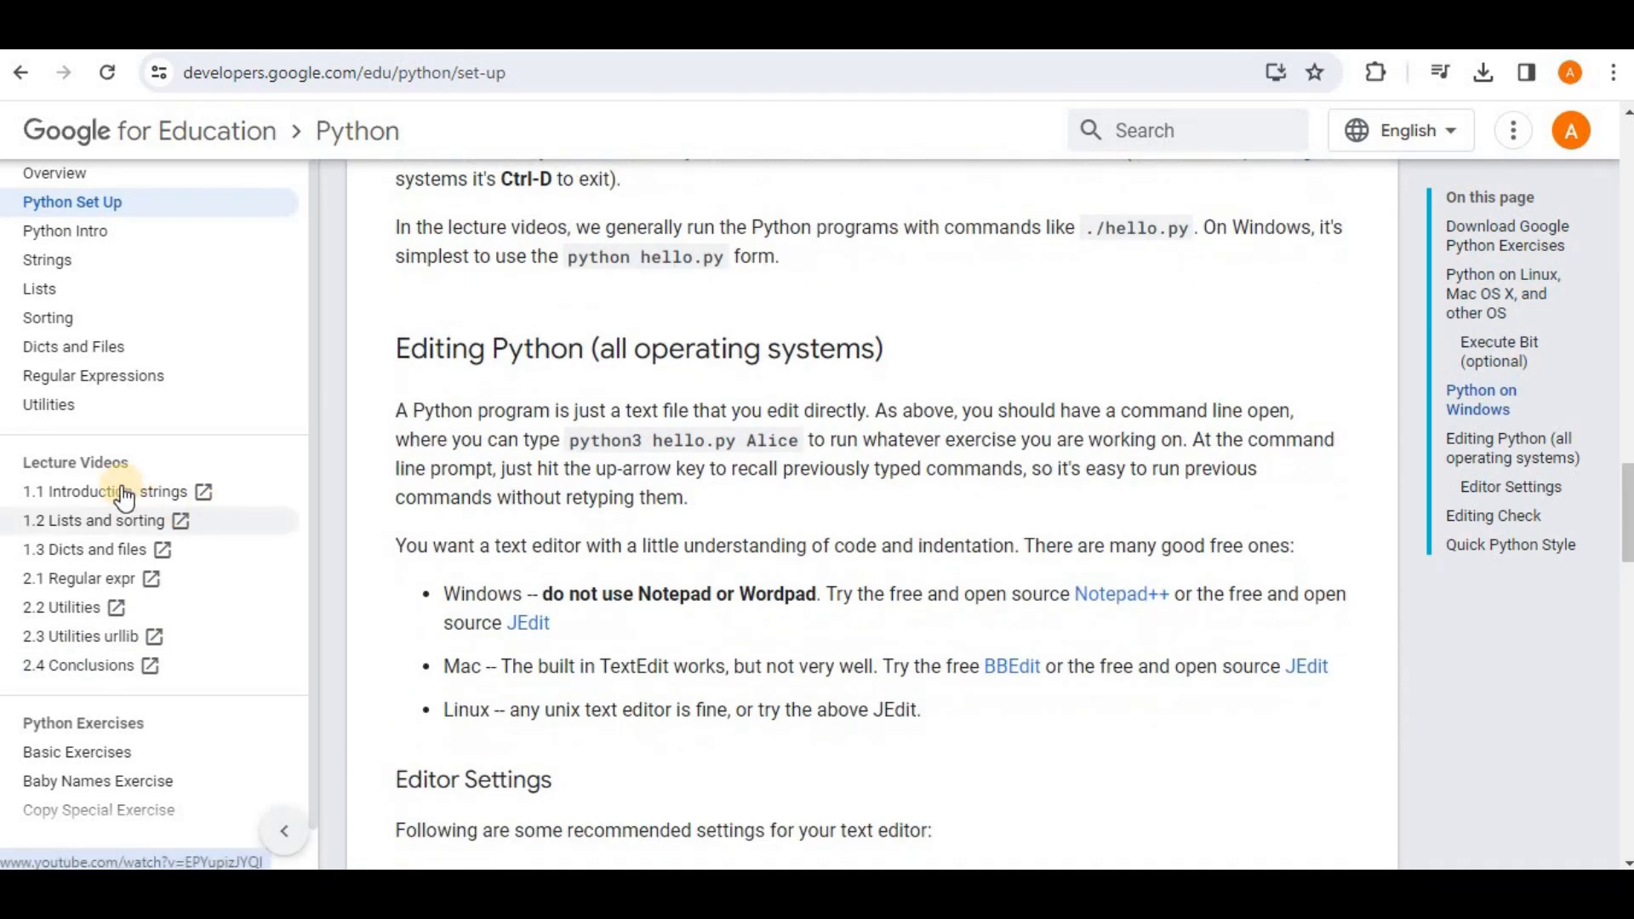
pyautogui.click(101, 490)
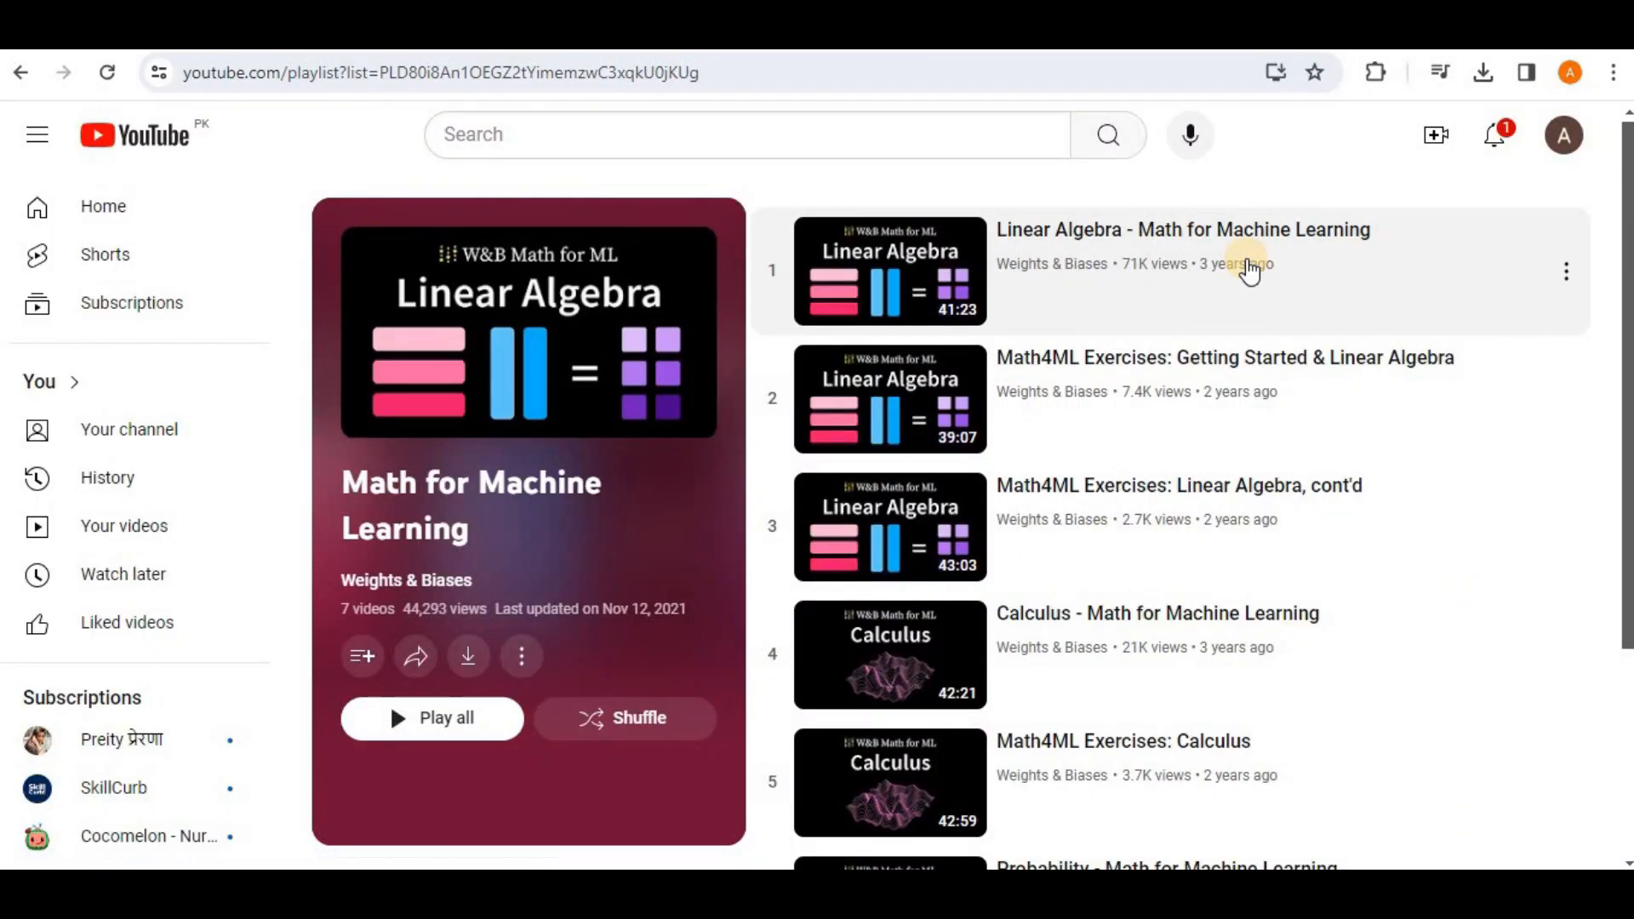
pyautogui.moveTo(957, 604)
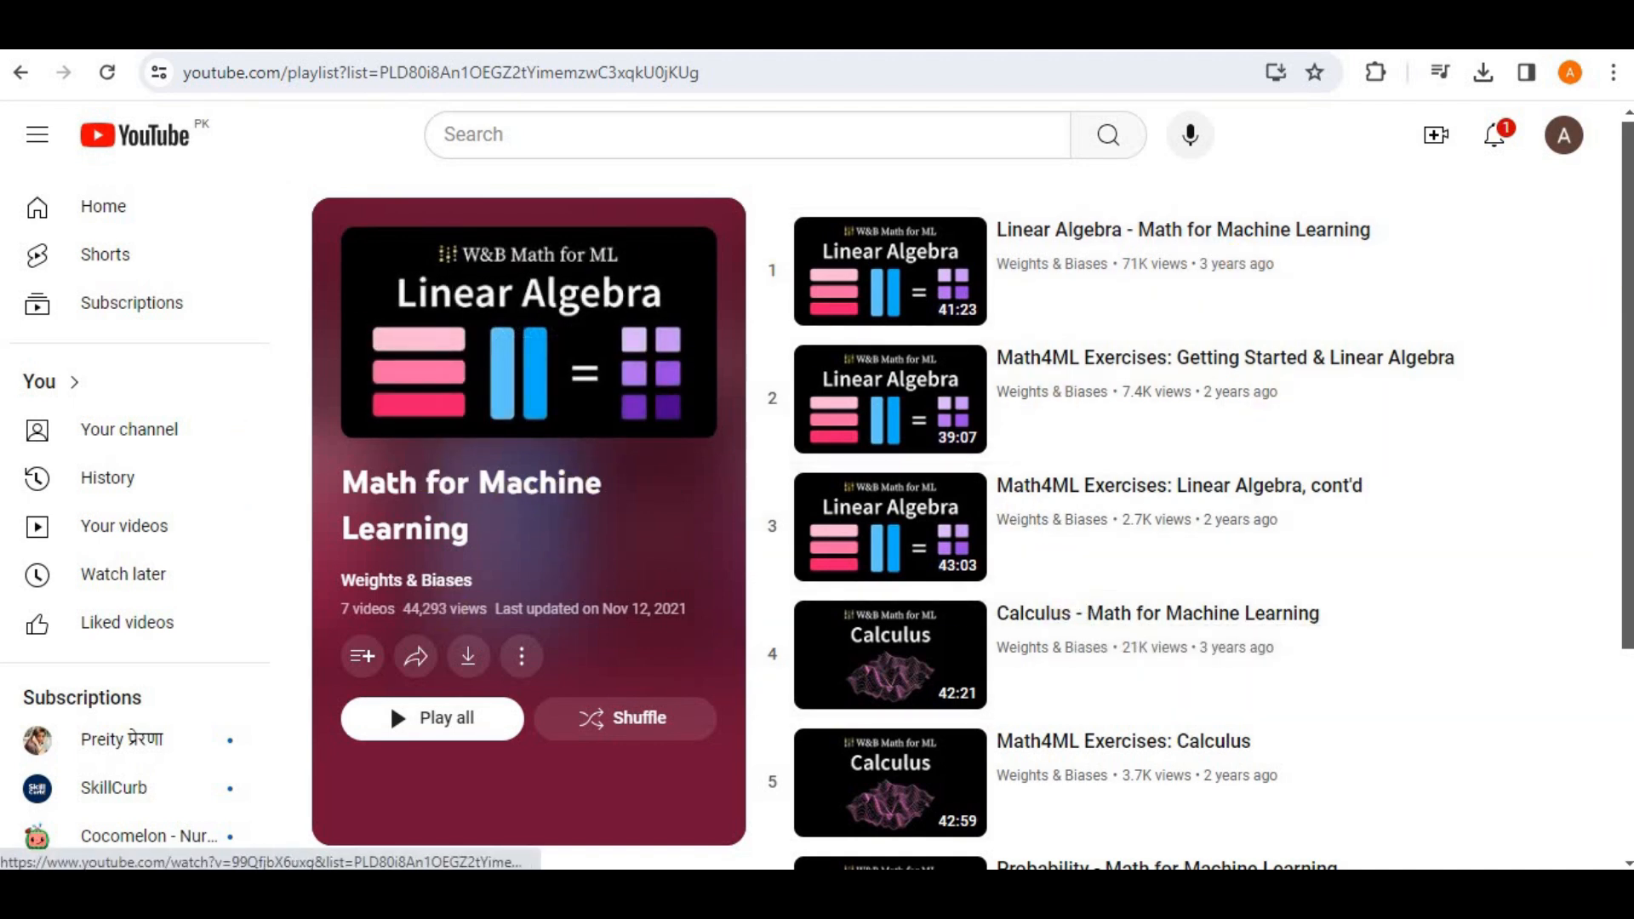
pyautogui.moveTo(1622, 274)
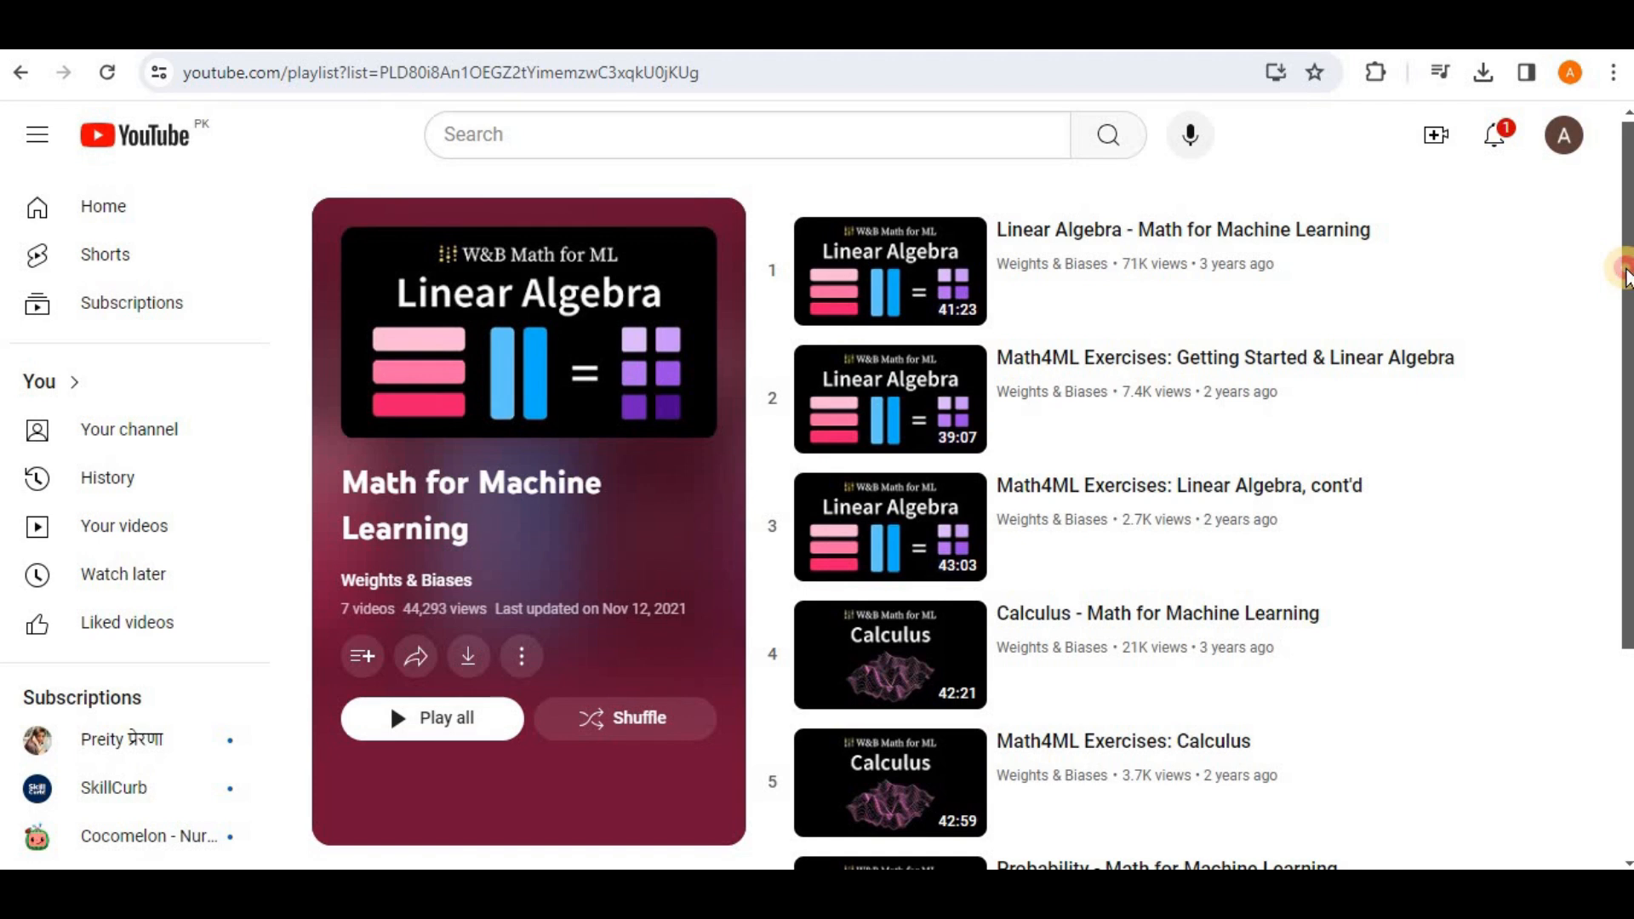
pyautogui.scroll(-3)
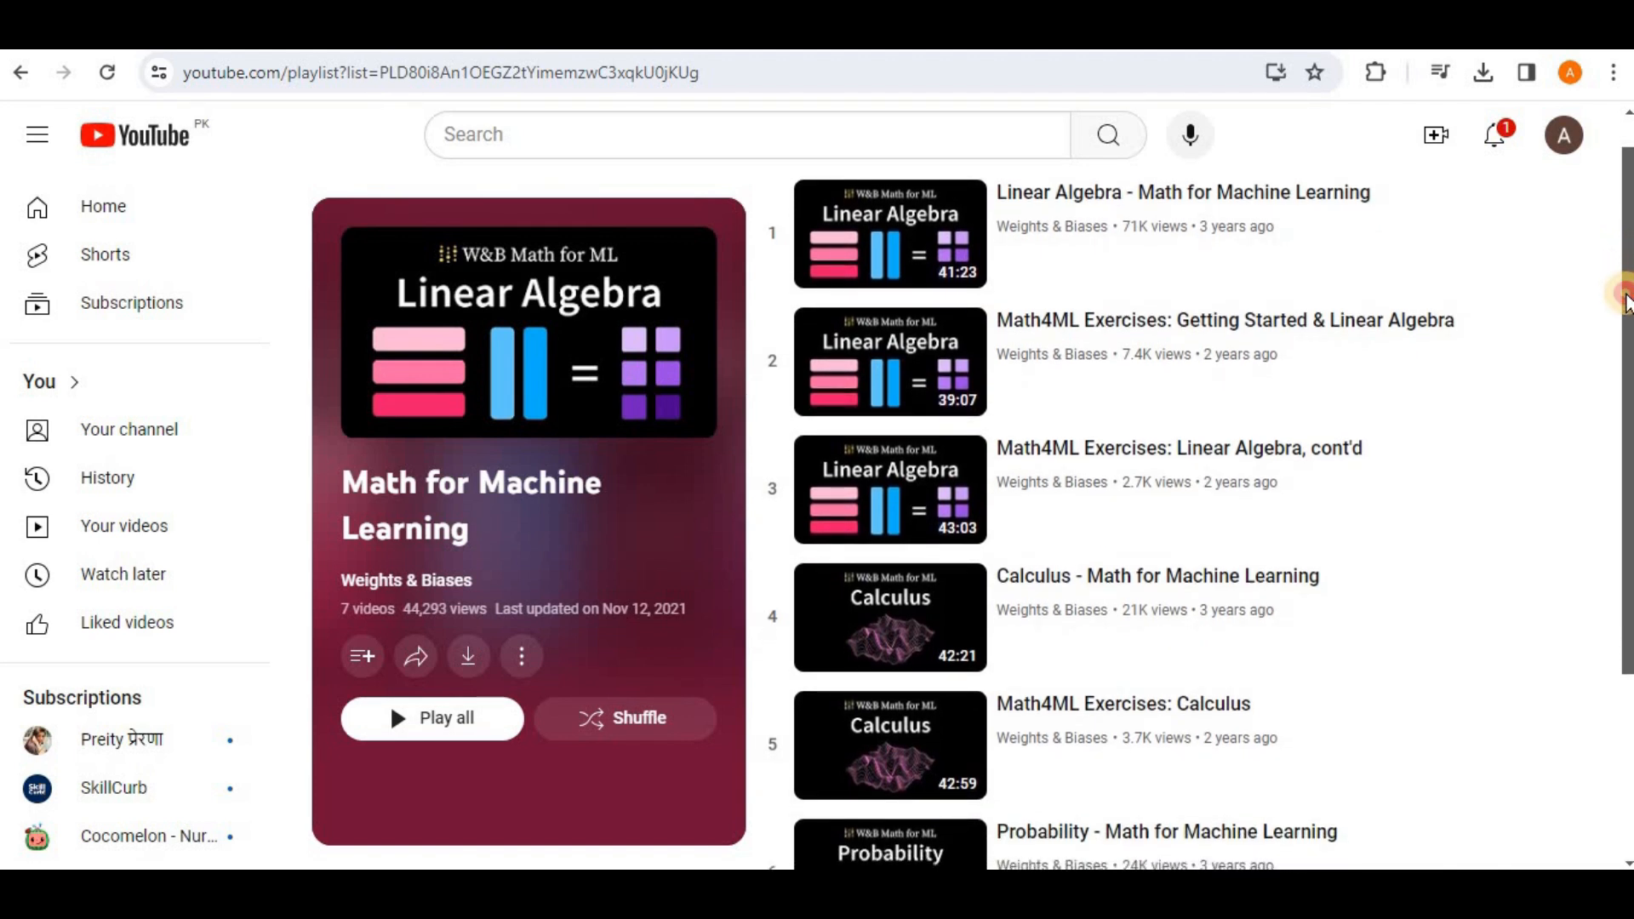
pyautogui.scroll(-3)
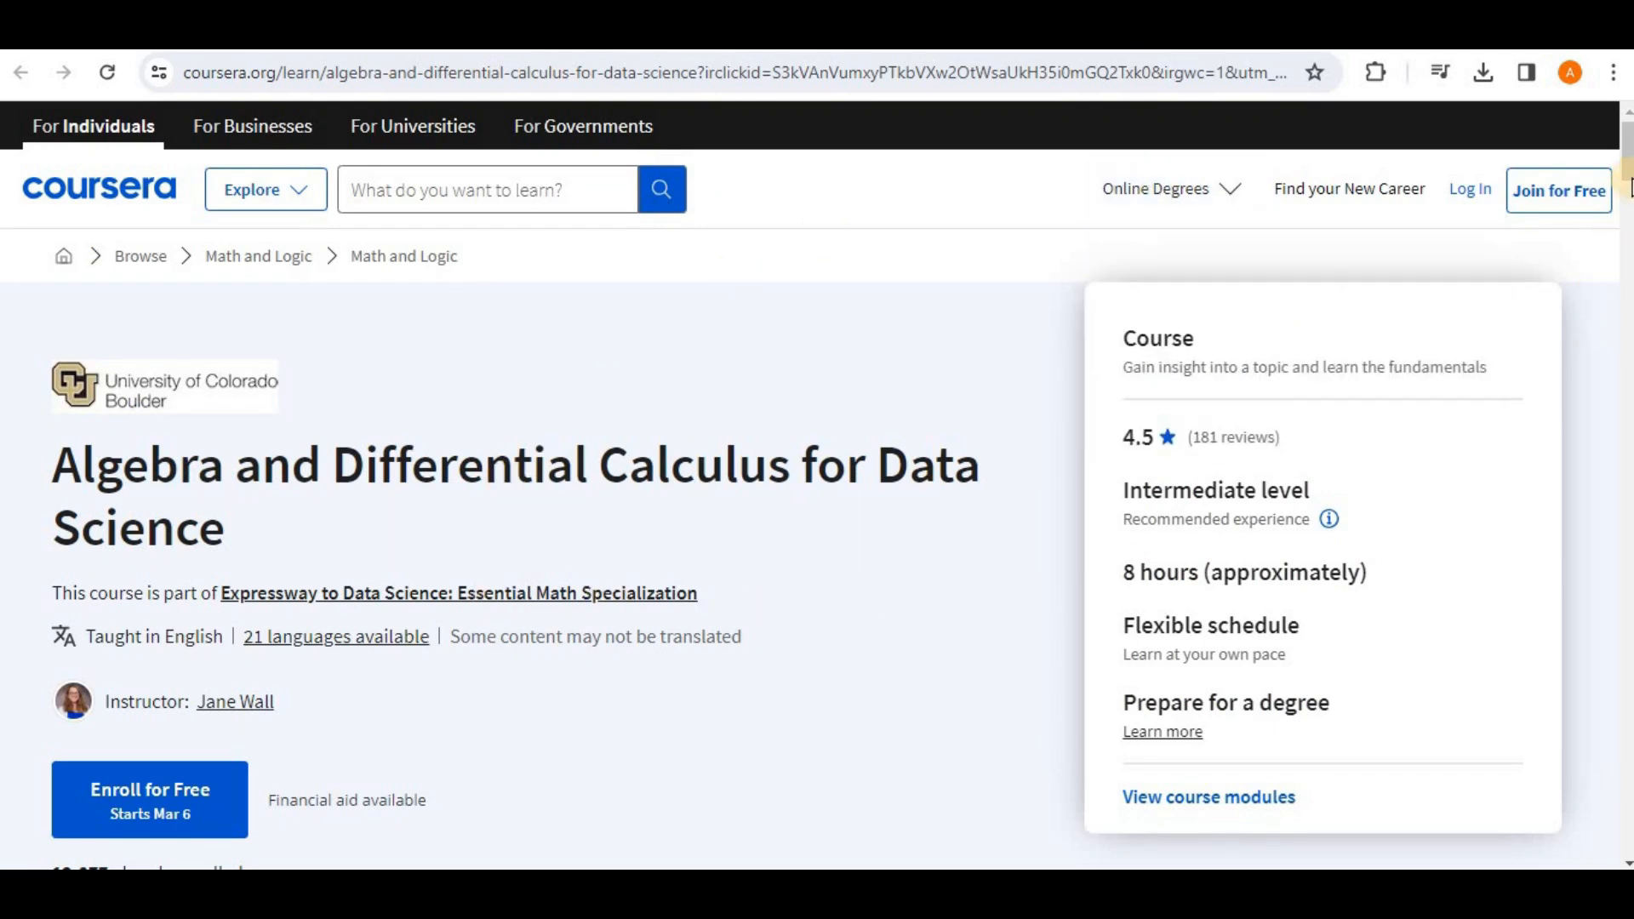
pyautogui.scroll(-3)
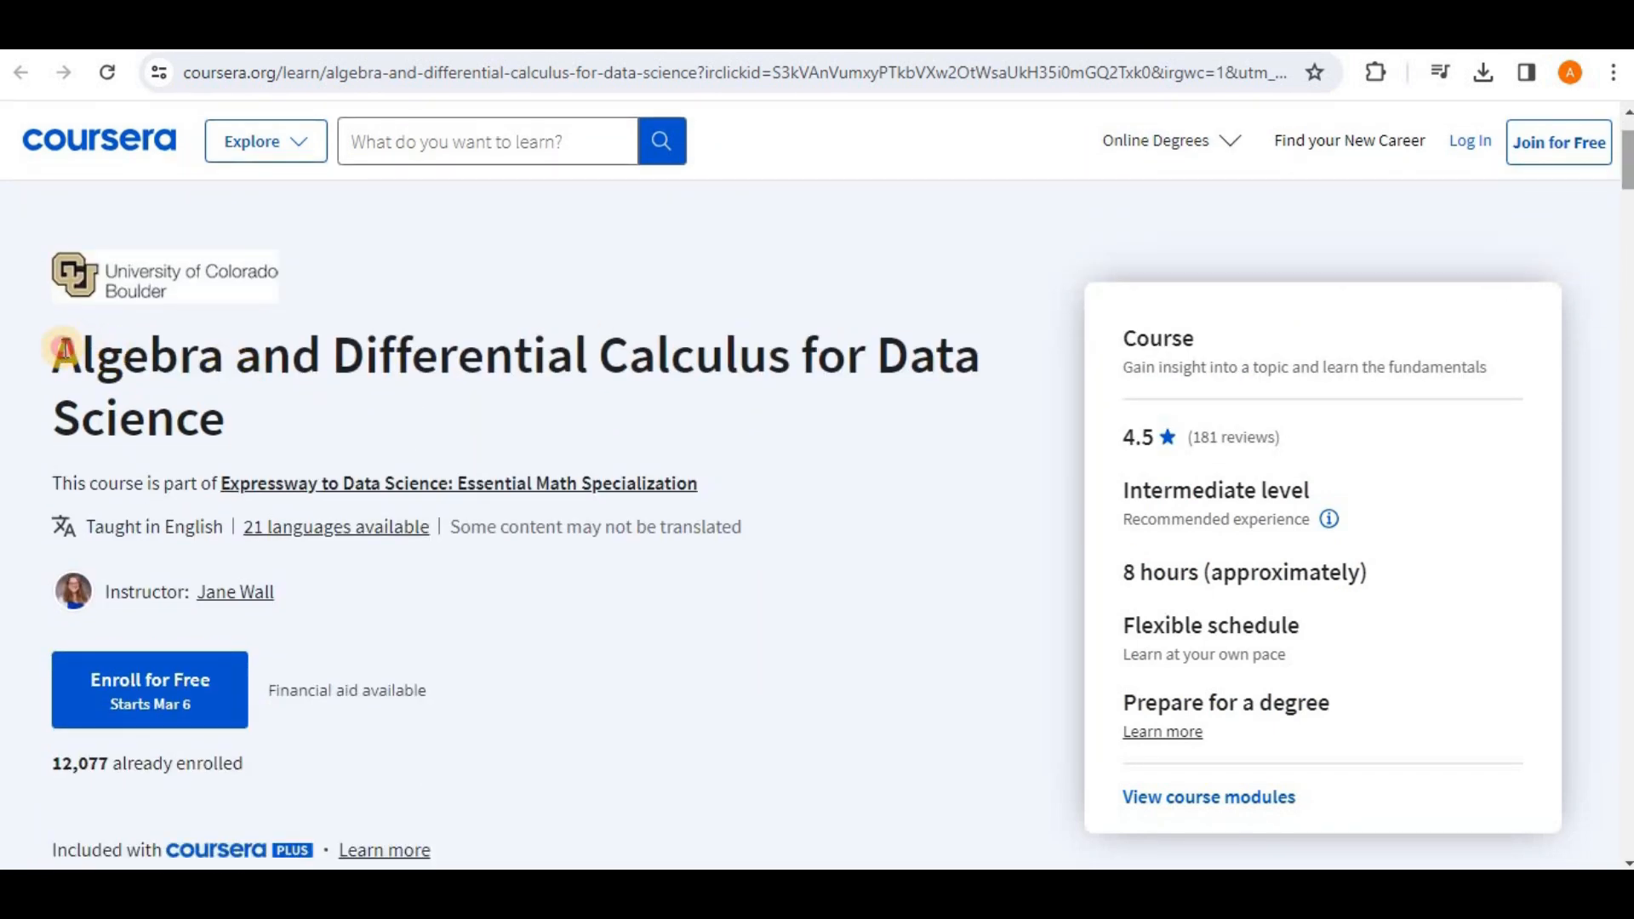
pyautogui.moveTo(686, 638)
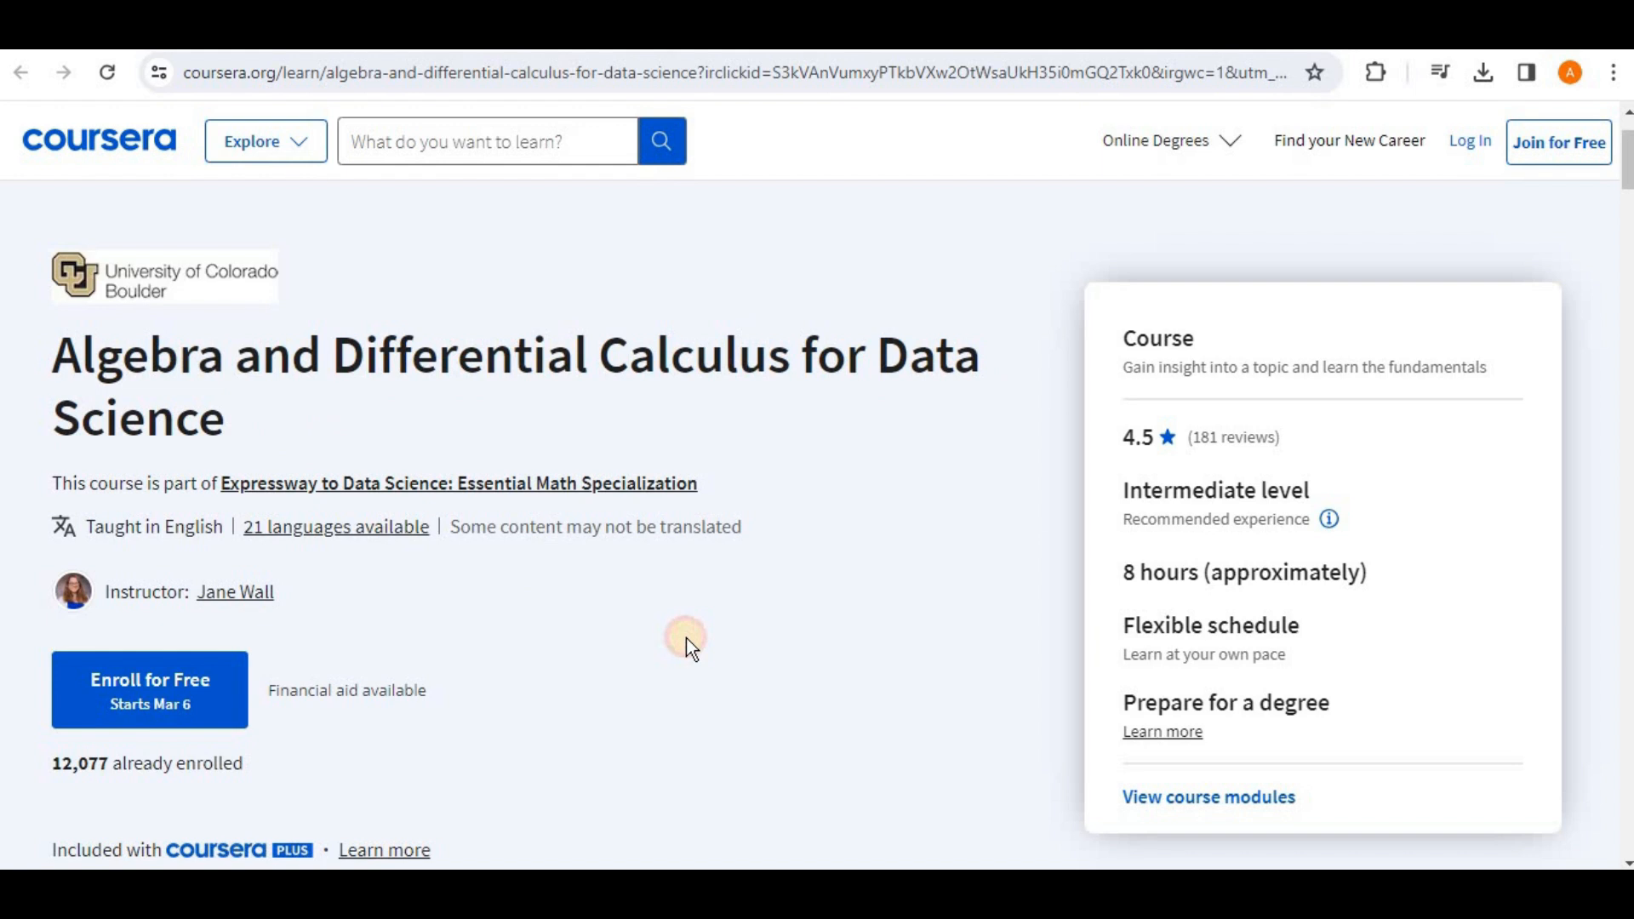
pyautogui.scroll(-3)
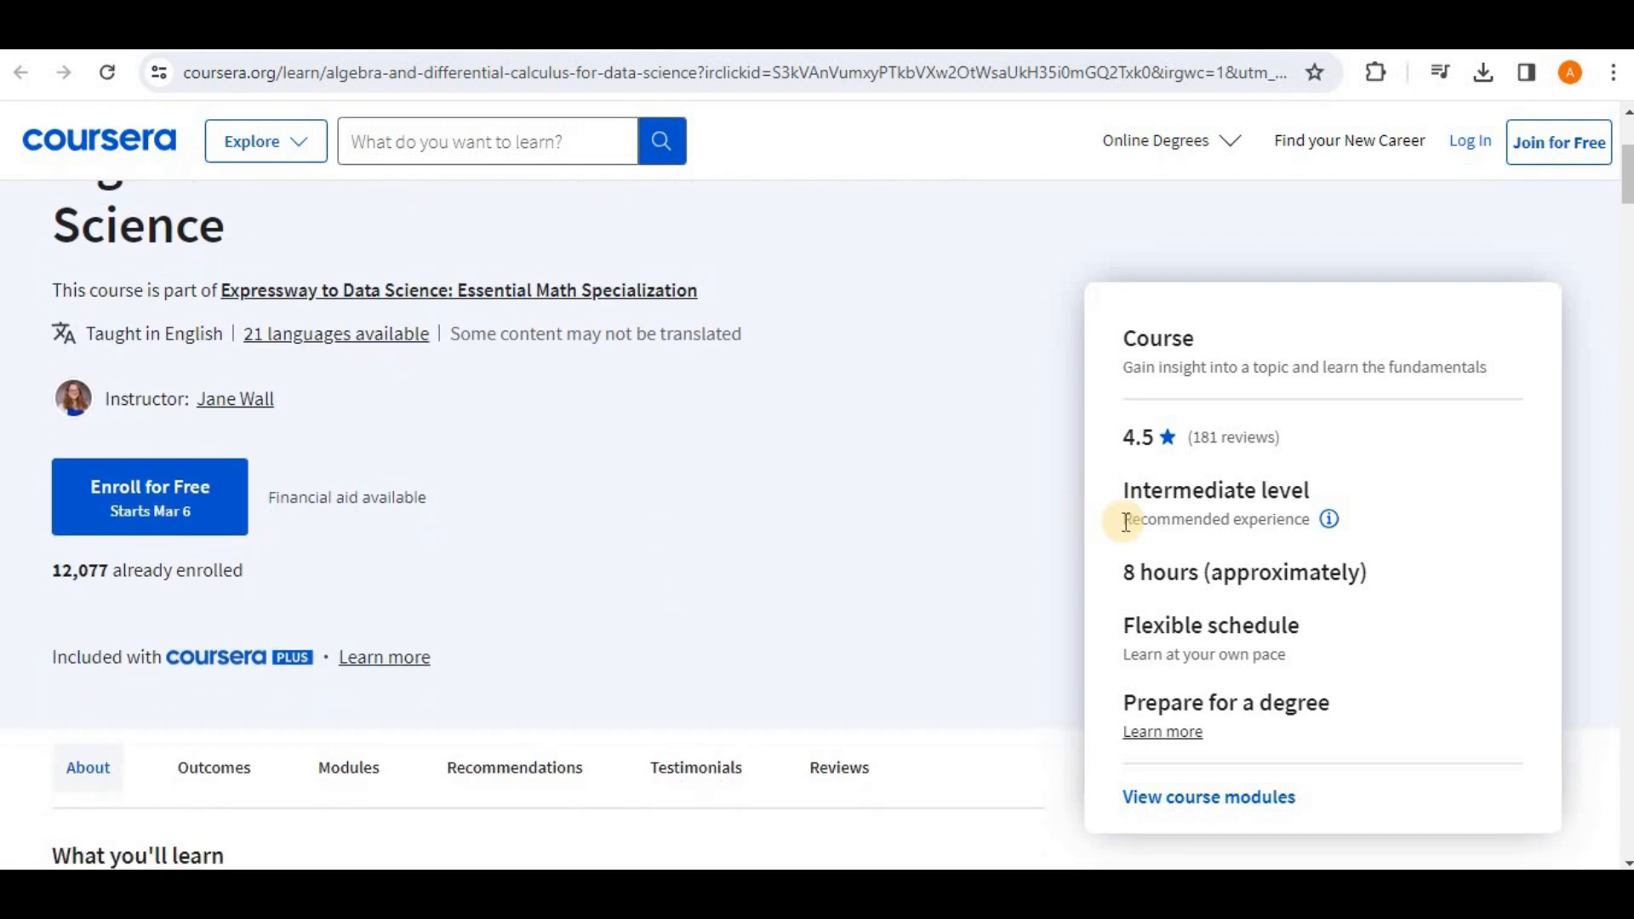
pyautogui.moveTo(730, 597)
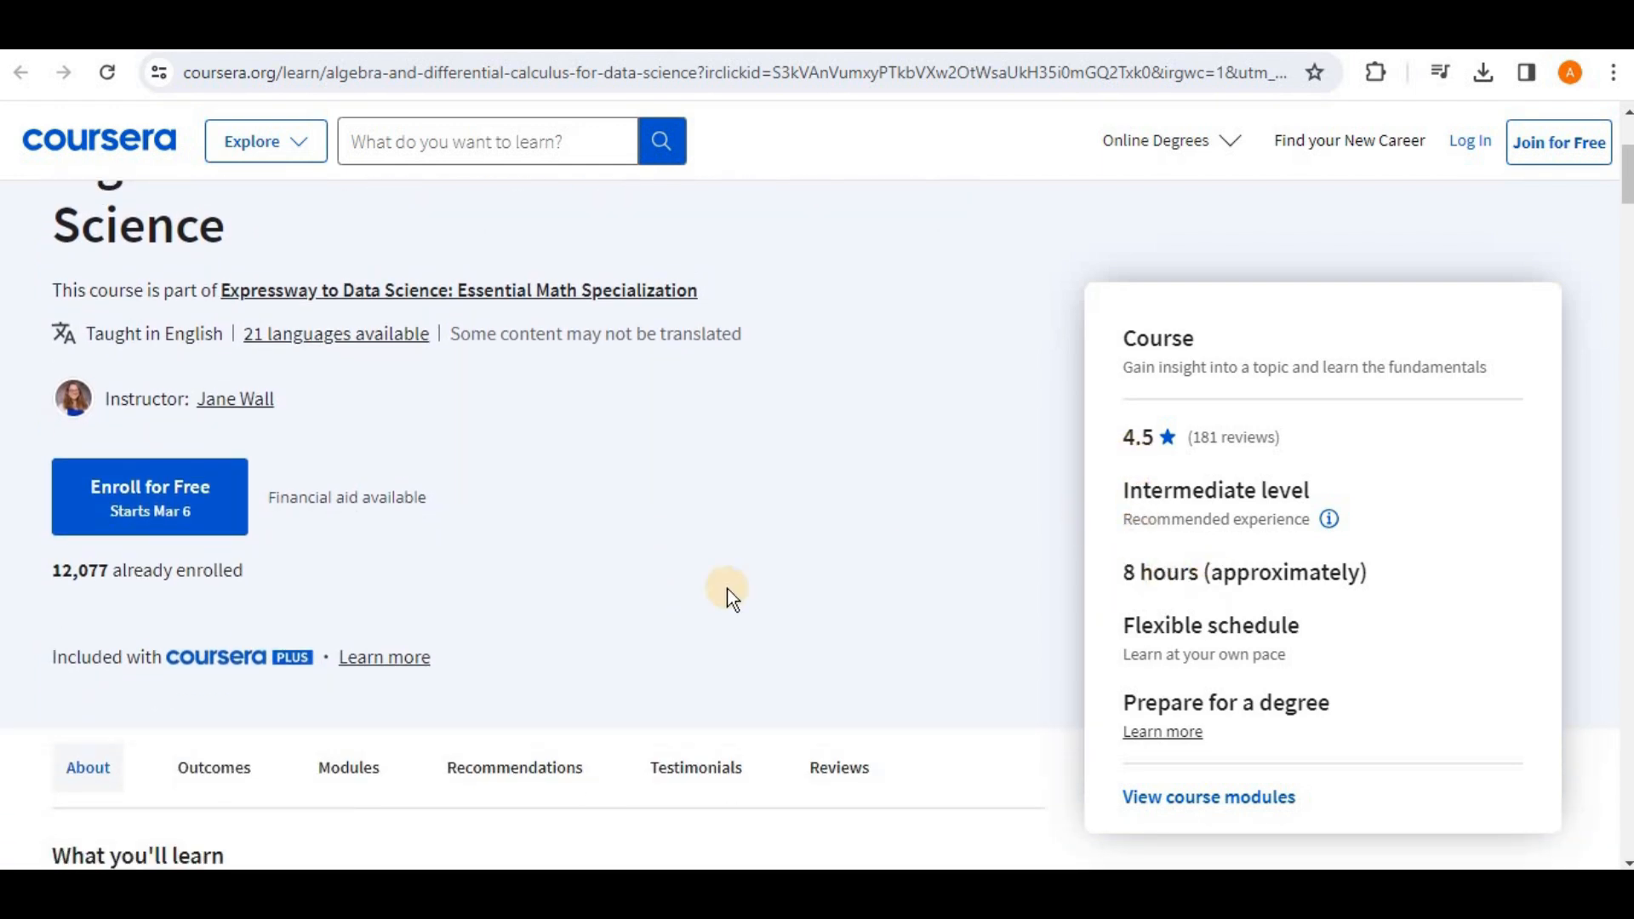
pyautogui.scroll(-3)
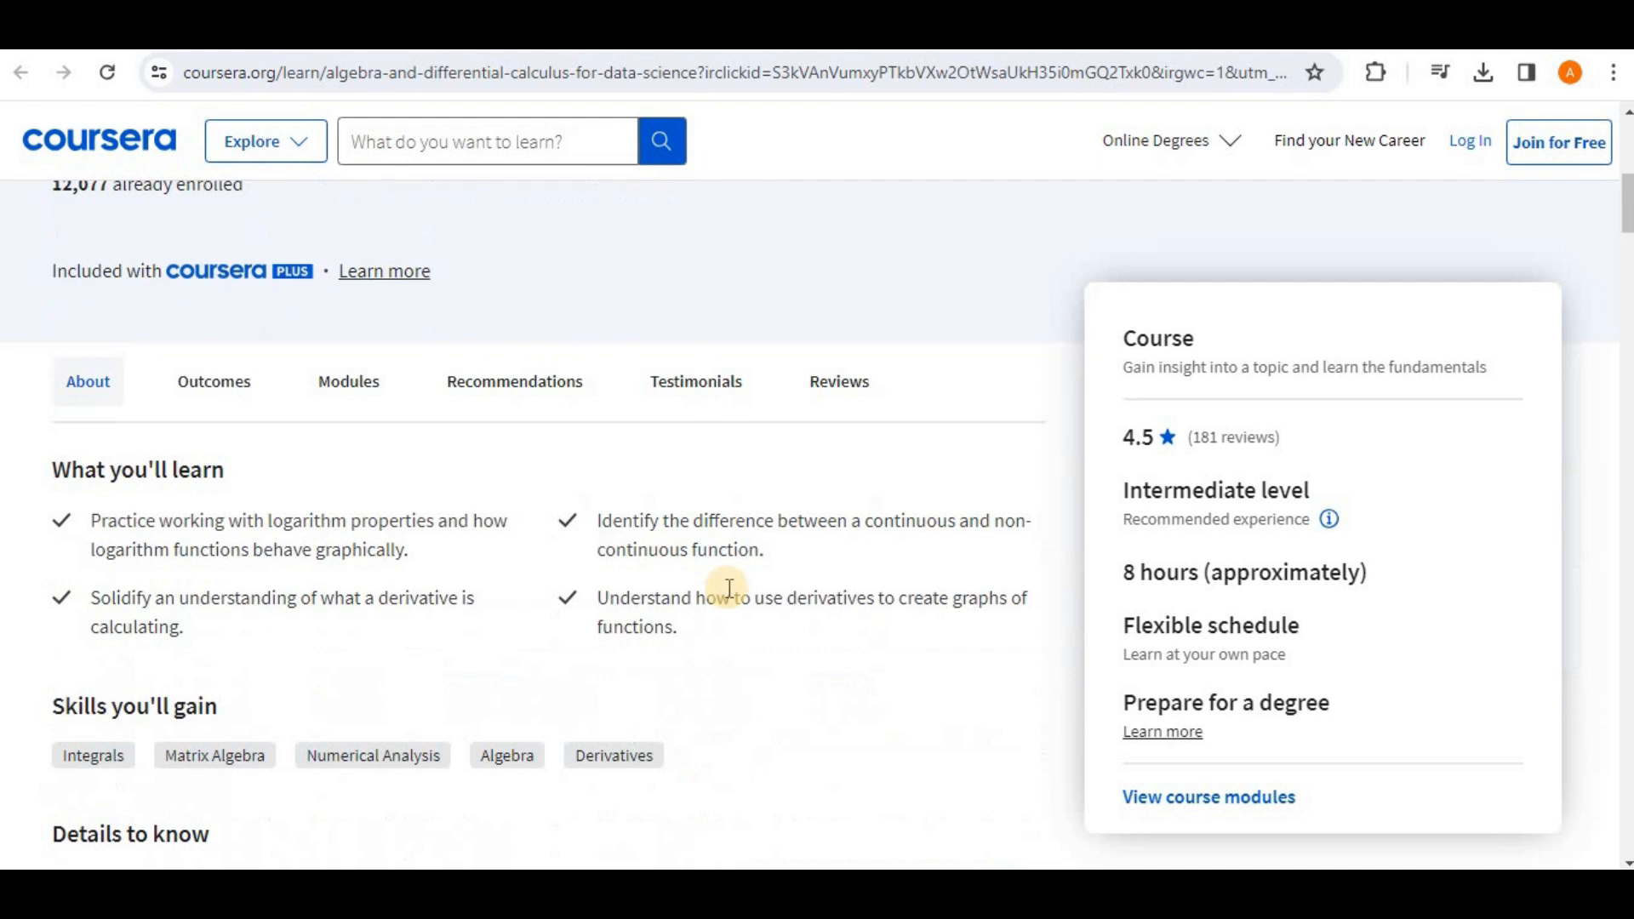
pyautogui.scroll(-3)
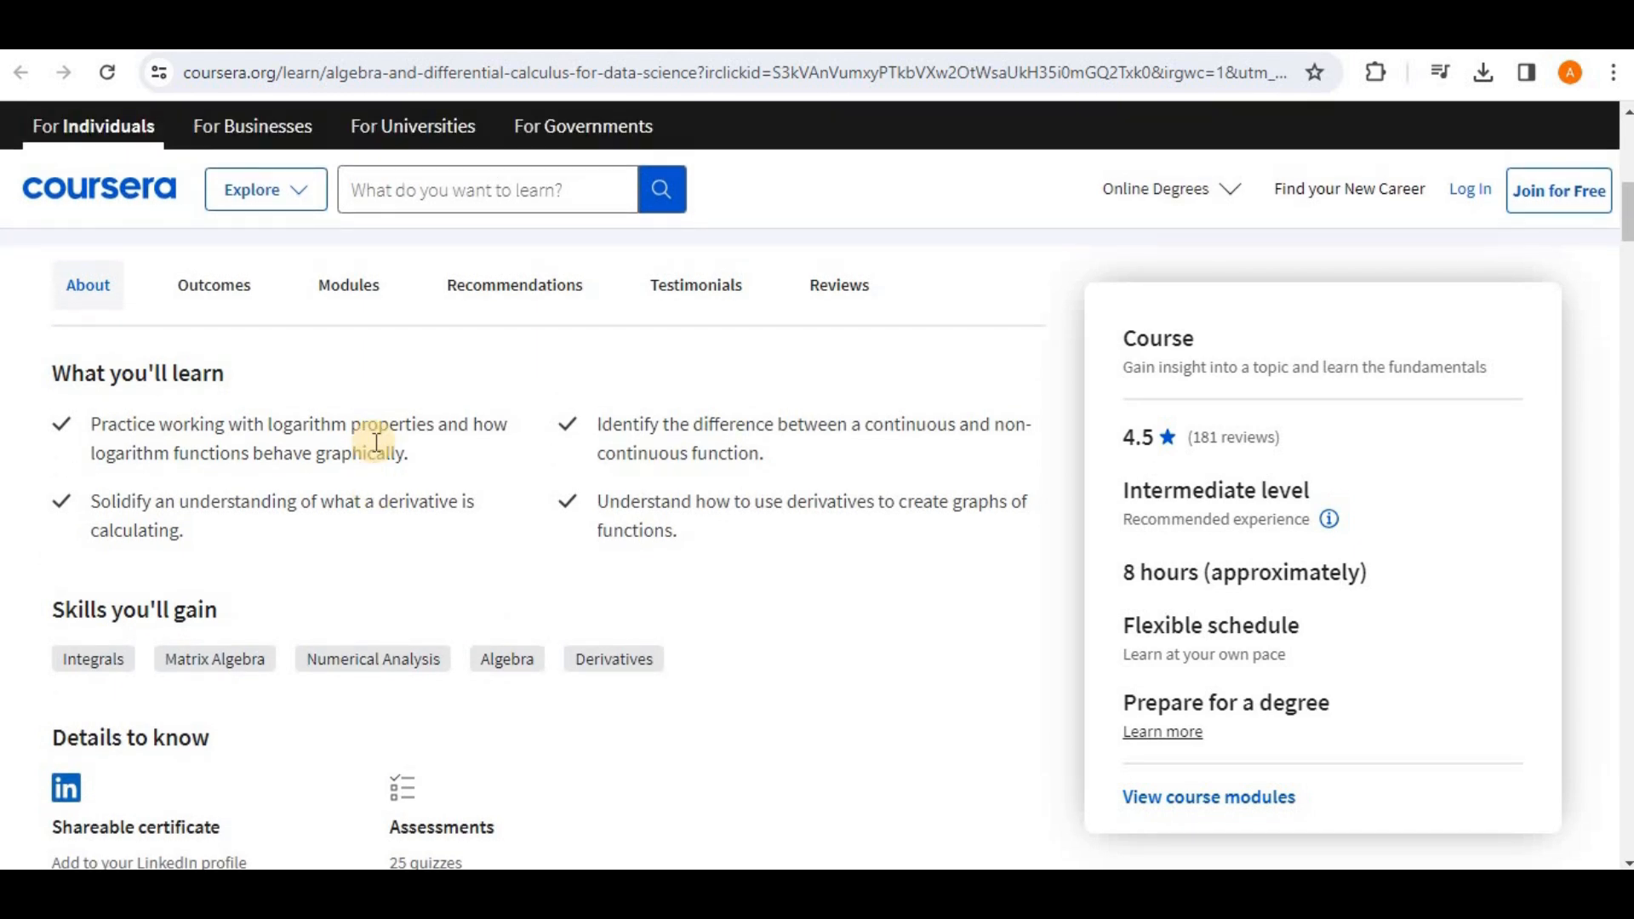
pyautogui.moveTo(936, 593)
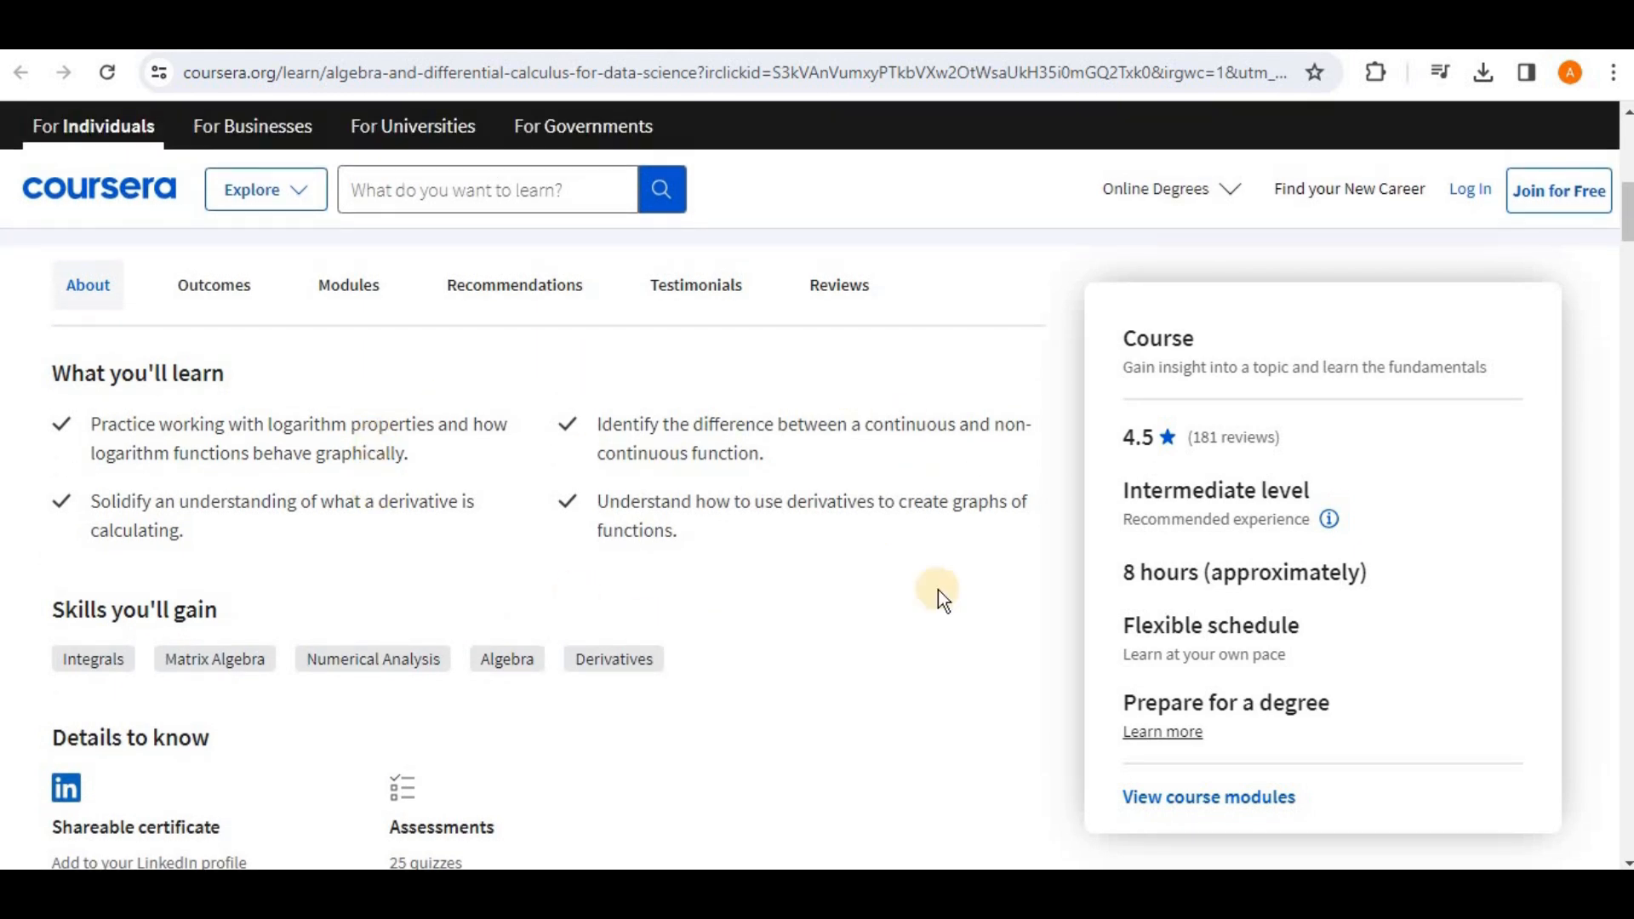
pyautogui.moveTo(623, 443)
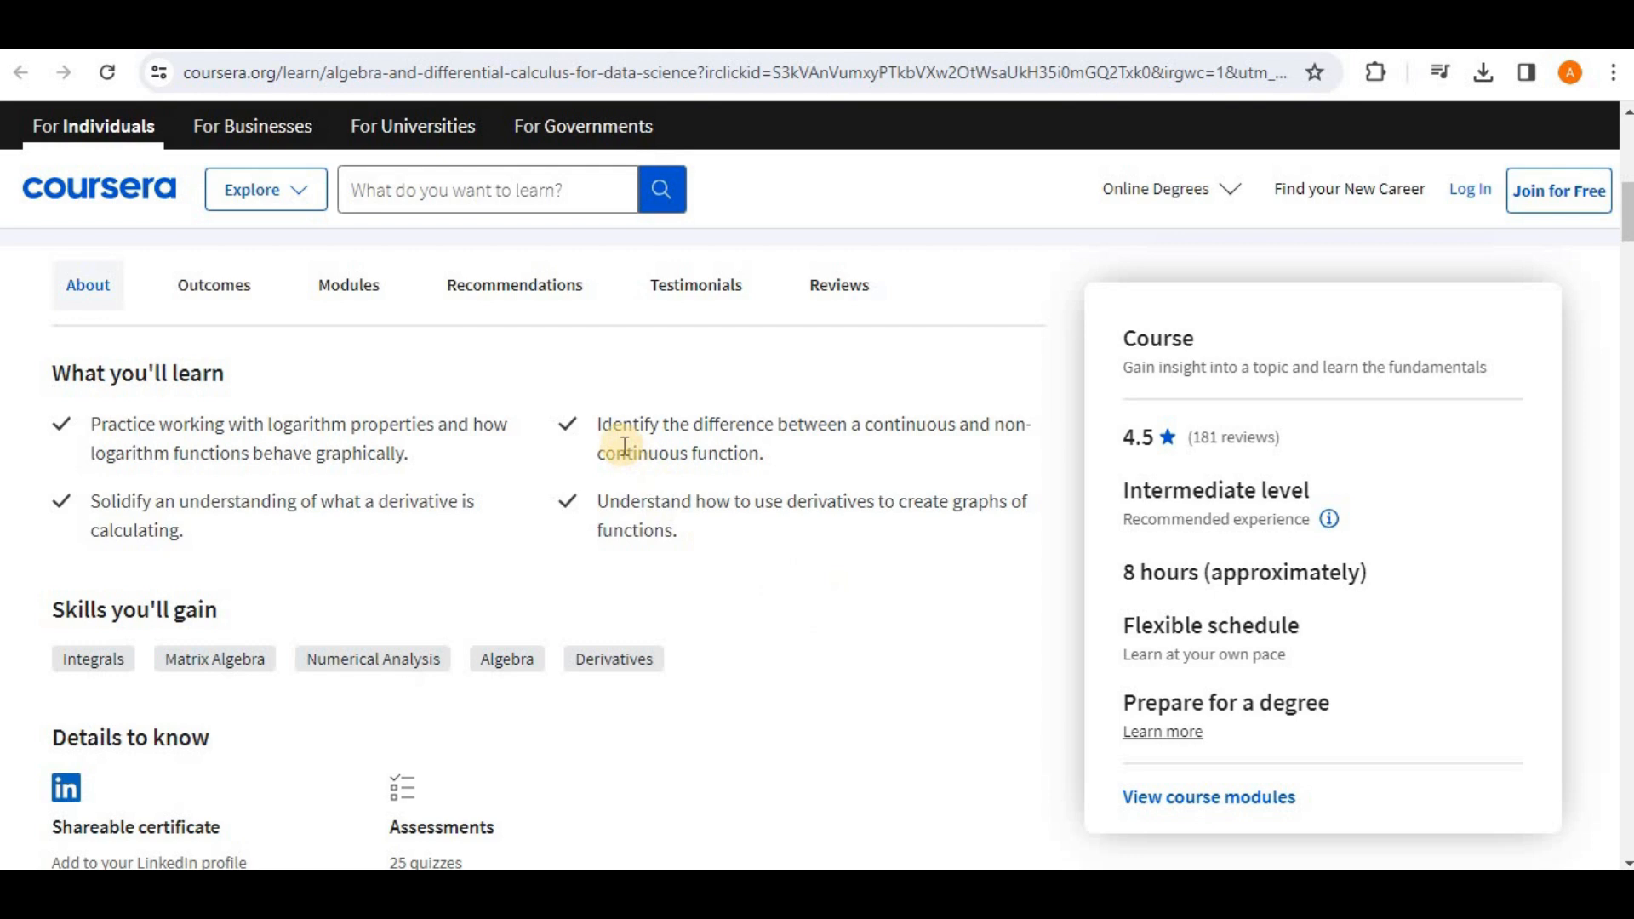
pyautogui.moveTo(597, 424); pyautogui.dragTo(841, 574)
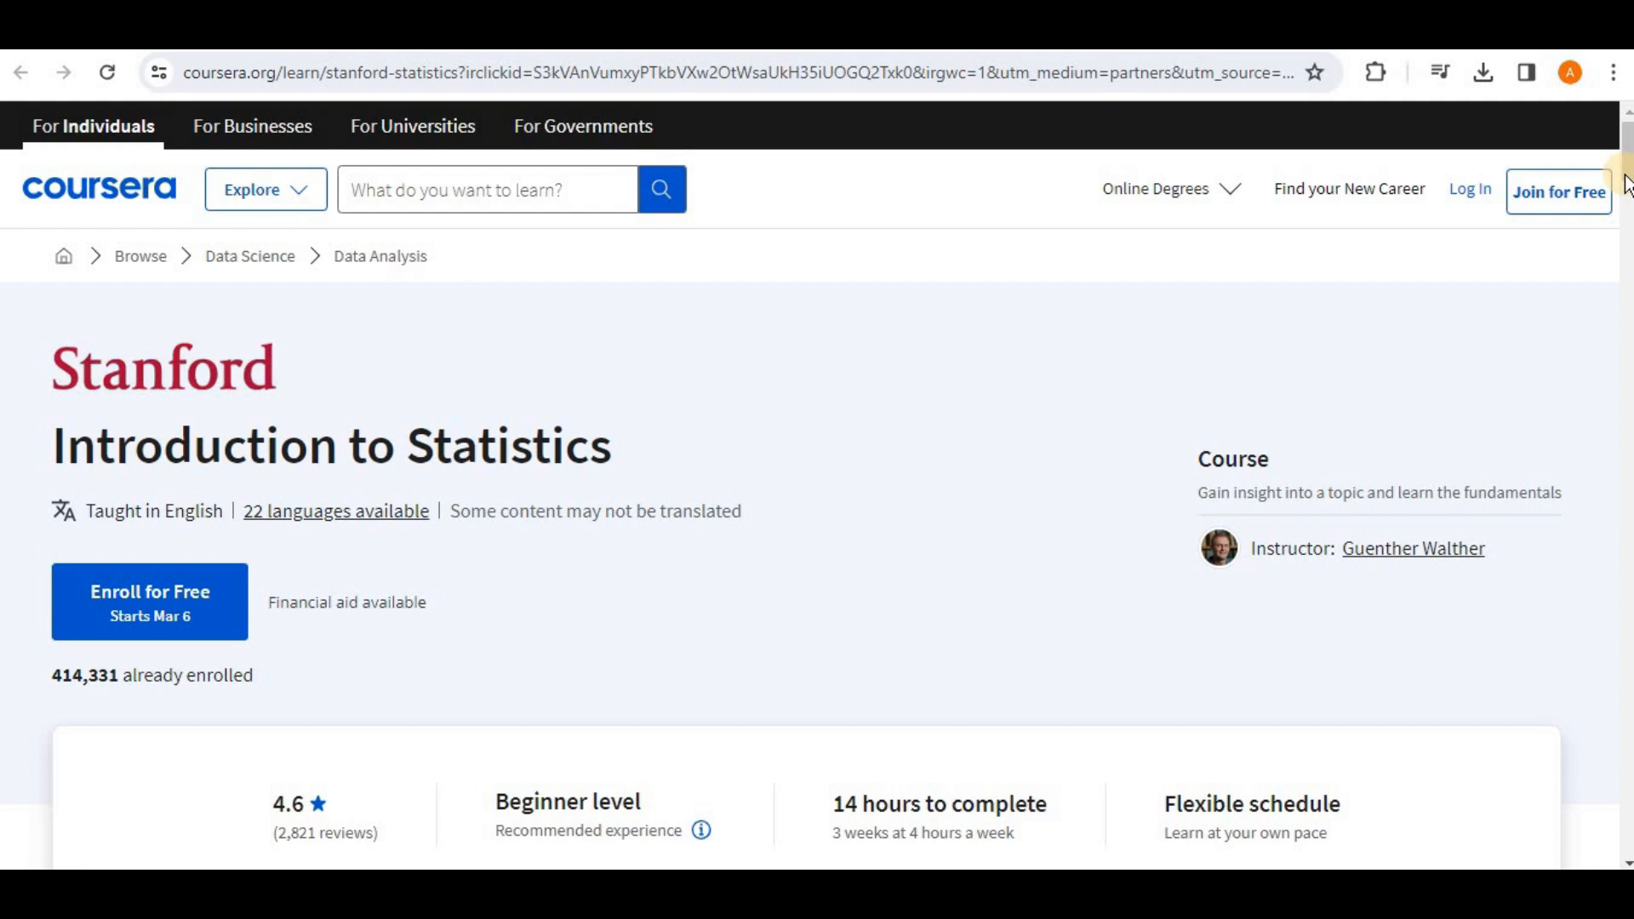
pyautogui.scroll(-3)
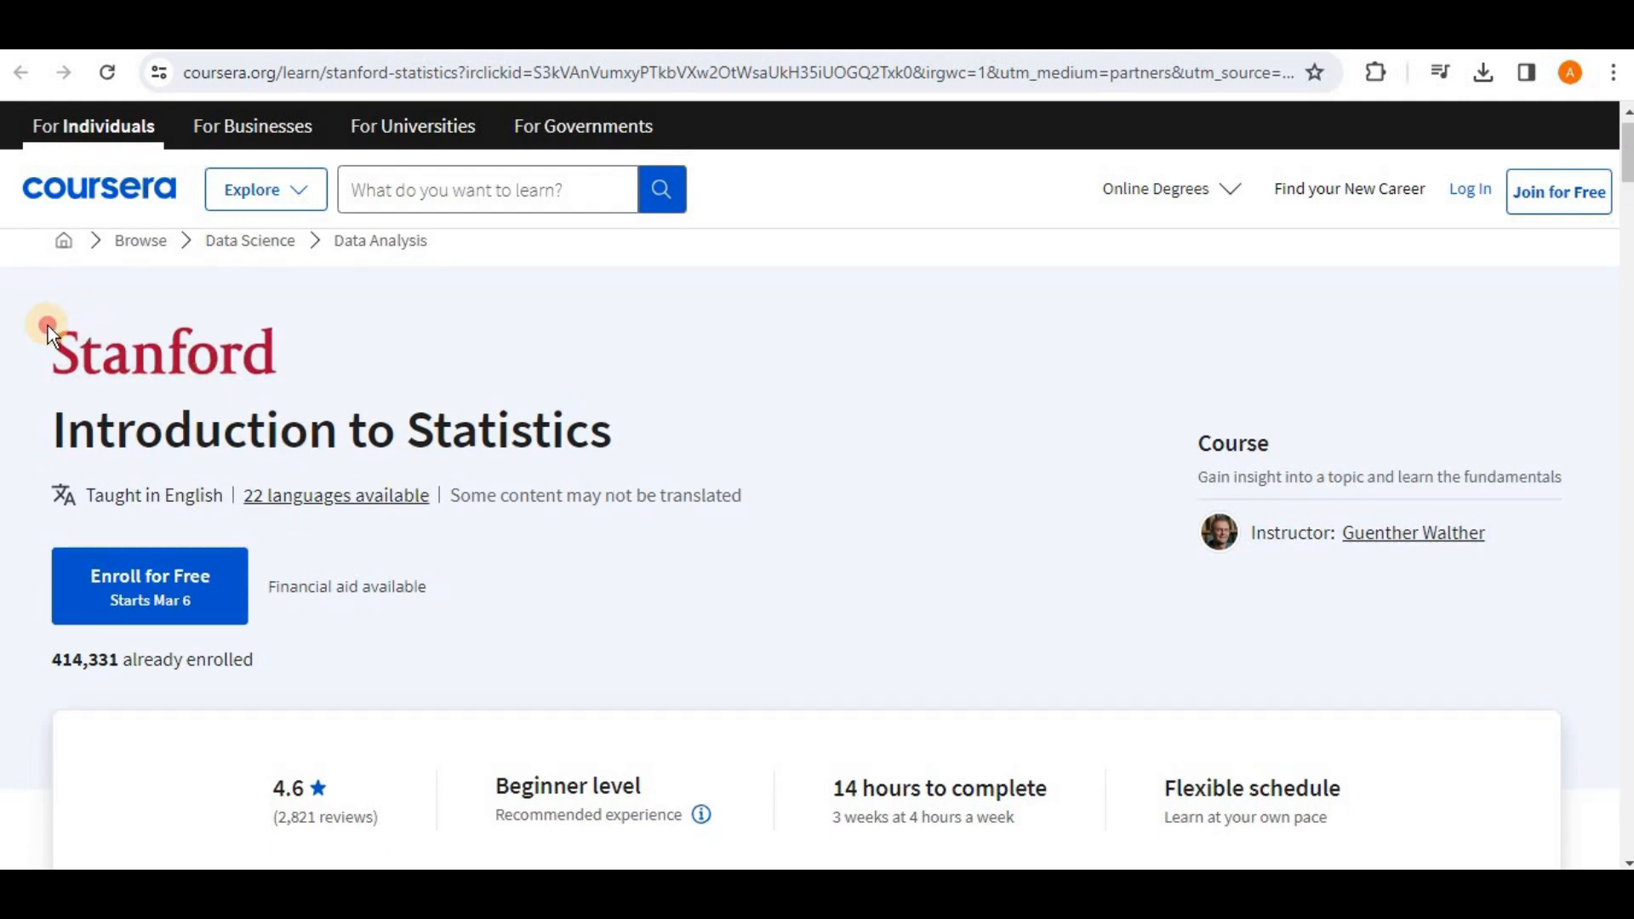
pyautogui.moveTo(48, 351); pyautogui.dragTo(615, 429)
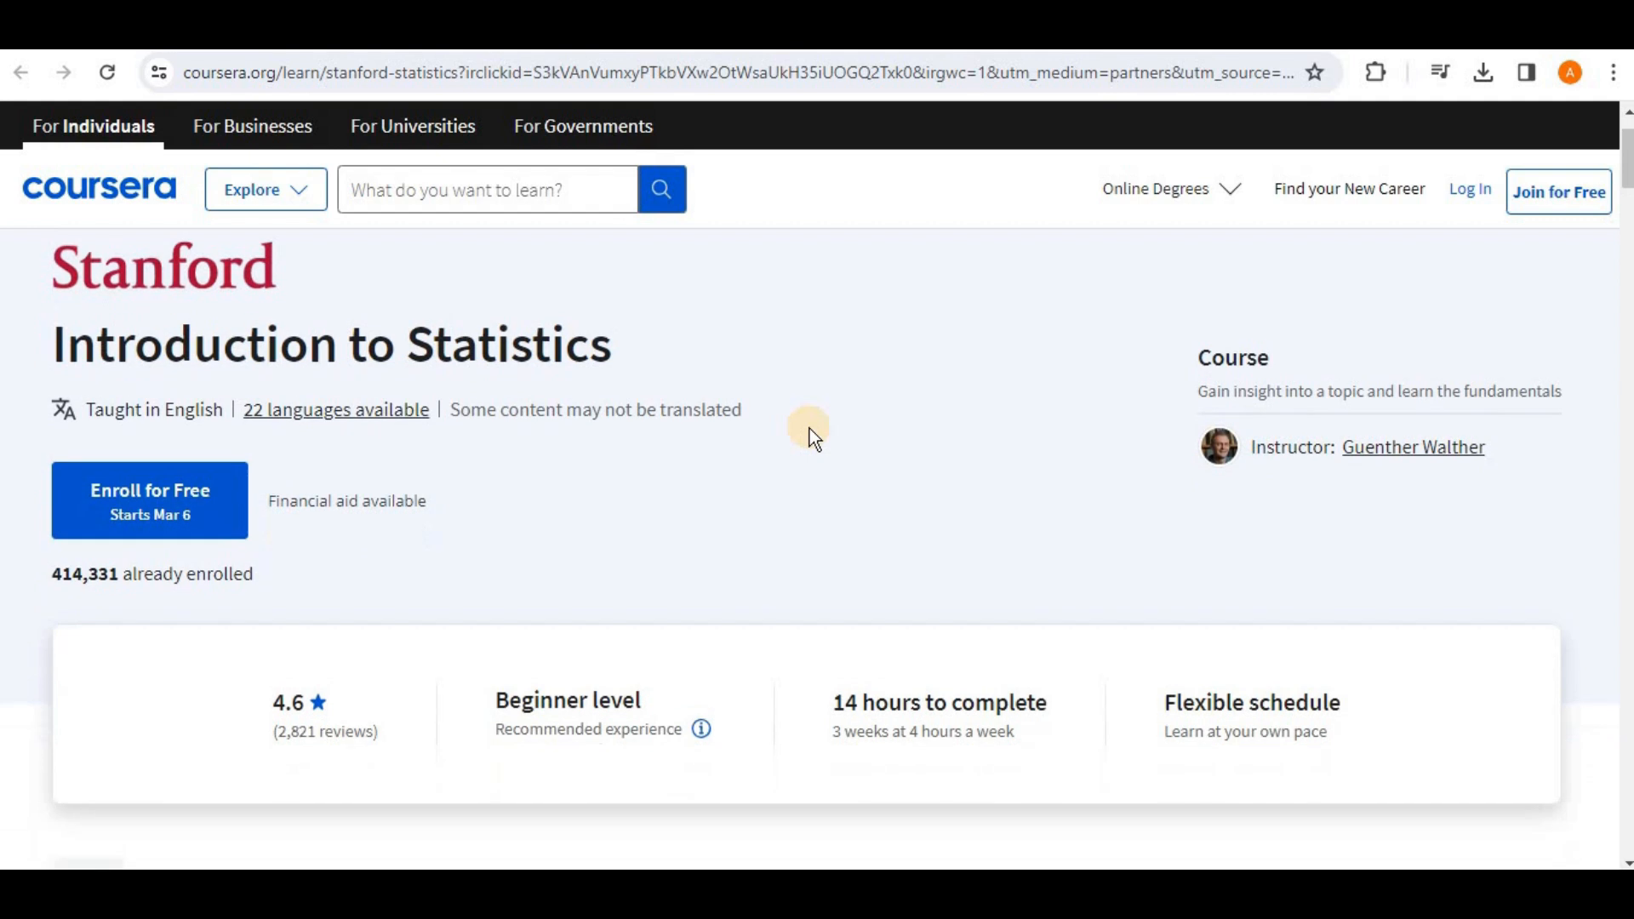
pyautogui.scroll(-3)
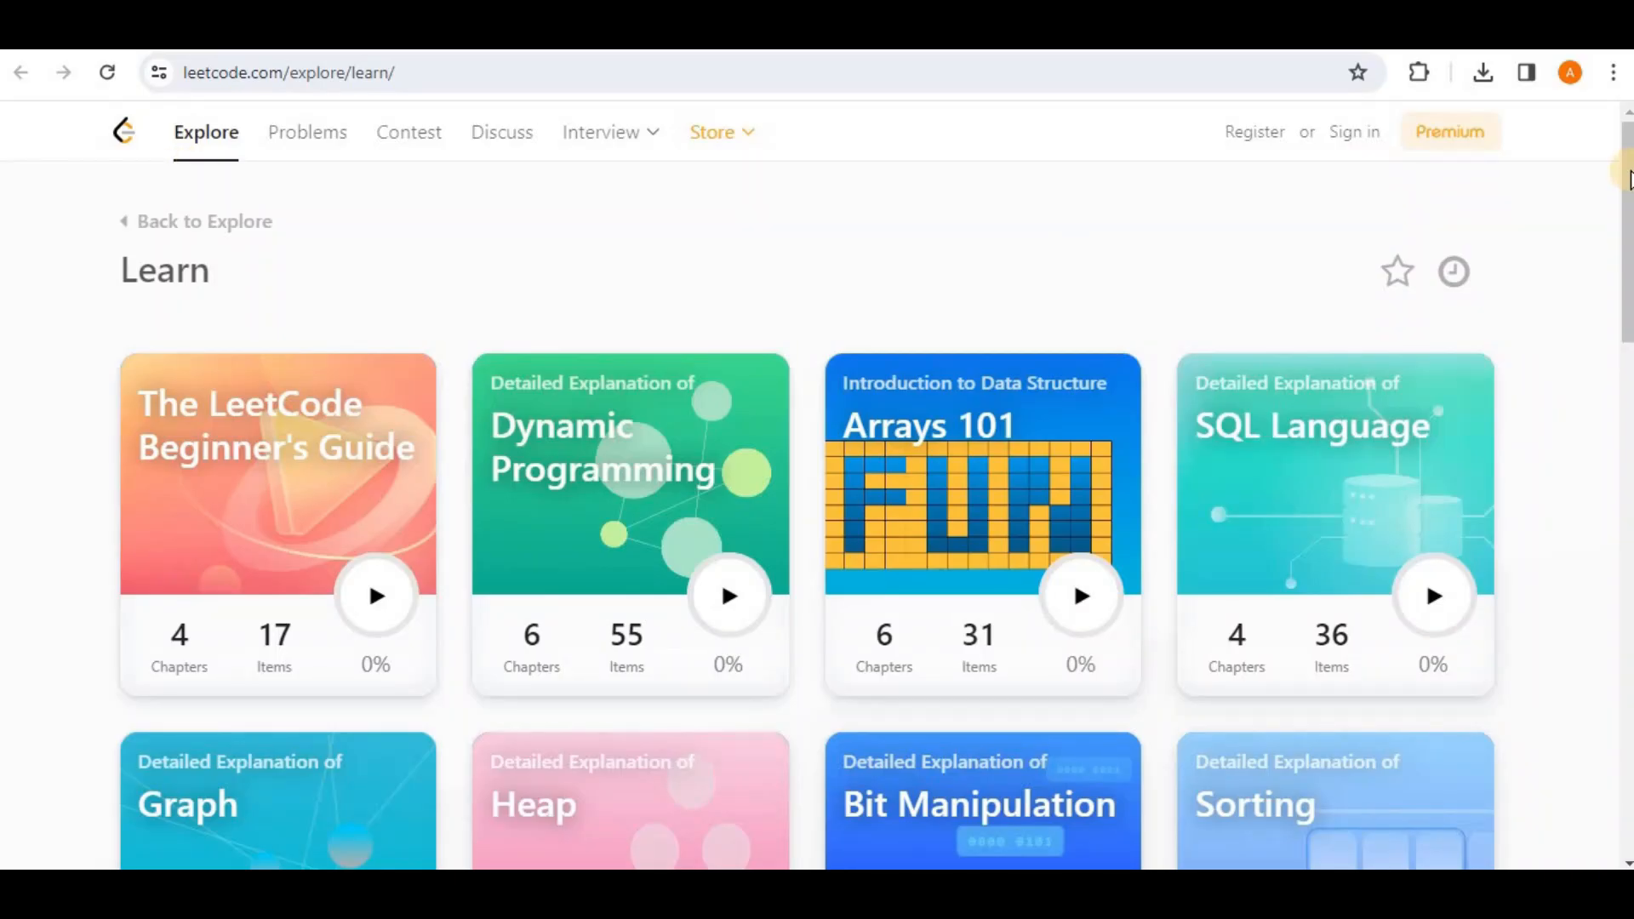
pyautogui.scroll(-3)
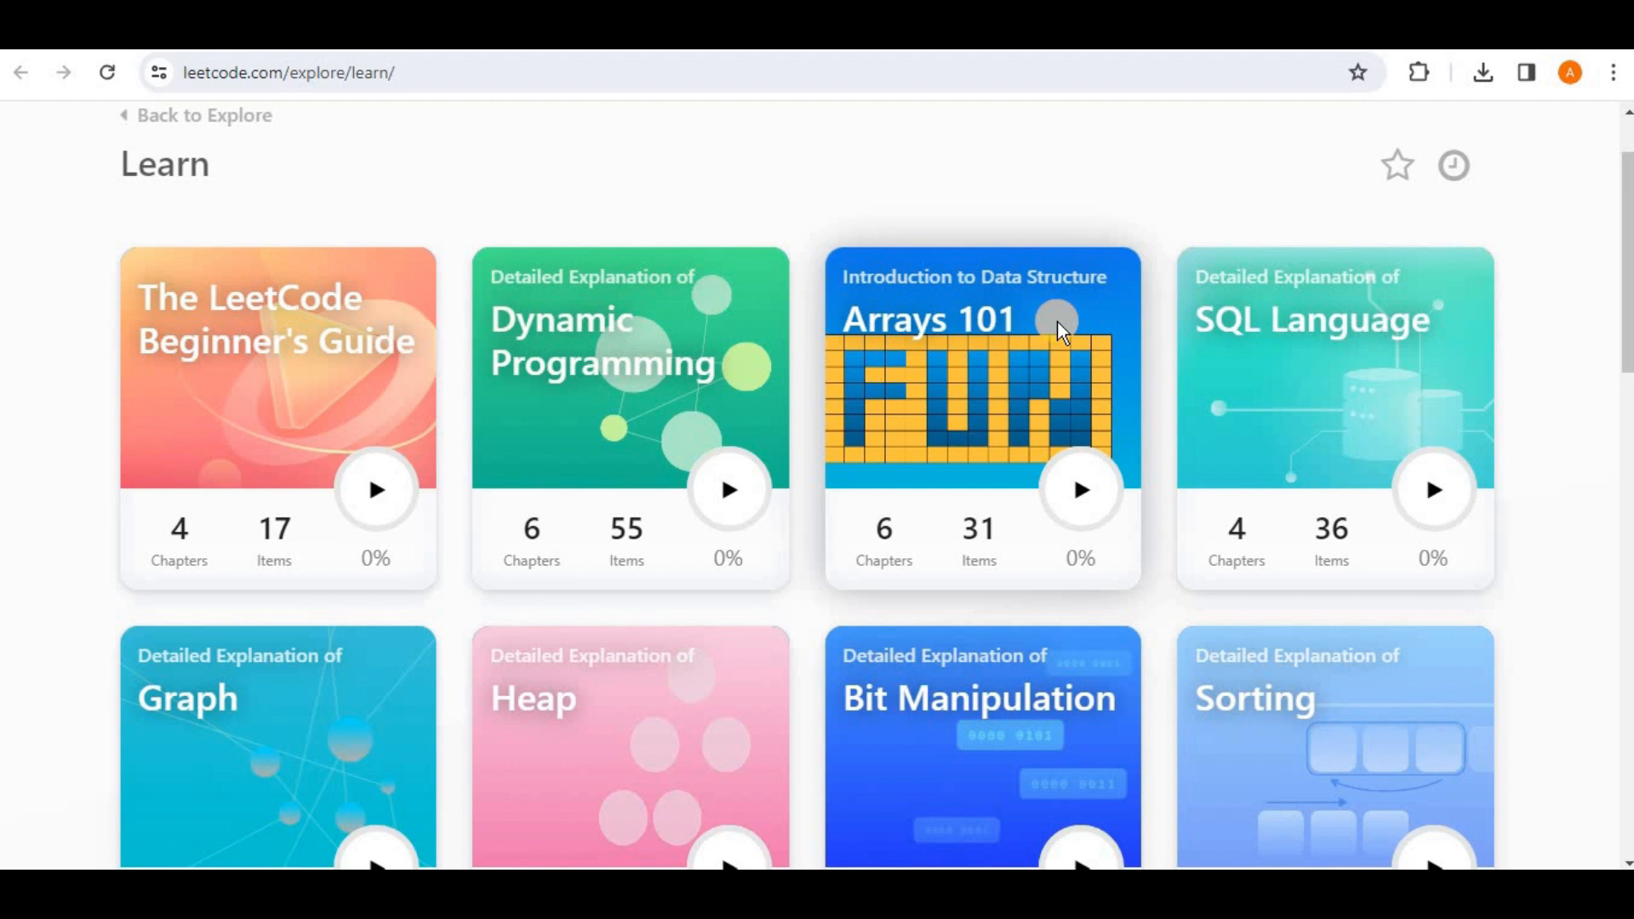
pyautogui.moveTo(1457, 318)
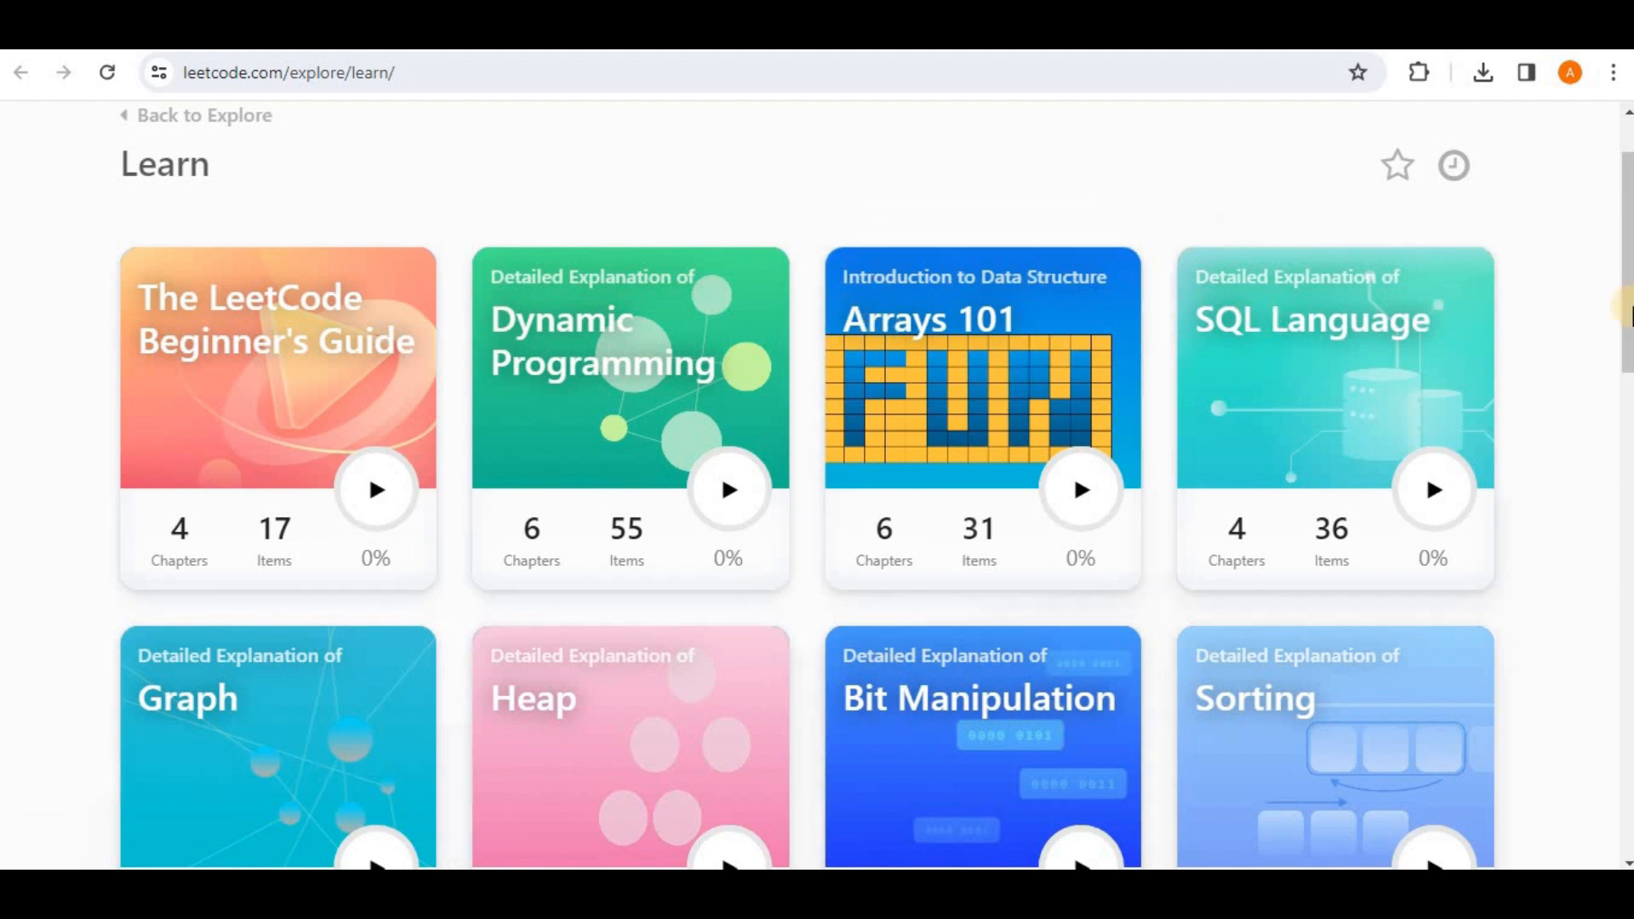
pyautogui.scroll(-3)
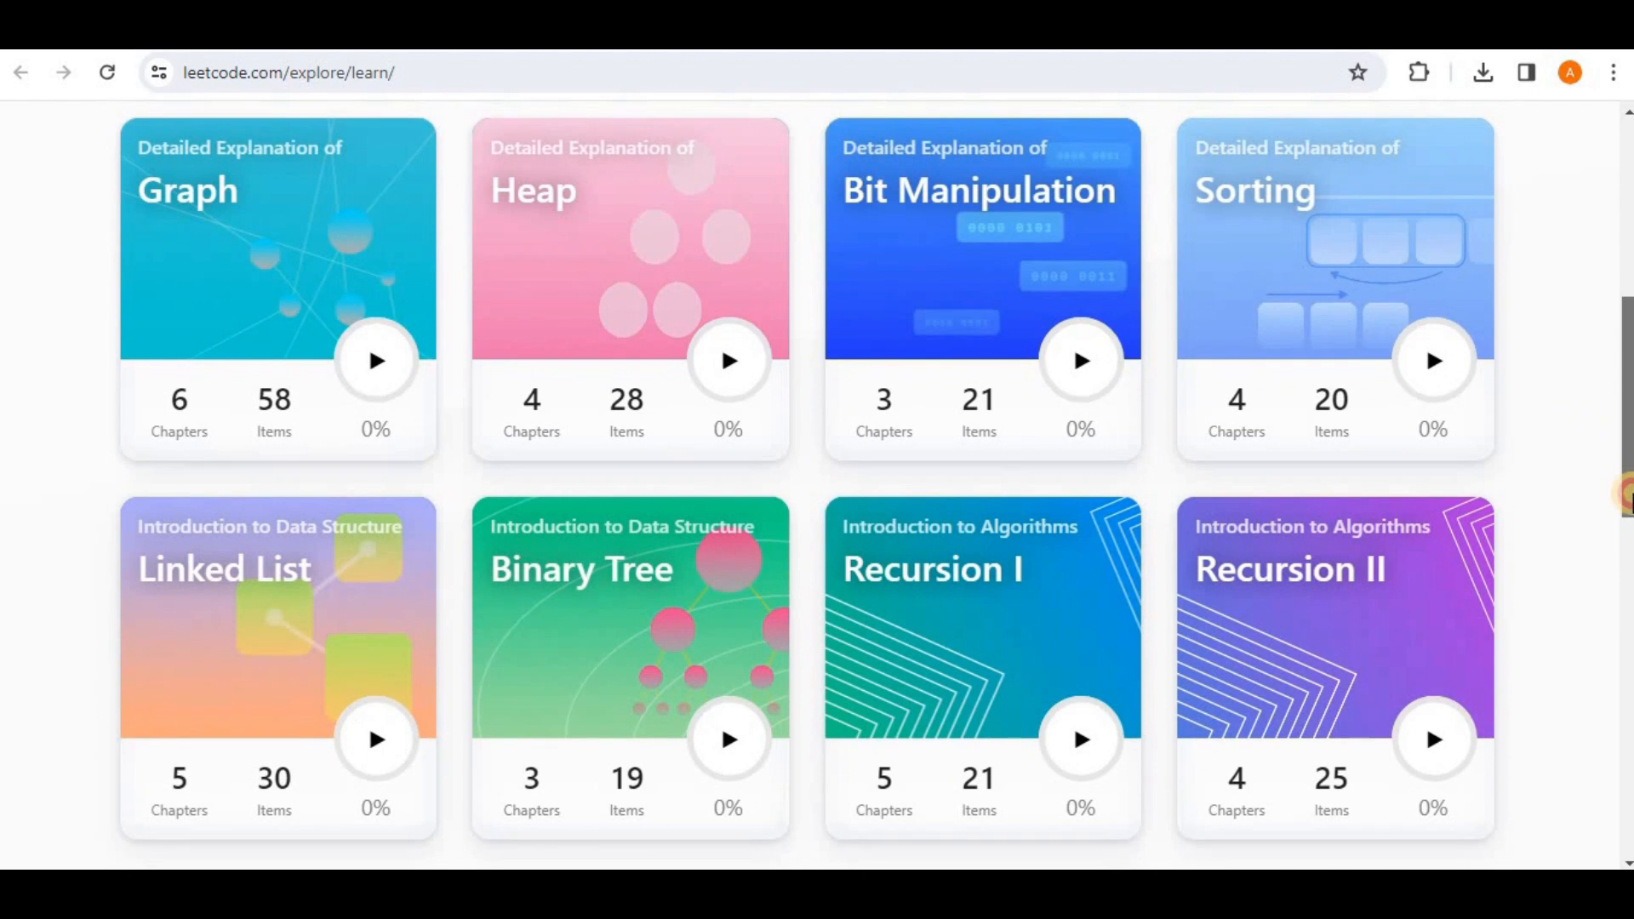
pyautogui.scroll(-3)
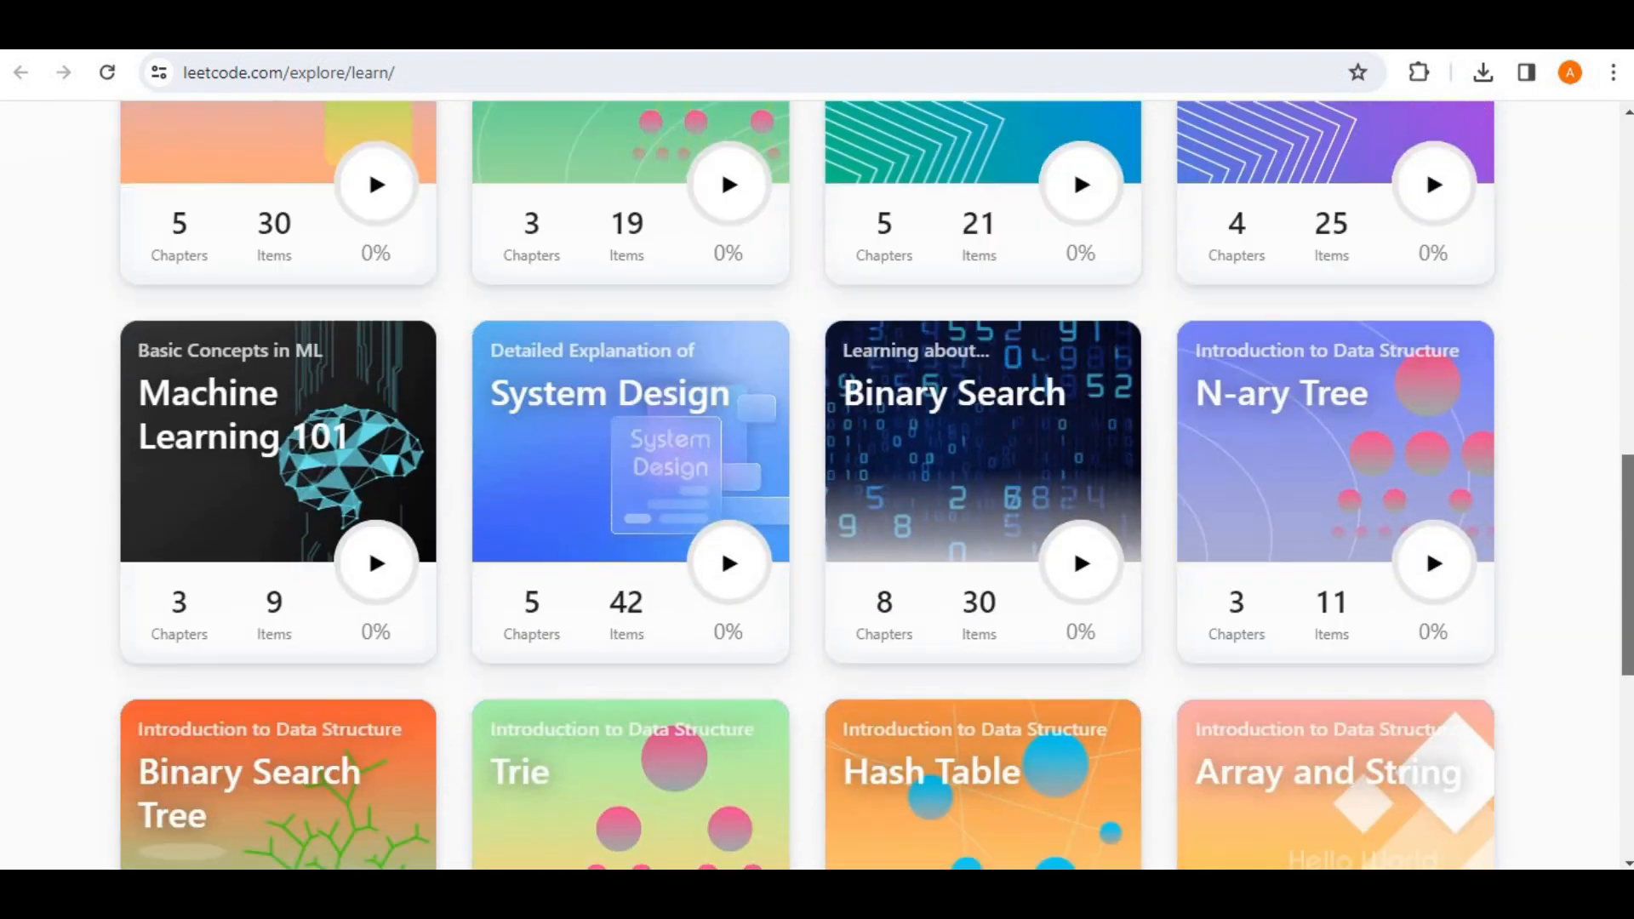
pyautogui.scroll(-3)
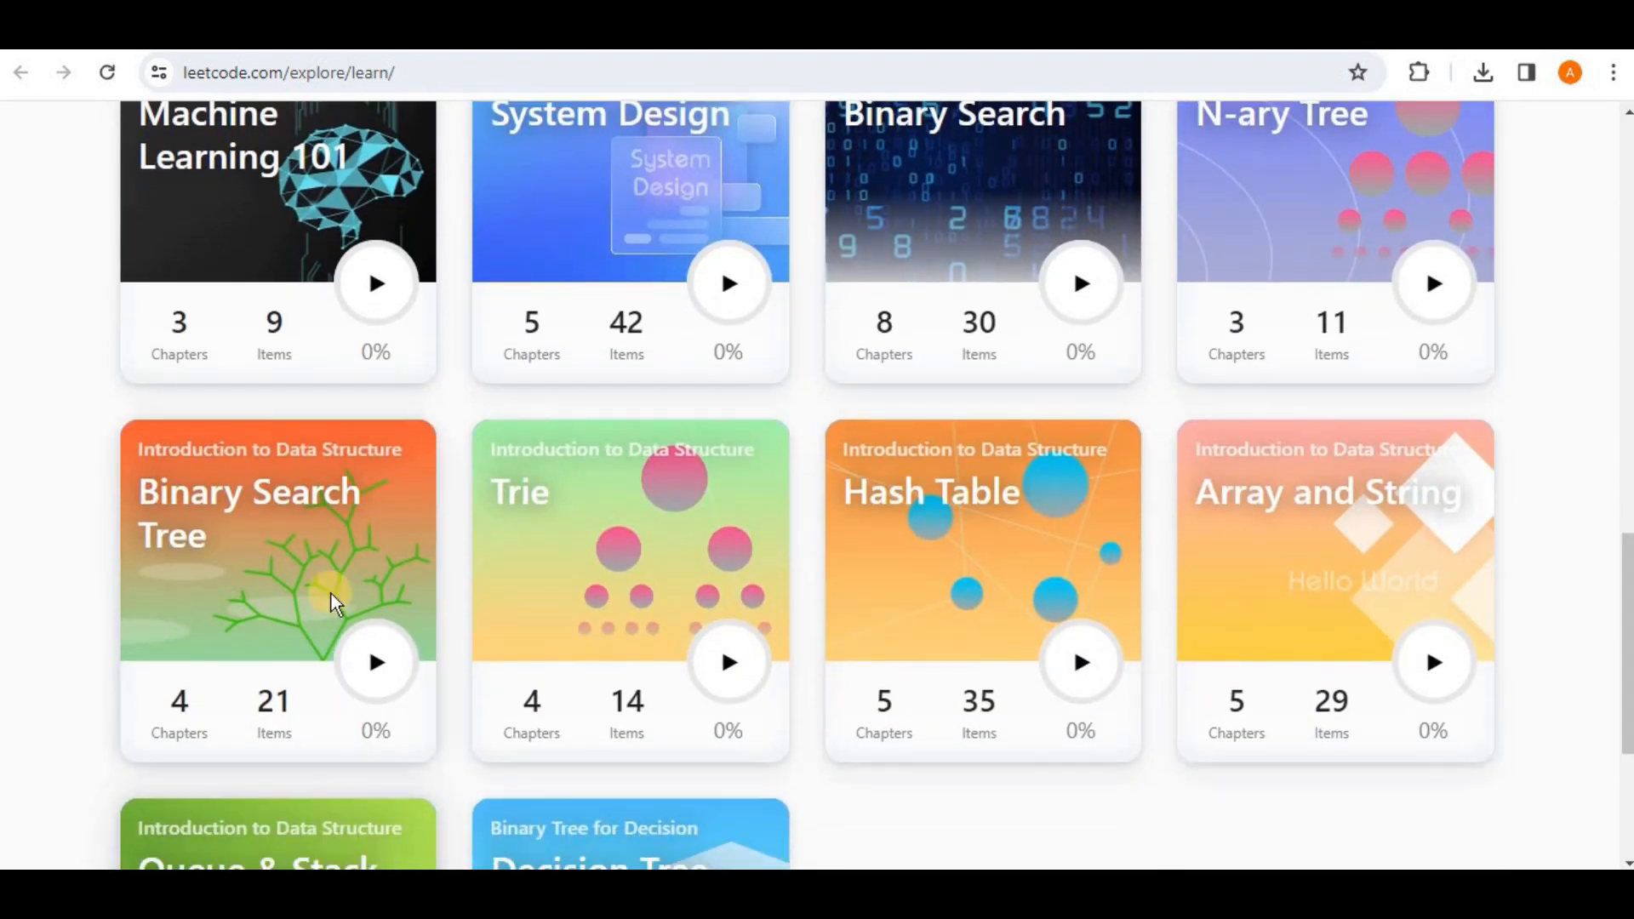
pyautogui.scroll(-3)
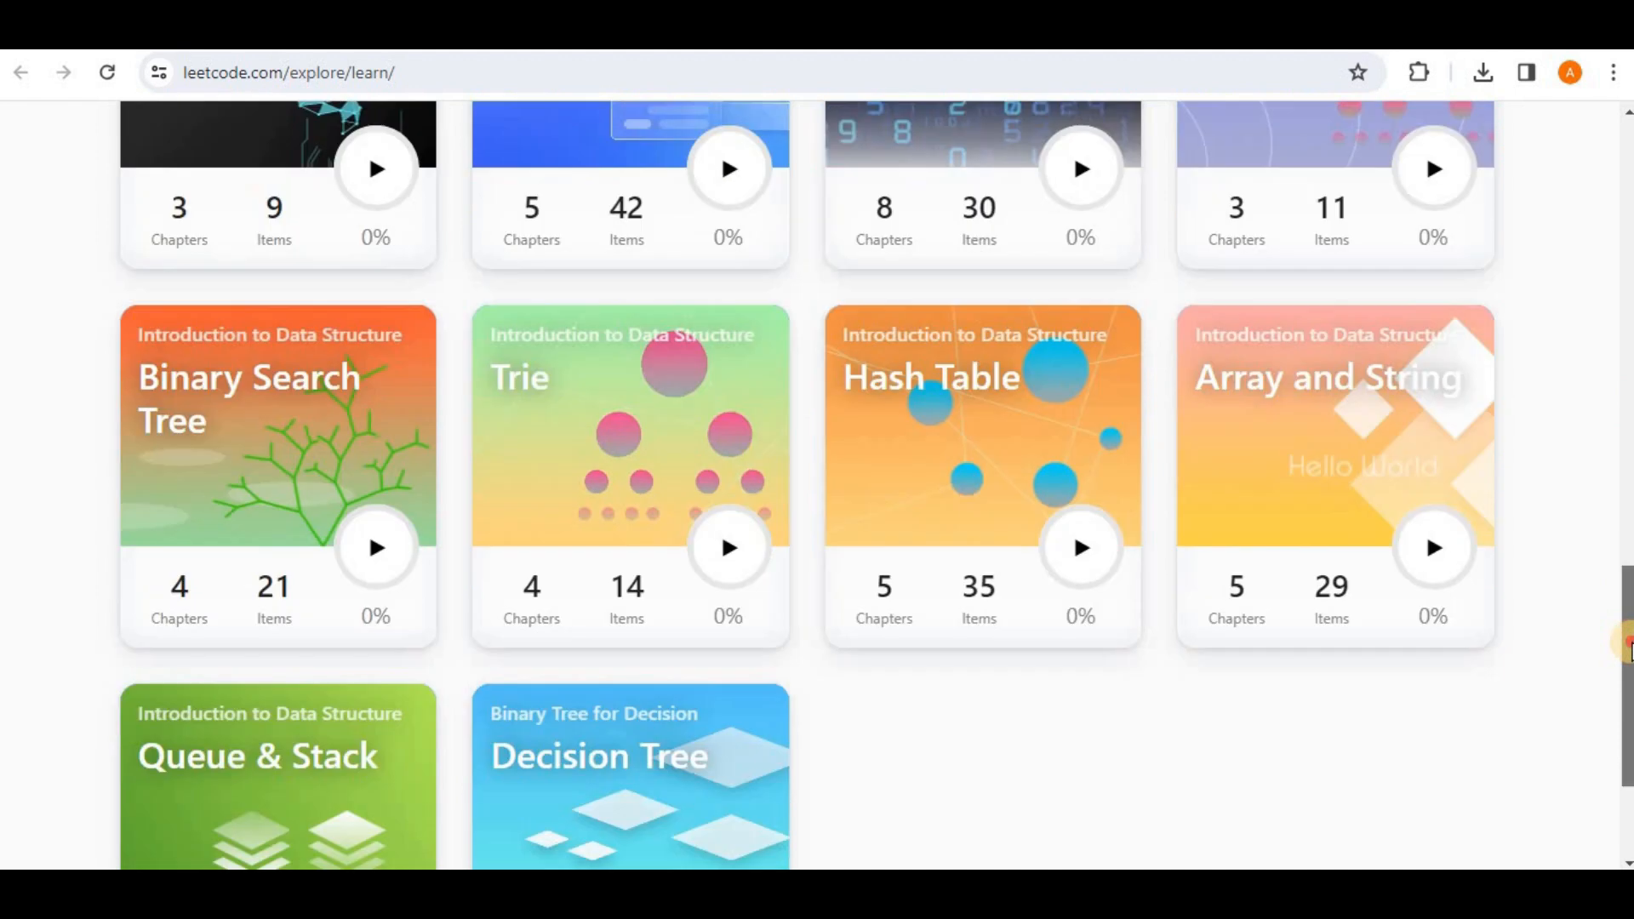
pyautogui.scroll(-3)
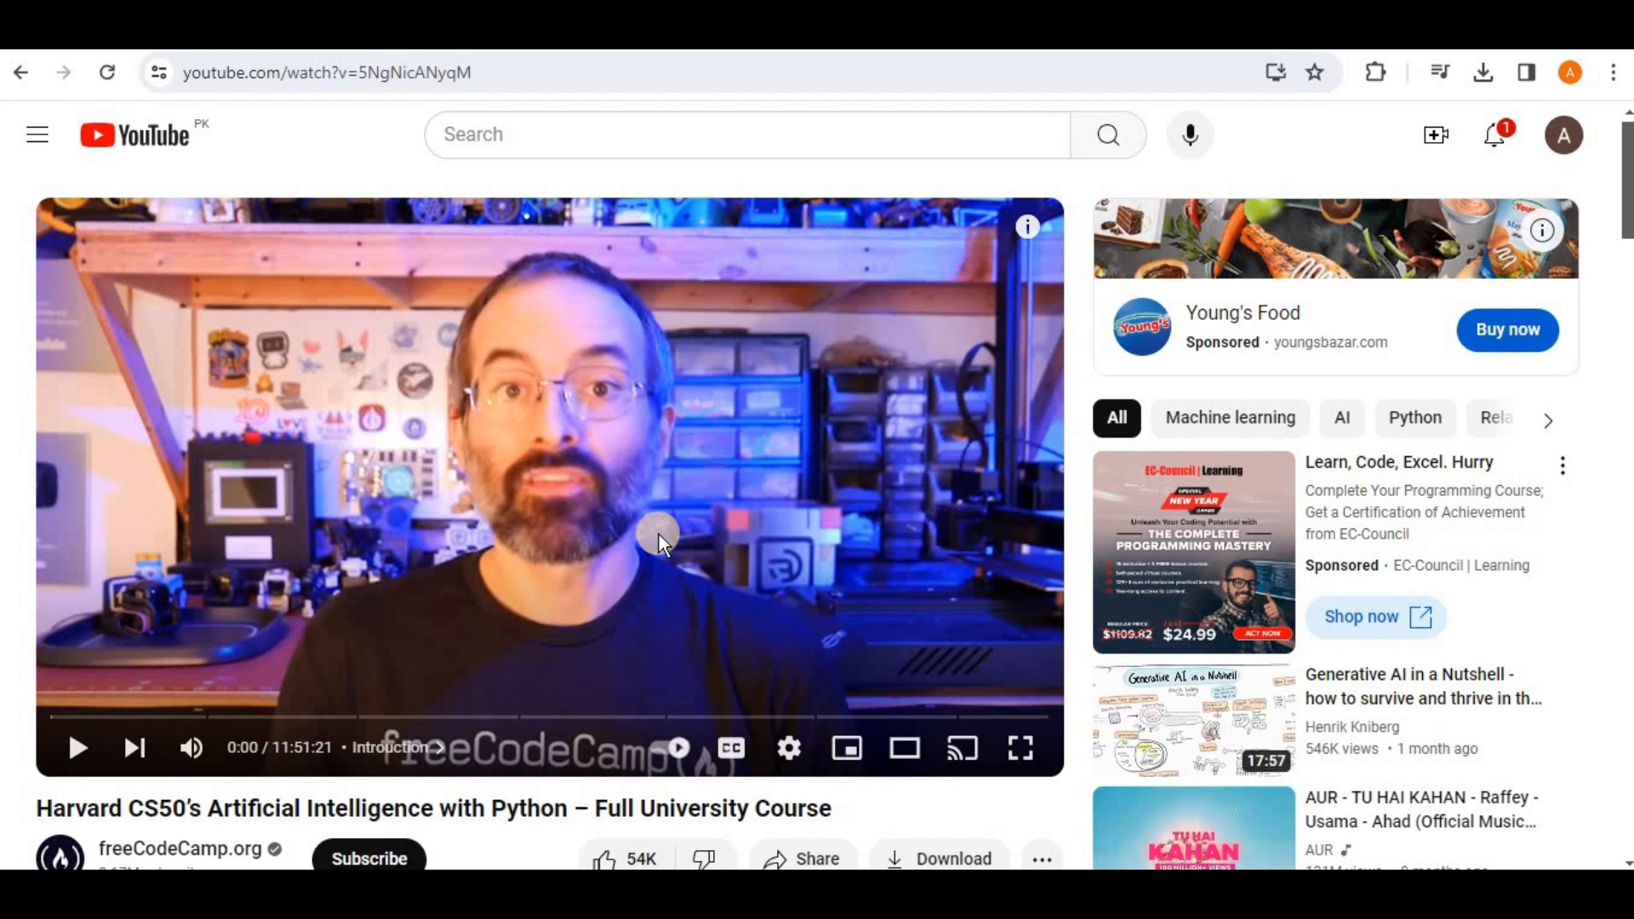
pyautogui.moveTo(980, 427)
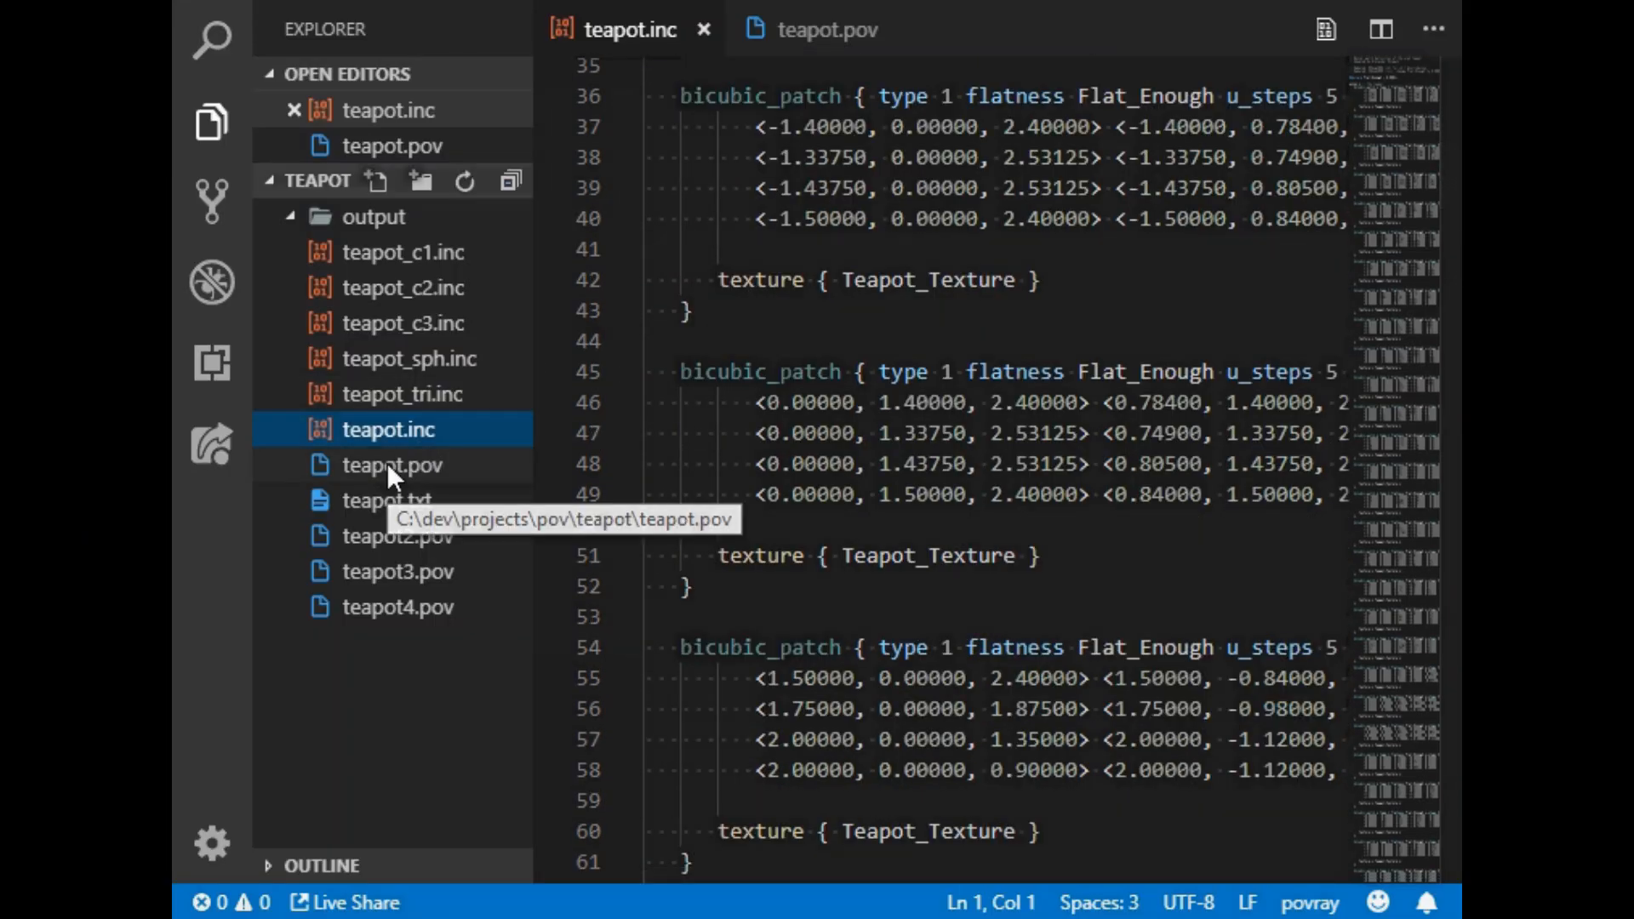
# Render teapot.pov with the POV-Ray Render Scene task and view the resulting teapot.png.
pyautogui.click(393, 464)
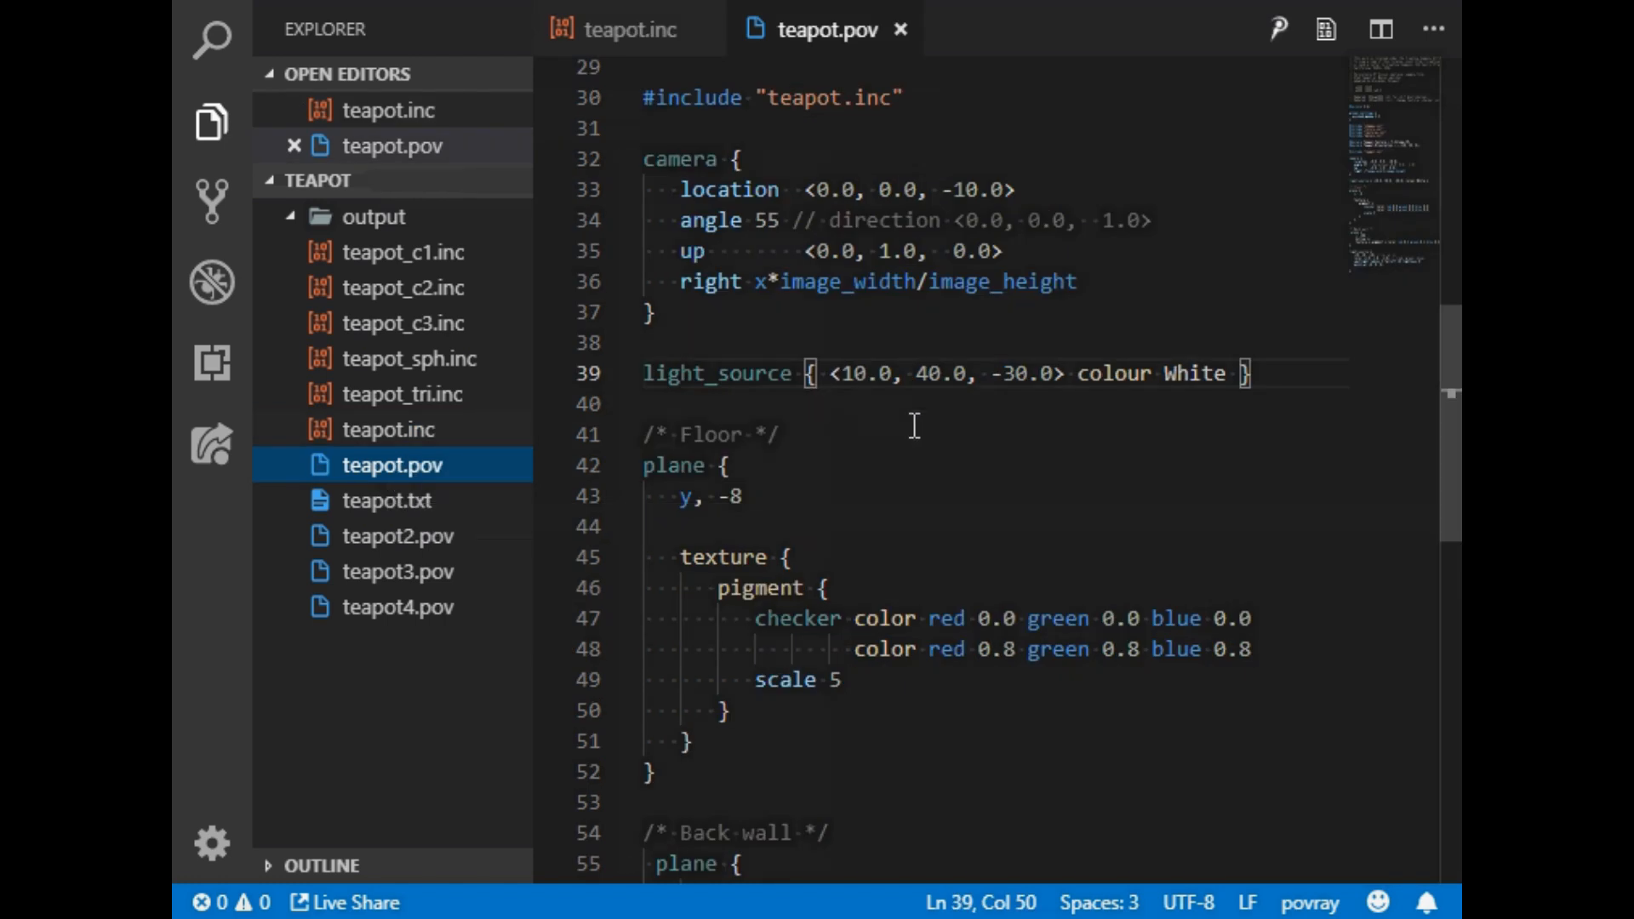
pyautogui.scroll(-3)
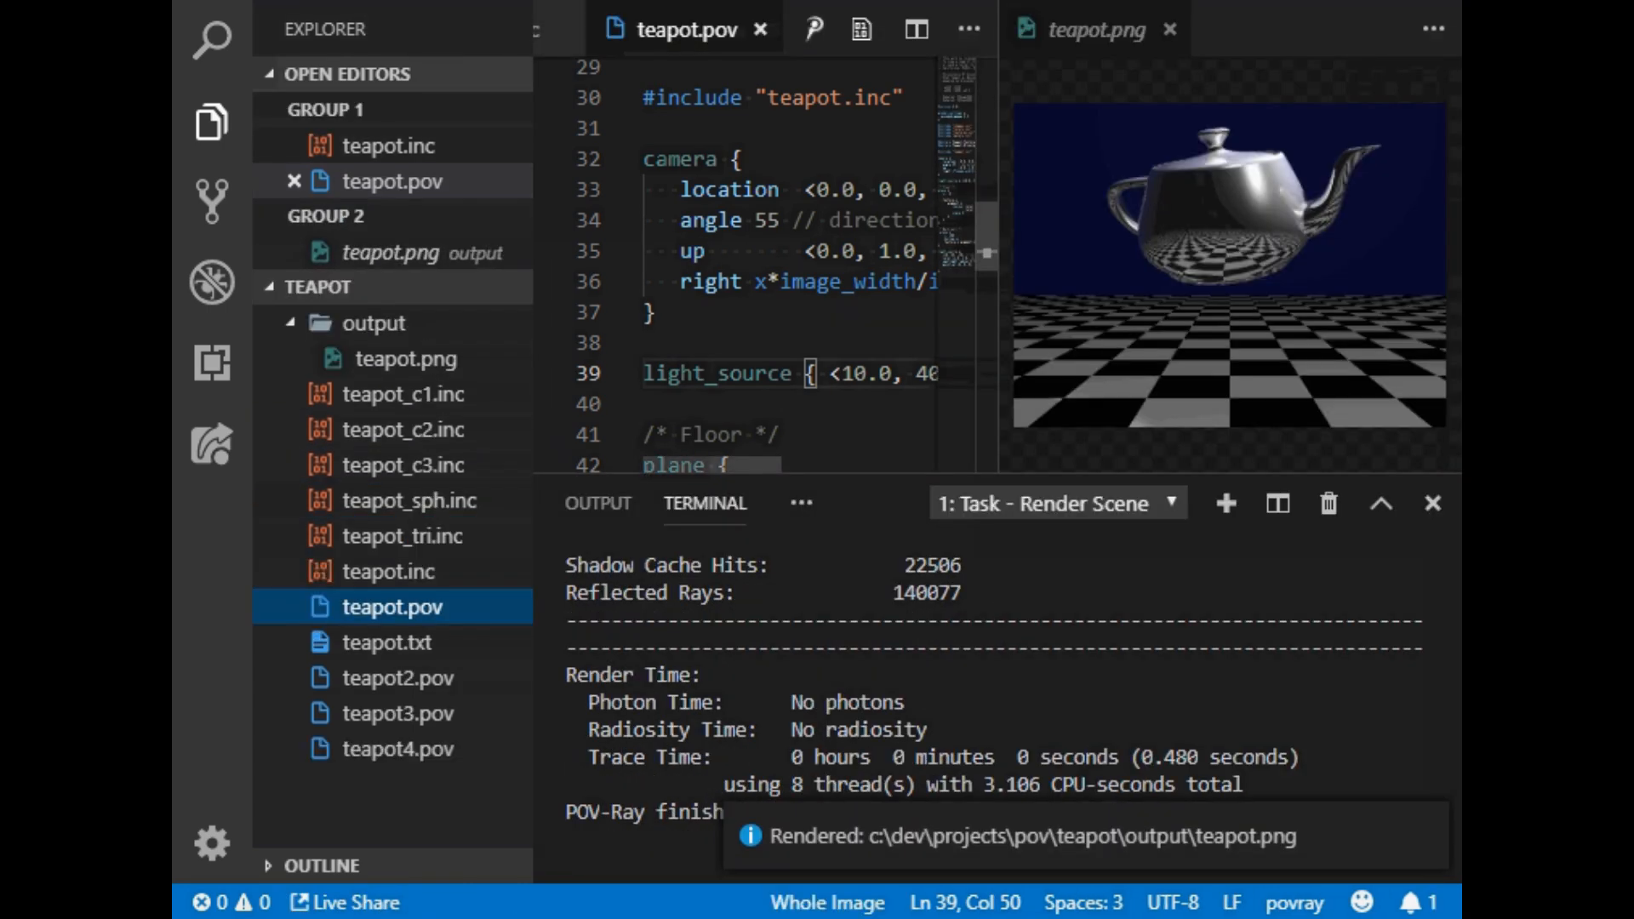
pyautogui.moveTo(1176, 76)
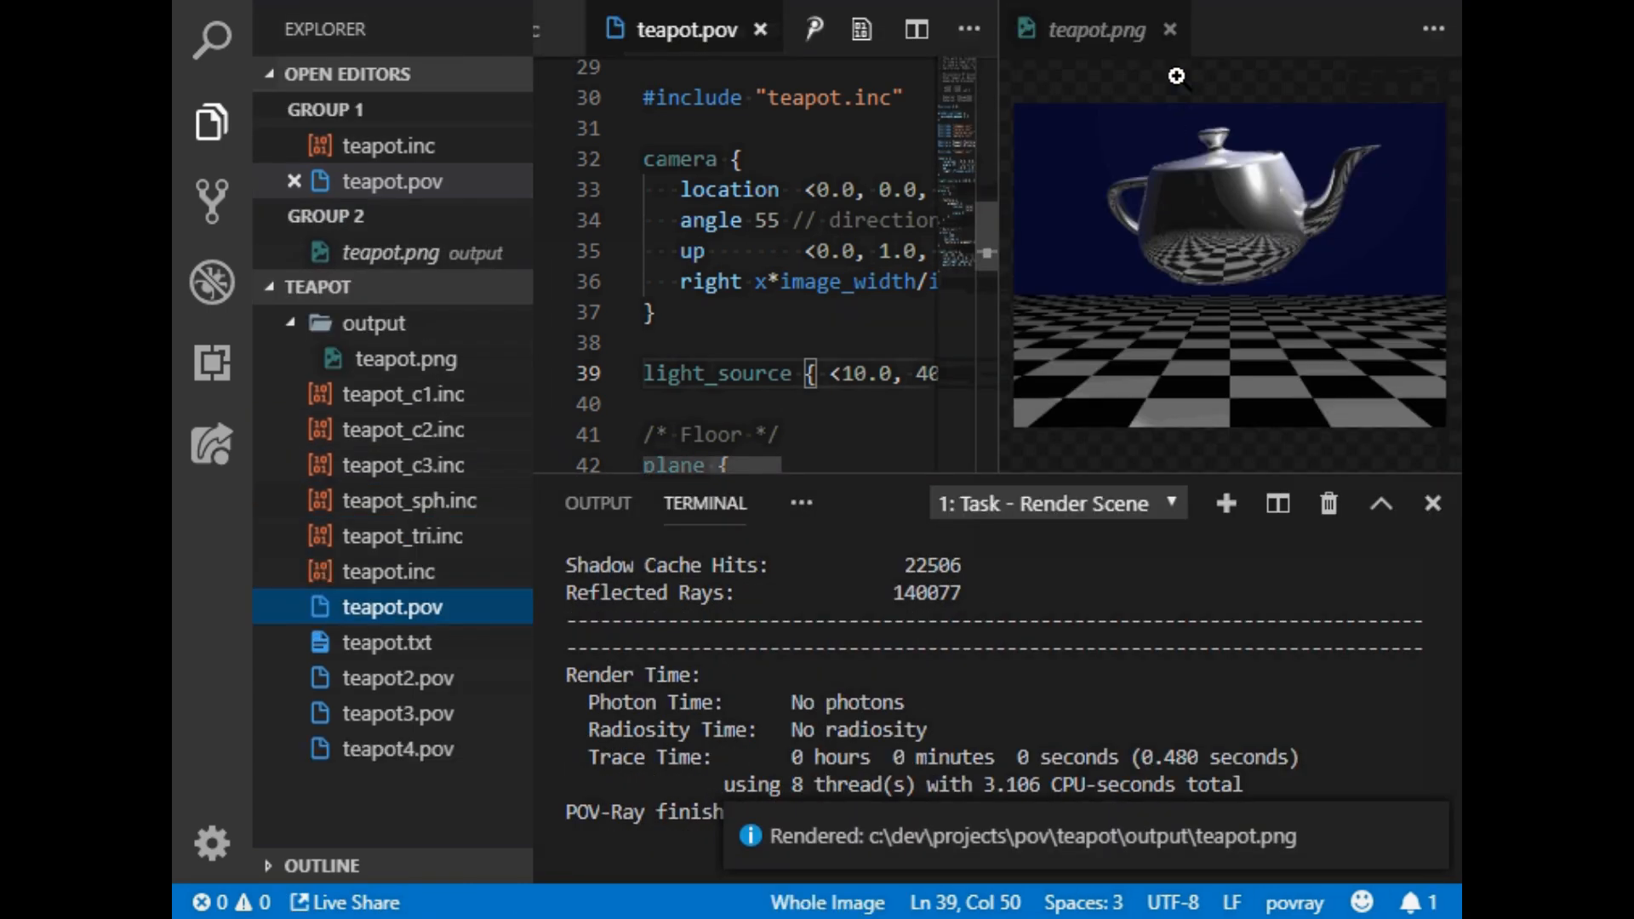
pyautogui.click(1432, 504)
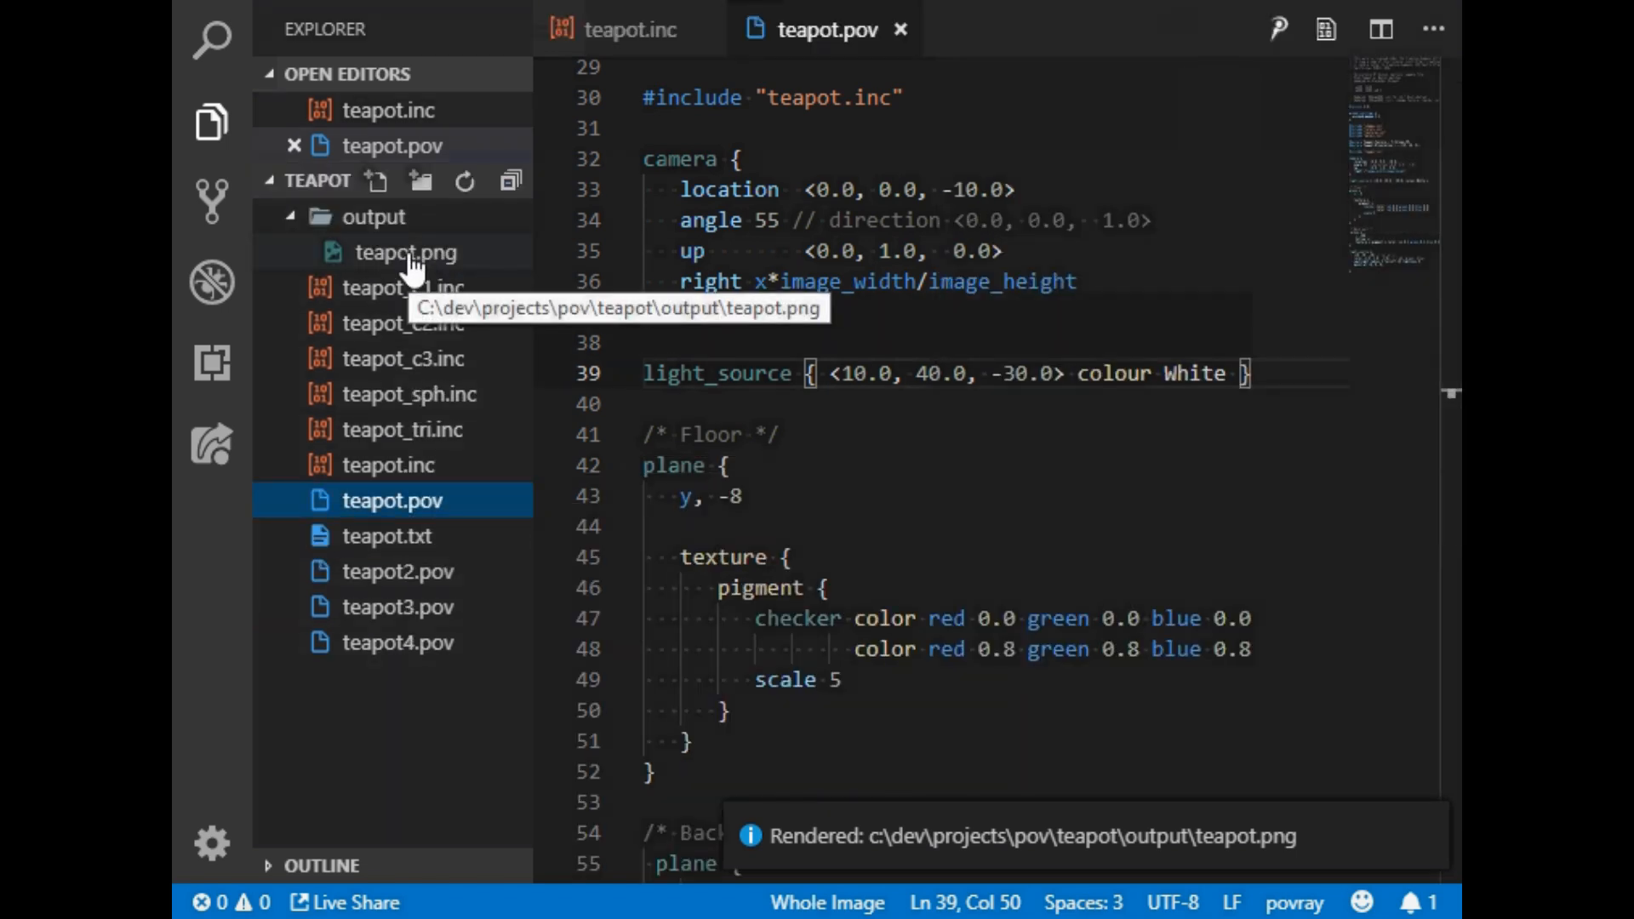
pyautogui.click(407, 252)
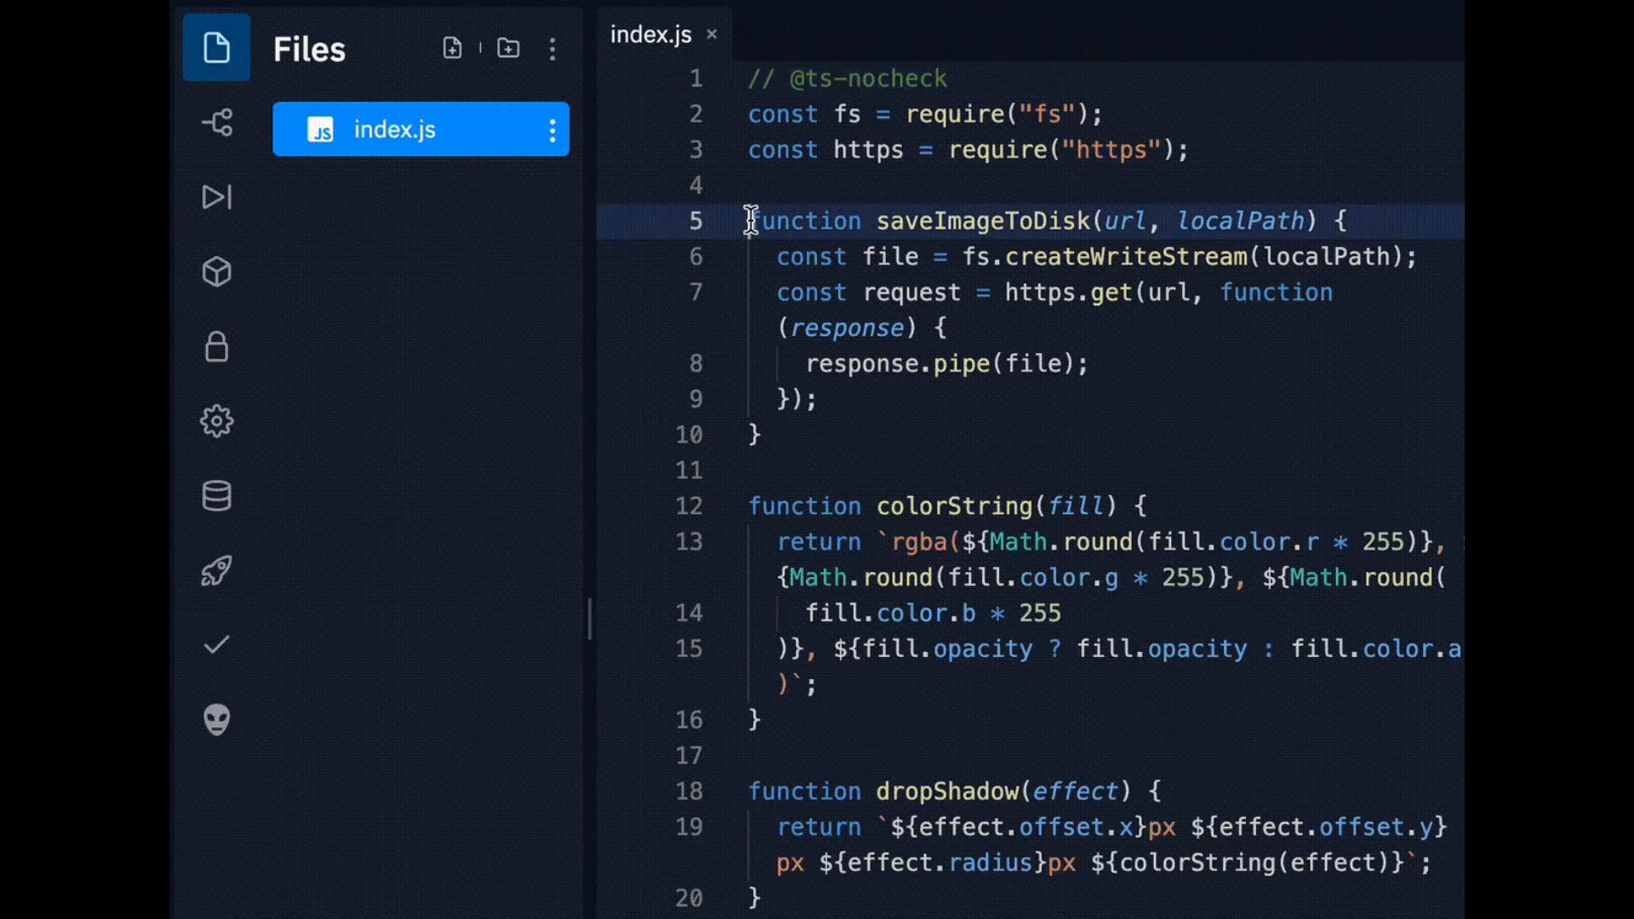
# Select the saveImageToDisk function in index.js and request an Explain Code AI explanation.
pyautogui.moveTo(749, 220); pyautogui.dragTo(761, 434)
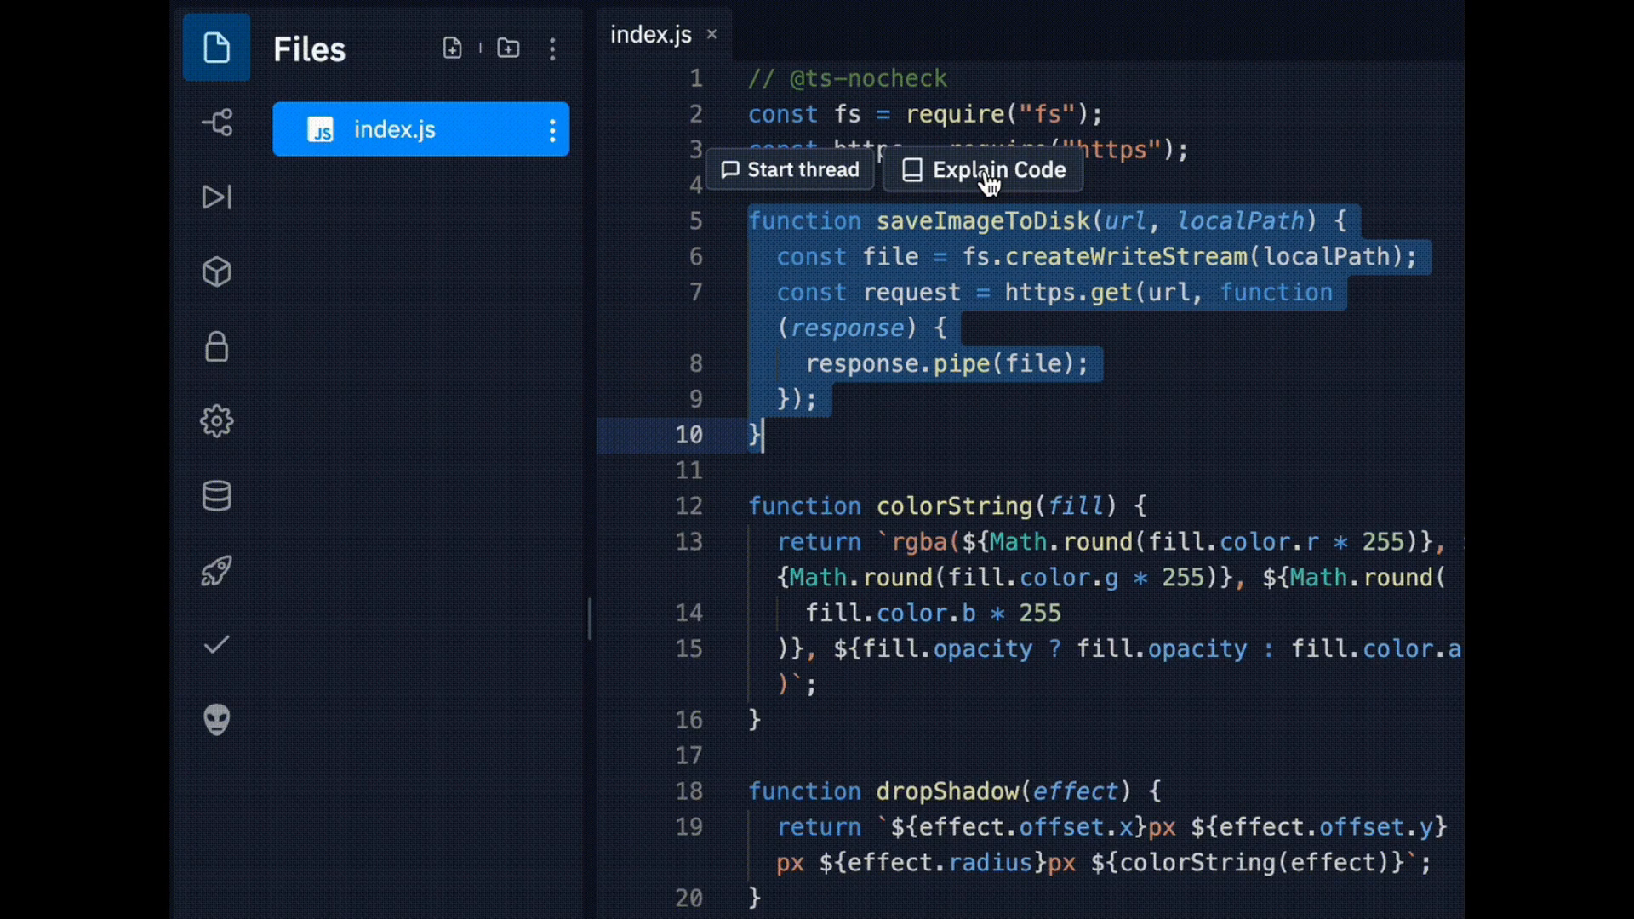
pyautogui.click(995, 171)
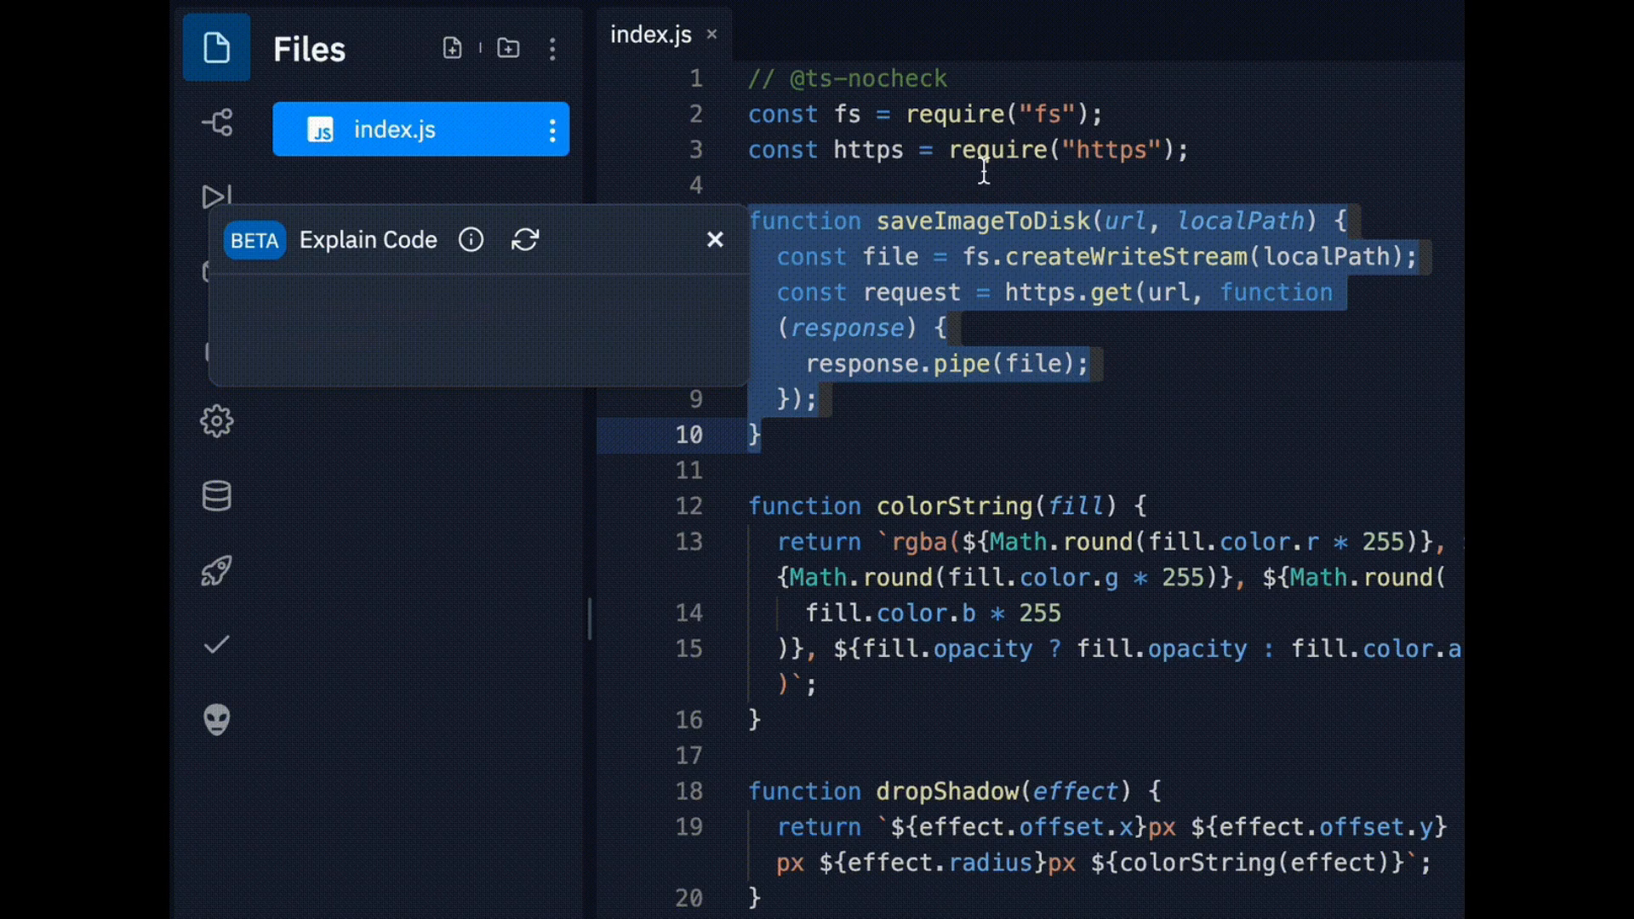
pyautogui.click(526, 240)
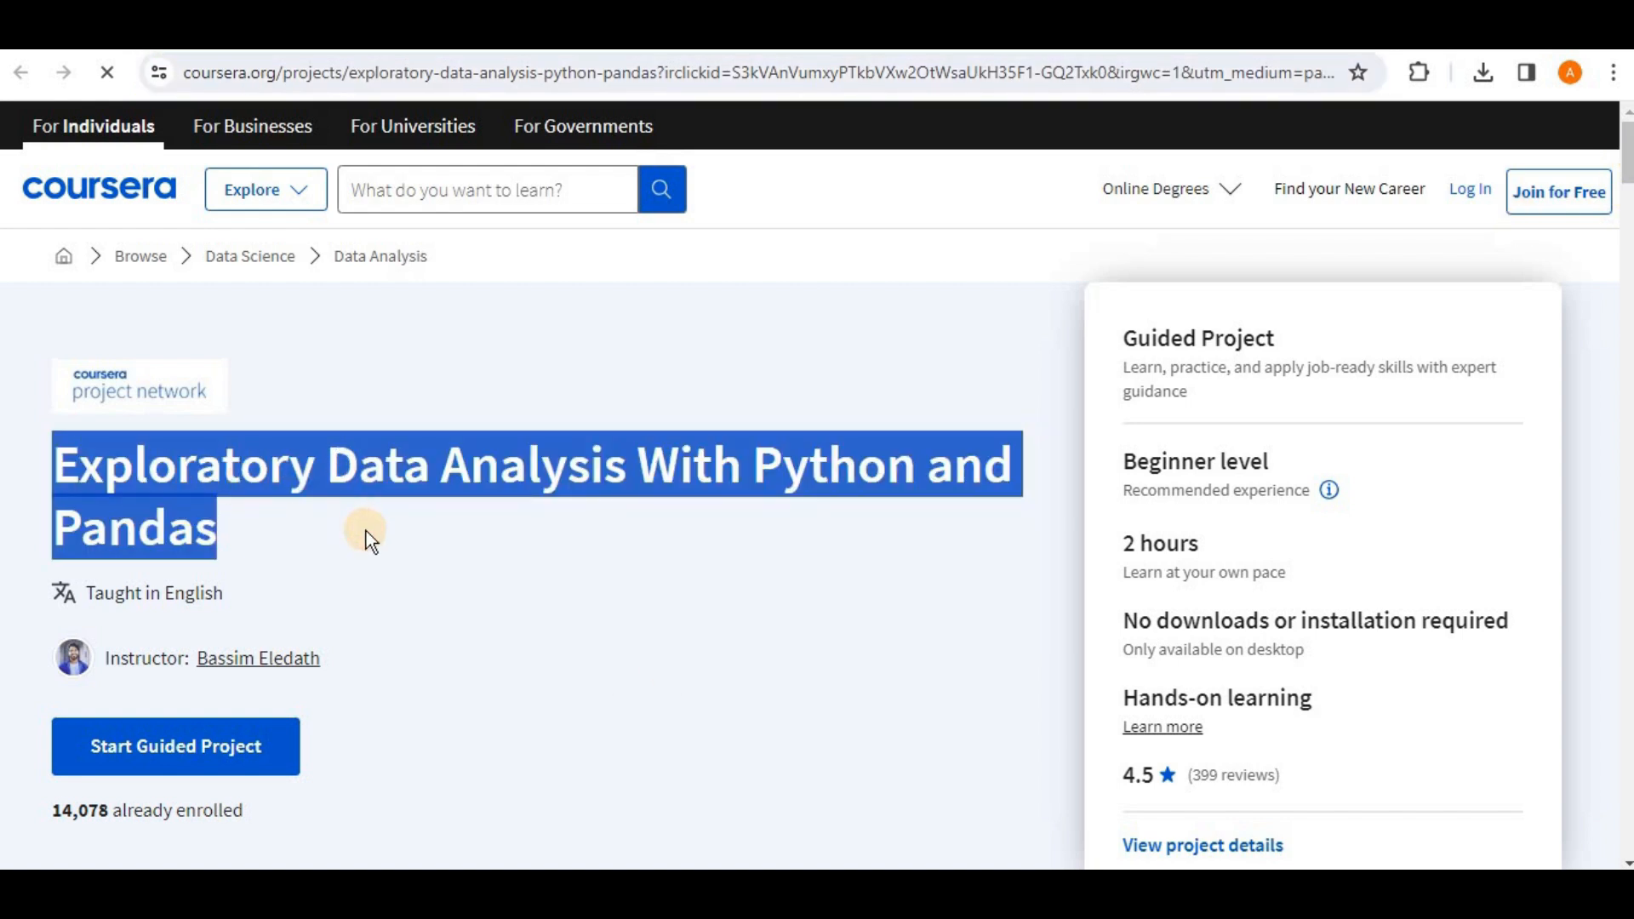
# Clear the title highlight and scroll the Python and Pandas guided project down to 'What you'll learn'.
pyautogui.click(647, 603)
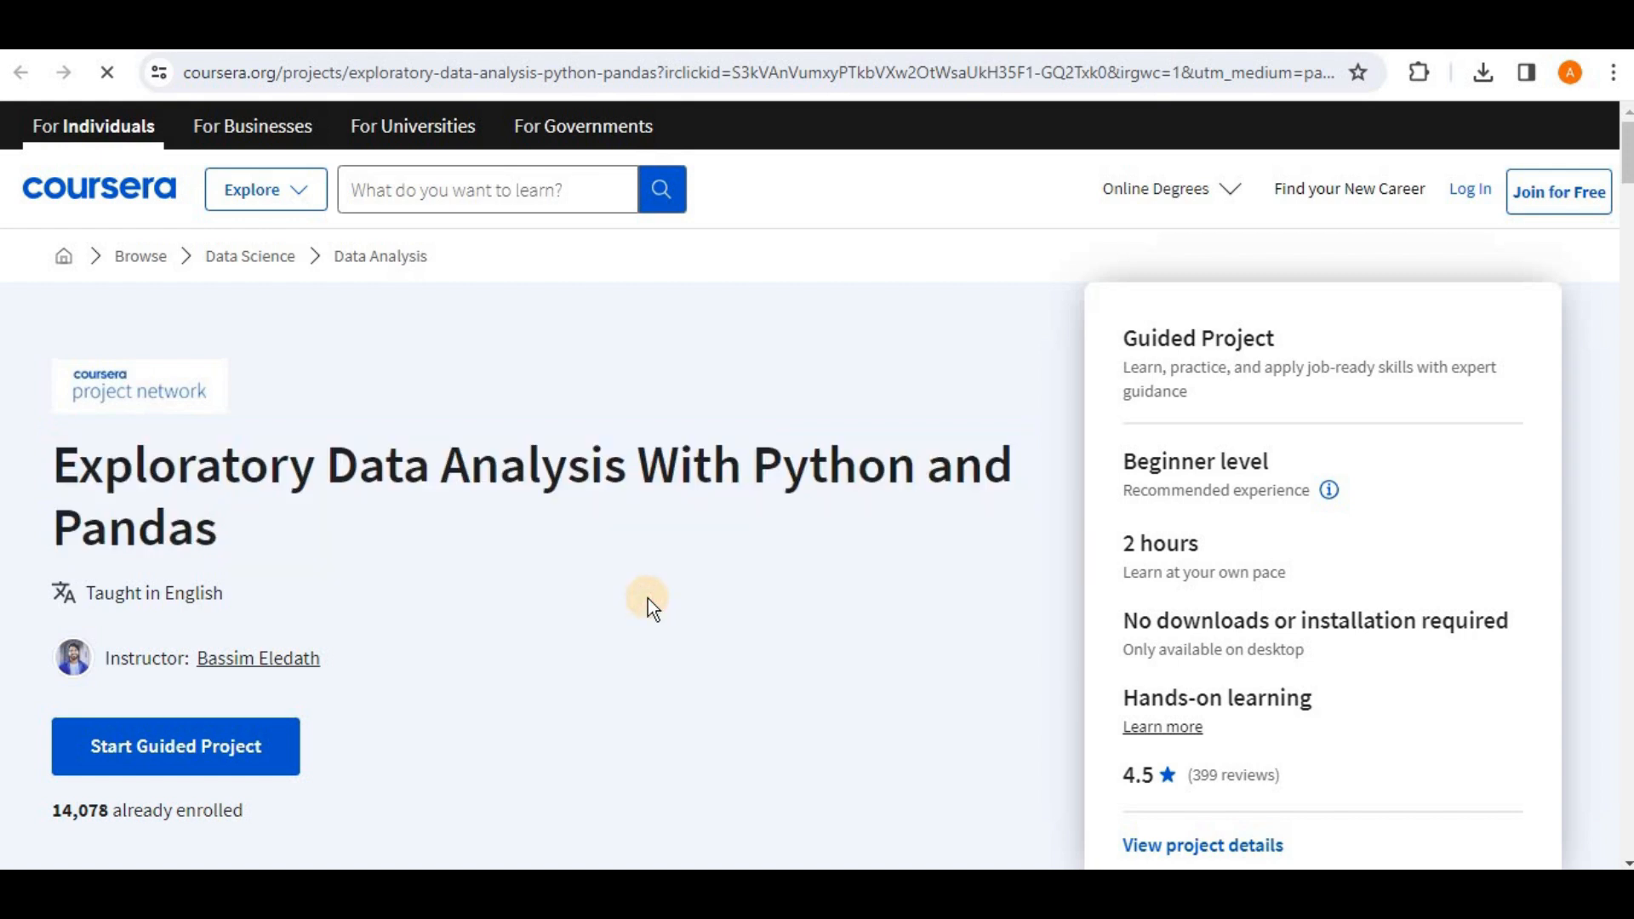
pyautogui.scroll(-3)
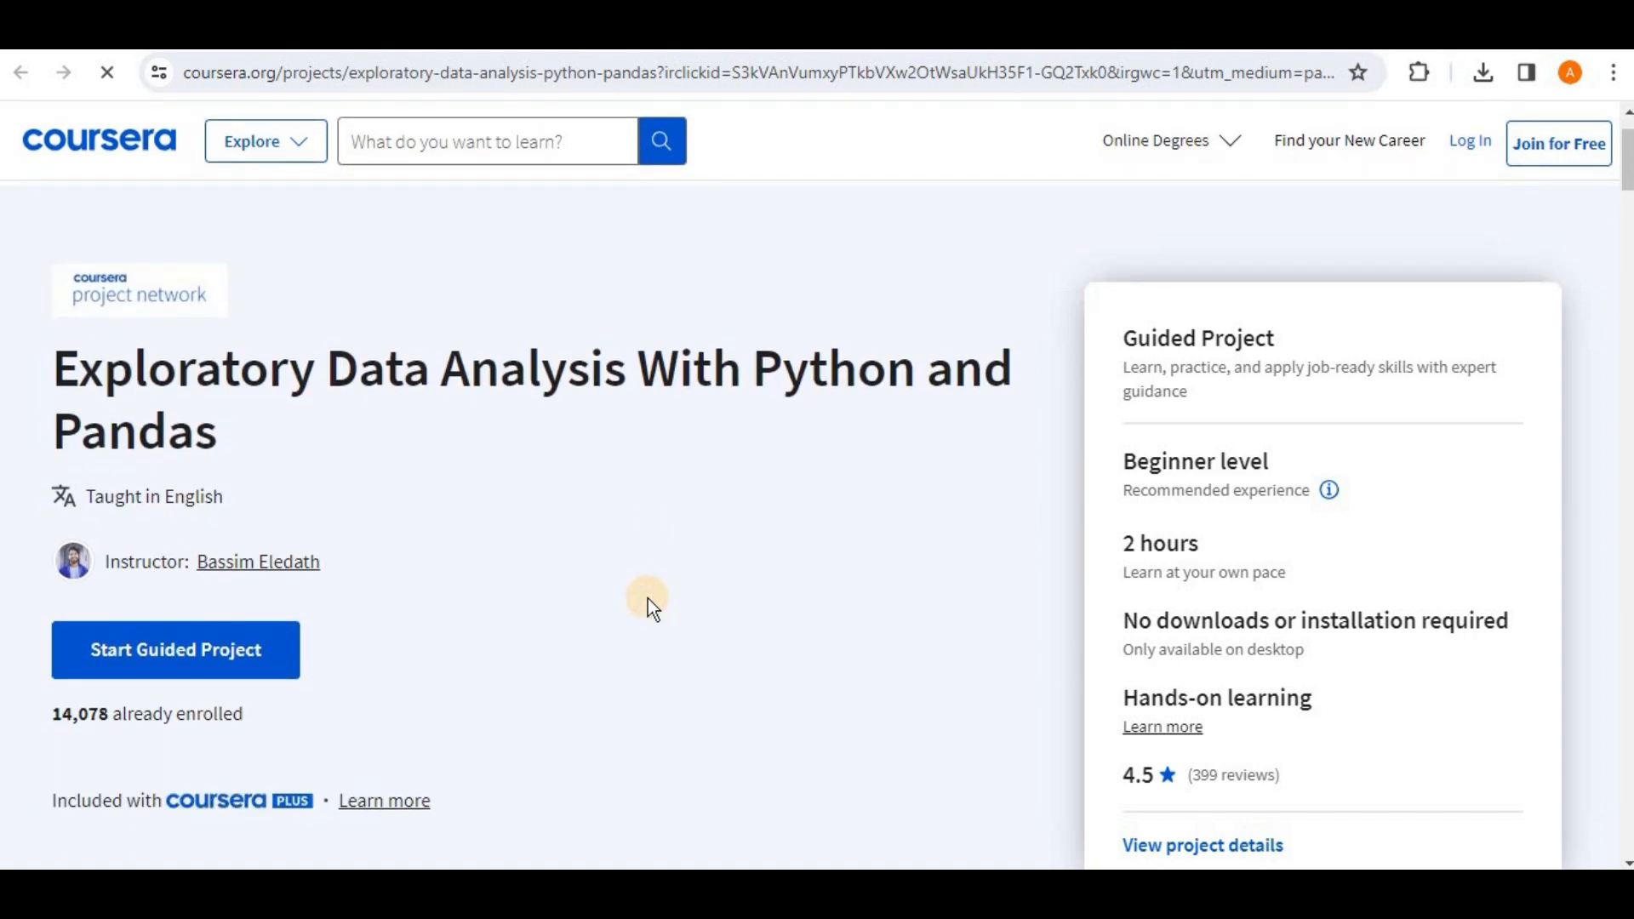
pyautogui.scroll(-3)
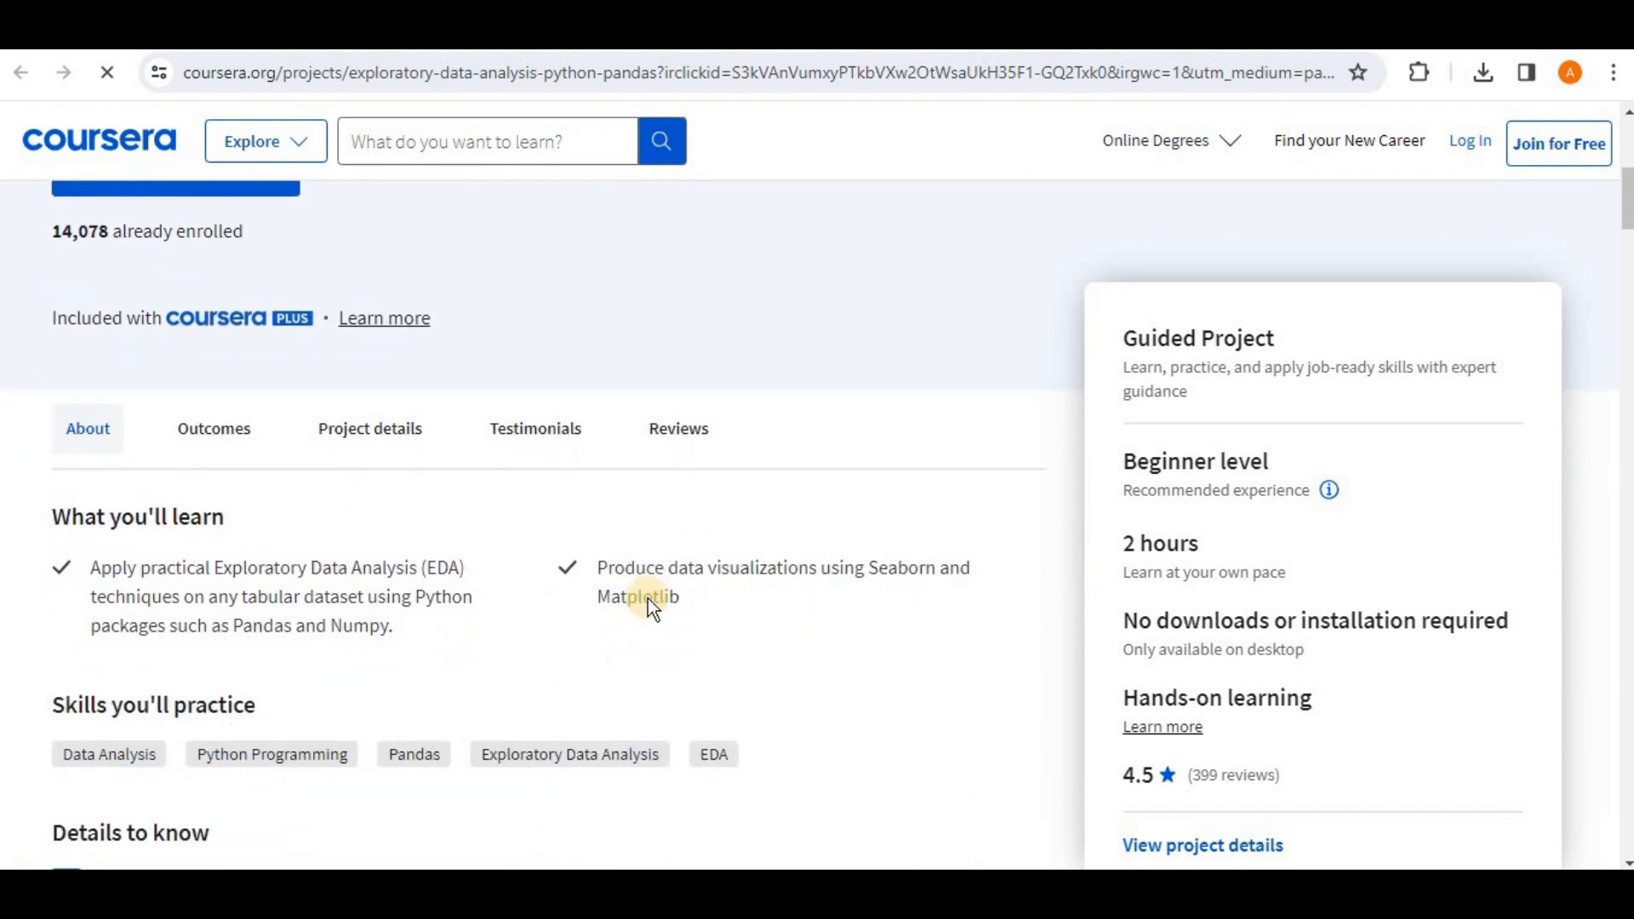
pyautogui.scroll(-3)
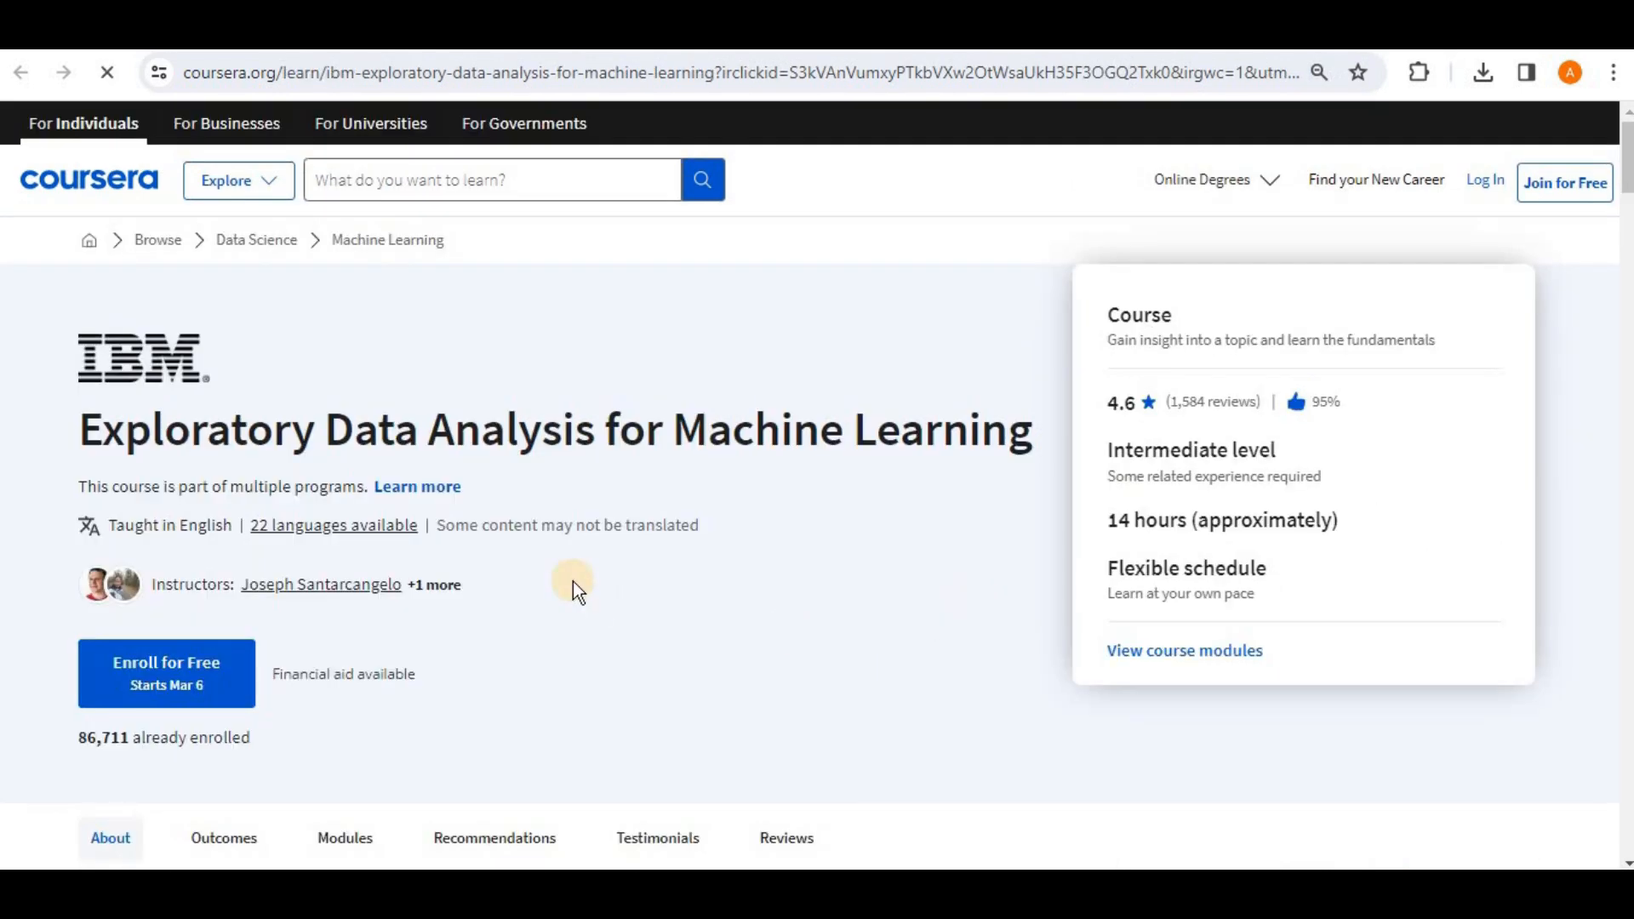
pyautogui.moveTo(280, 486)
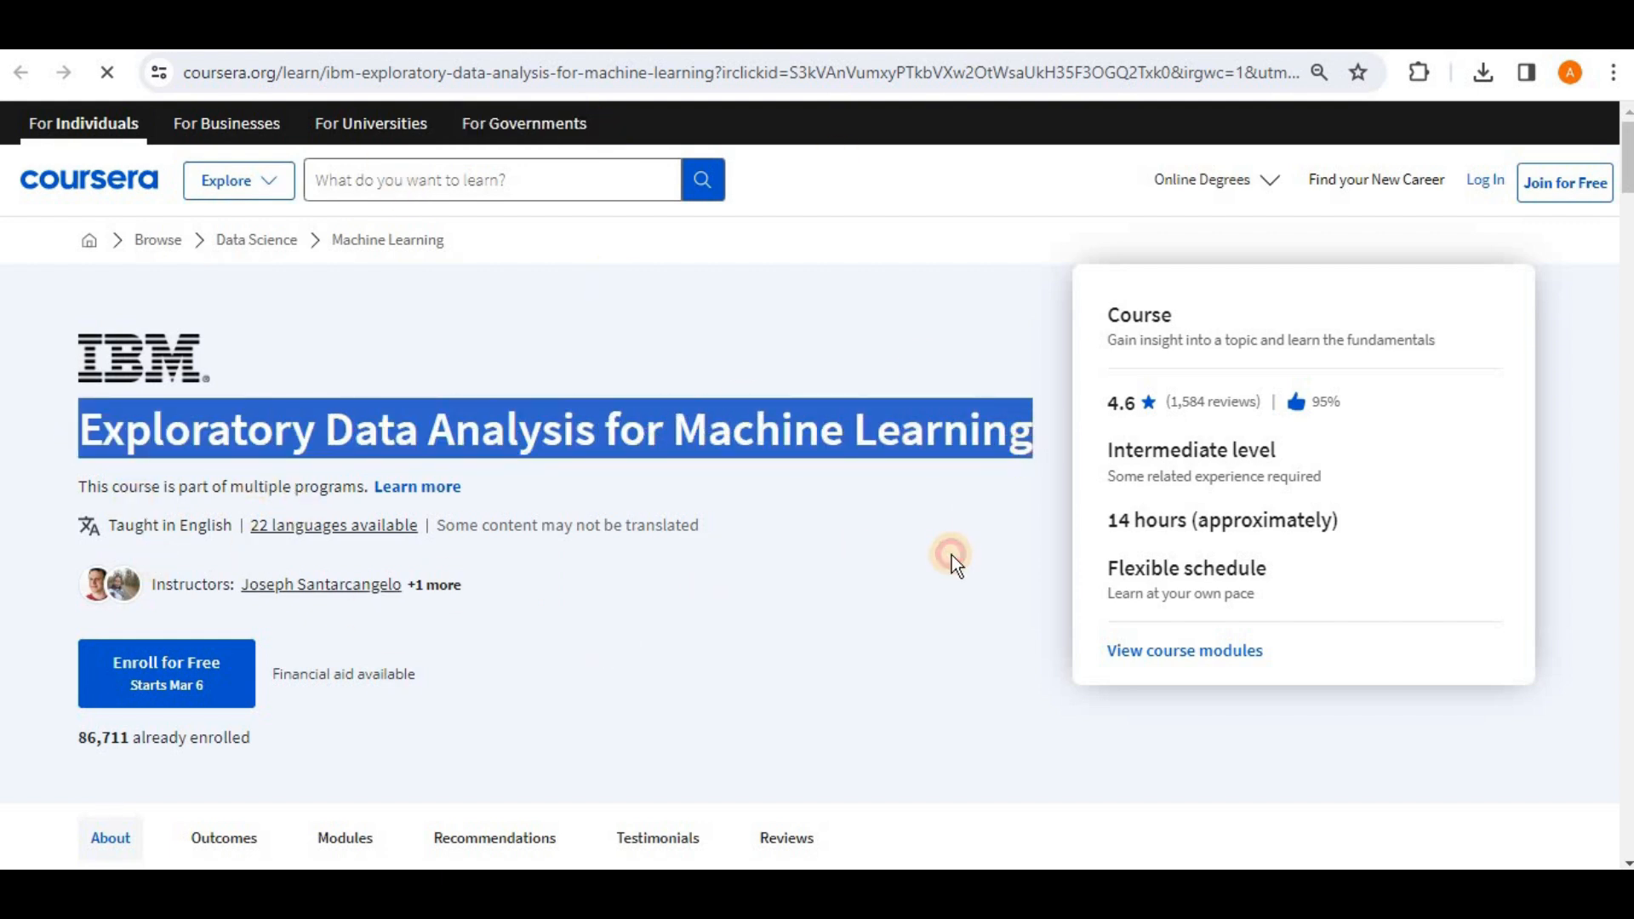
# Scroll the IBM course page to 'Skills you'll gain', including Feature Engineering and Statistical Hypothesis Testing.
pyautogui.scroll(-3)
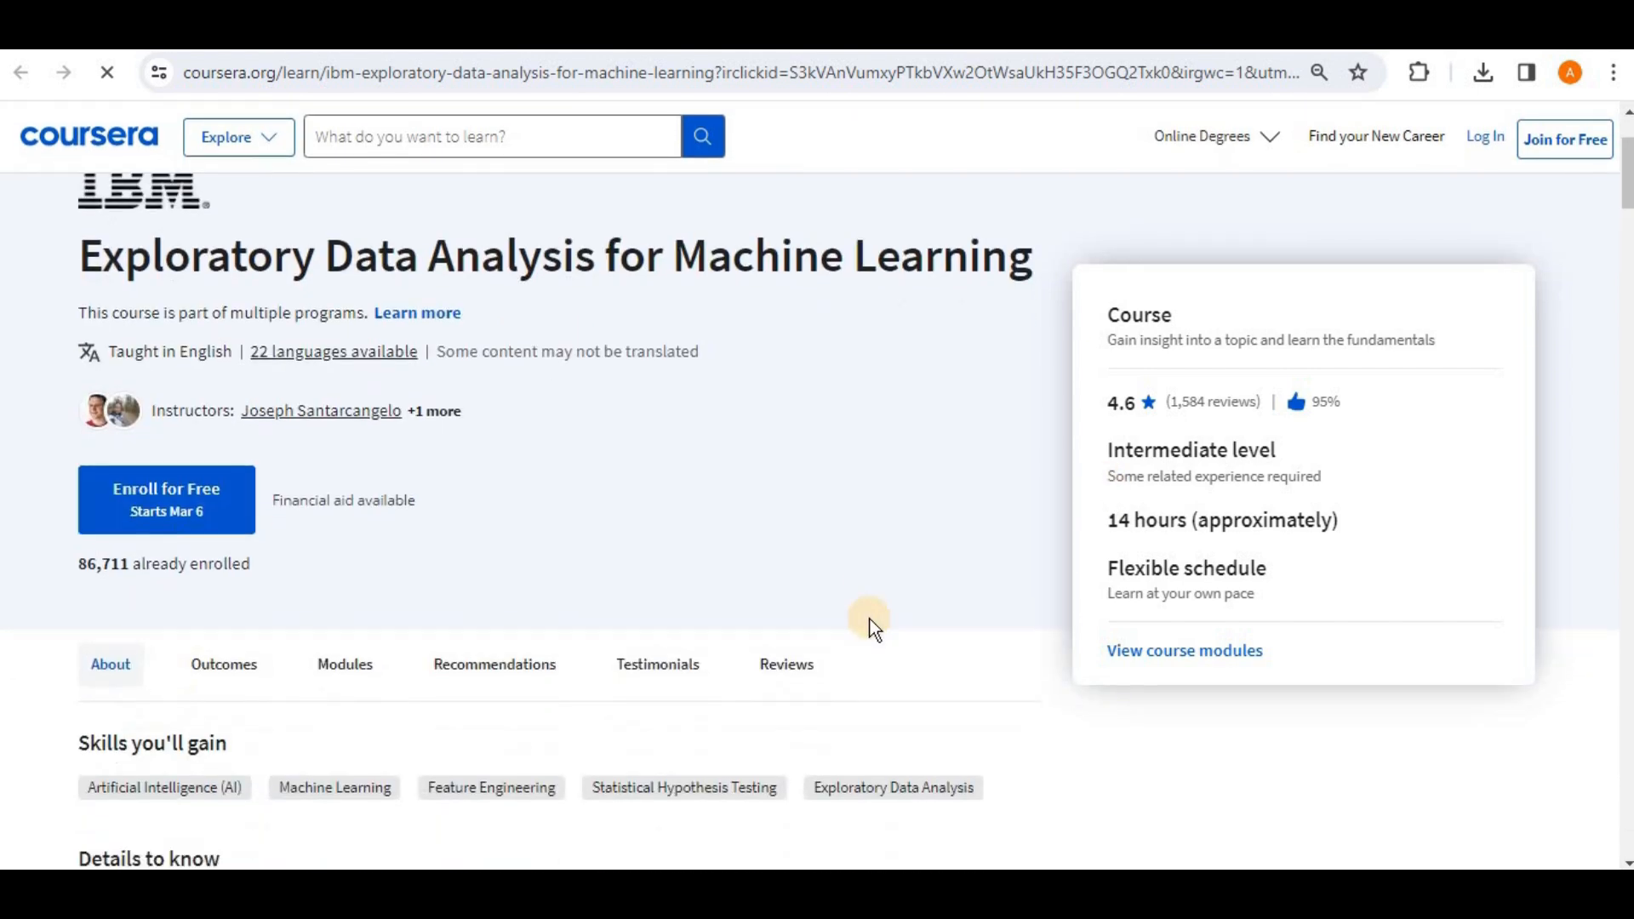
pyautogui.scroll(-3)
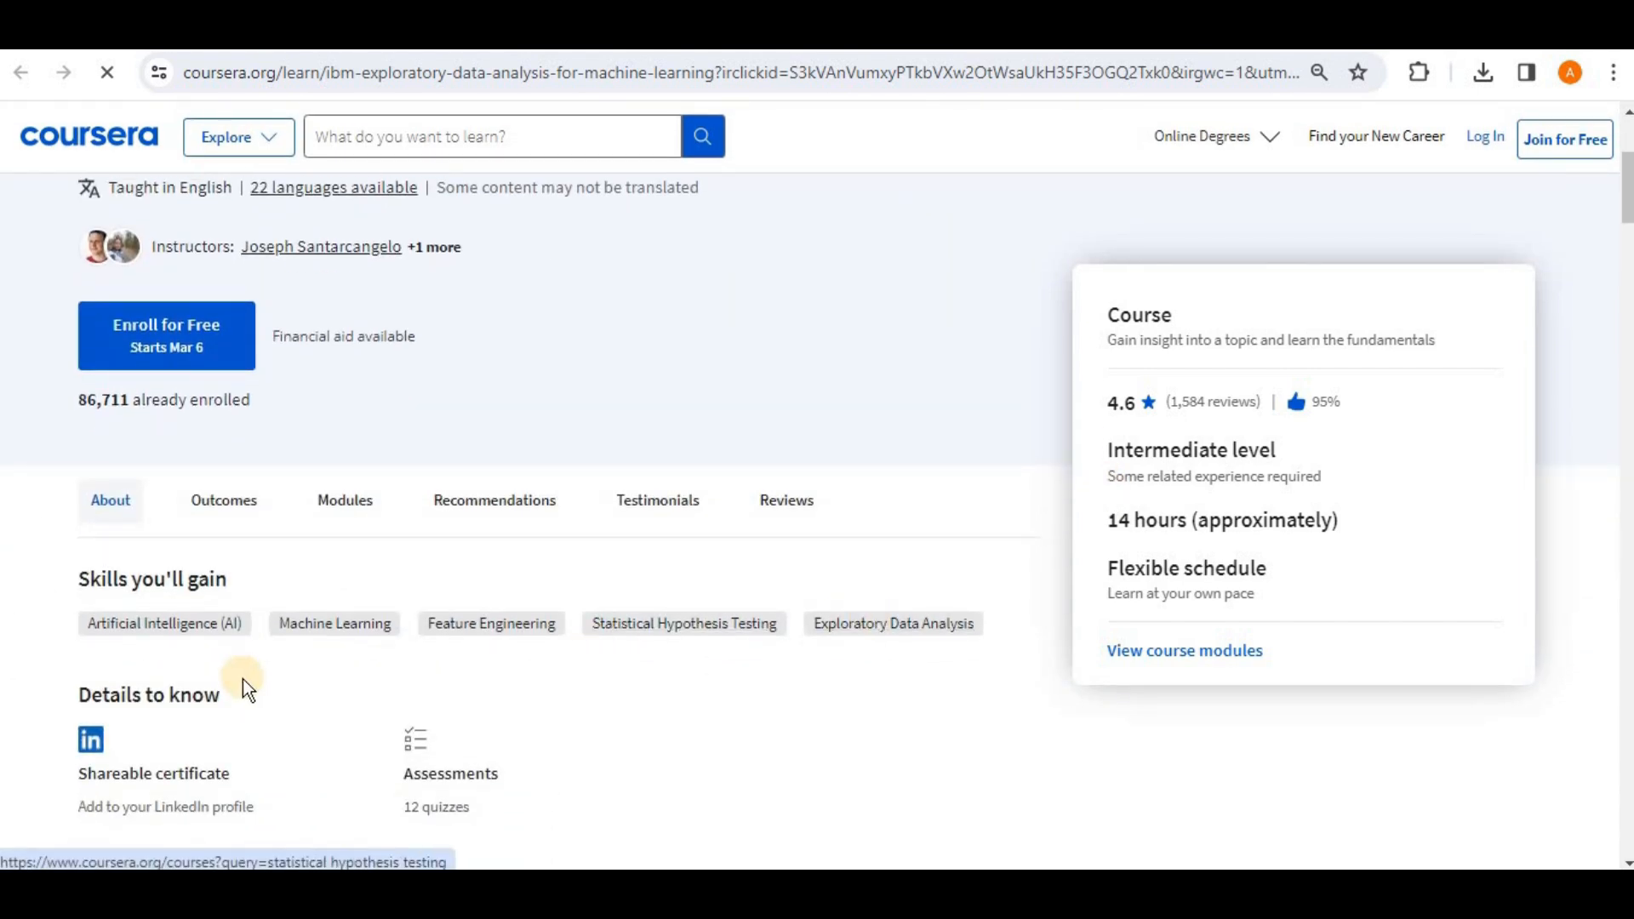
pyautogui.moveTo(438, 676)
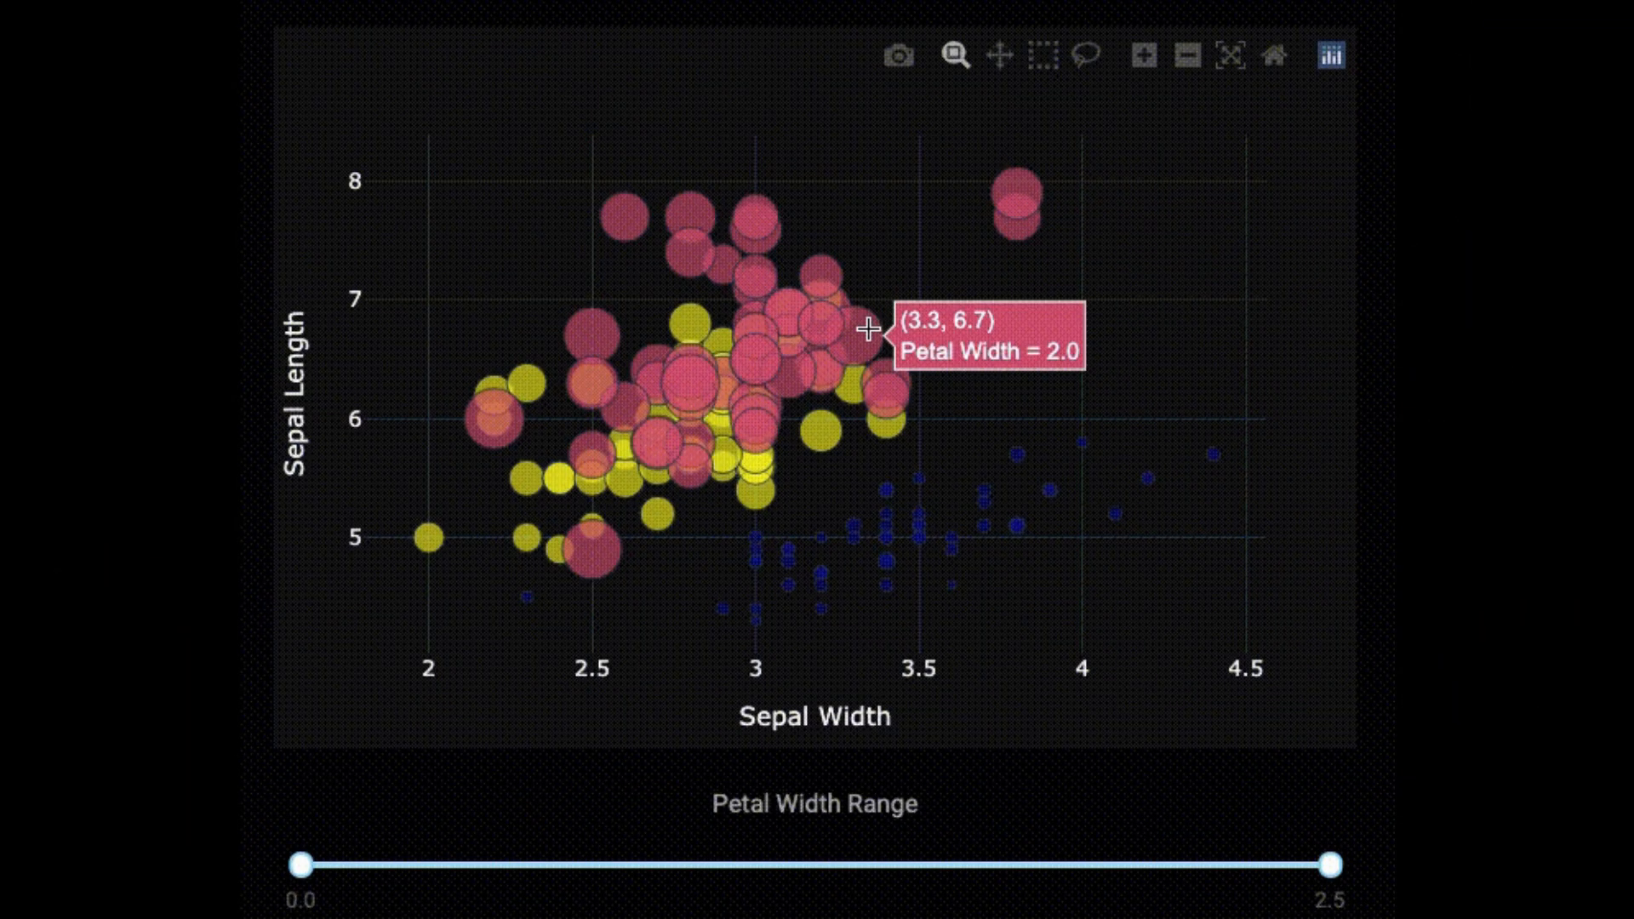
pyautogui.moveTo(759, 274)
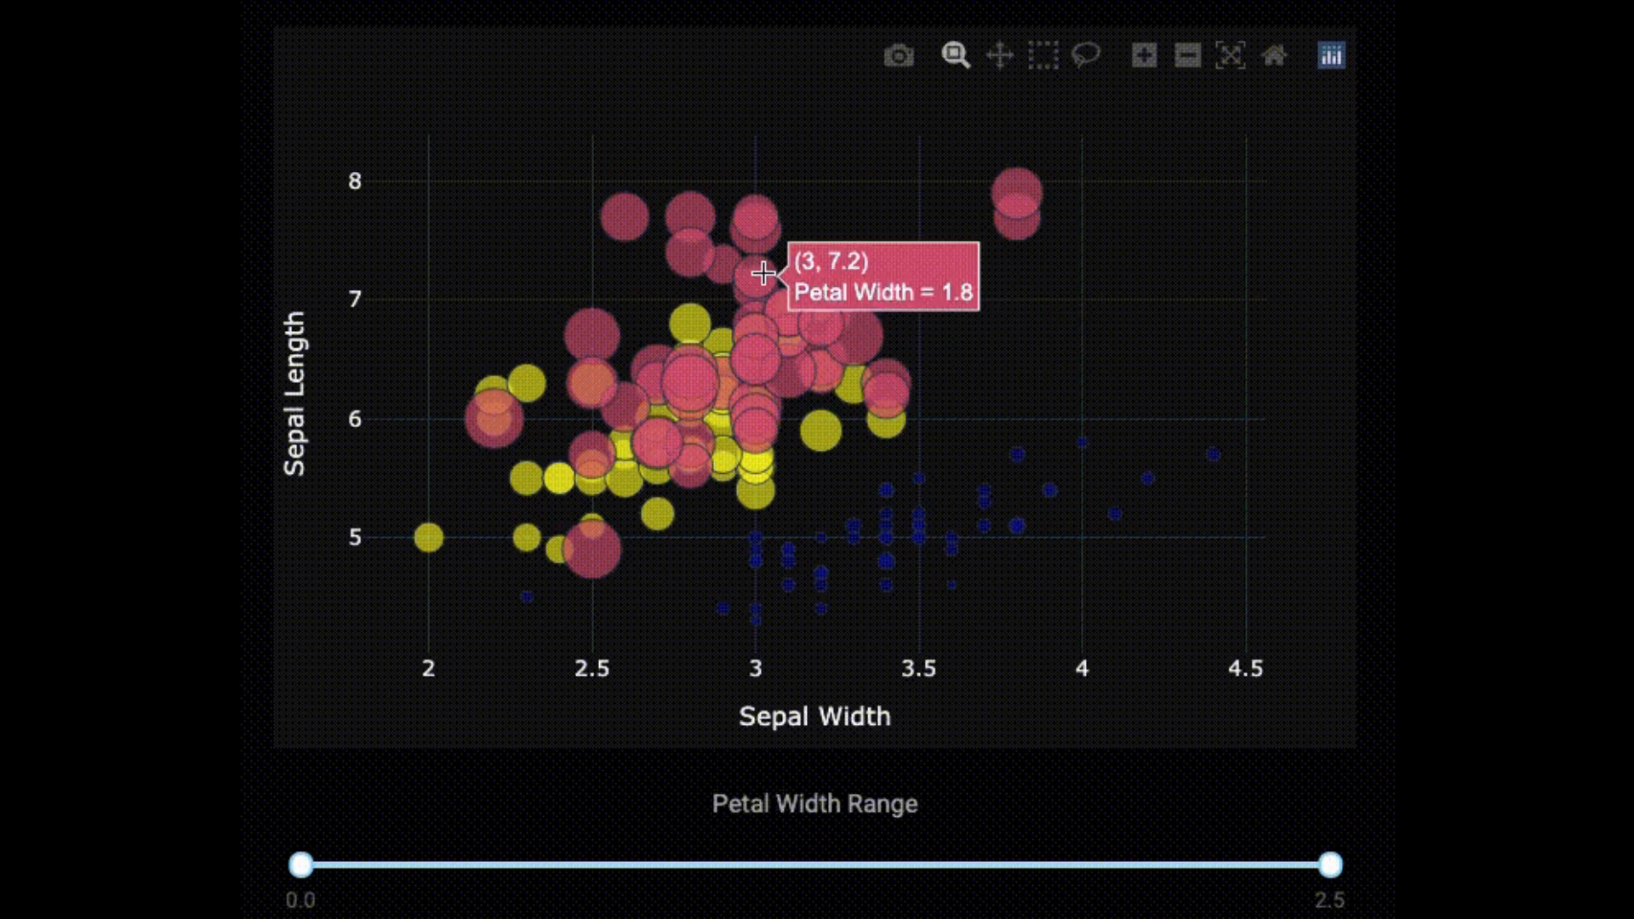
pyautogui.moveTo(635, 211)
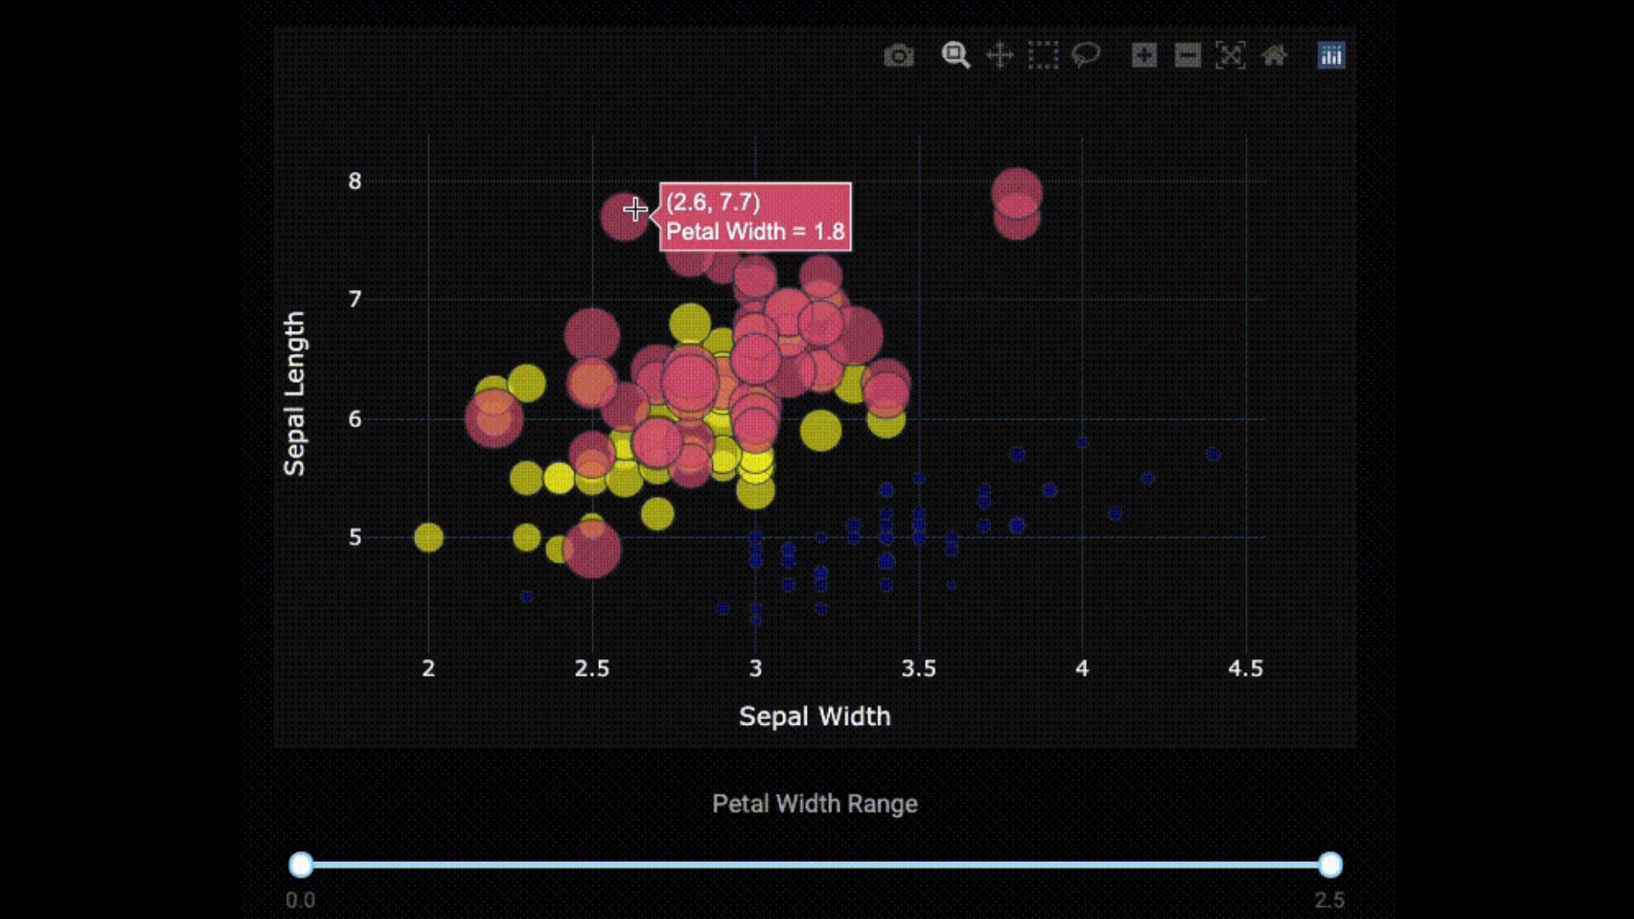
pyautogui.moveTo(679, 773)
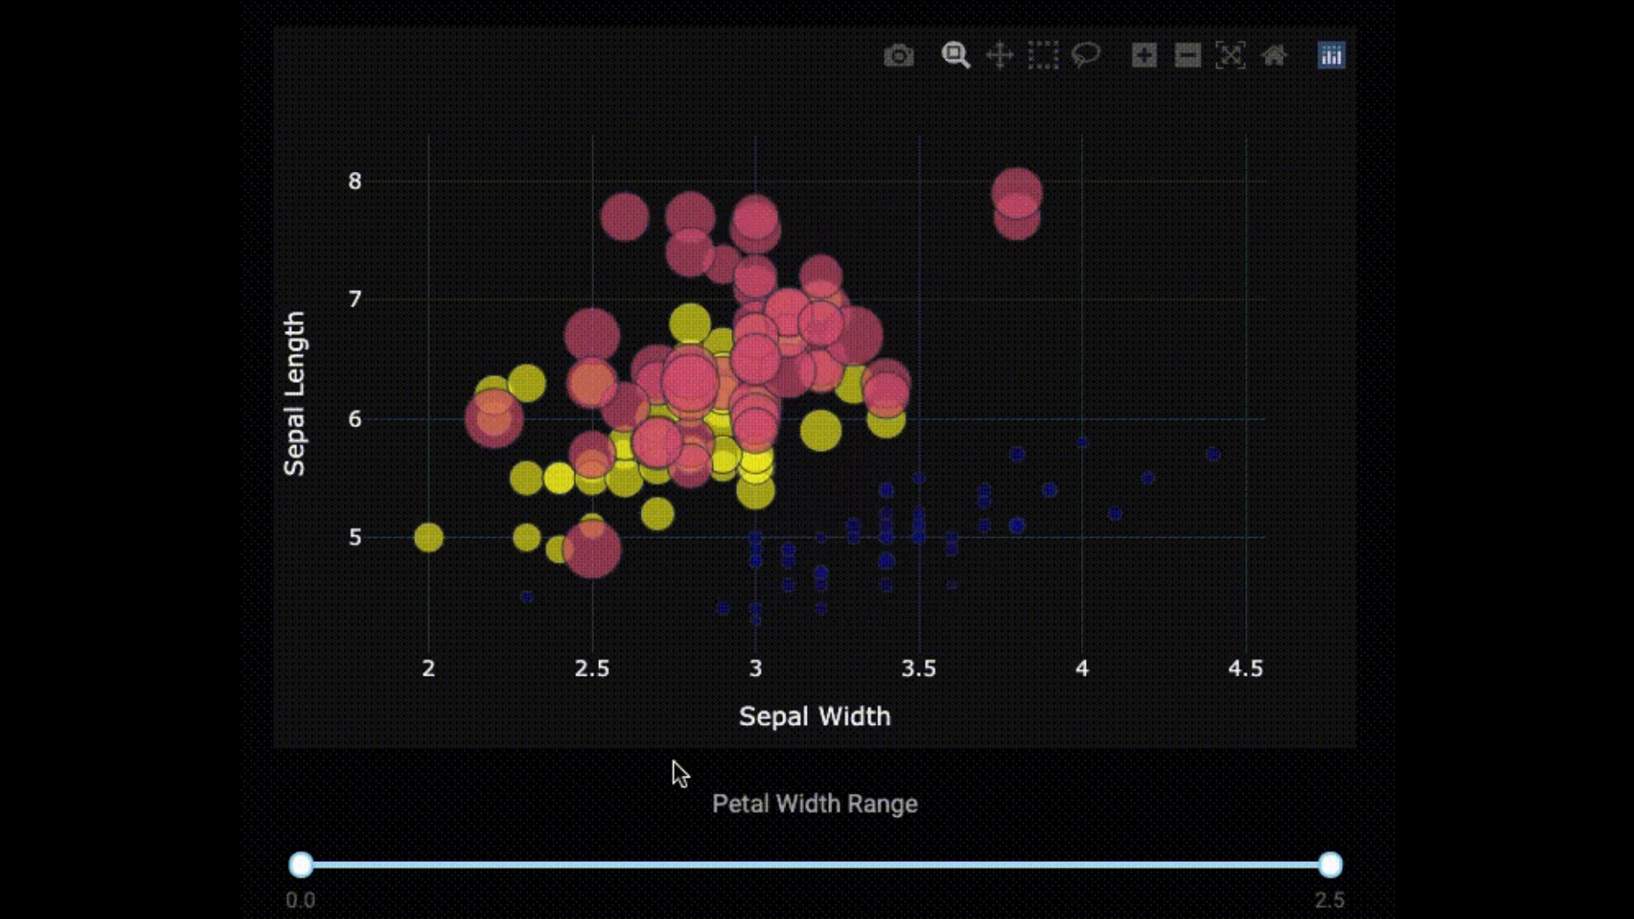
# Drag both Petal Width Range slider handles inward so the iris scatter shows mid-range petal widths.
pyautogui.moveTo(303, 865); pyautogui.dragTo(501, 864)
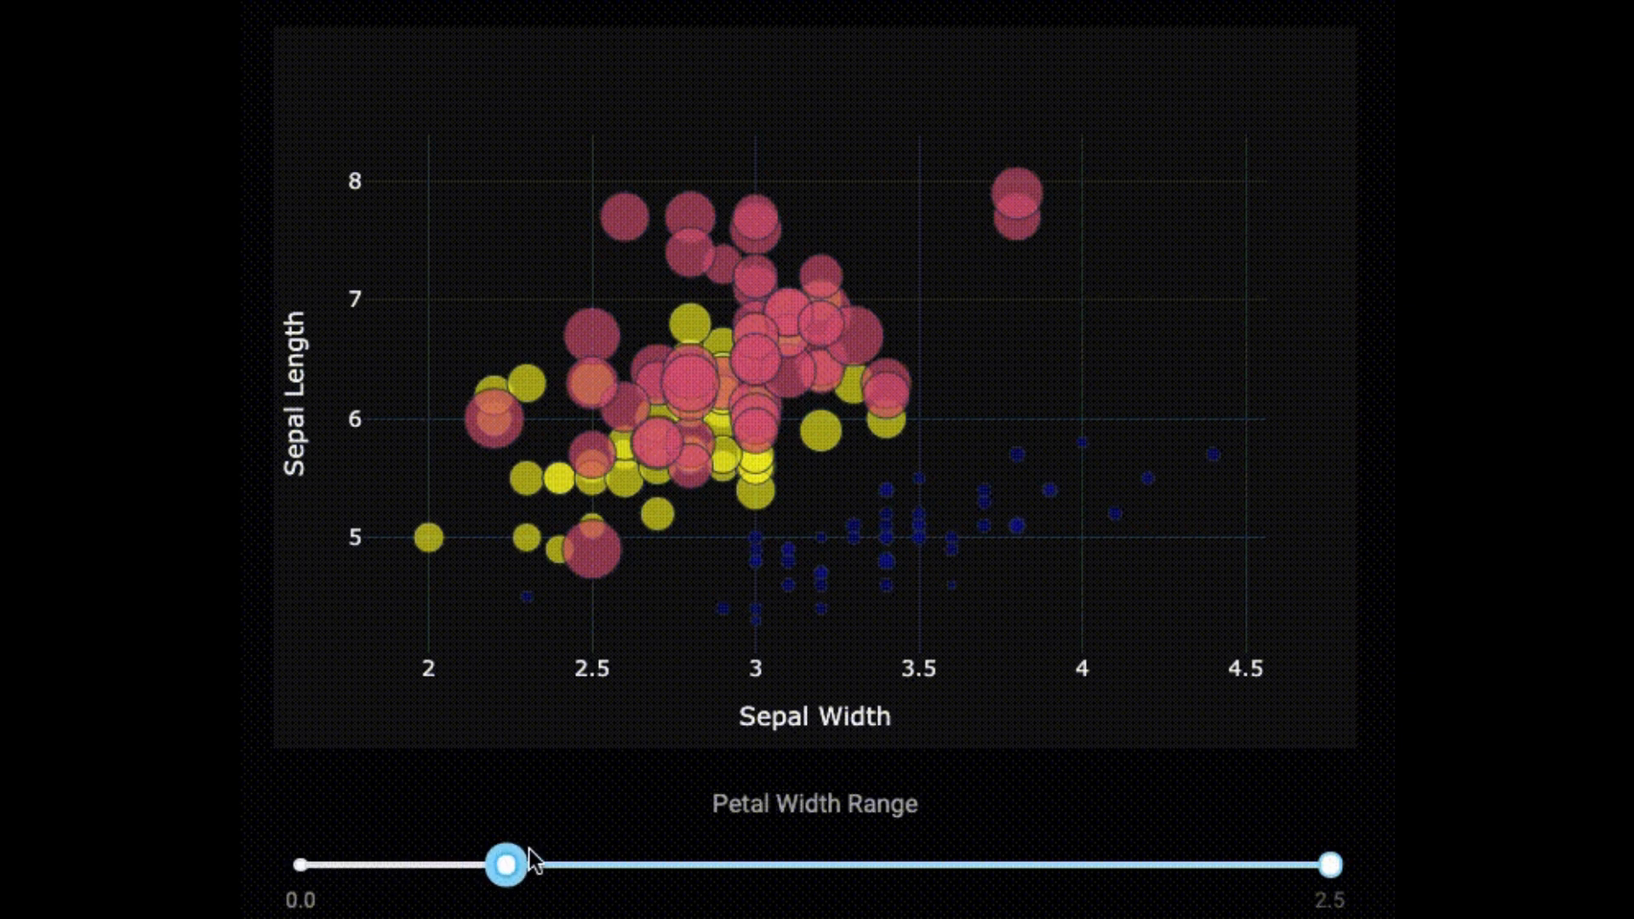
pyautogui.moveTo(505, 865); pyautogui.dragTo(630, 864)
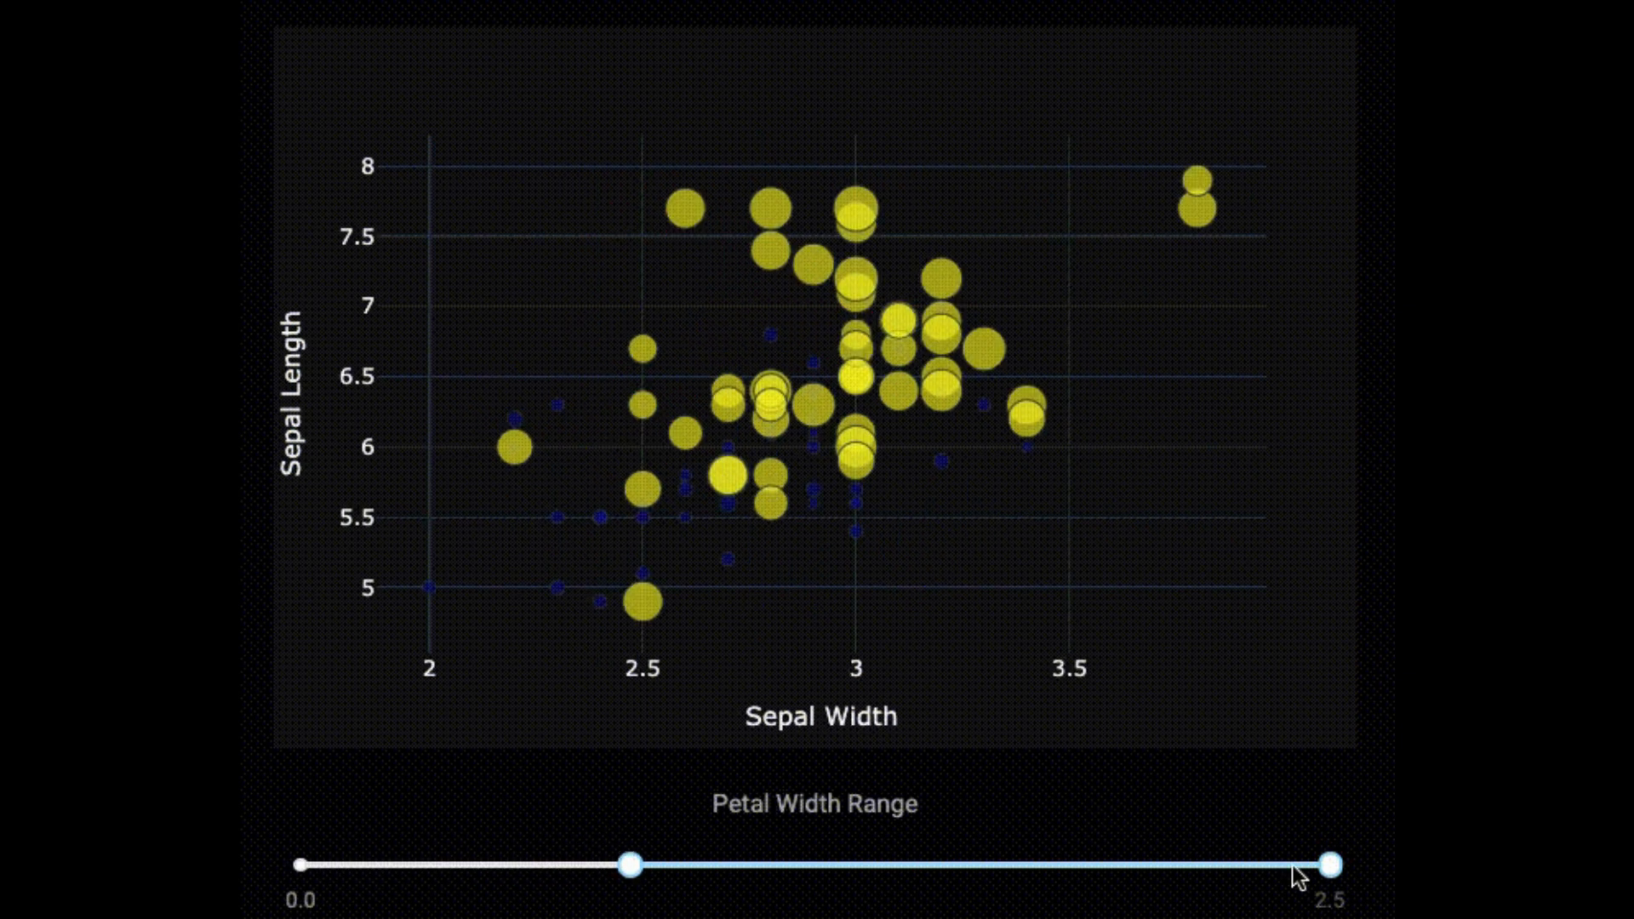
pyautogui.moveTo(1331, 865); pyautogui.dragTo(916, 865)
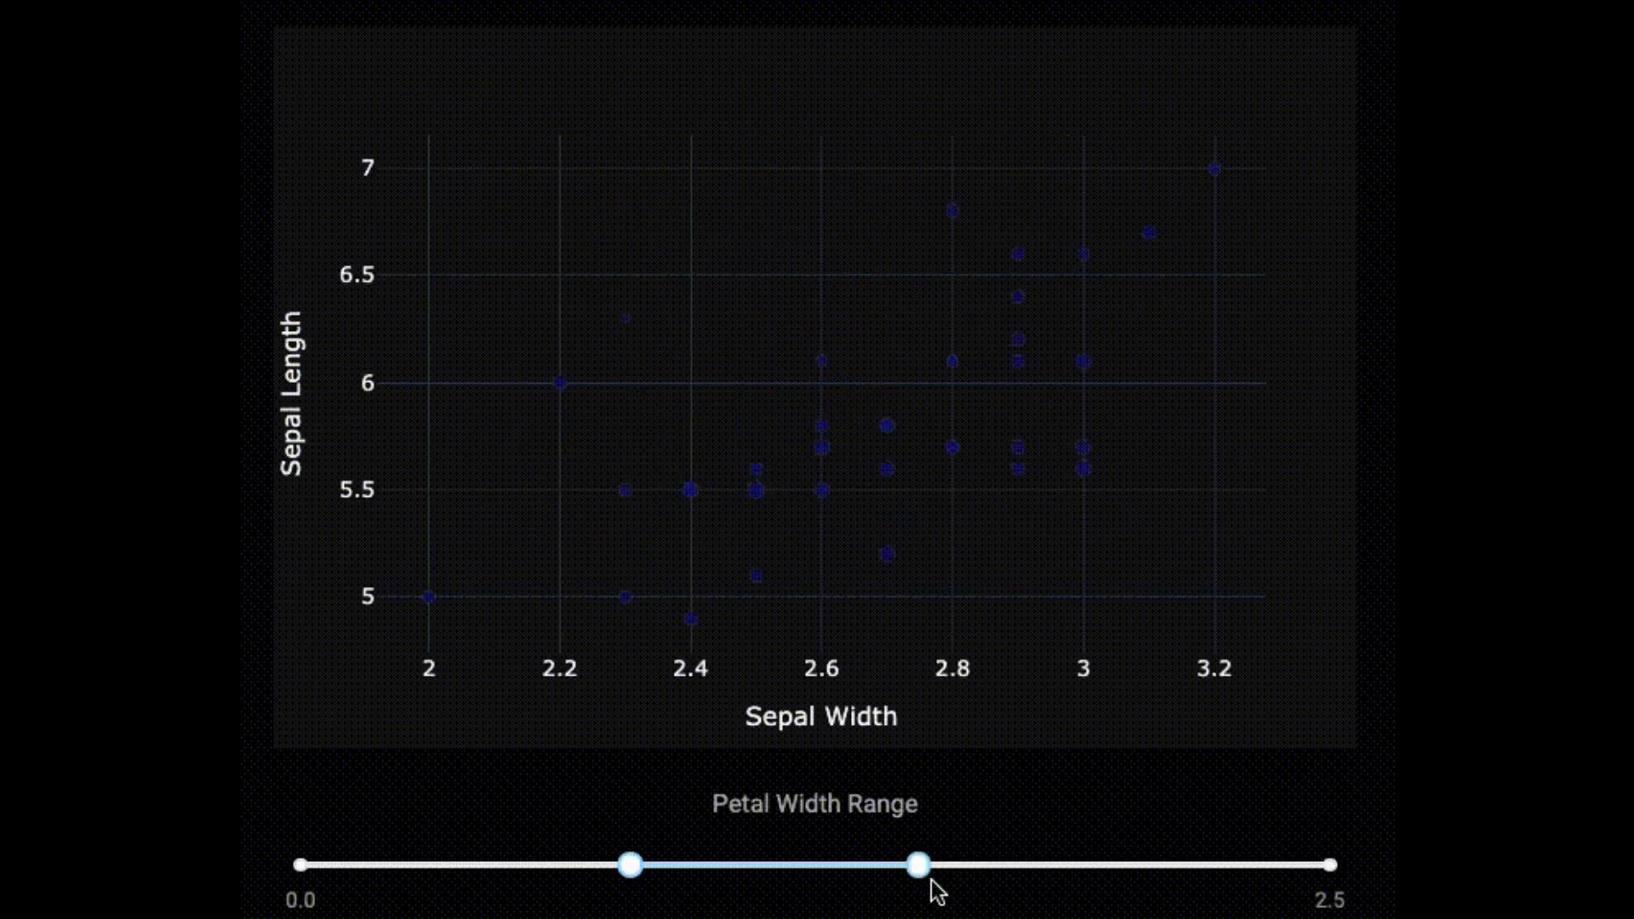
pyautogui.moveTo(629, 864); pyautogui.dragTo(379, 865)
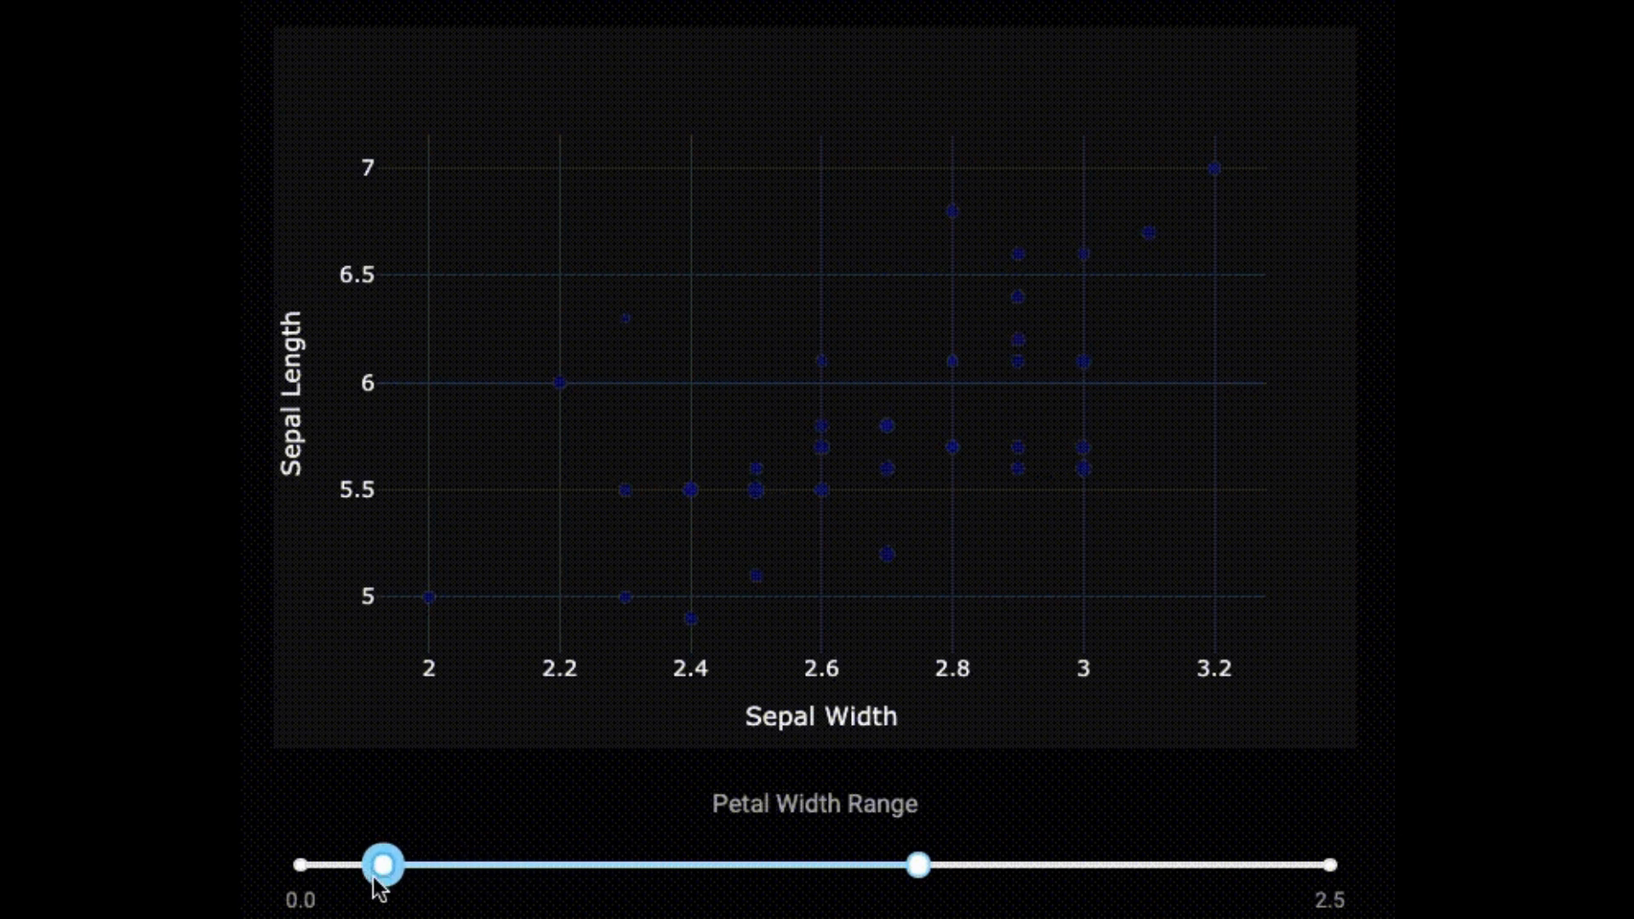
pyautogui.moveTo(917, 865); pyautogui.dragTo(1042, 865)
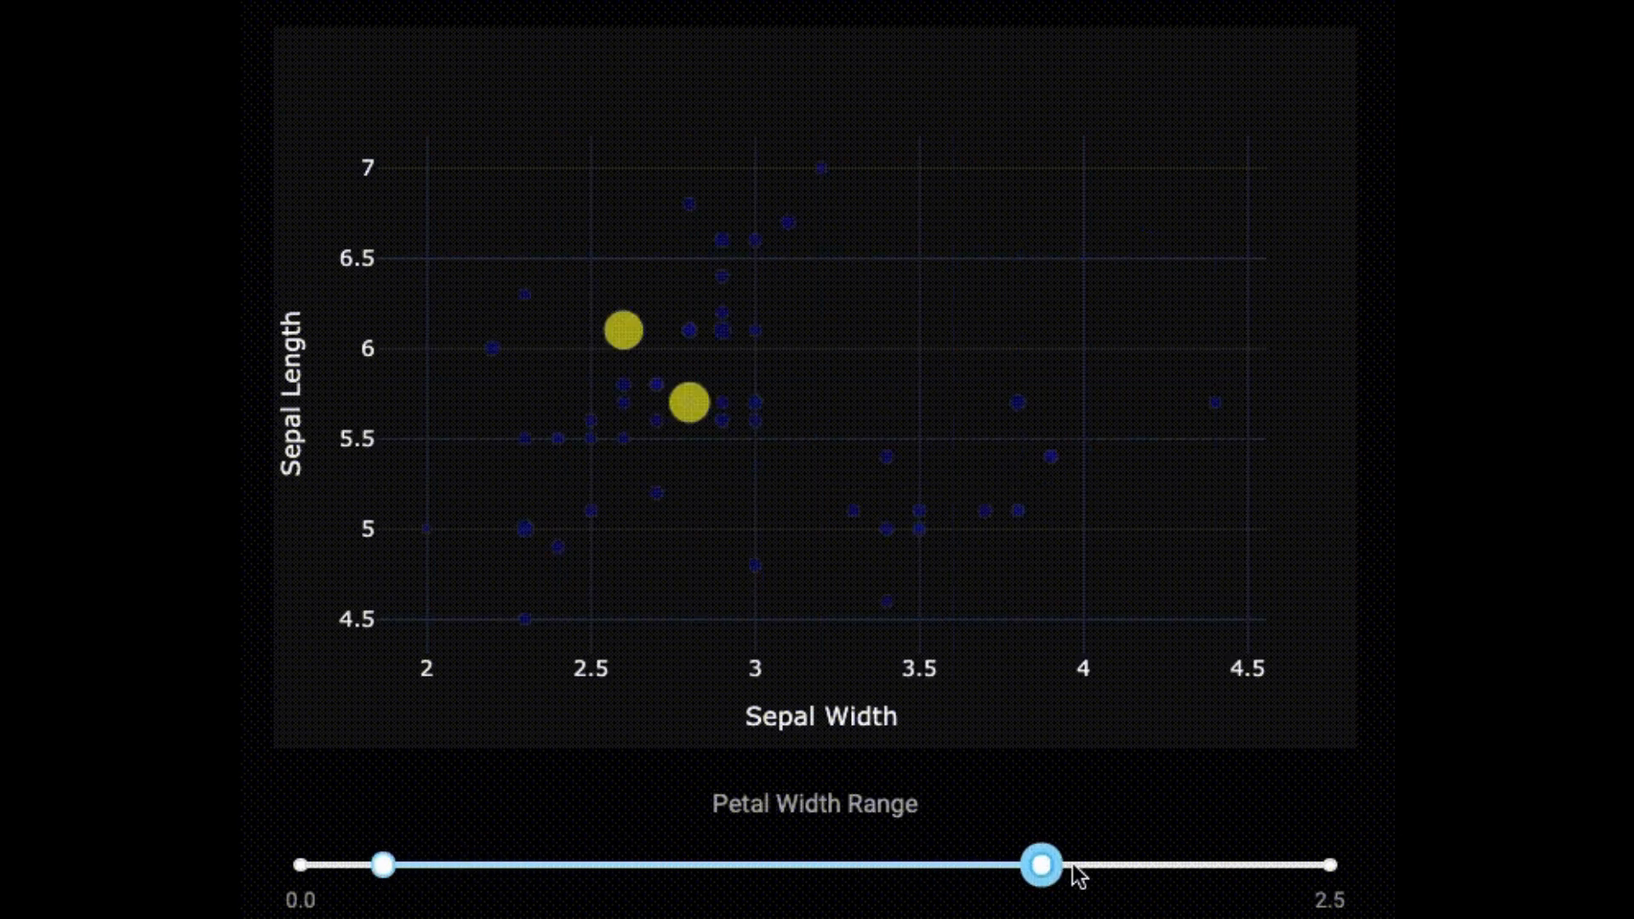
pyautogui.moveTo(1042, 865); pyautogui.dragTo(1240, 865)
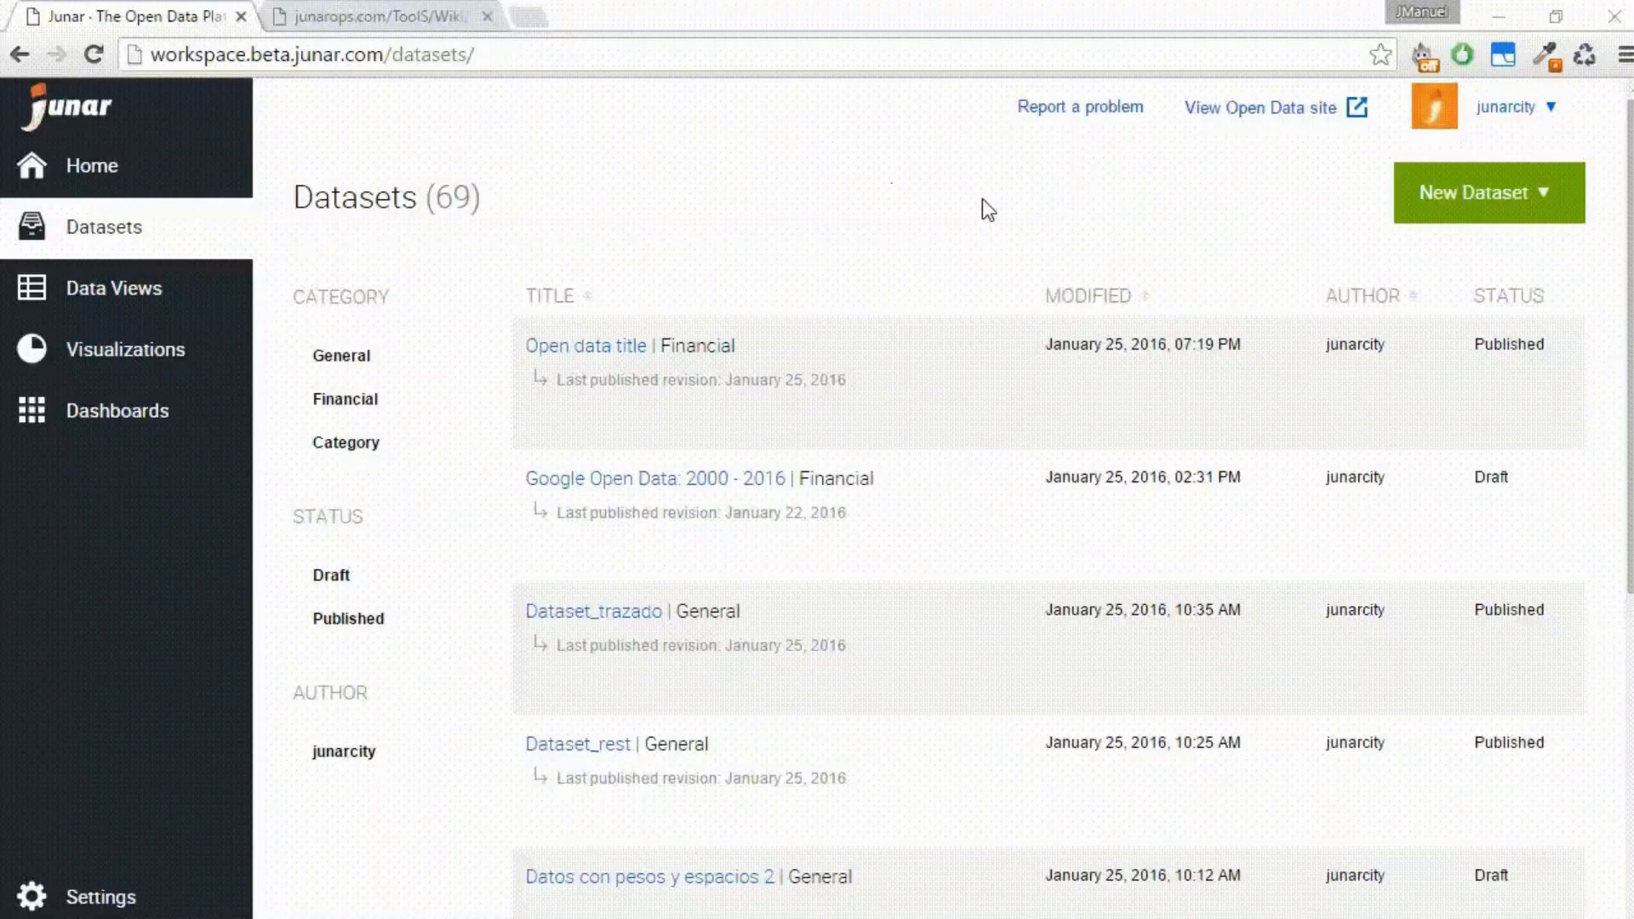
# Show Junar's New Dataset source options (file, URL or website, web service), then move to the Kaggle tab.
pyautogui.click(1487, 193)
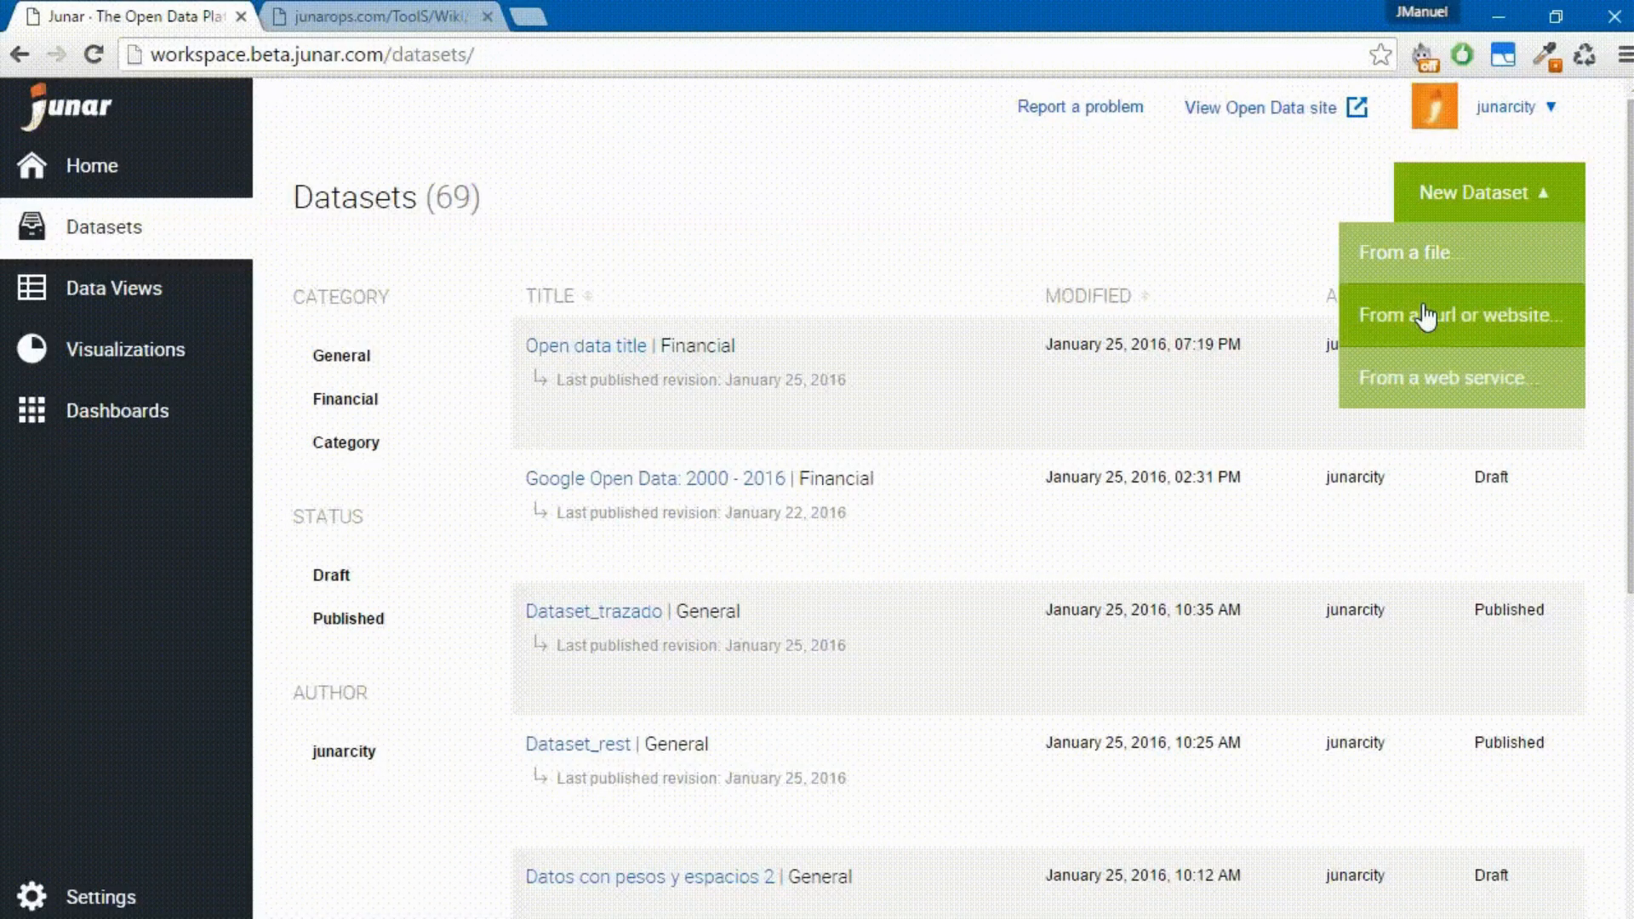
pyautogui.moveTo(926, 214)
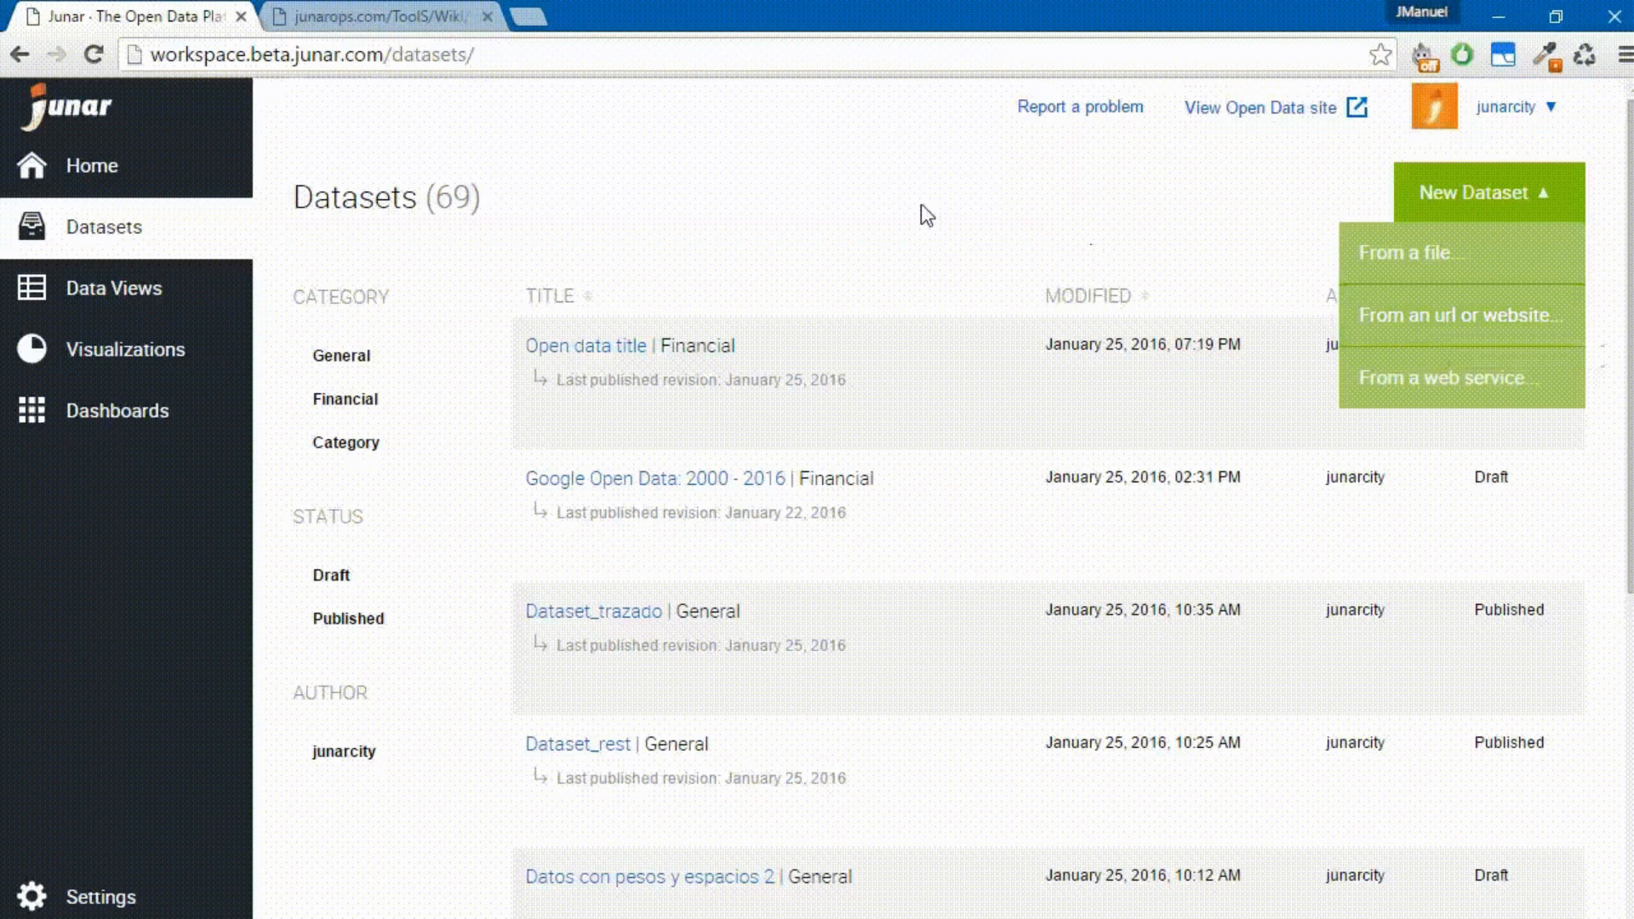
pyautogui.click(383, 17)
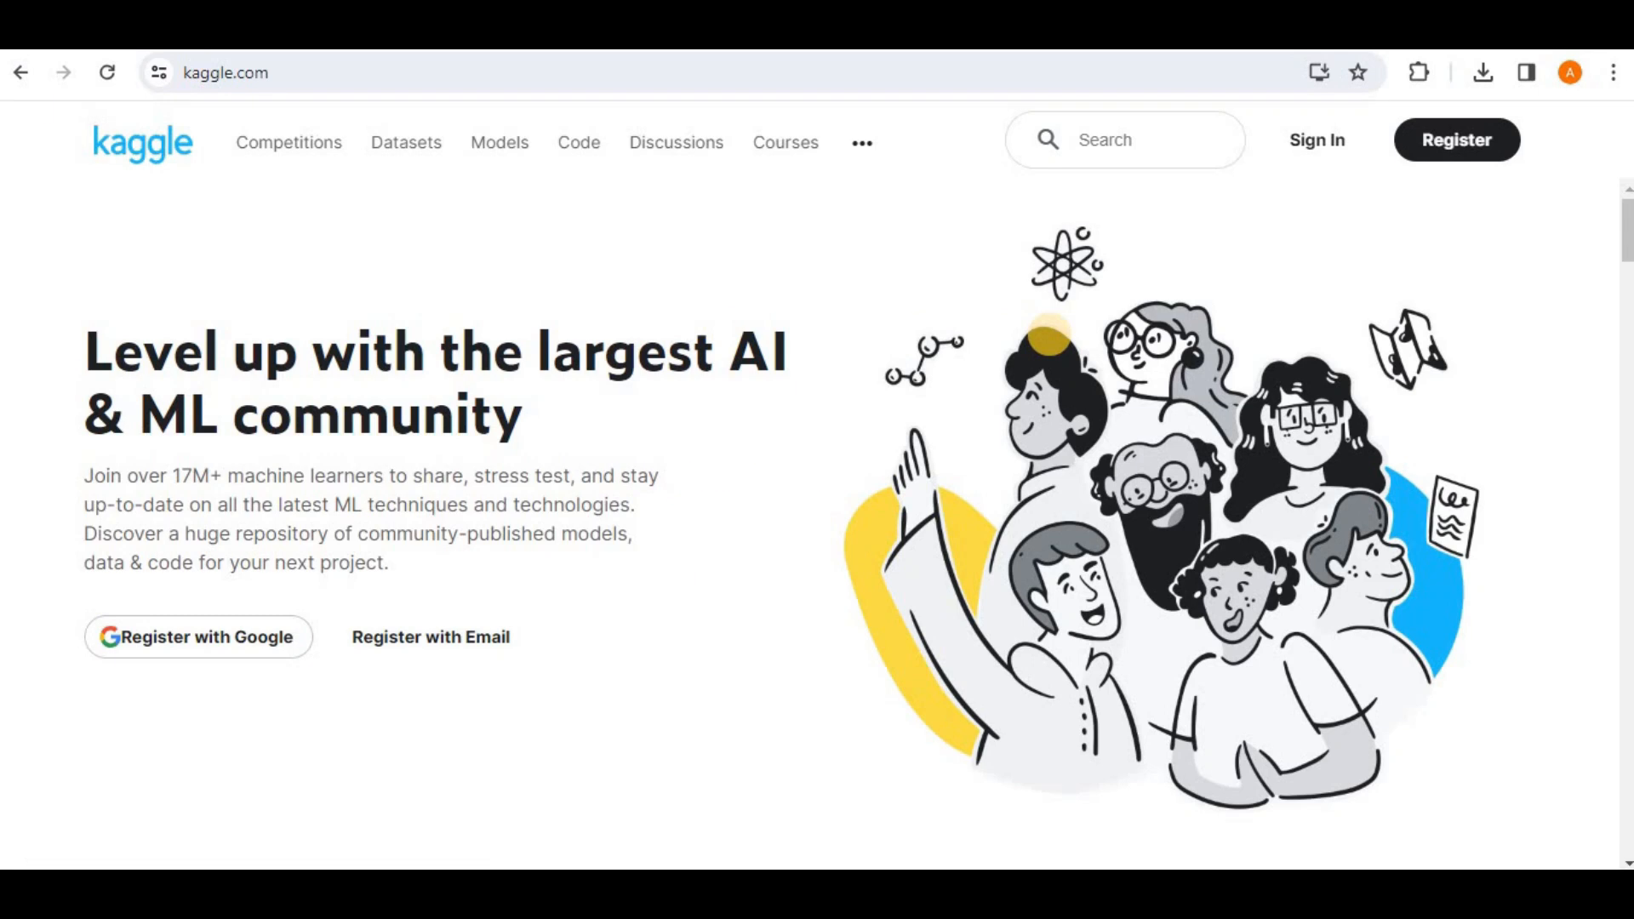
# Search Kaggle for 'Covid 19' and scroll through the matching notebooks and discussions.
pyautogui.click(1125, 140)
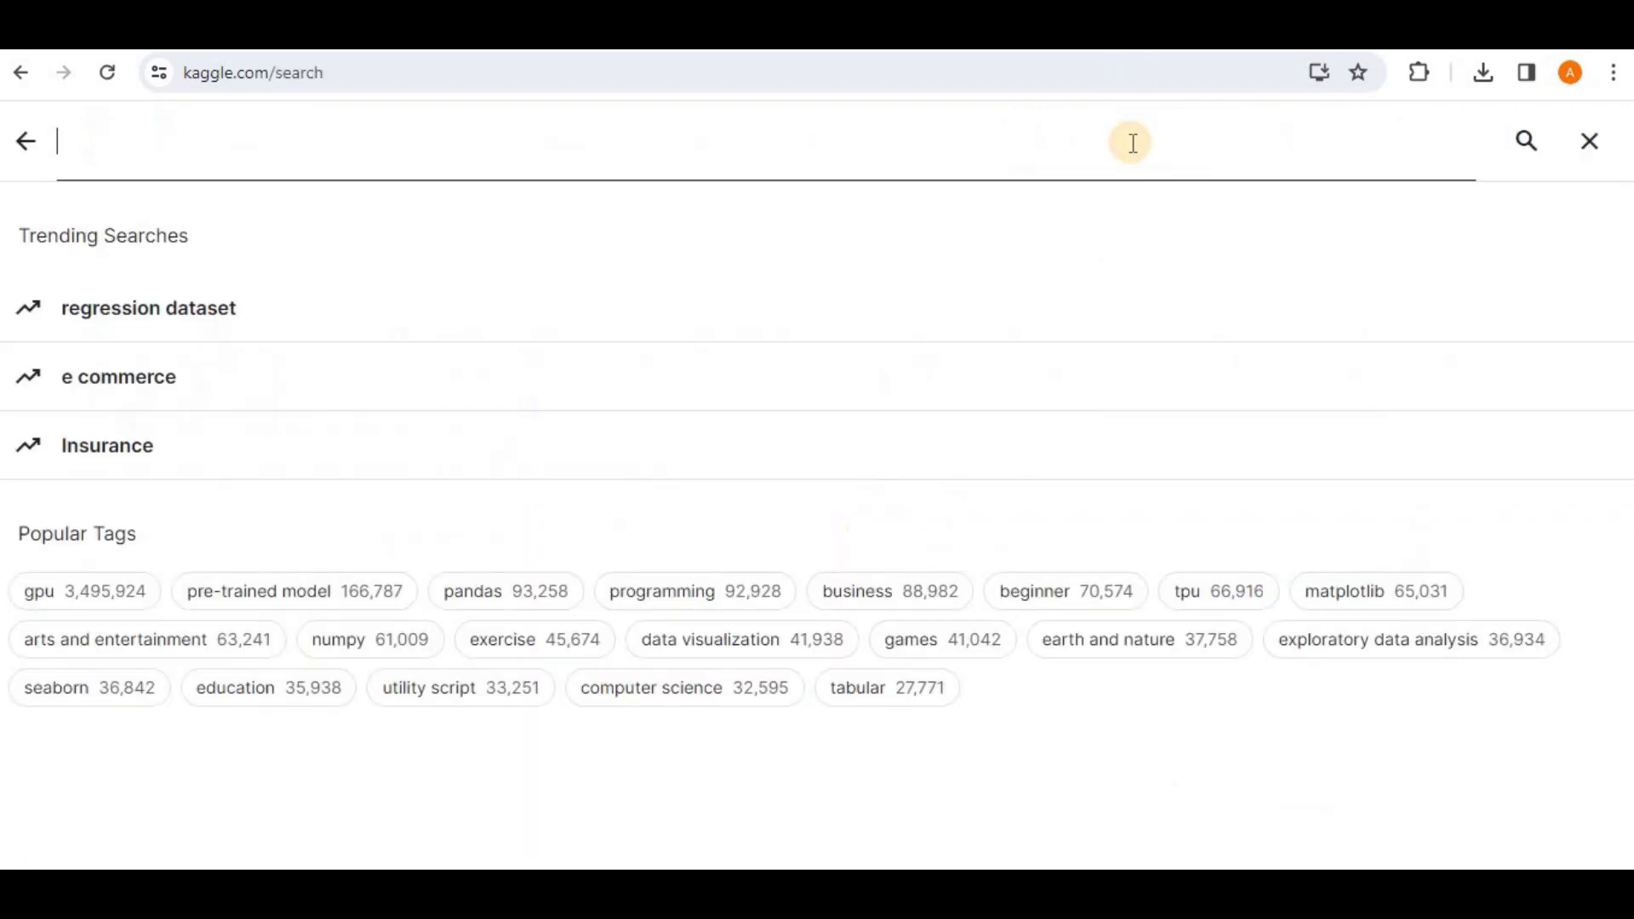
pyautogui.write('Covid 19')
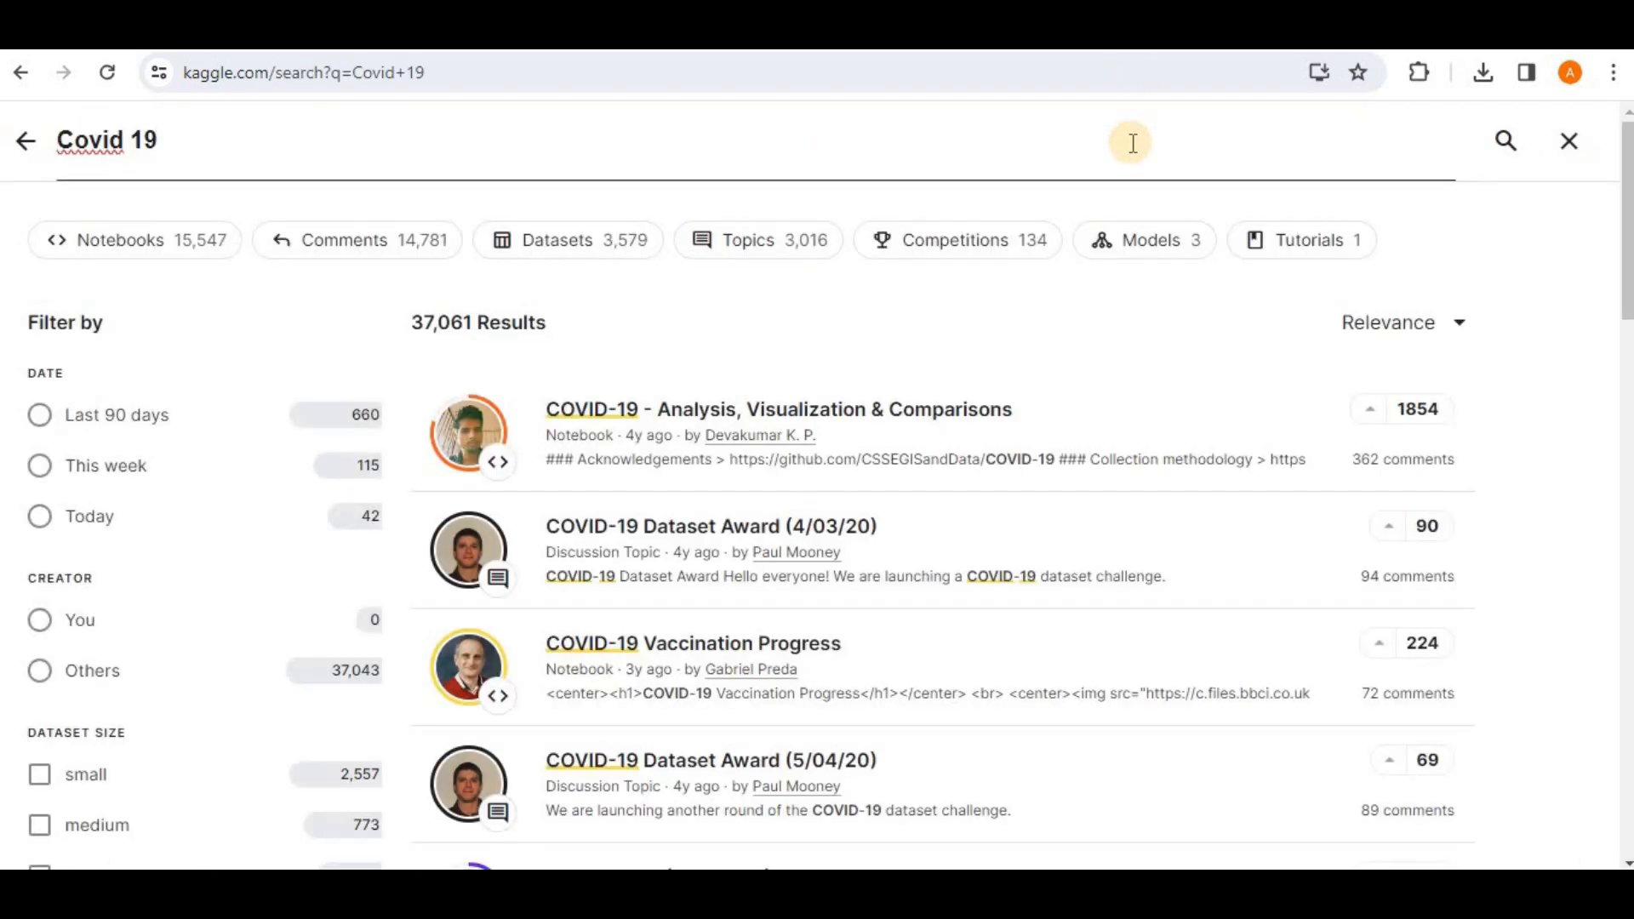
pyautogui.scroll(-3)
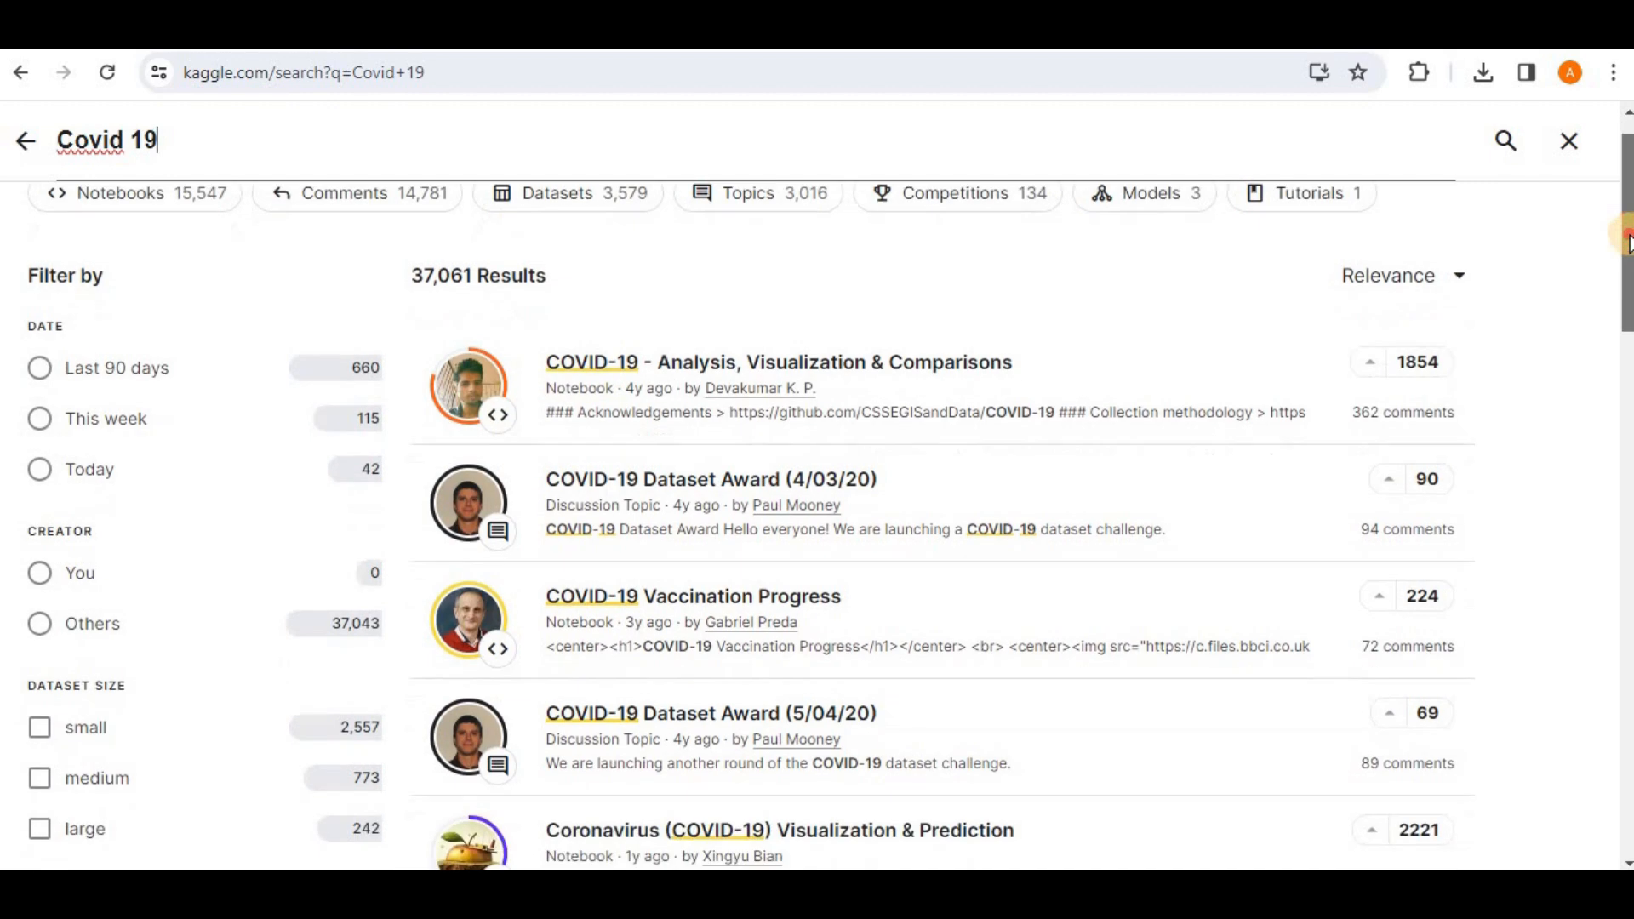
pyautogui.scroll(-3)
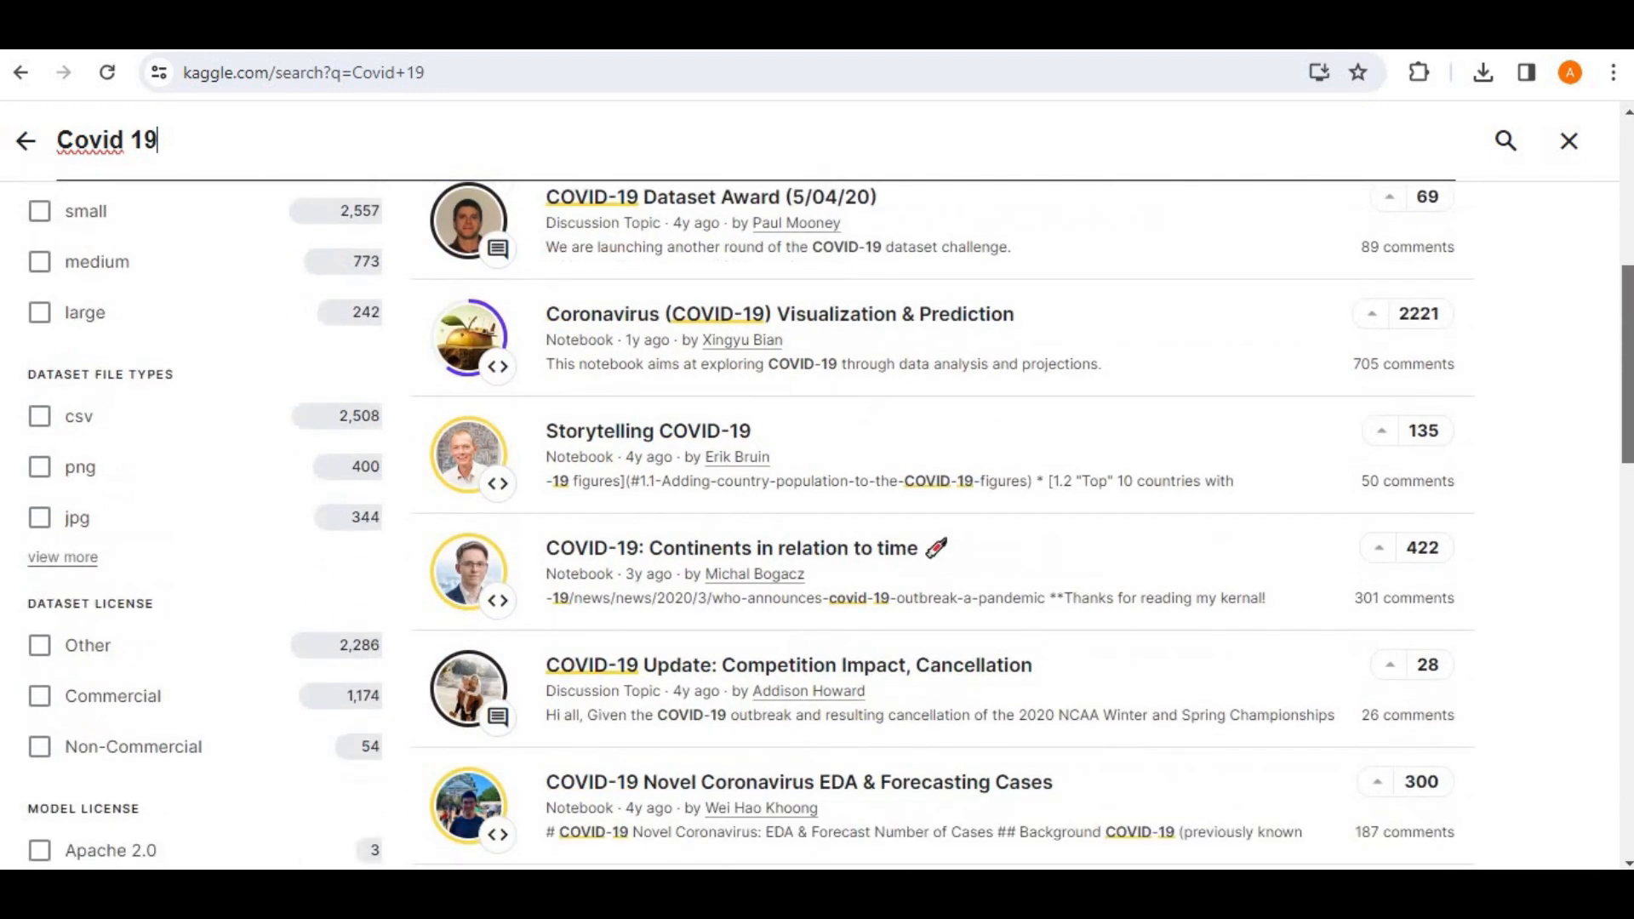
pyautogui.scroll(-3)
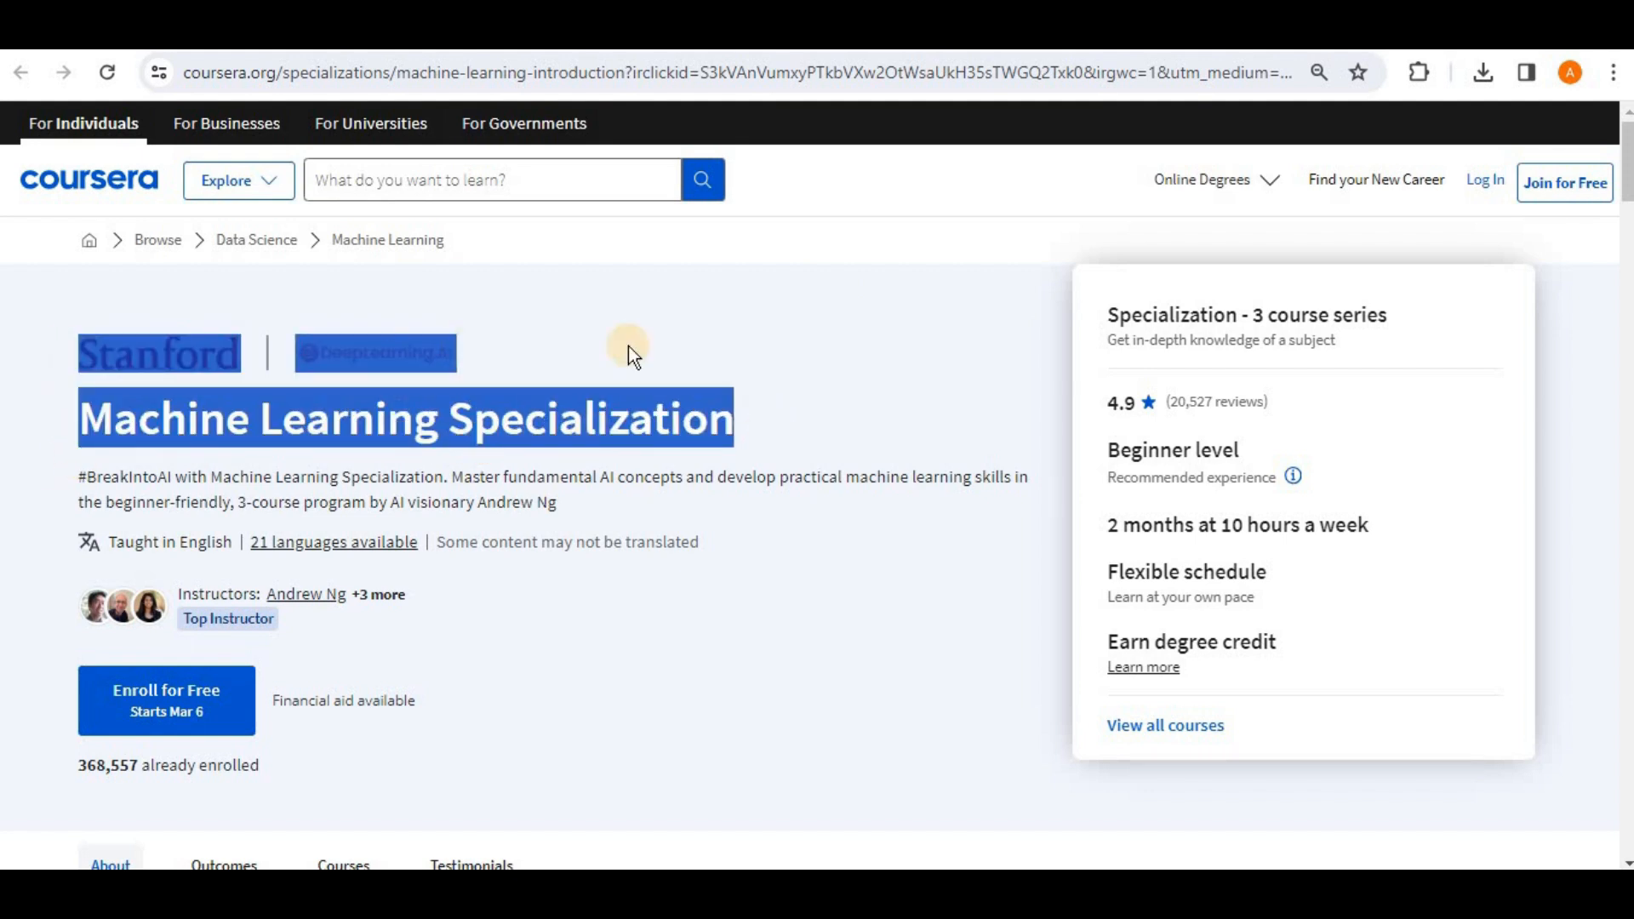
pyautogui.moveTo(880, 407)
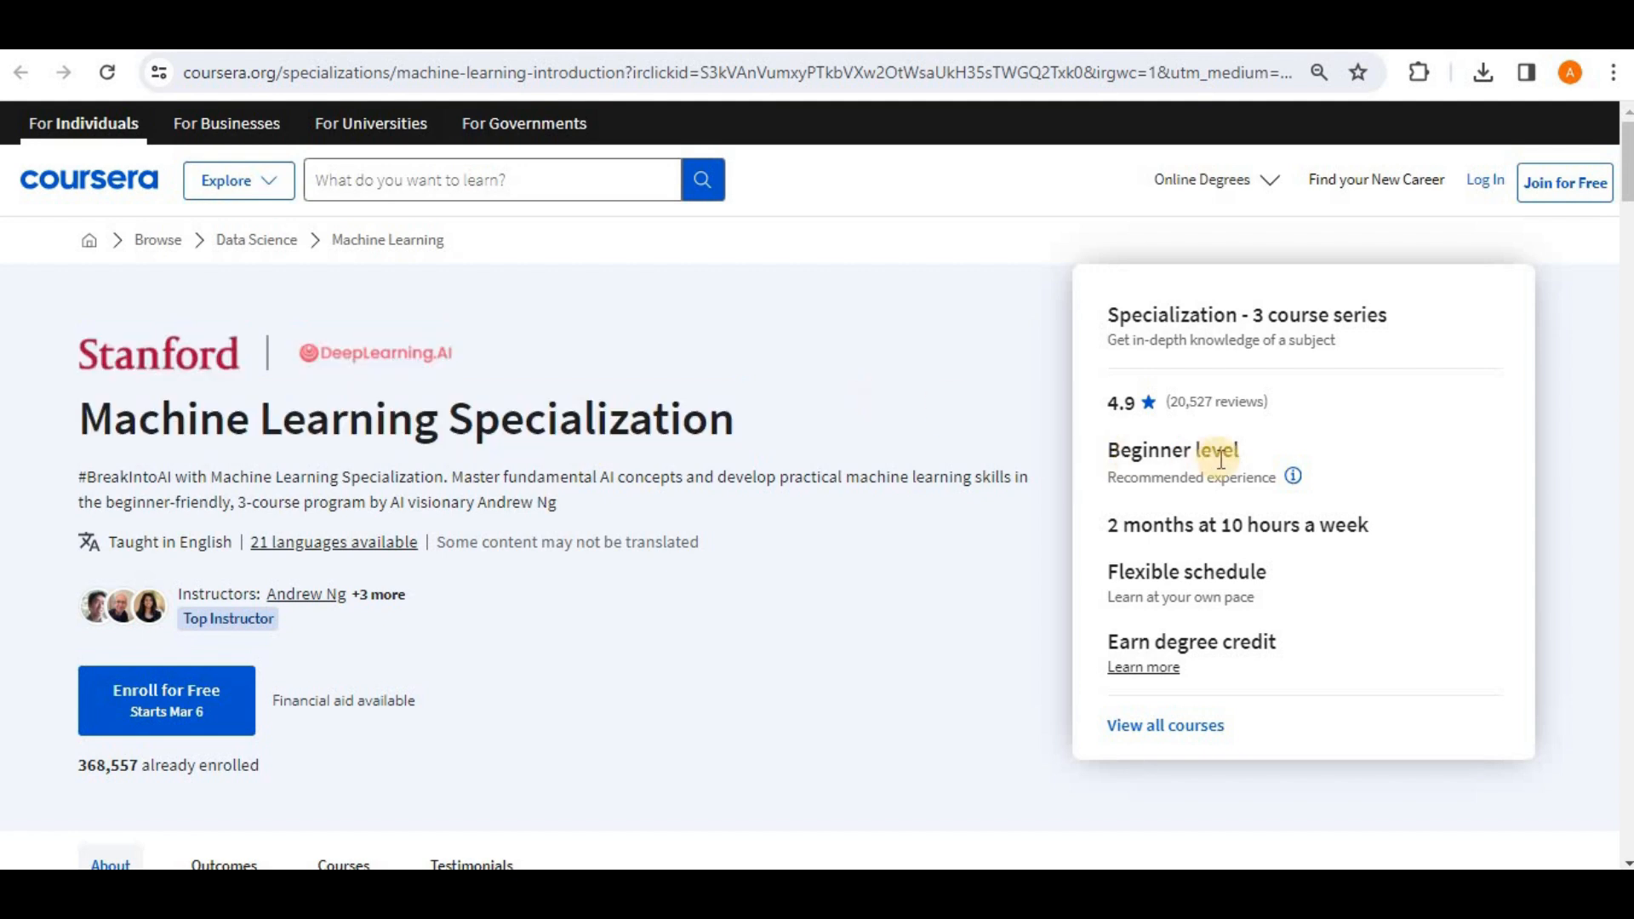
pyautogui.moveTo(1114, 533)
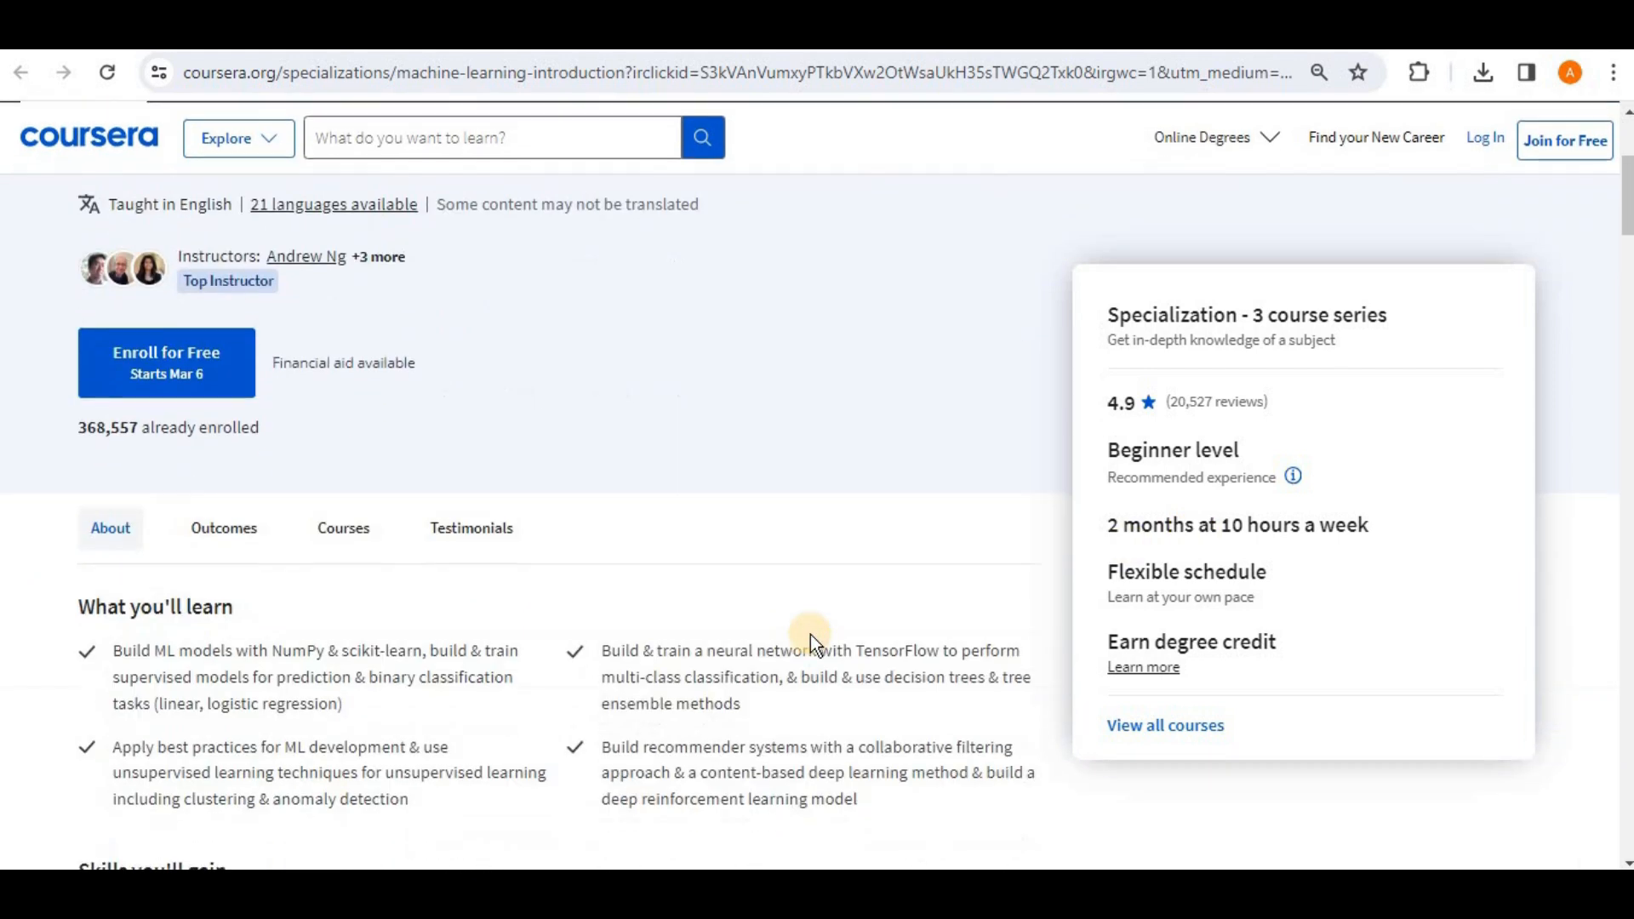
pyautogui.scroll(-3)
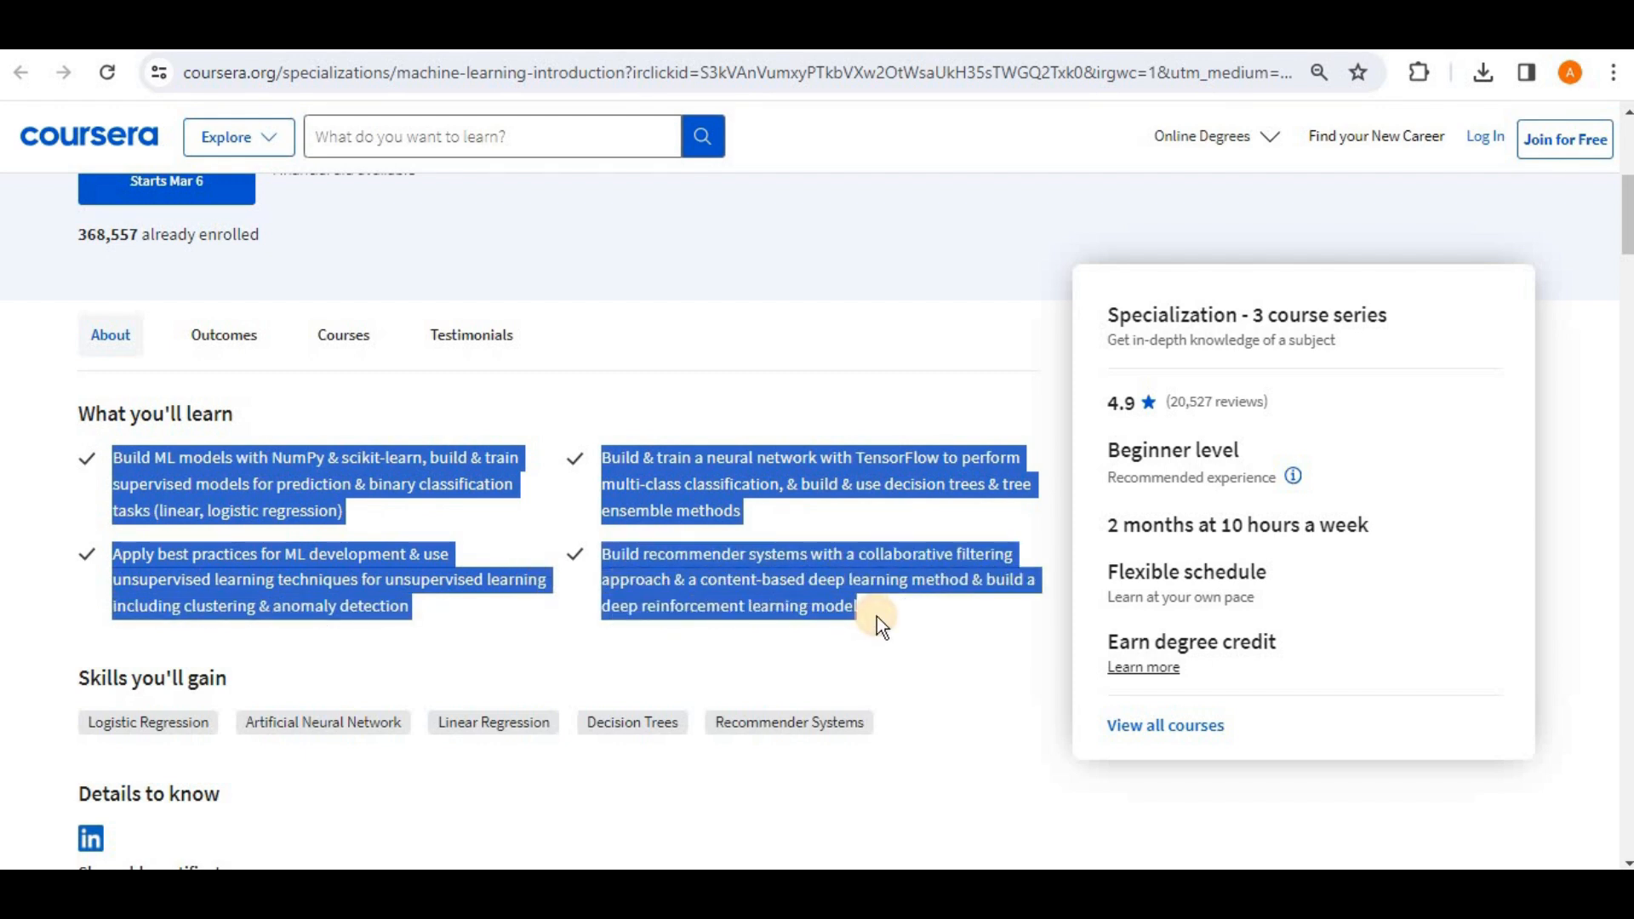
pyautogui.click(449, 529)
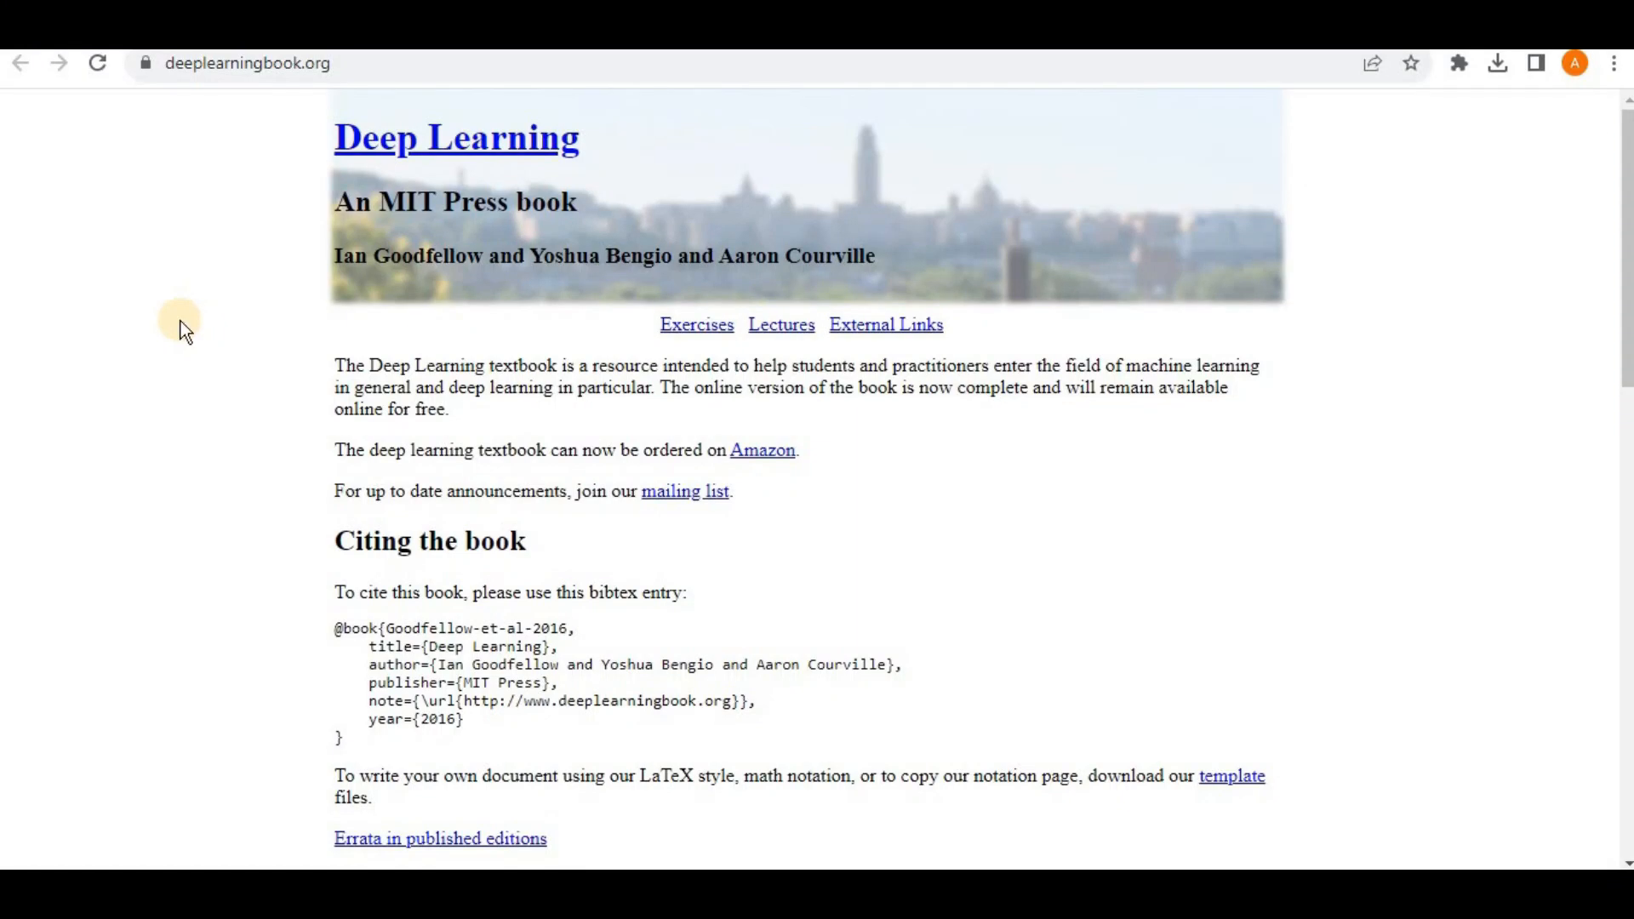
pyautogui.moveTo(504, 490)
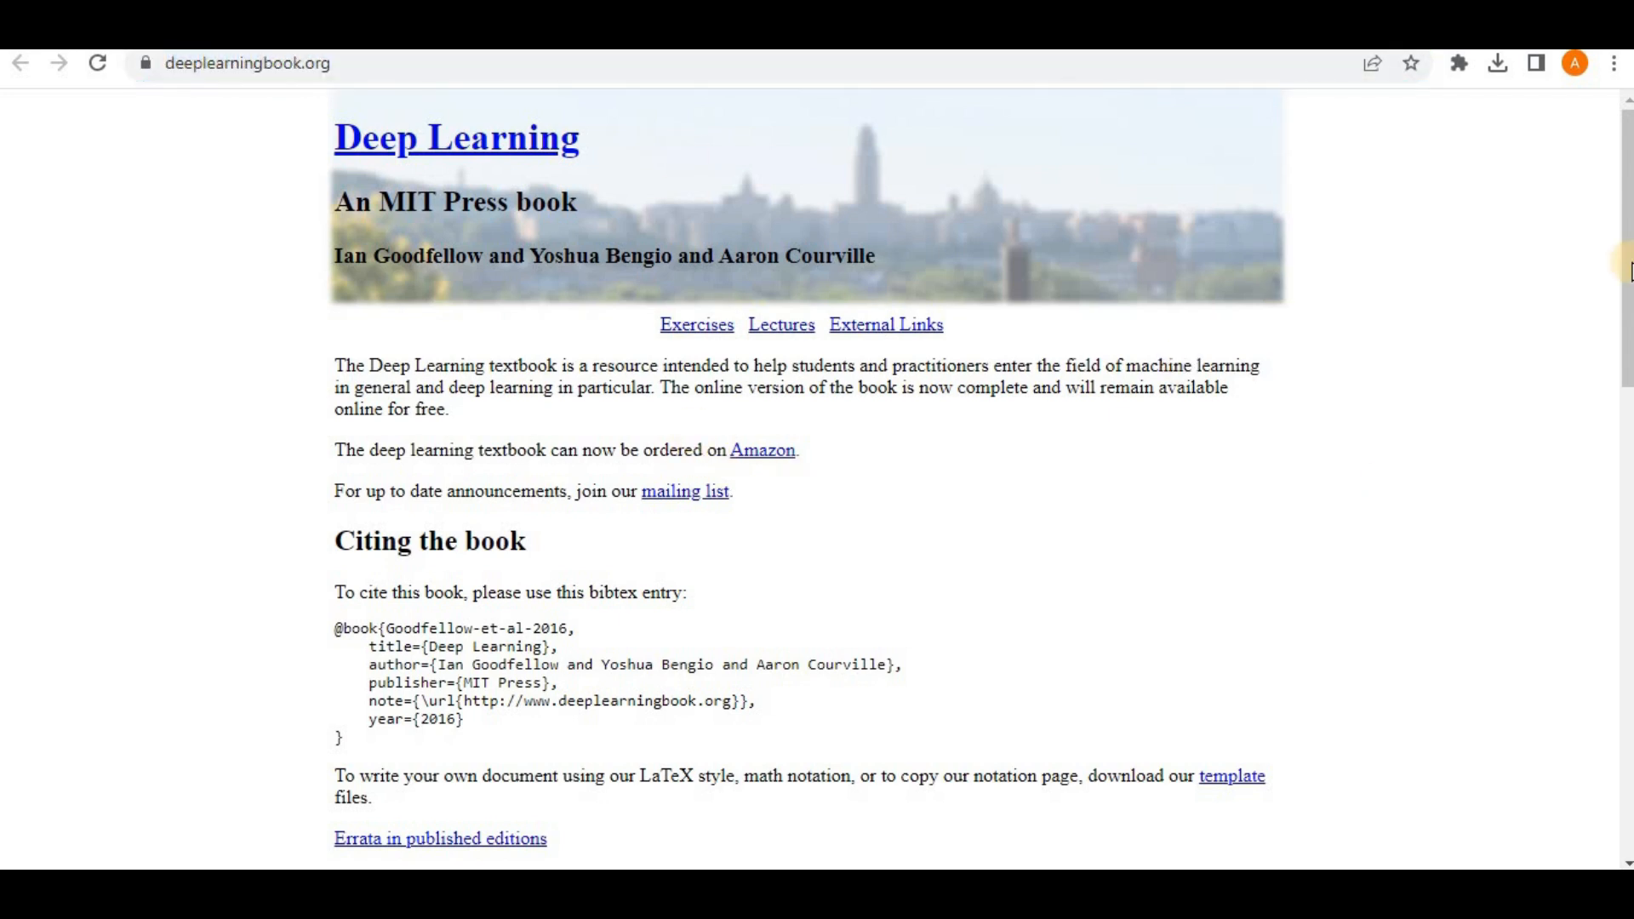
# Scroll deeplearningbook.org down to the Deep Learning book's chapter contents list.
pyautogui.scroll(-3)
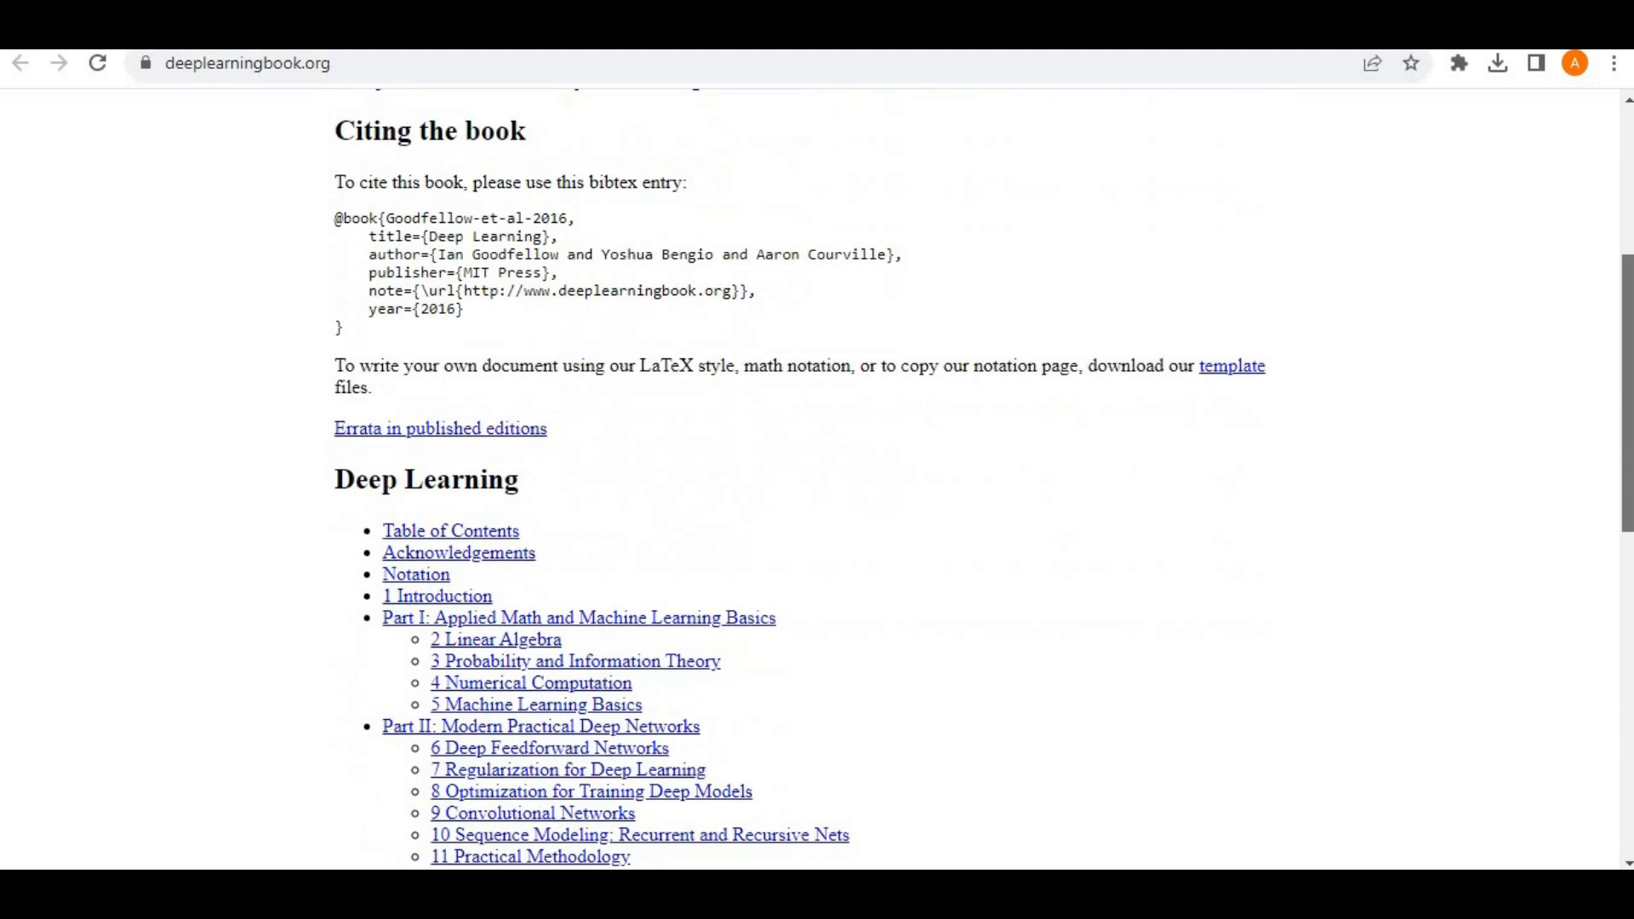
pyautogui.scroll(-3)
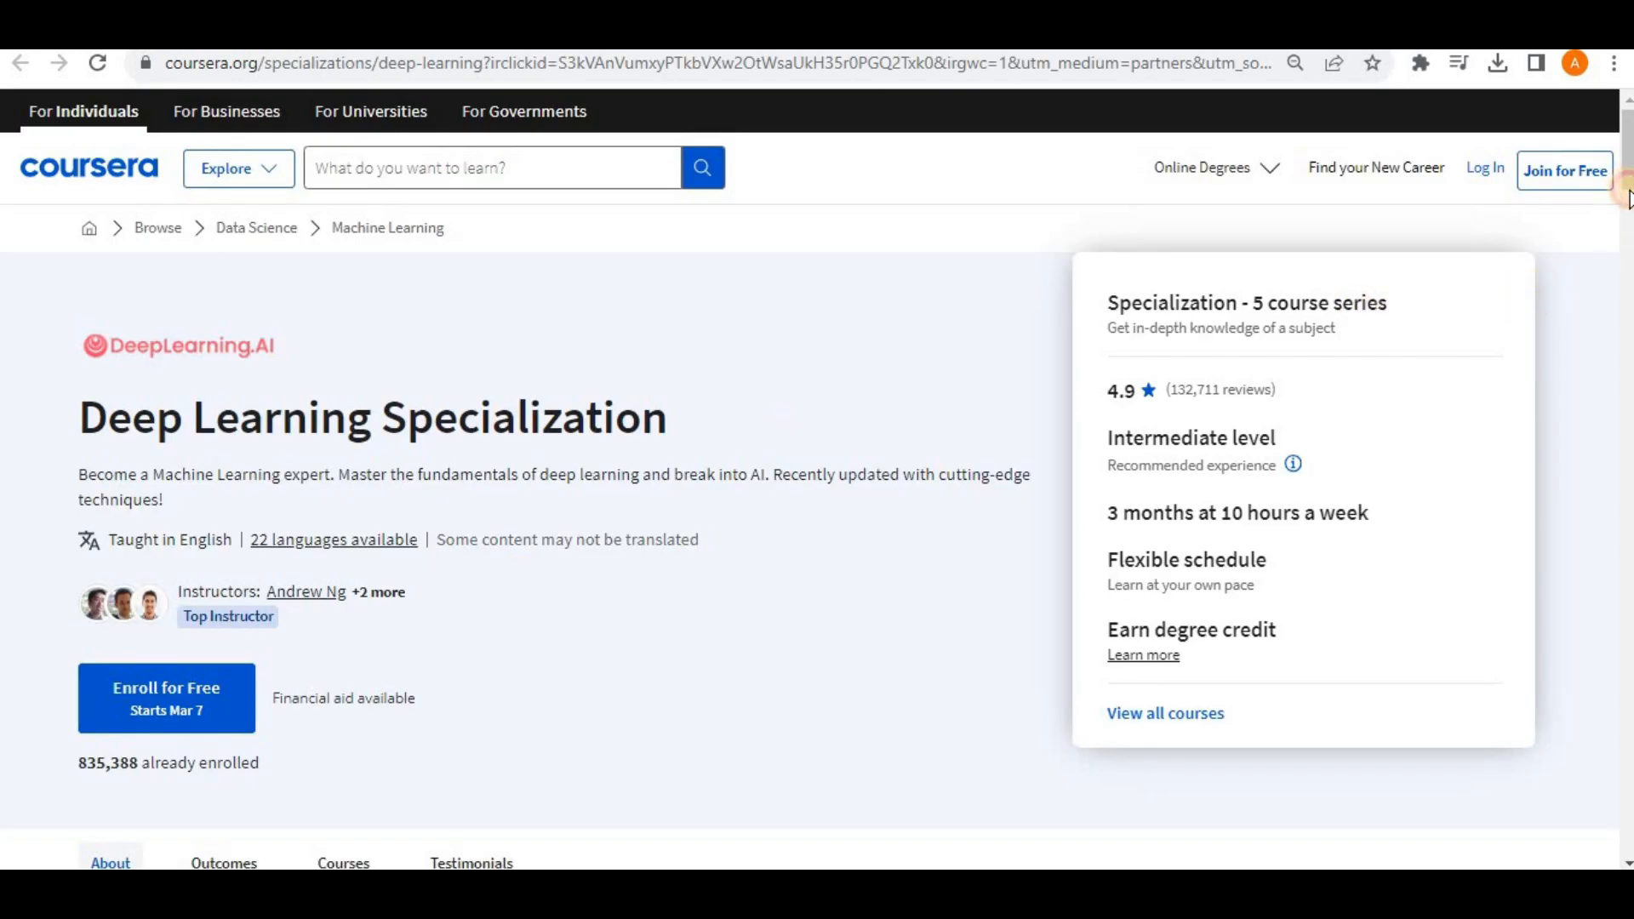
pyautogui.moveTo(292, 417); pyautogui.dragTo(664, 418)
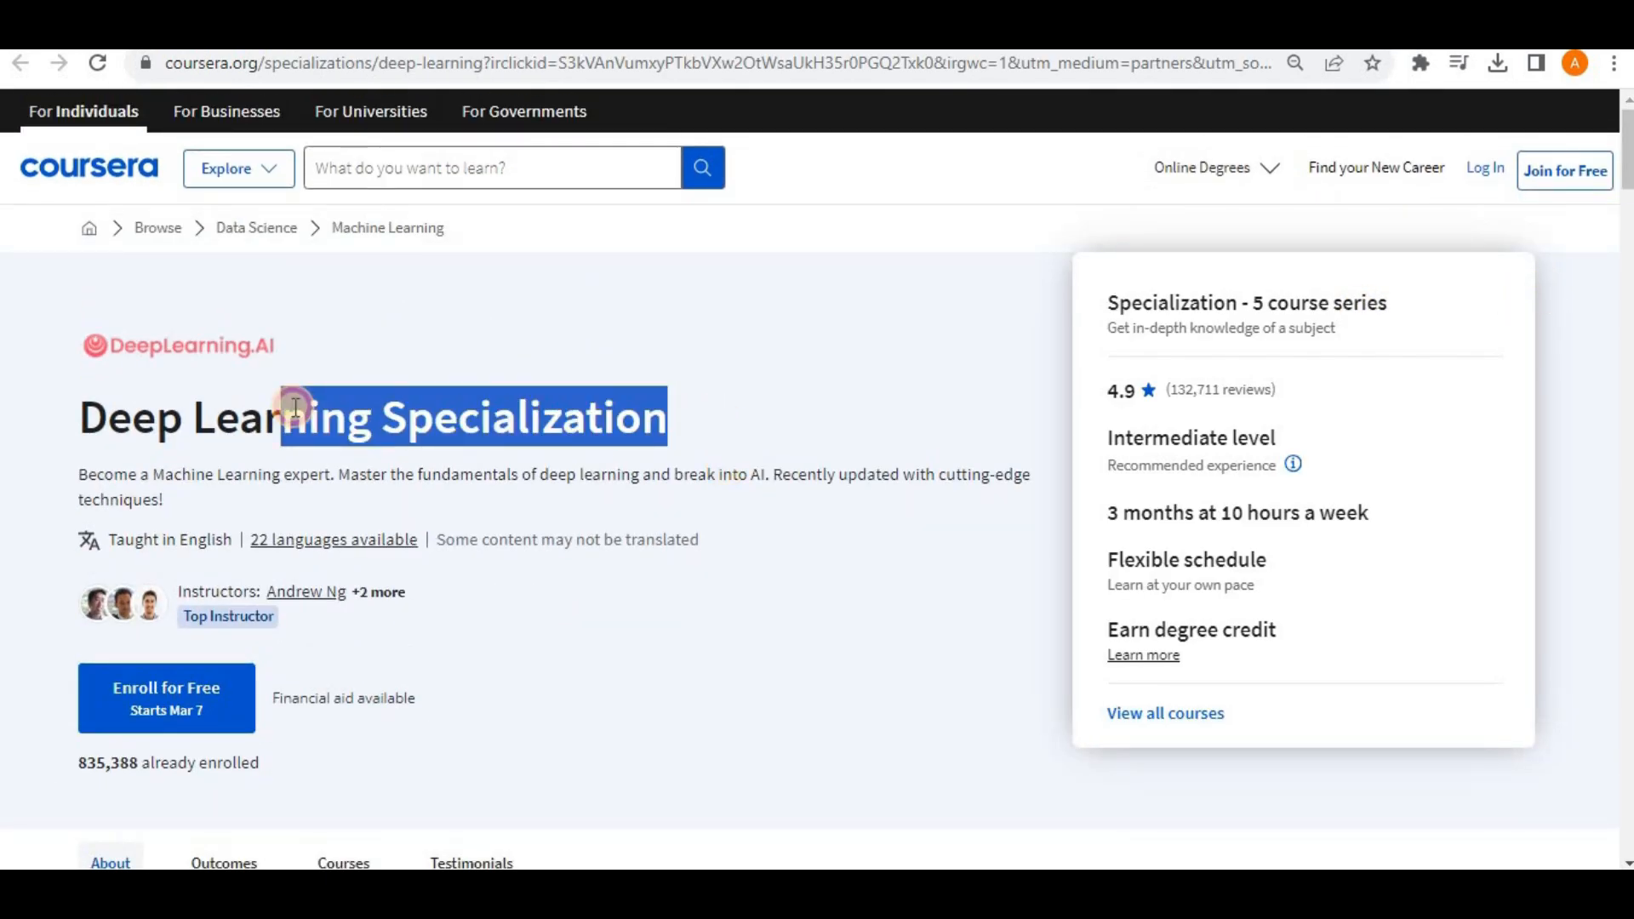
pyautogui.moveTo(291, 417); pyautogui.dragTo(94, 417)
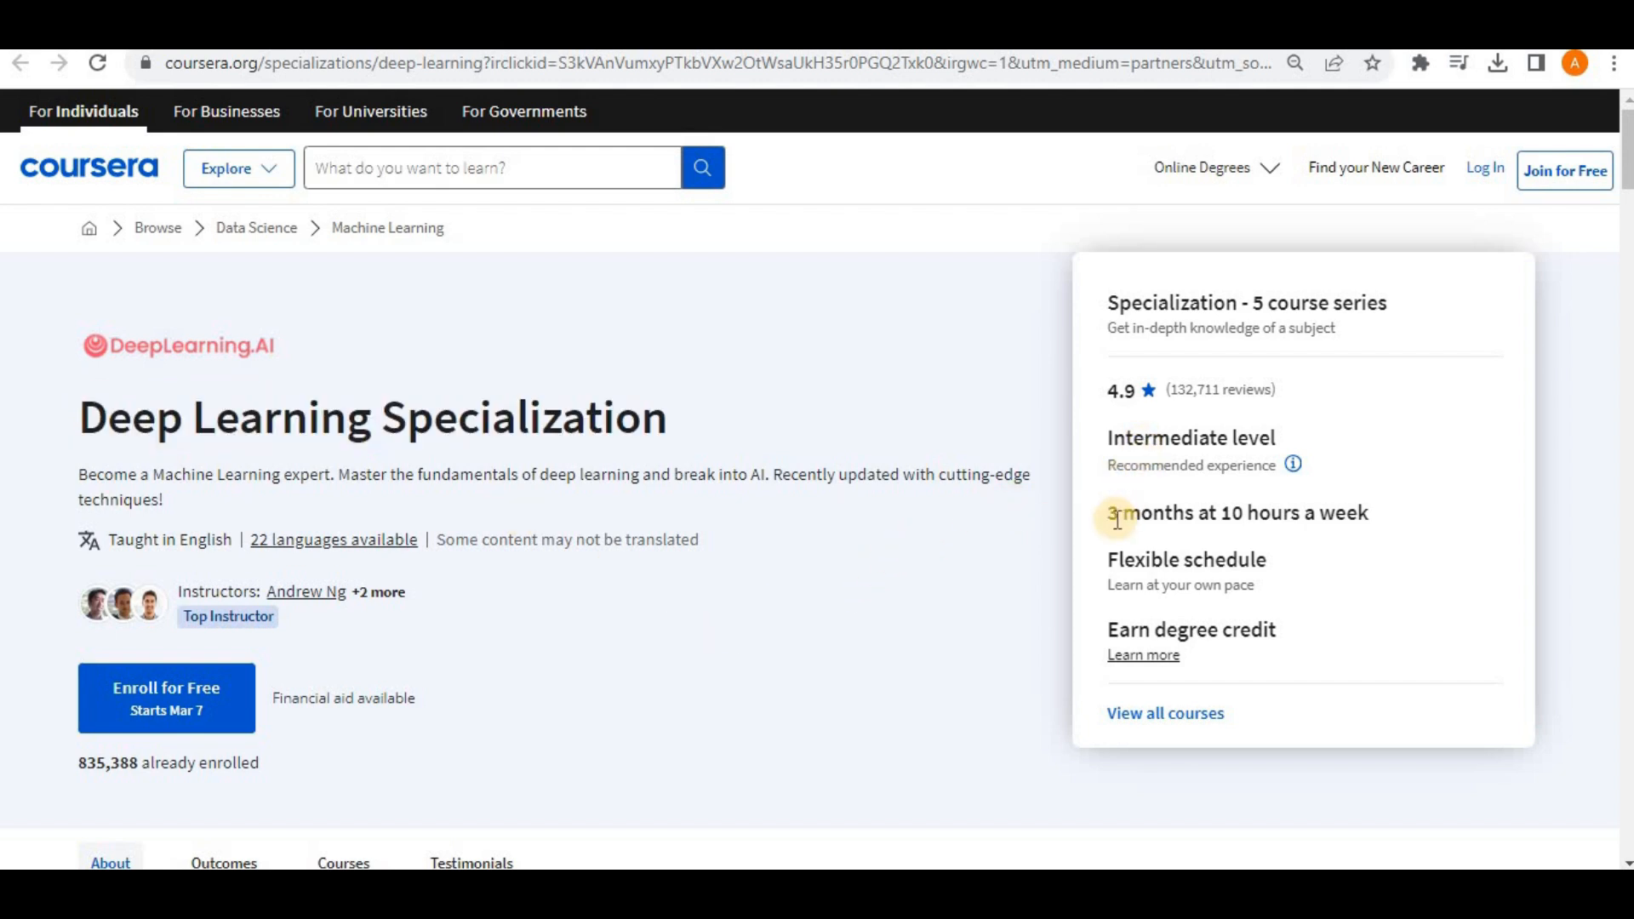
pyautogui.scroll(-3)
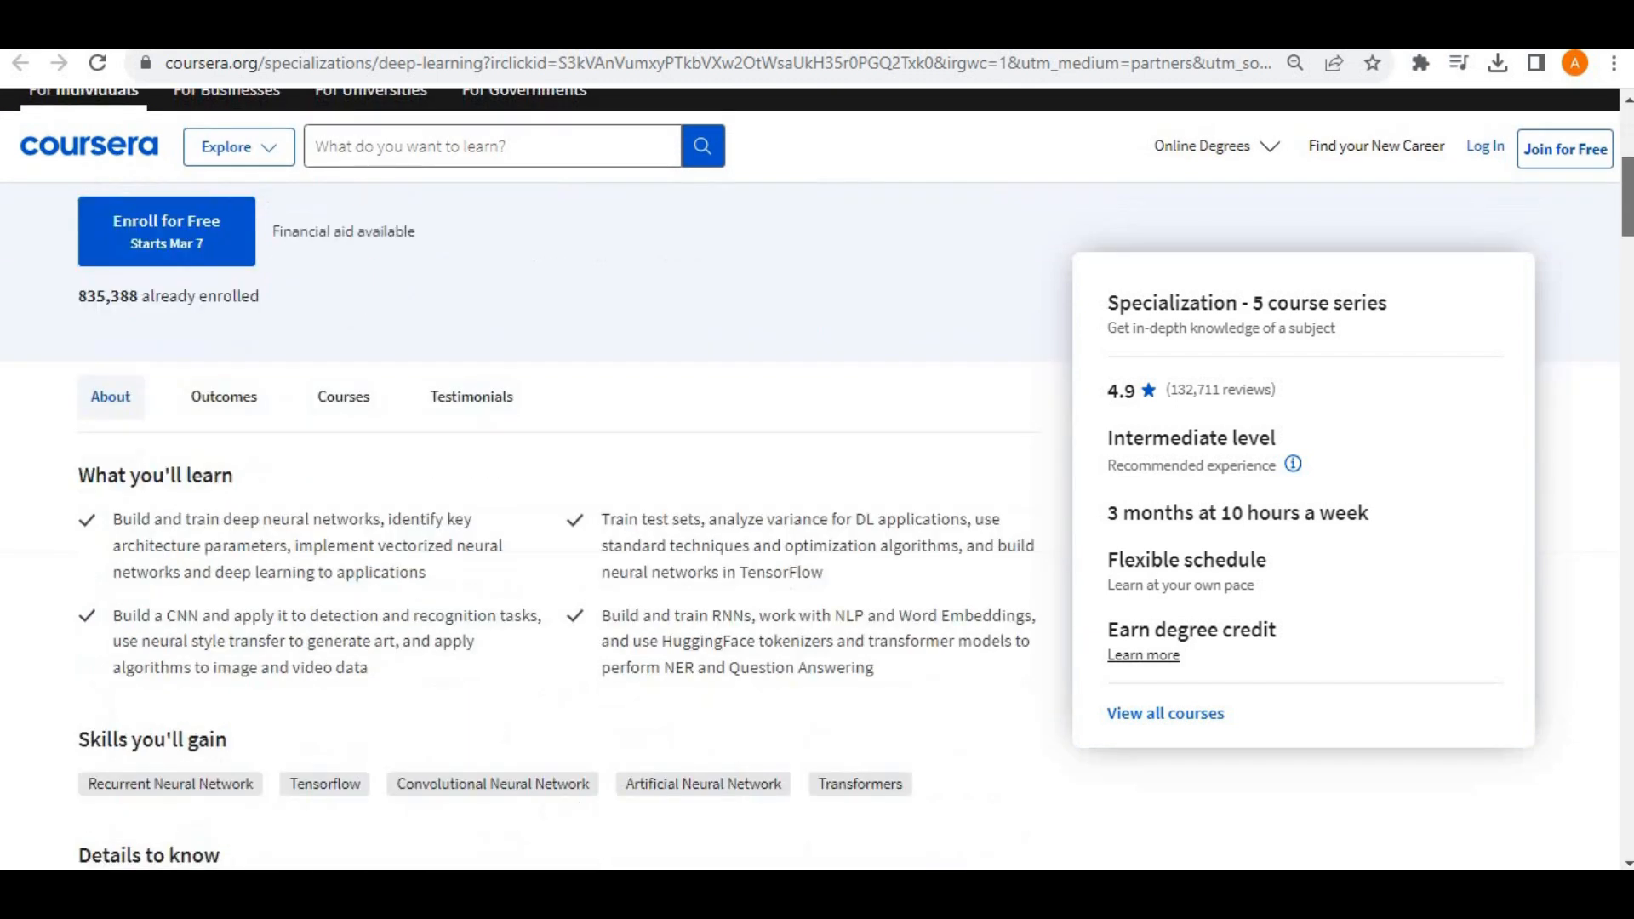
pyautogui.scroll(-3)
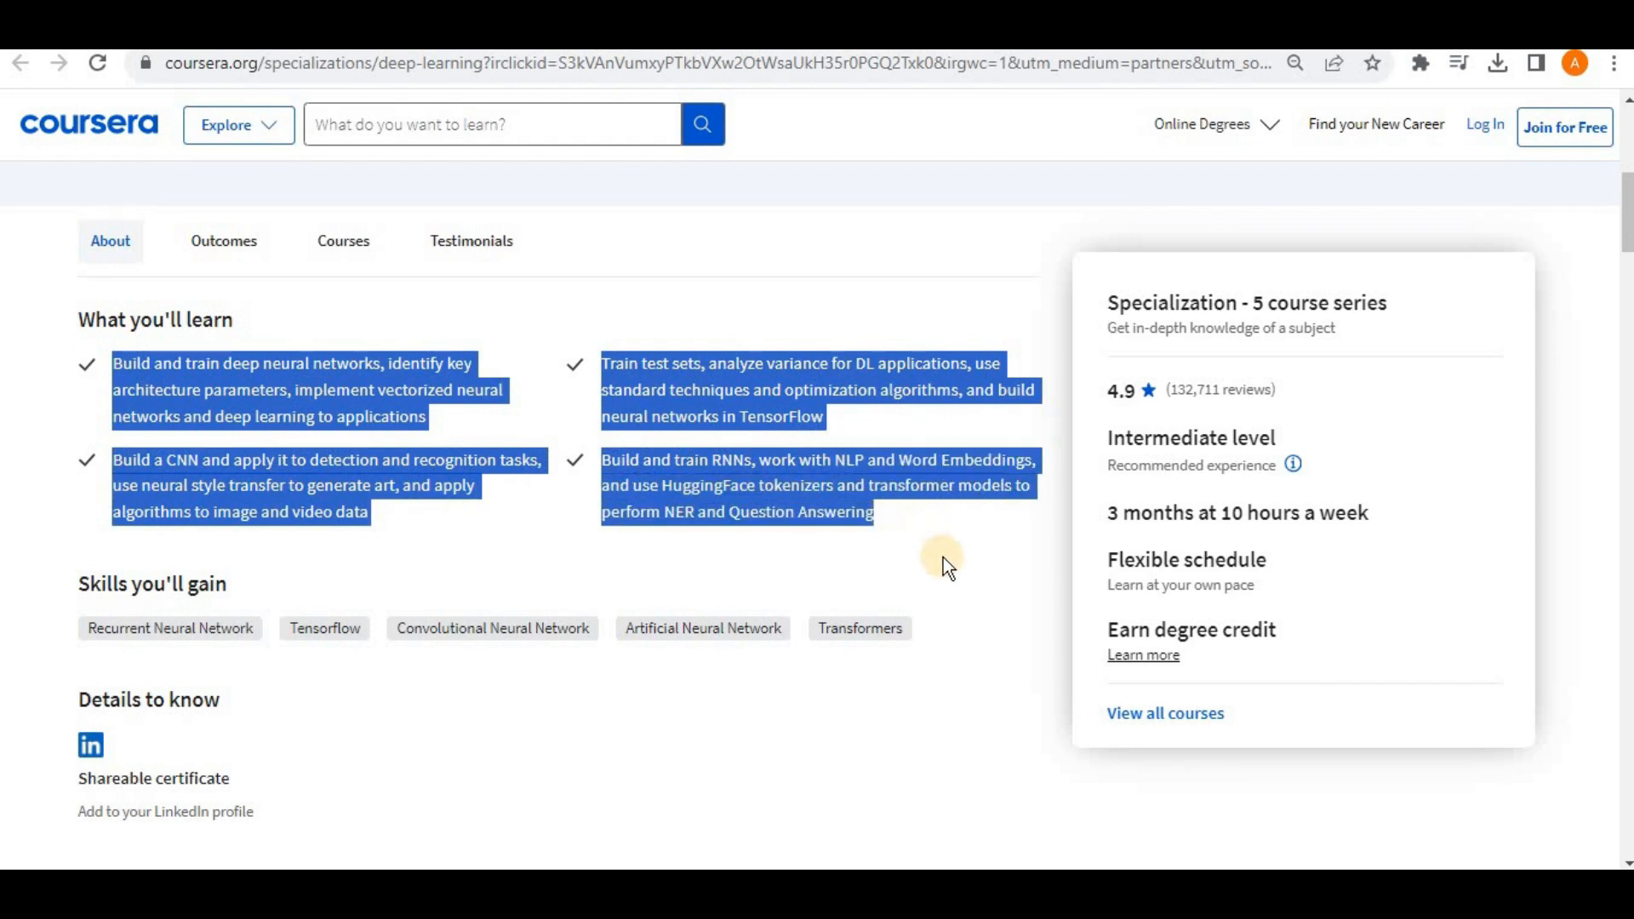
pyautogui.click(943, 560)
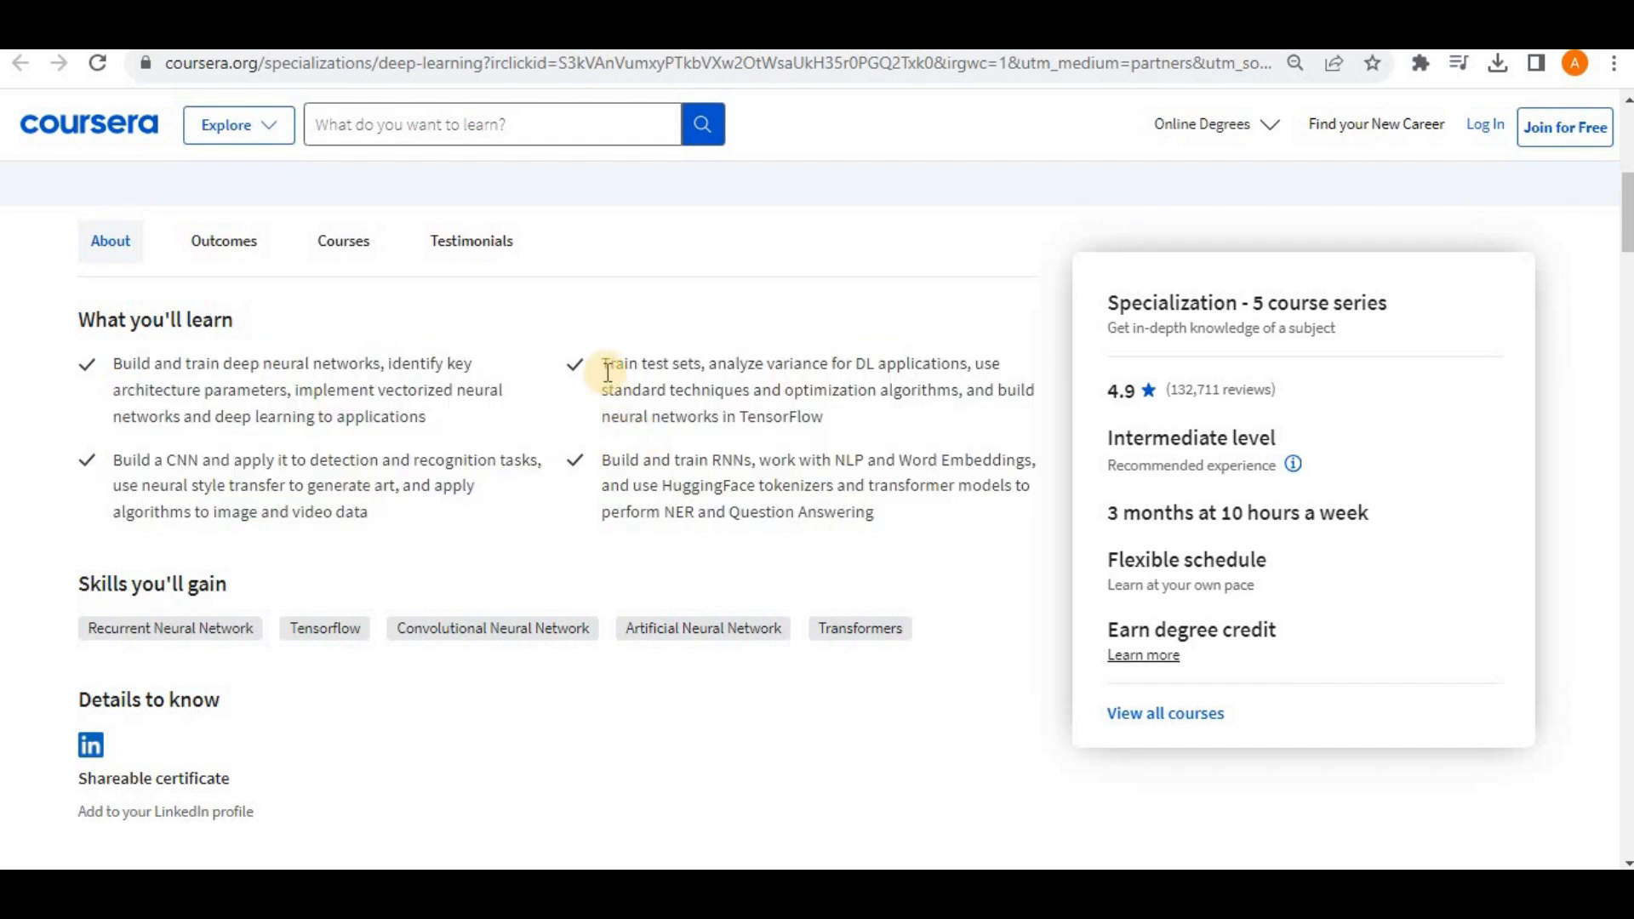
pyautogui.moveTo(603, 363); pyautogui.dragTo(802, 392)
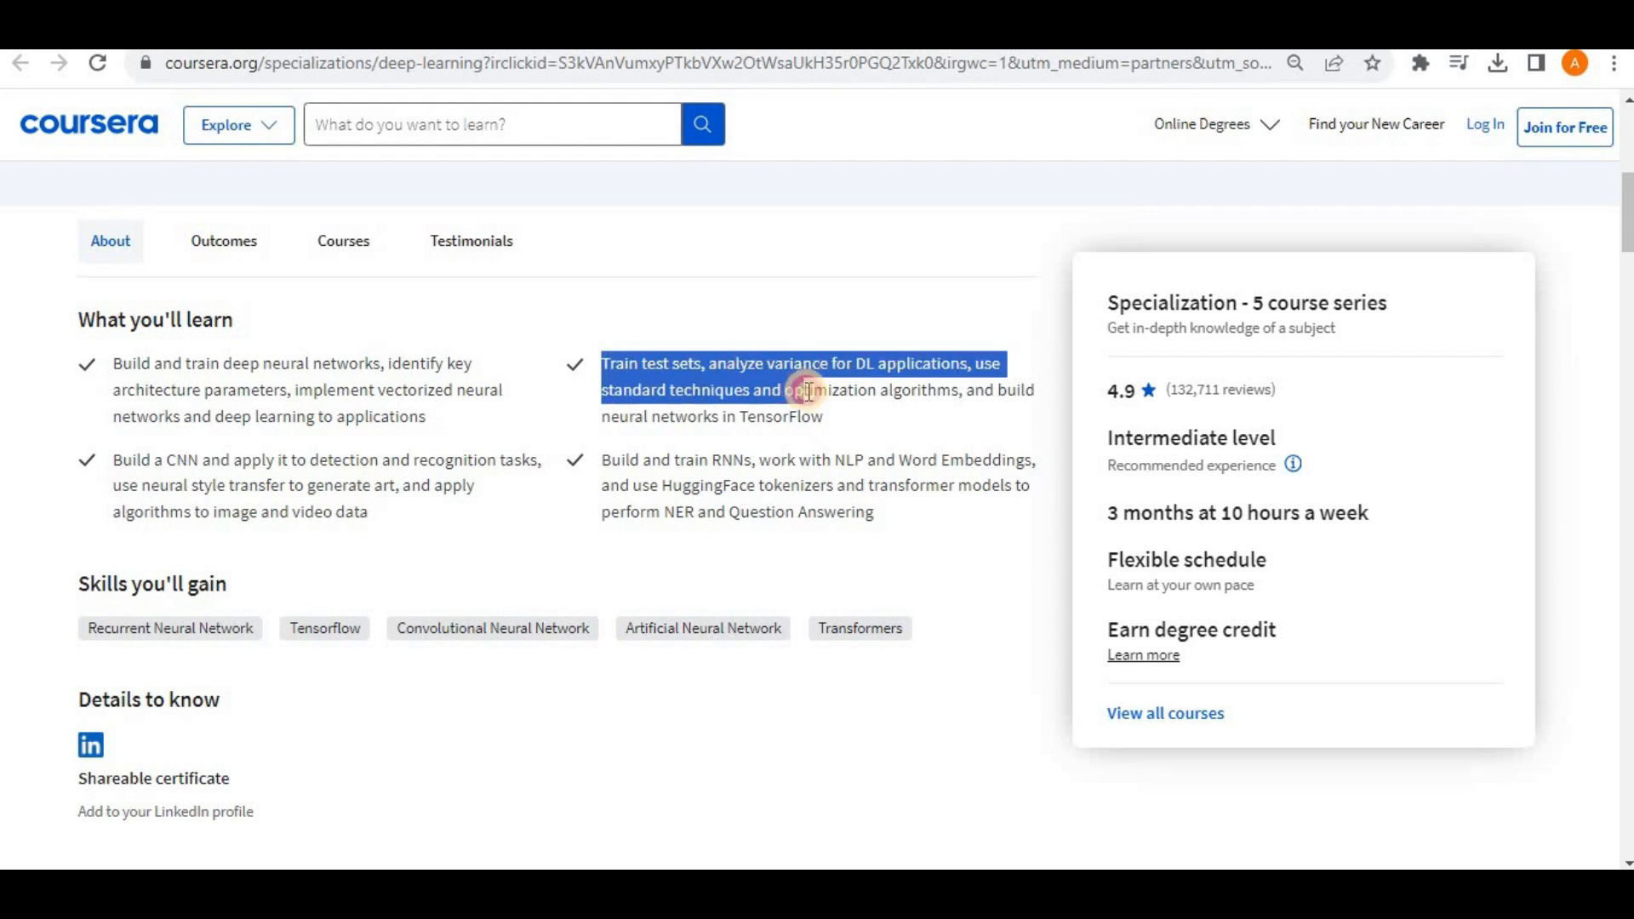
pyautogui.moveTo(807, 391); pyautogui.dragTo(843, 415)
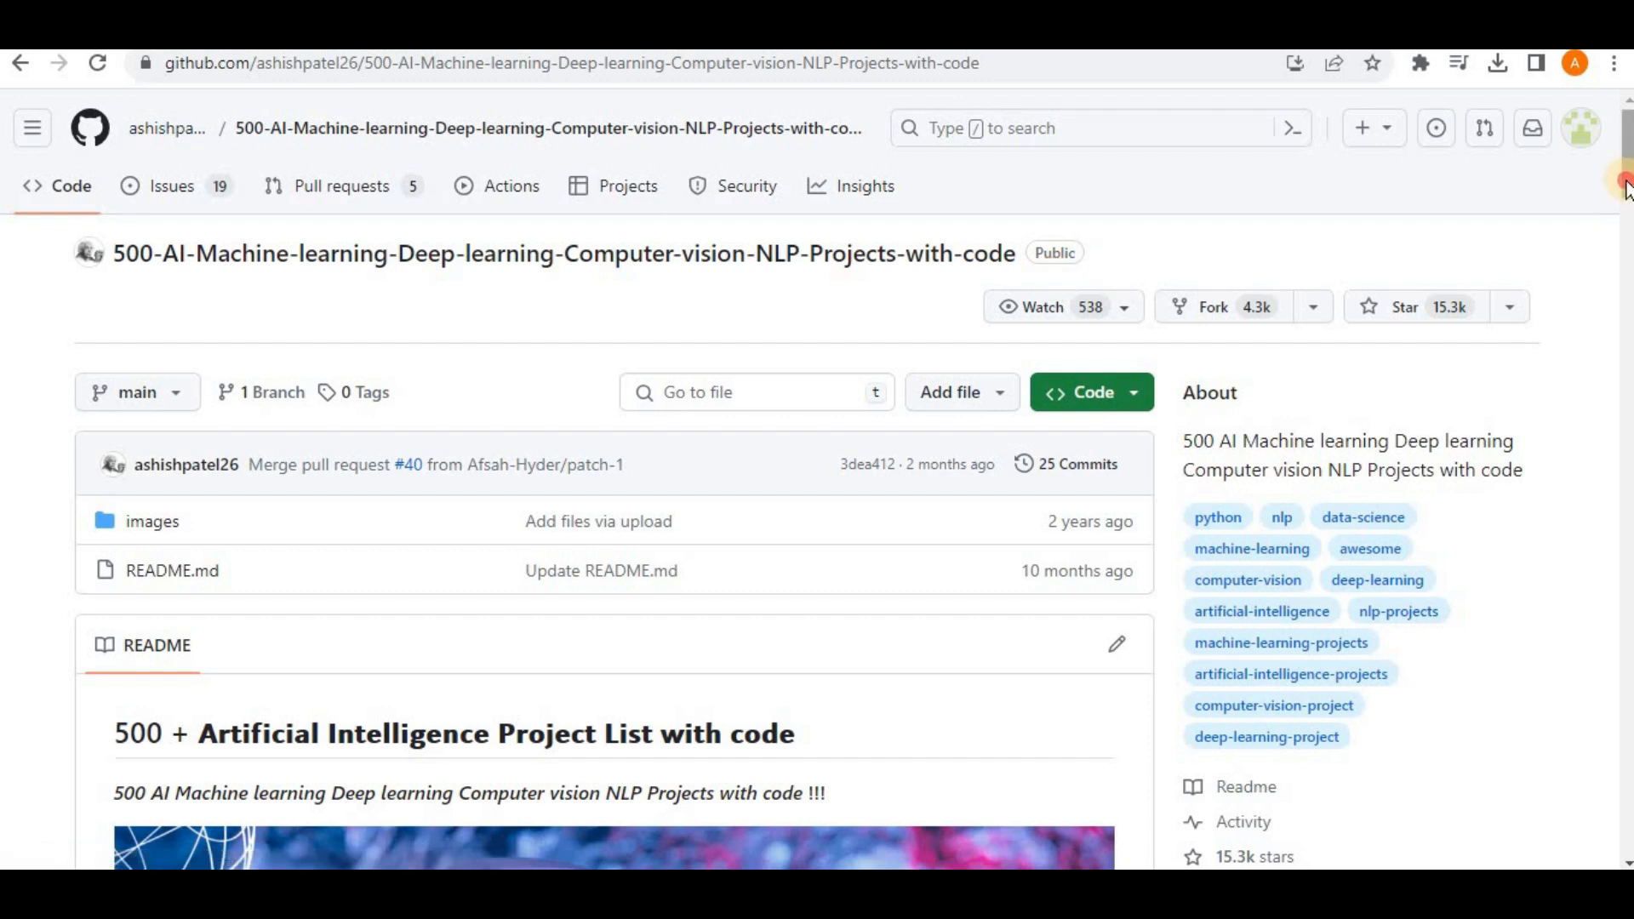
# Scroll the Hugging Face projects page down to Spaces, then navigate to stackoverflow.com.
pyautogui.scroll(-3)
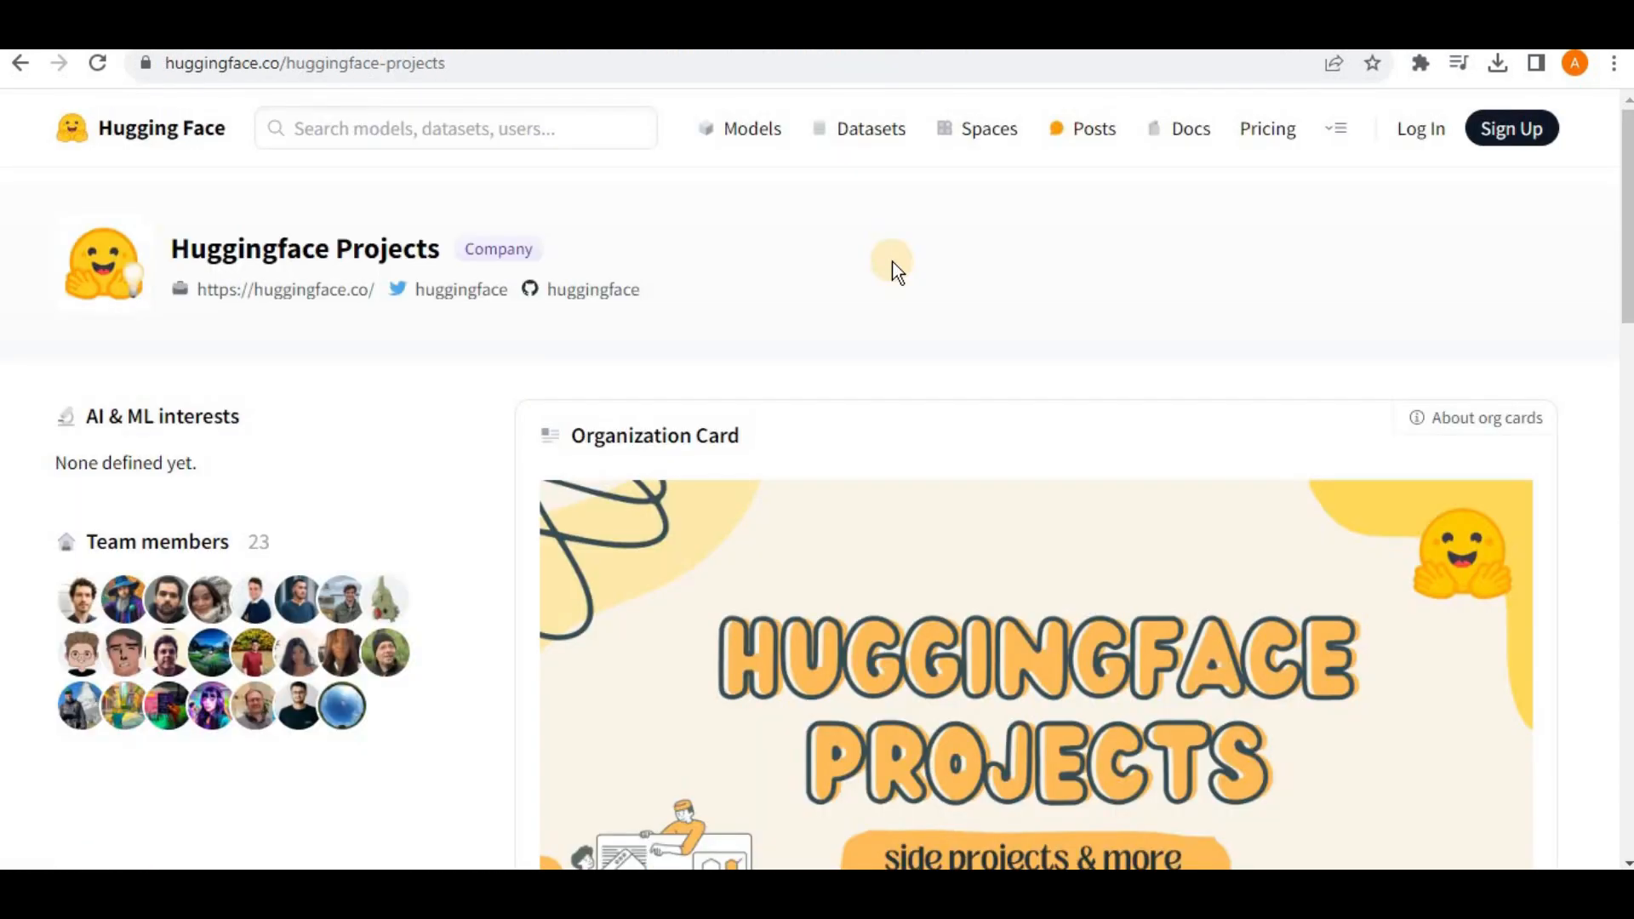
pyautogui.scroll(-3)
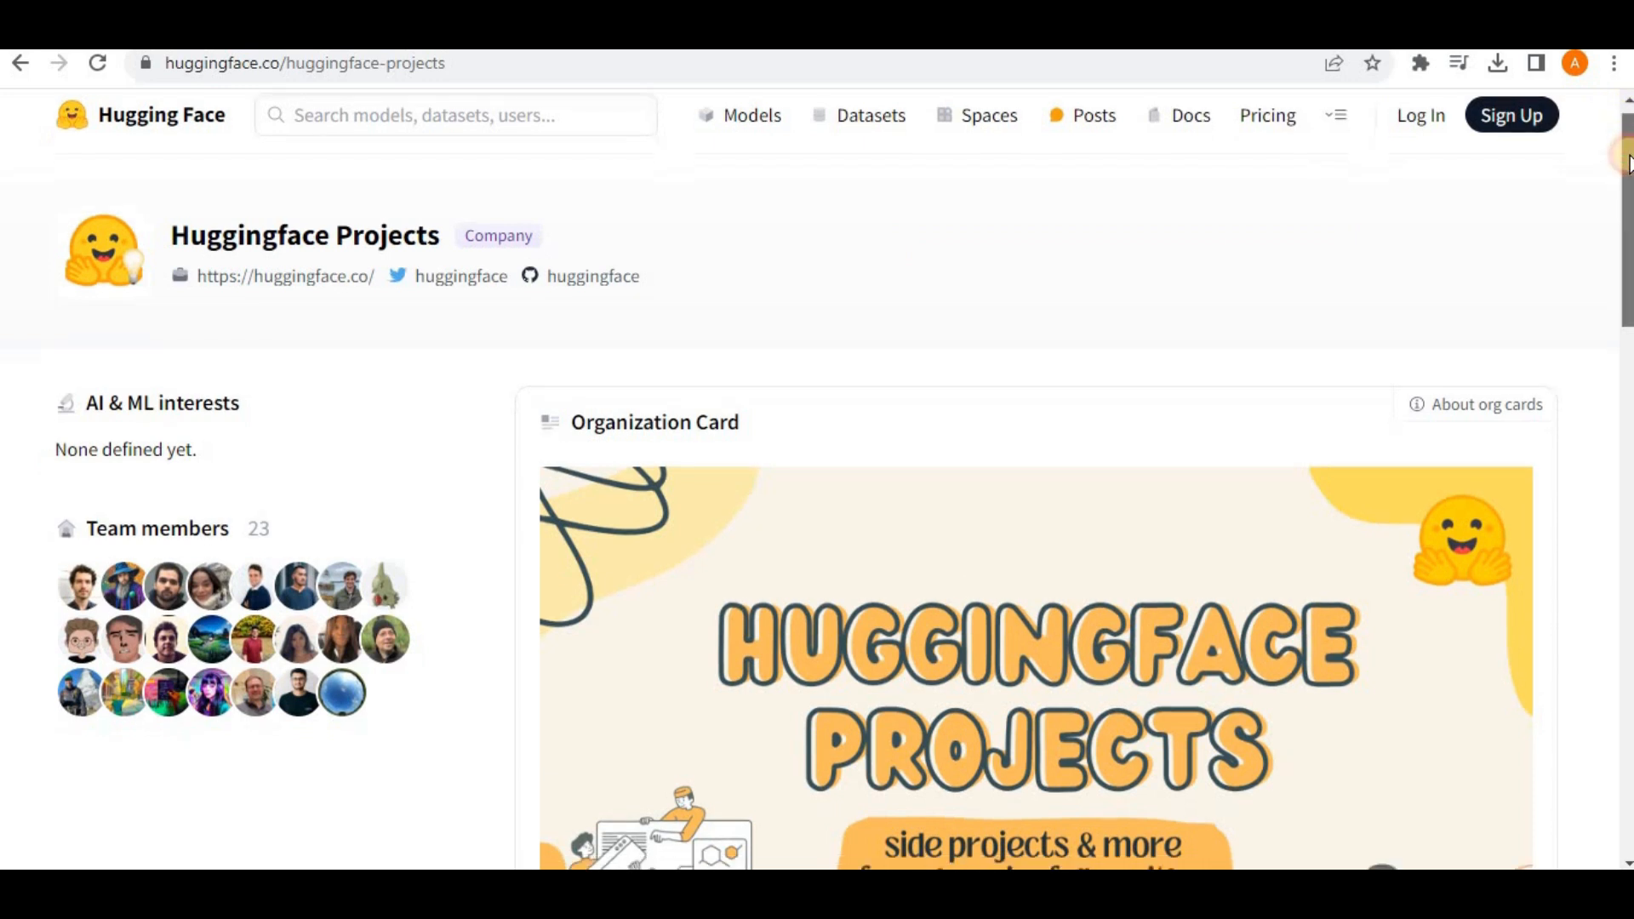
pyautogui.scroll(-3)
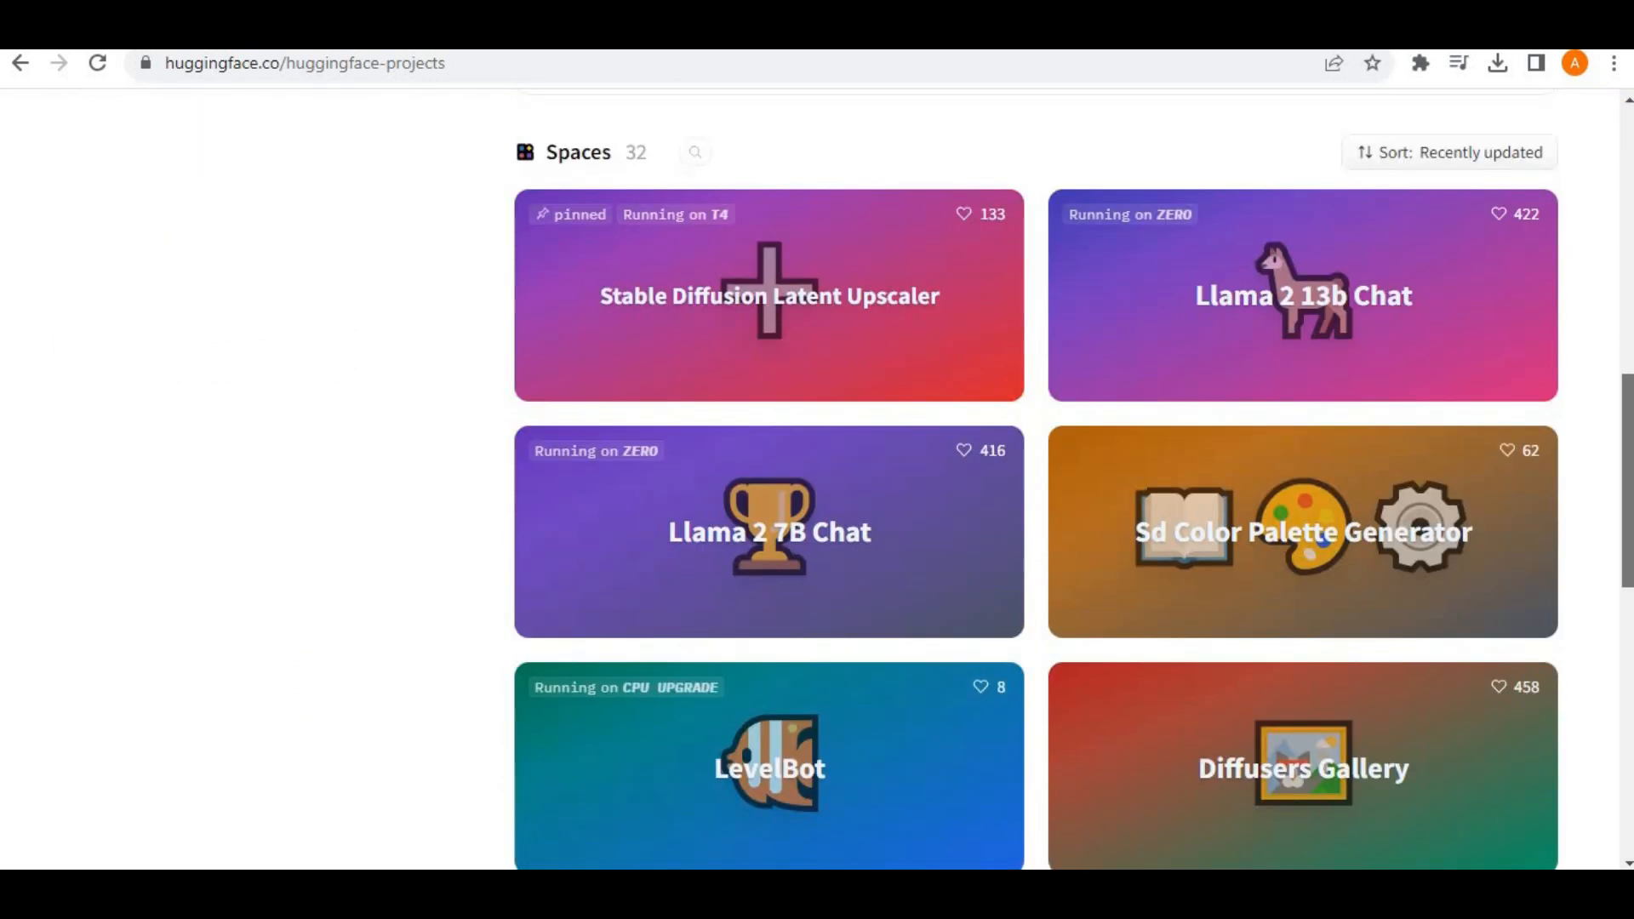
pyautogui.write('stackoverflow.com')
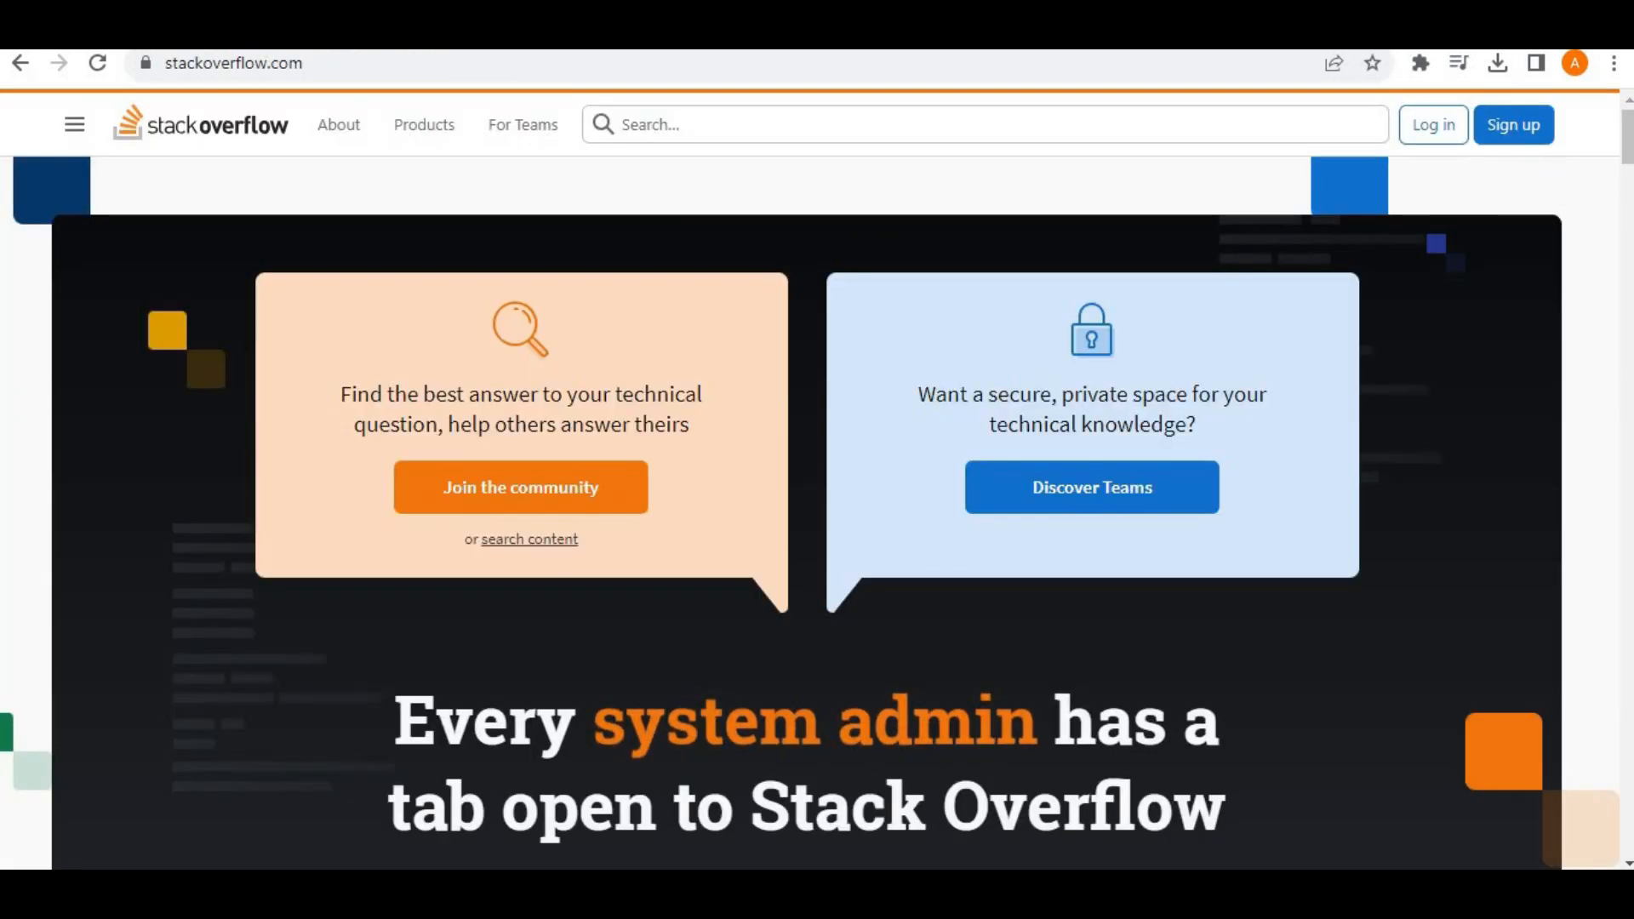
pyautogui.scroll(-3)
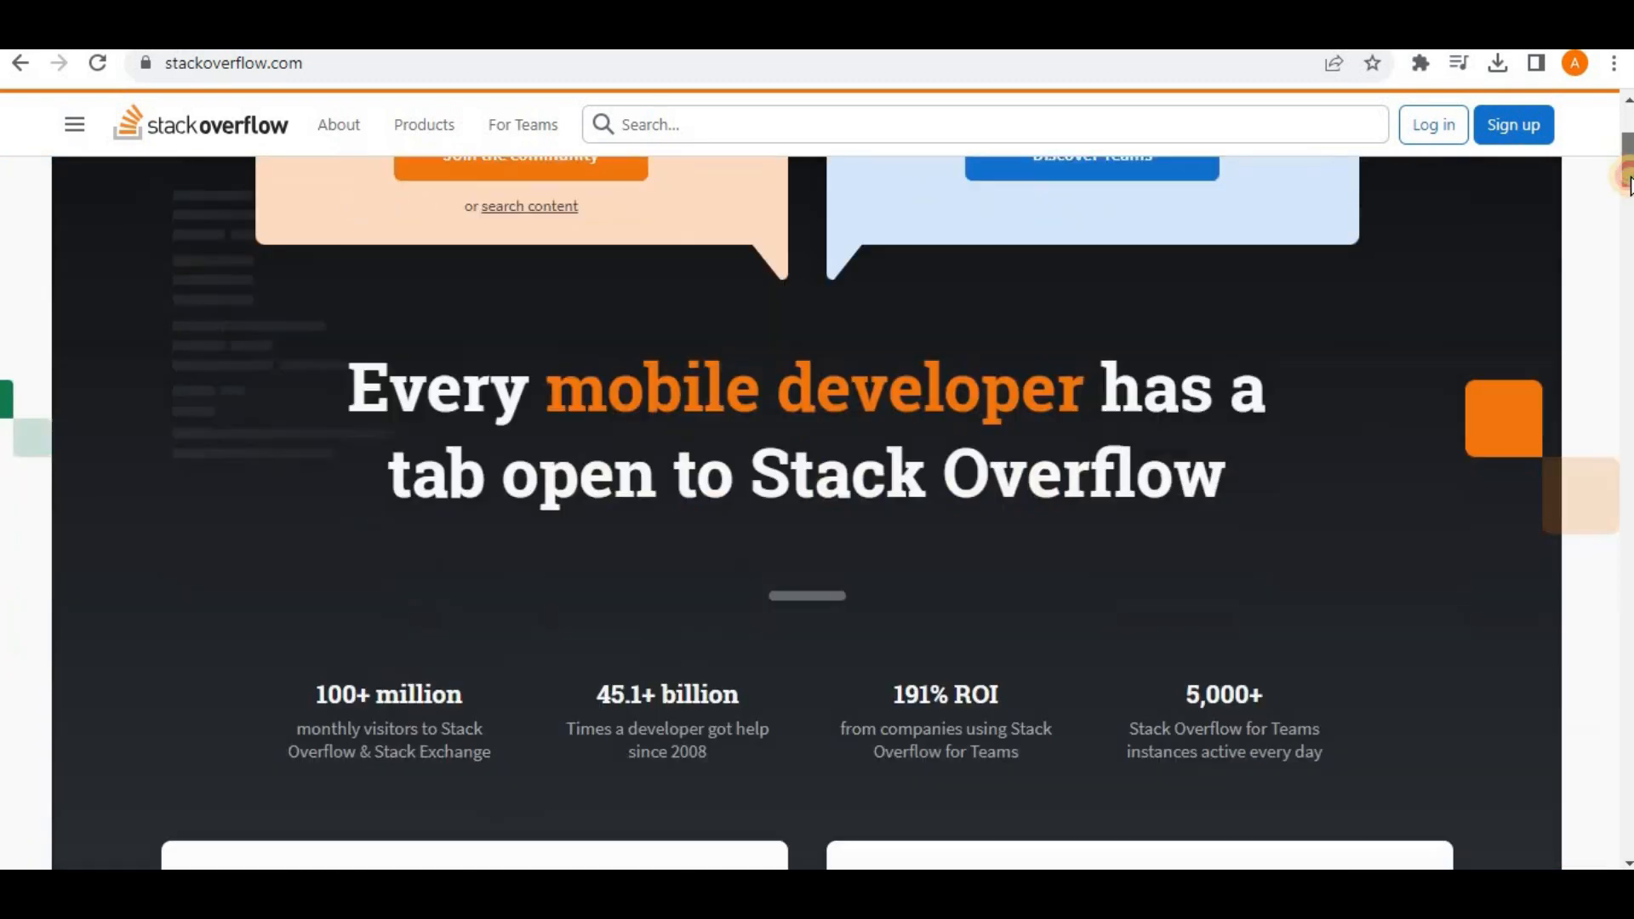
pyautogui.scroll(-3)
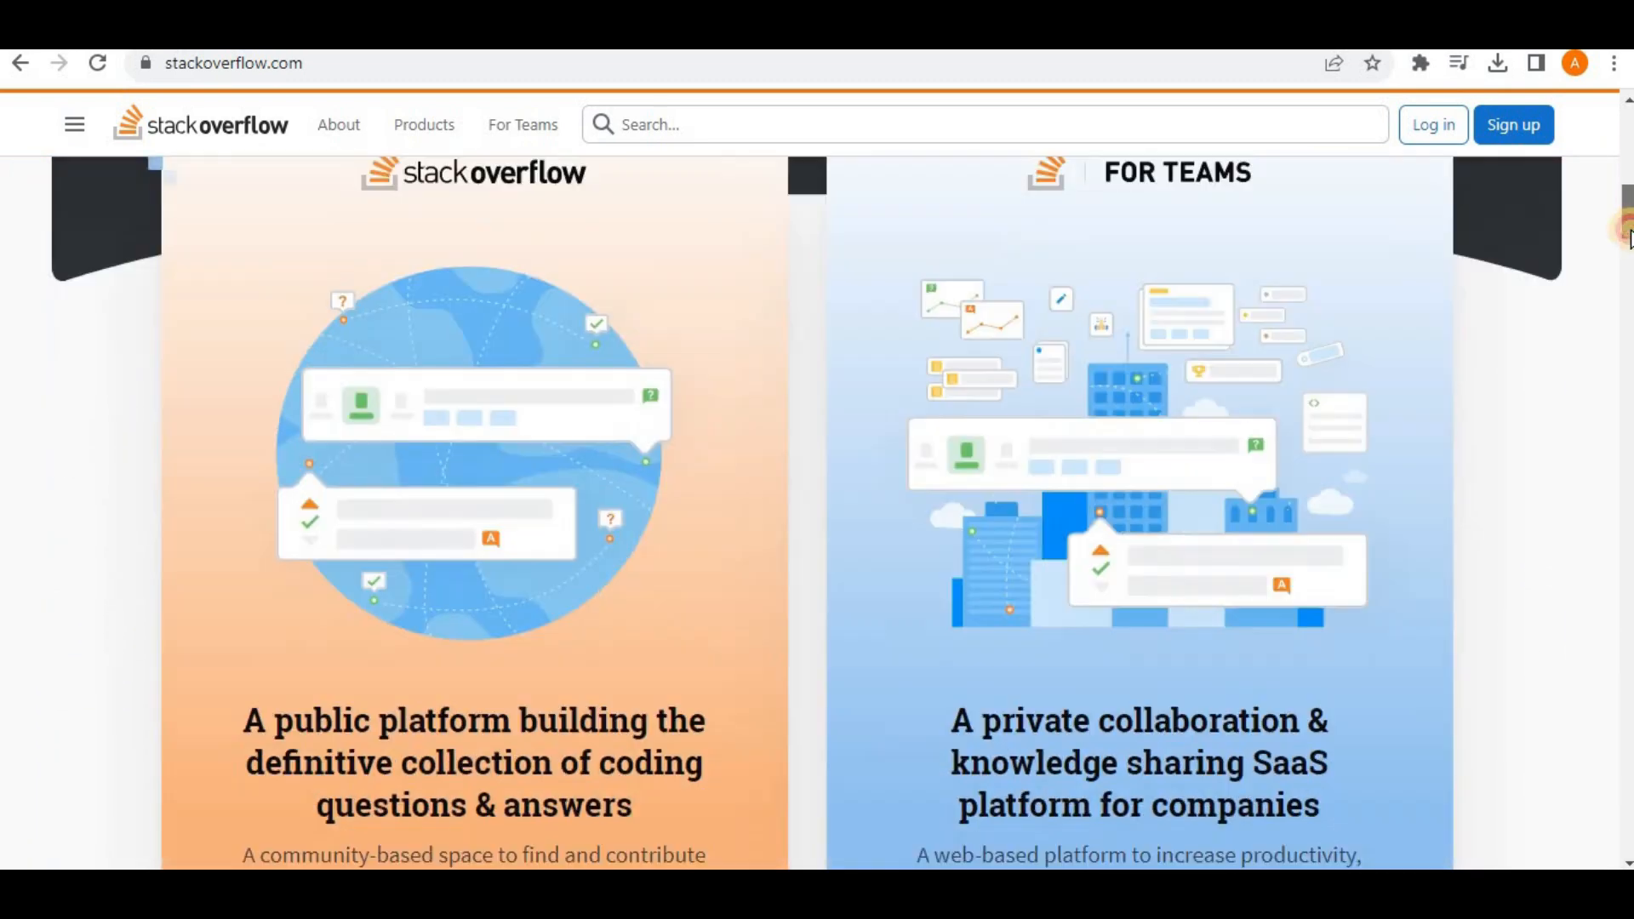
pyautogui.scroll(-3)
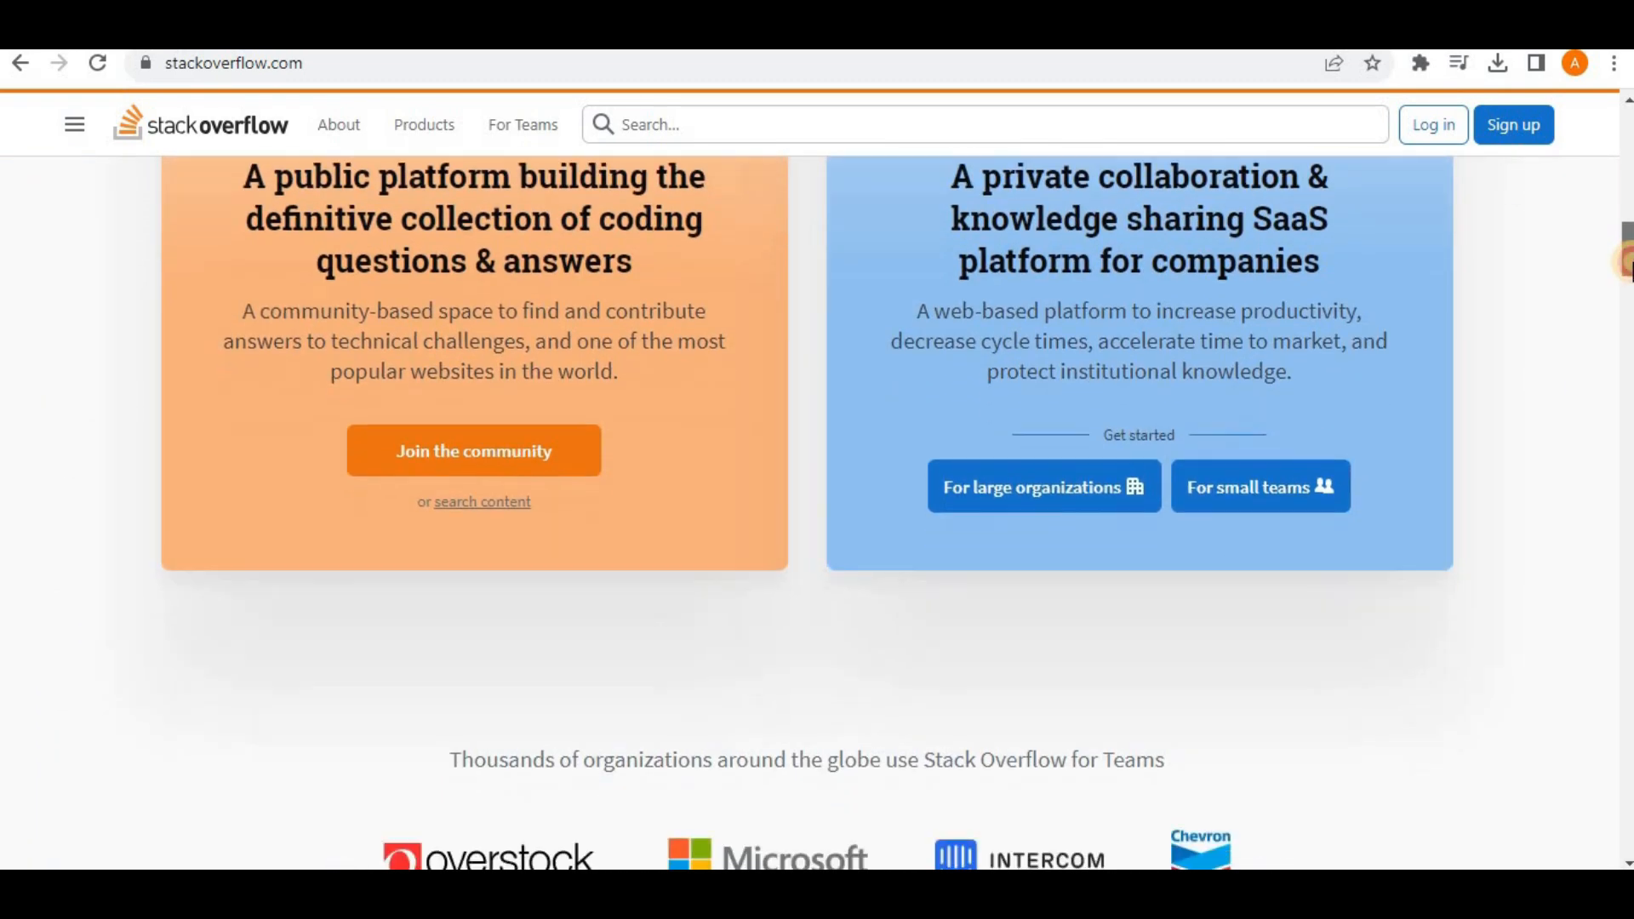
pyautogui.scroll(-3)
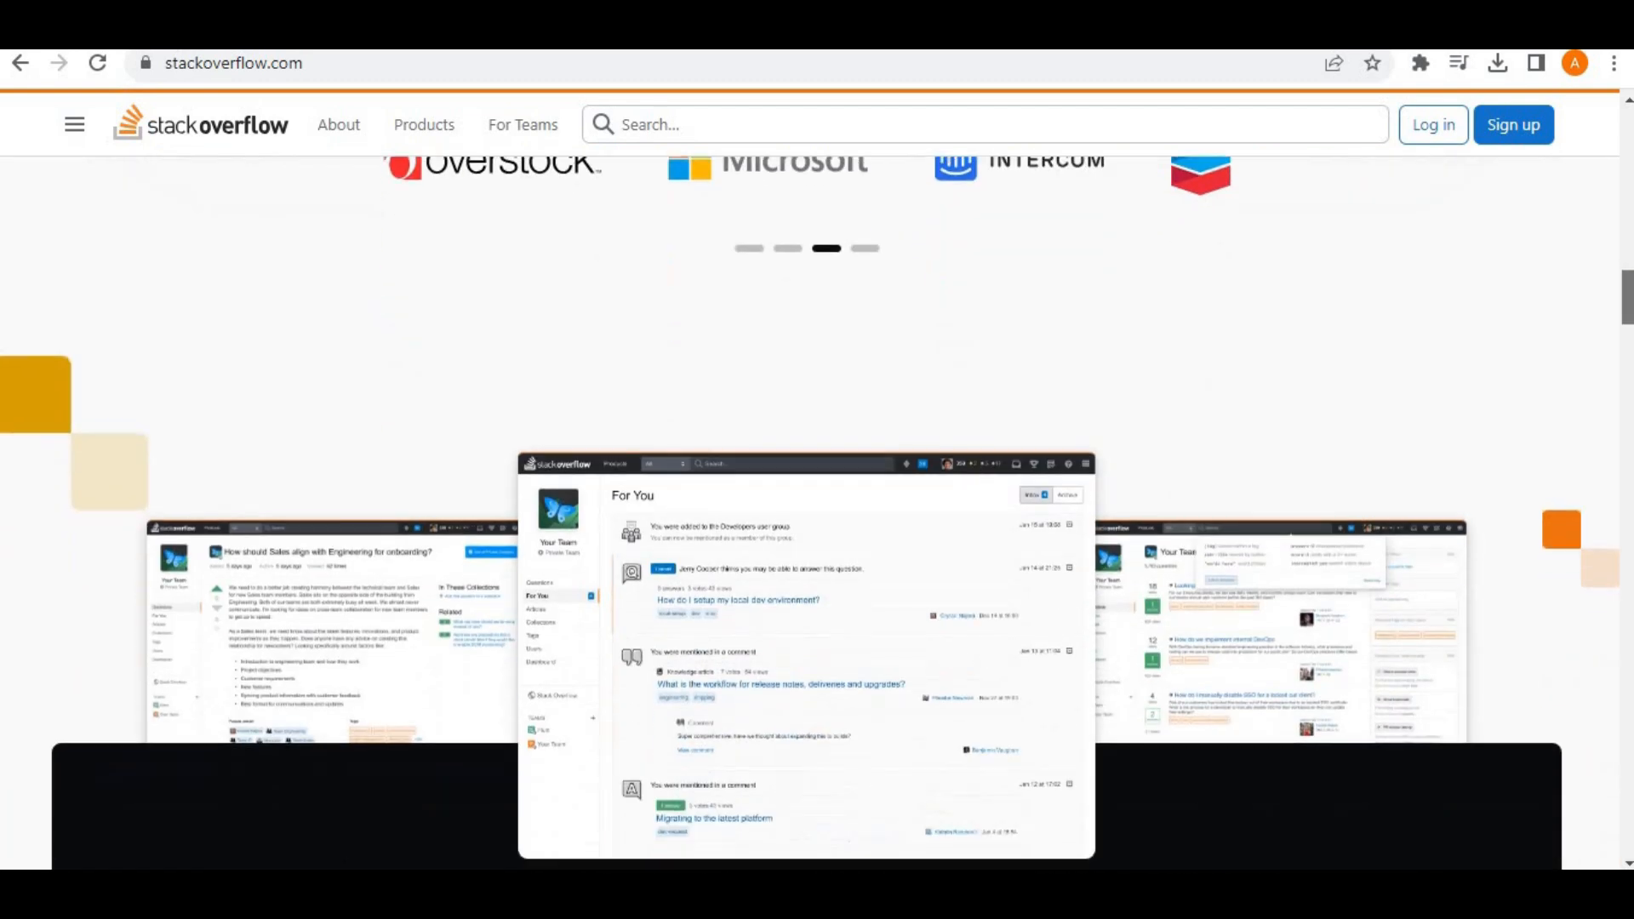
pyautogui.scroll(-3)
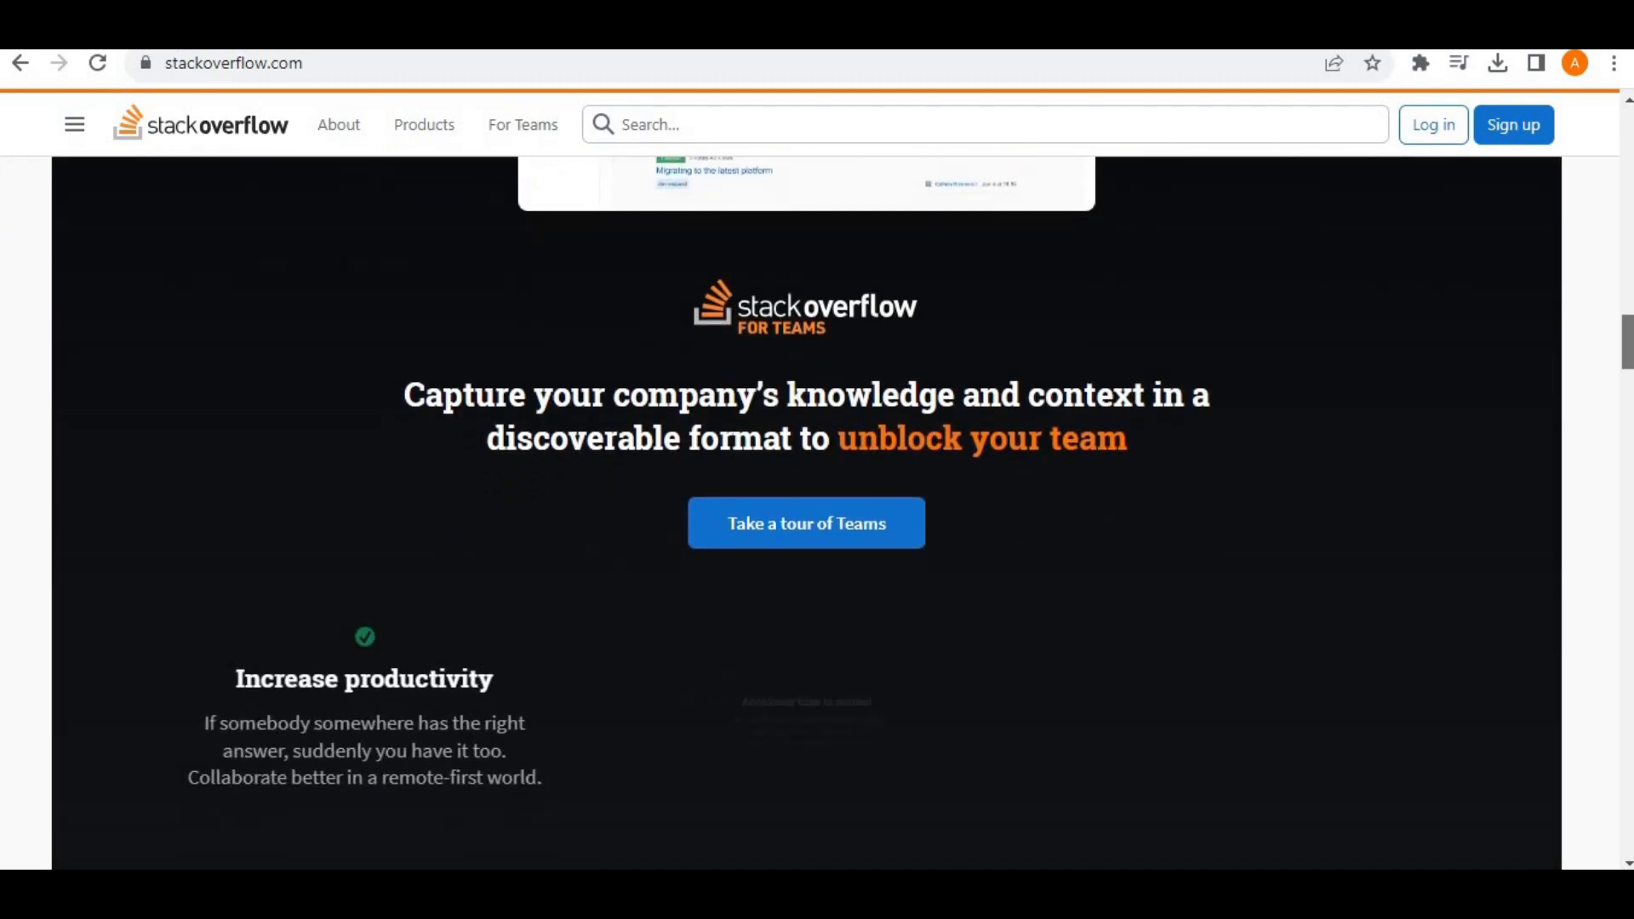
pyautogui.scroll(-3)
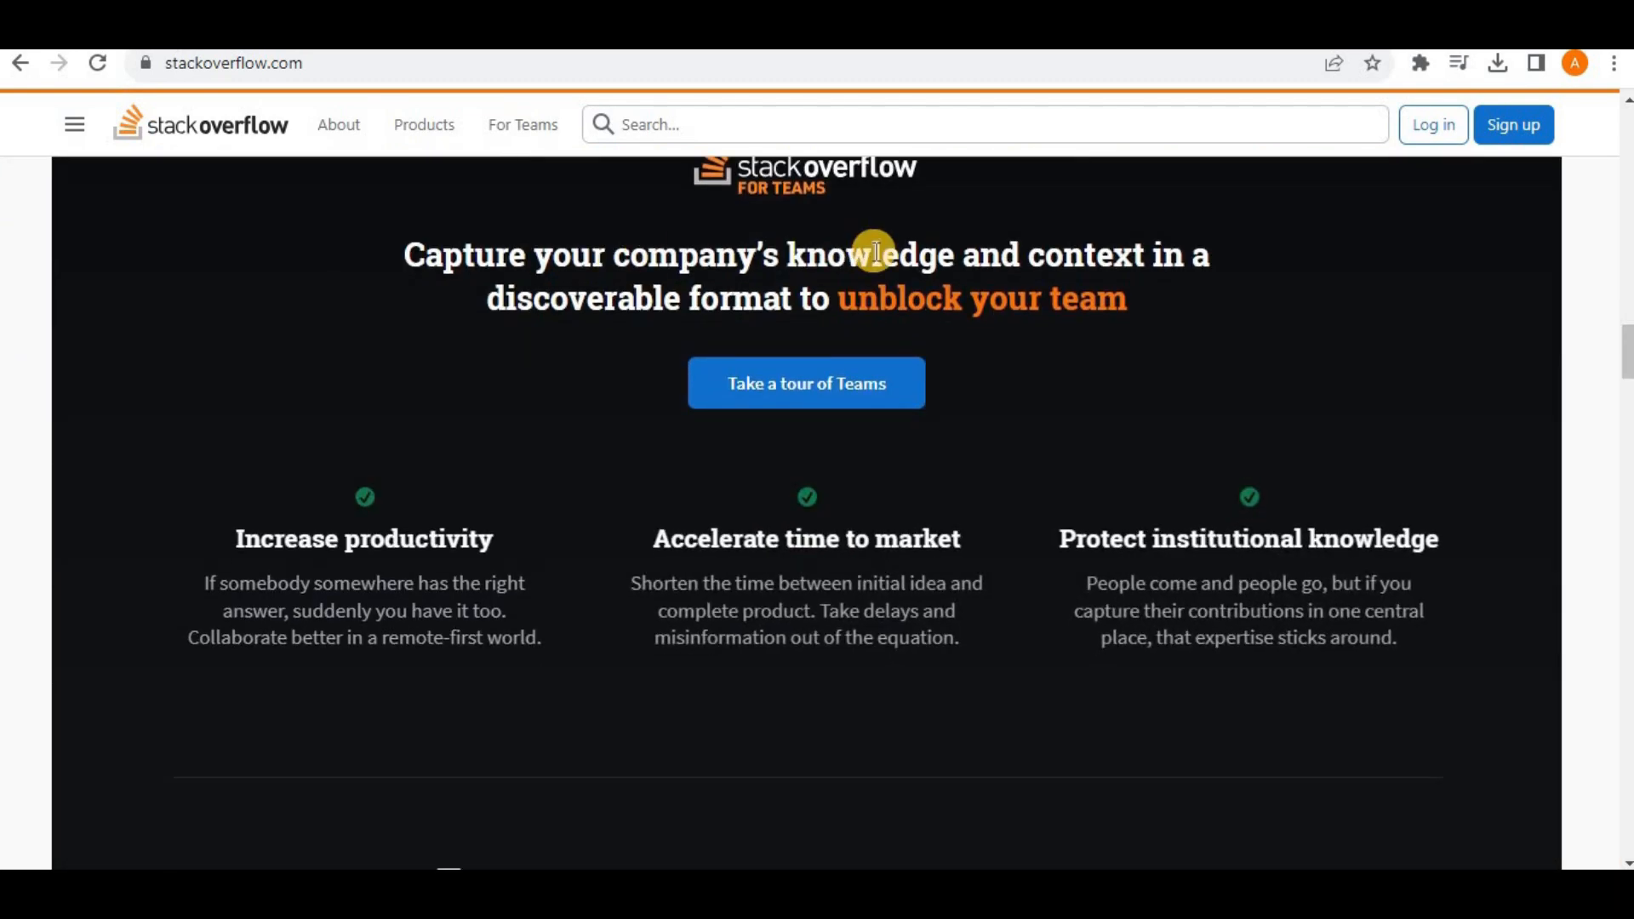